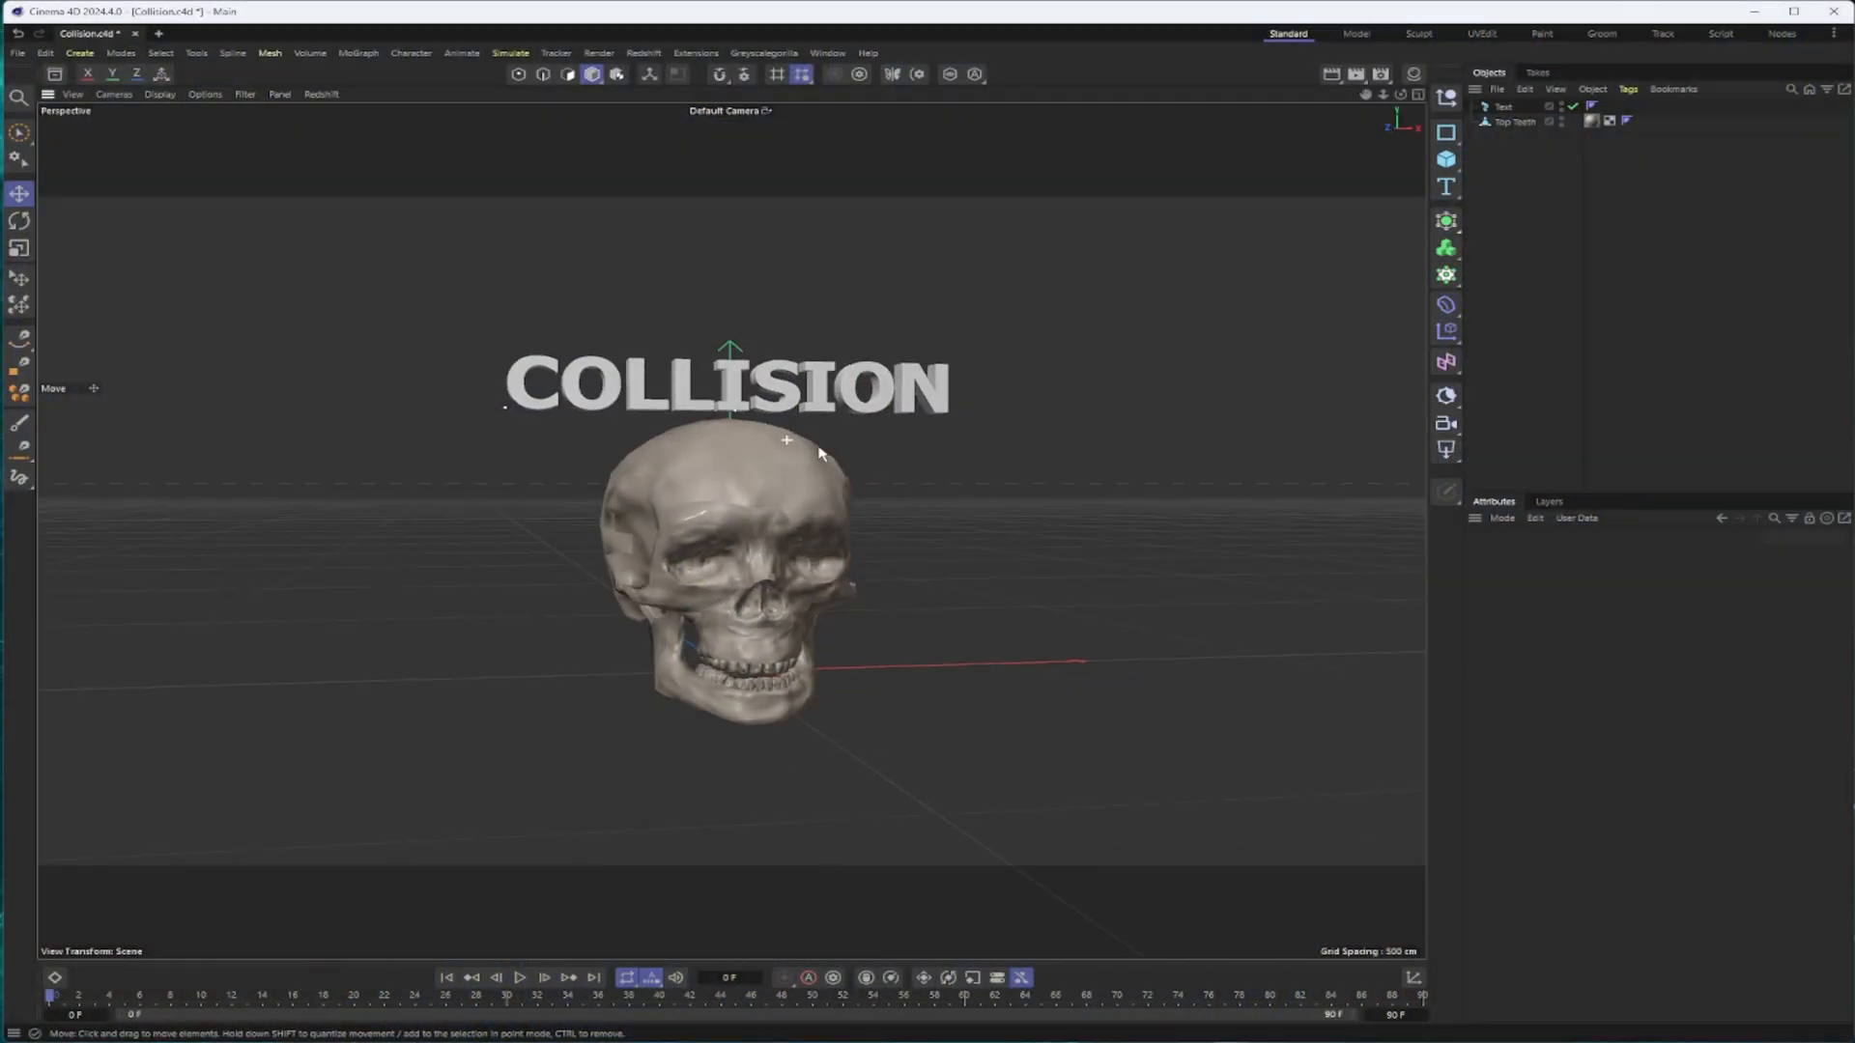
mouse_move(1445, 160)
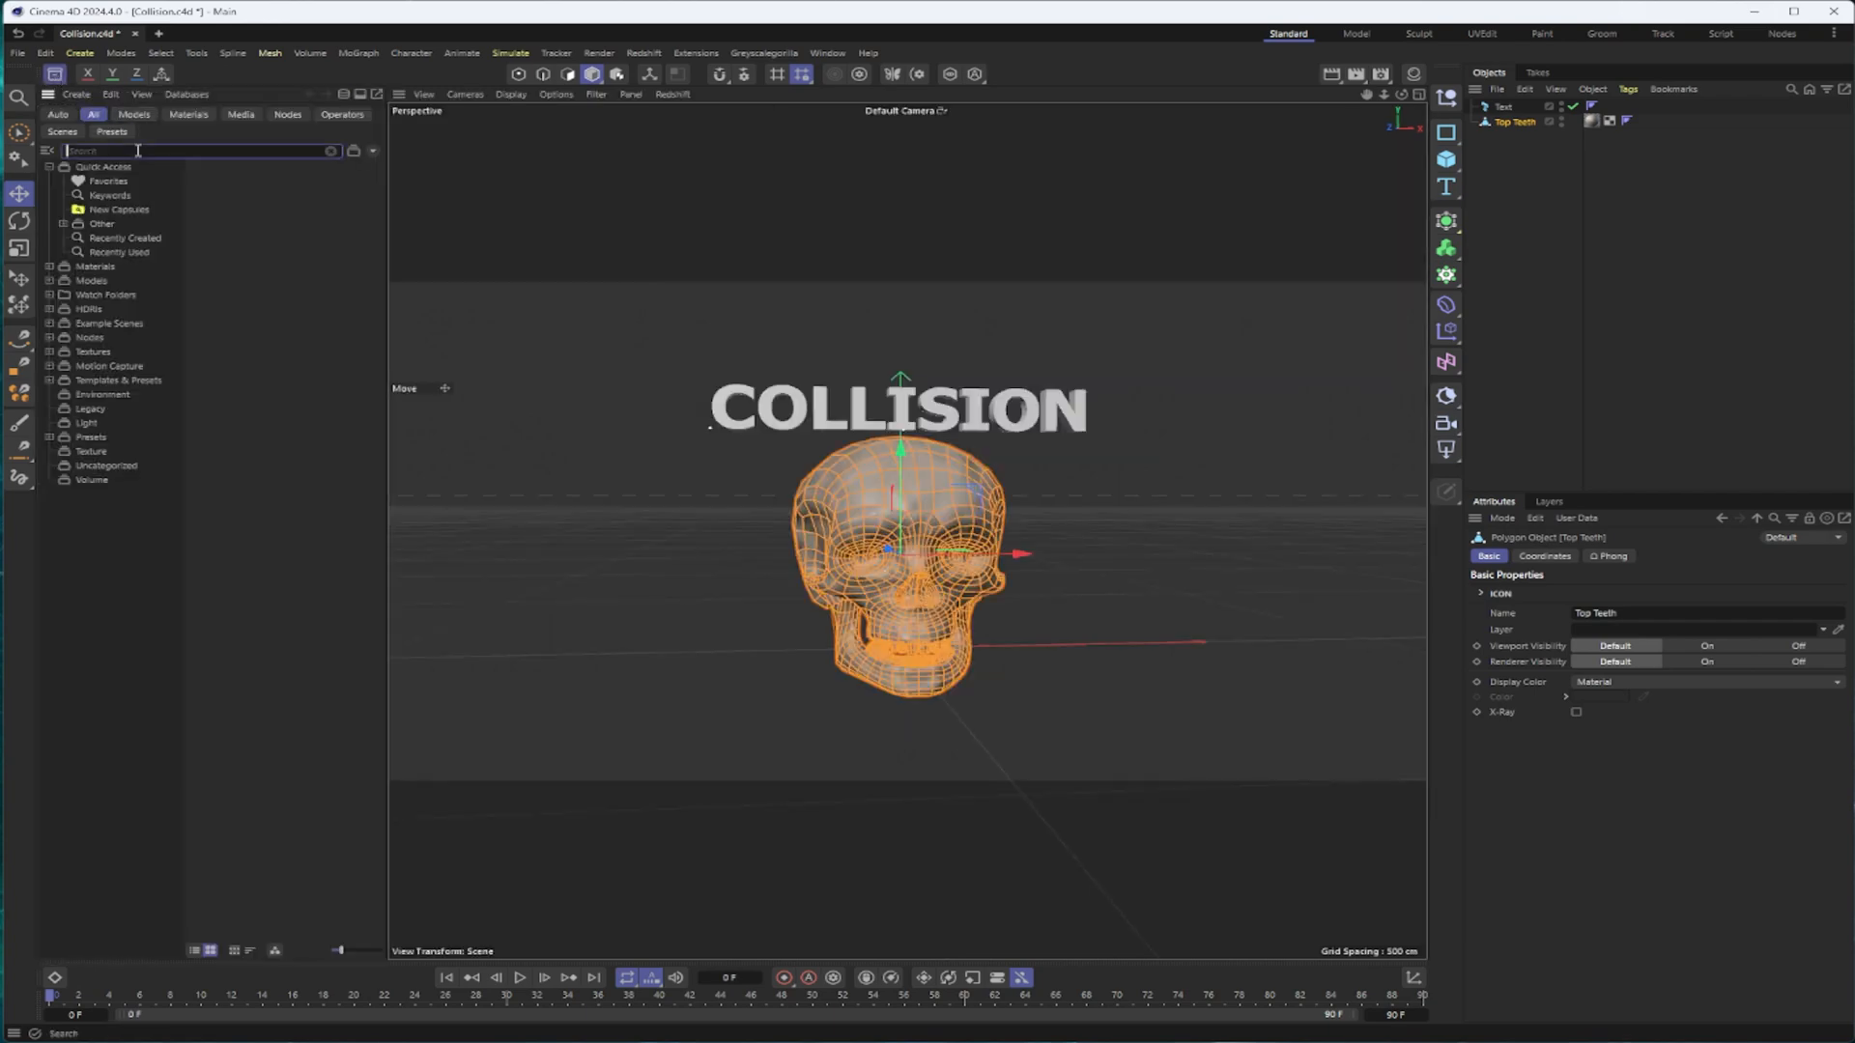
Search the Content Browser, then rename the Top Teeth object to Skull
type("ske")
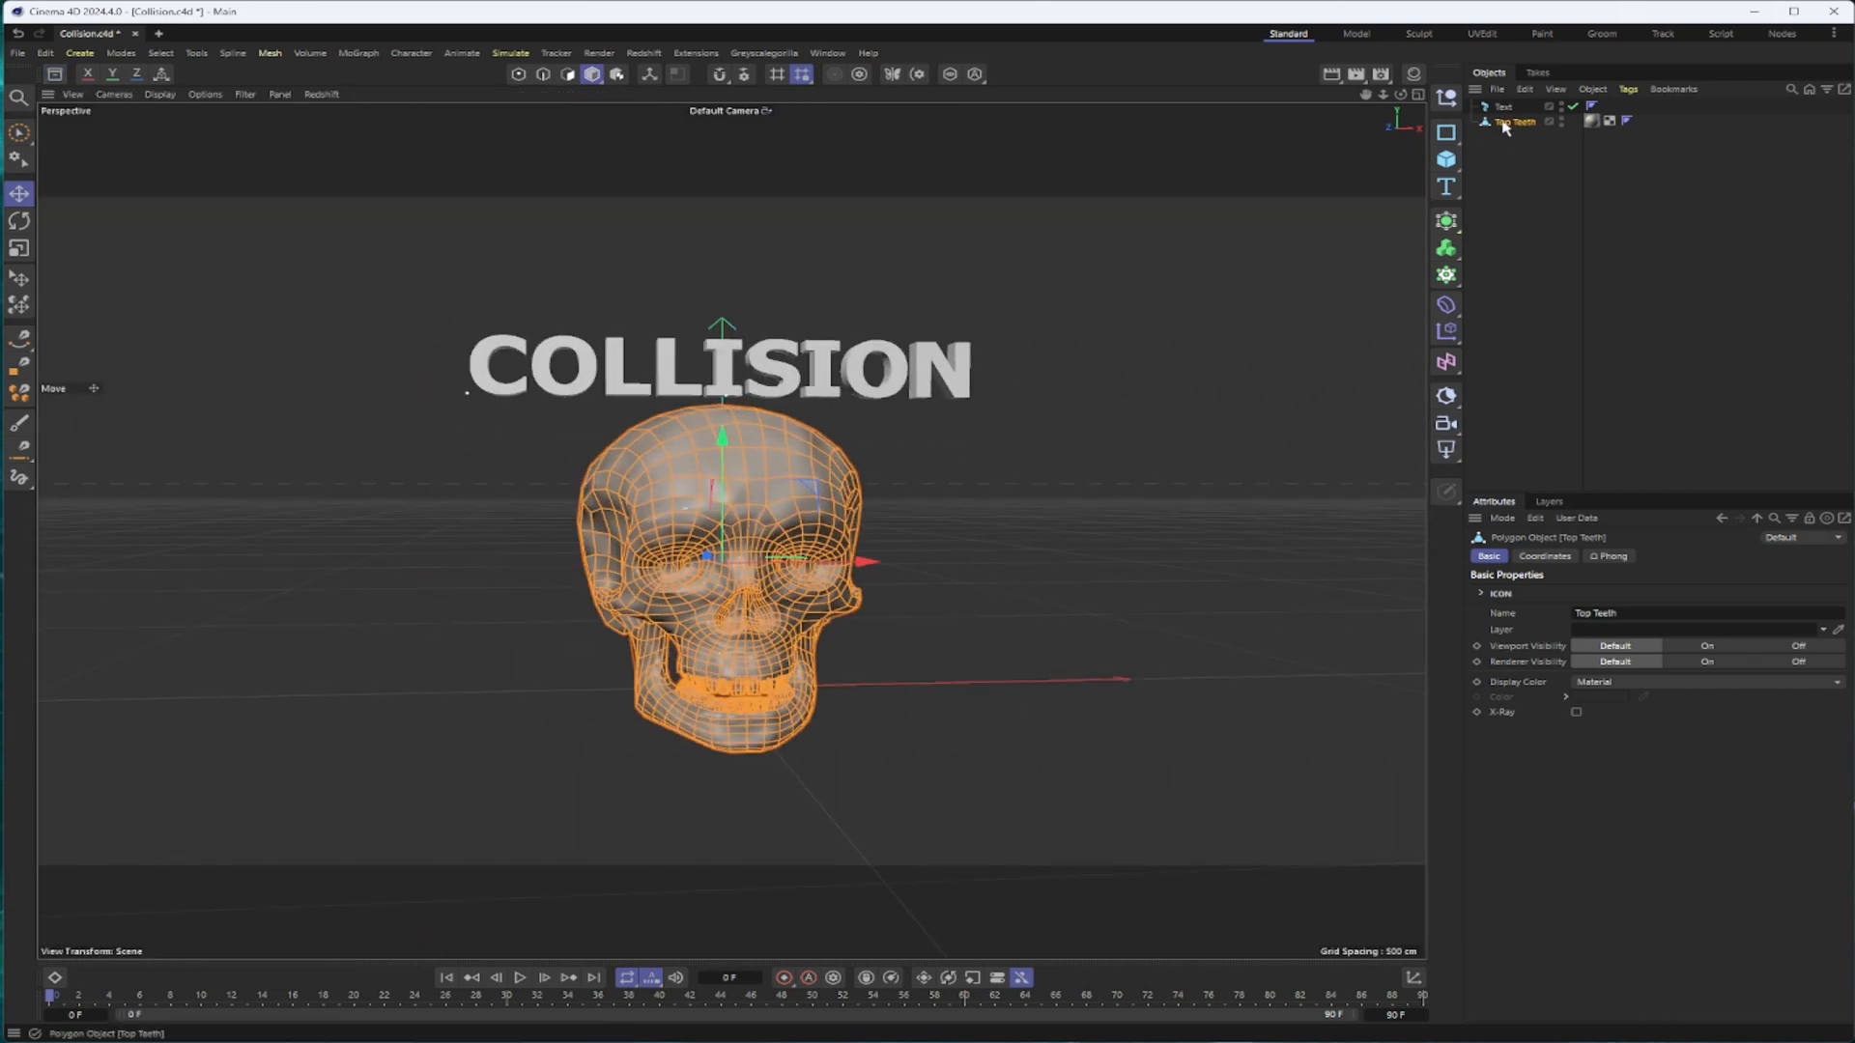
double_click(1518, 121)
type("Skull")
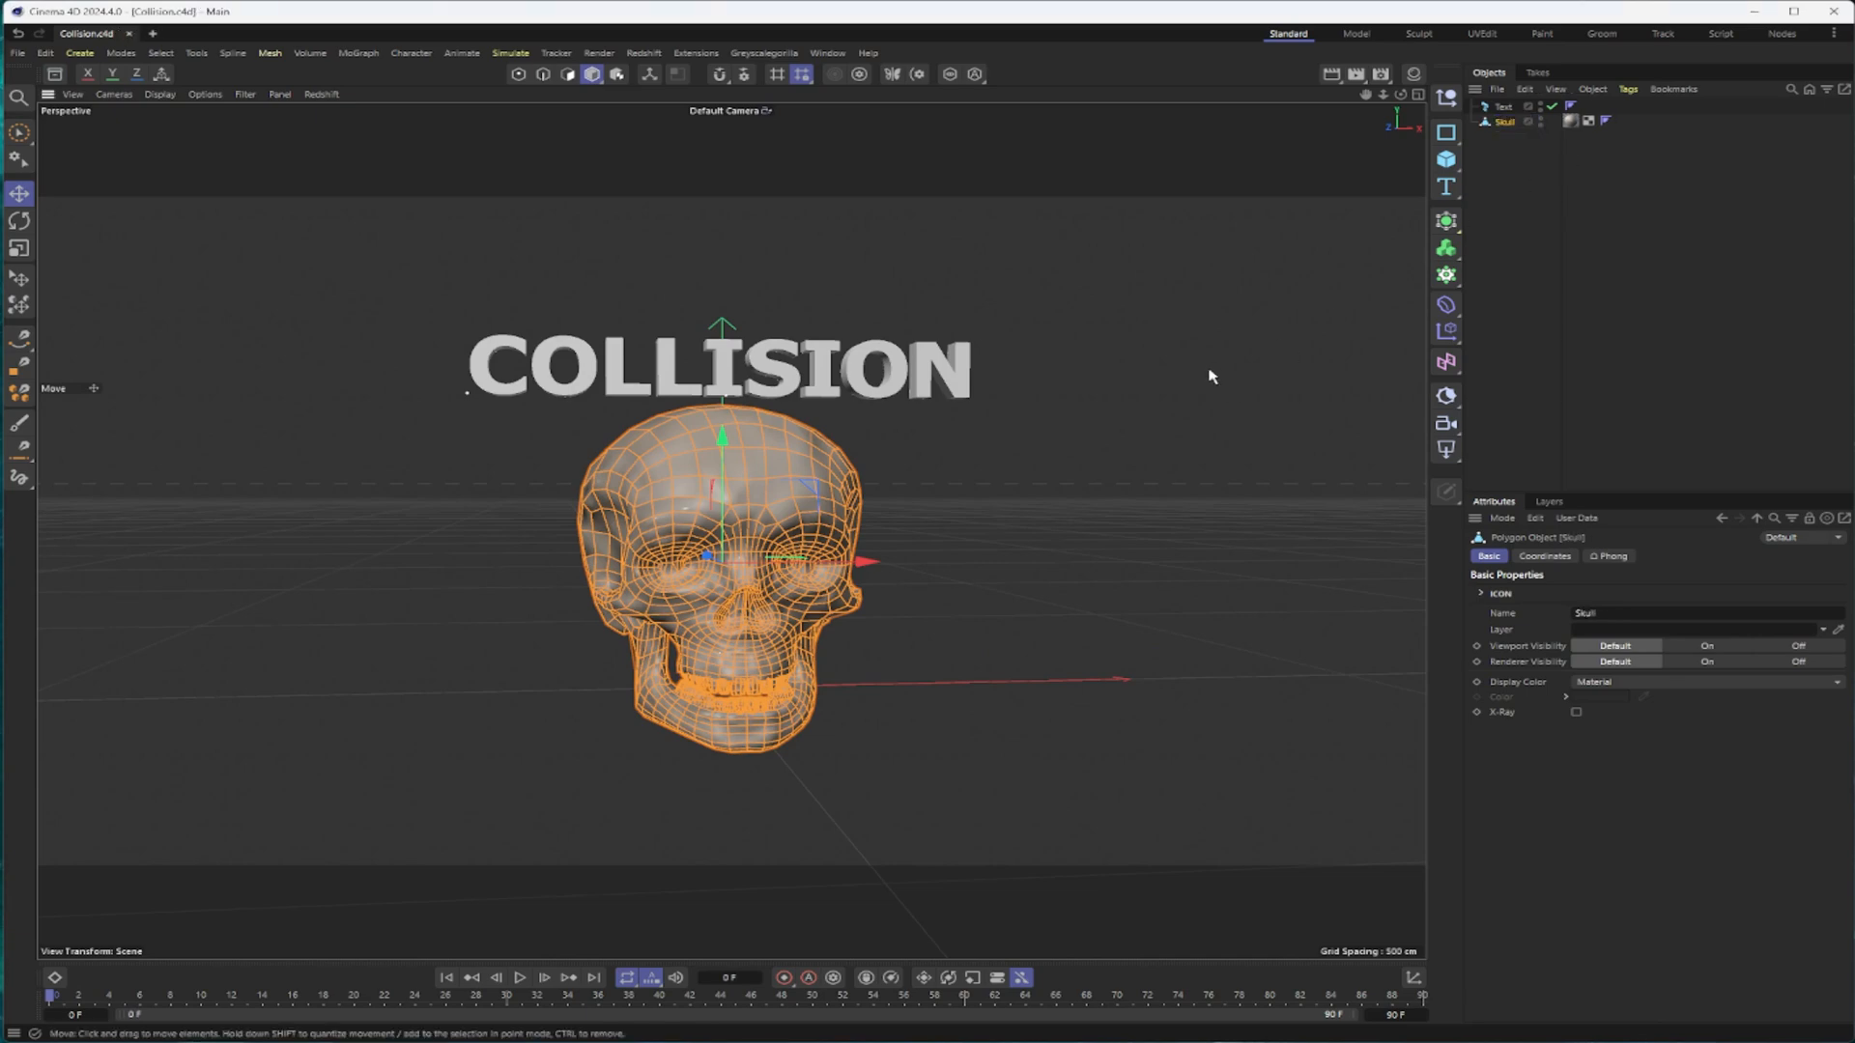
Add a Cube primitive and scale it up to surround the text and skull
left_click(1445, 160)
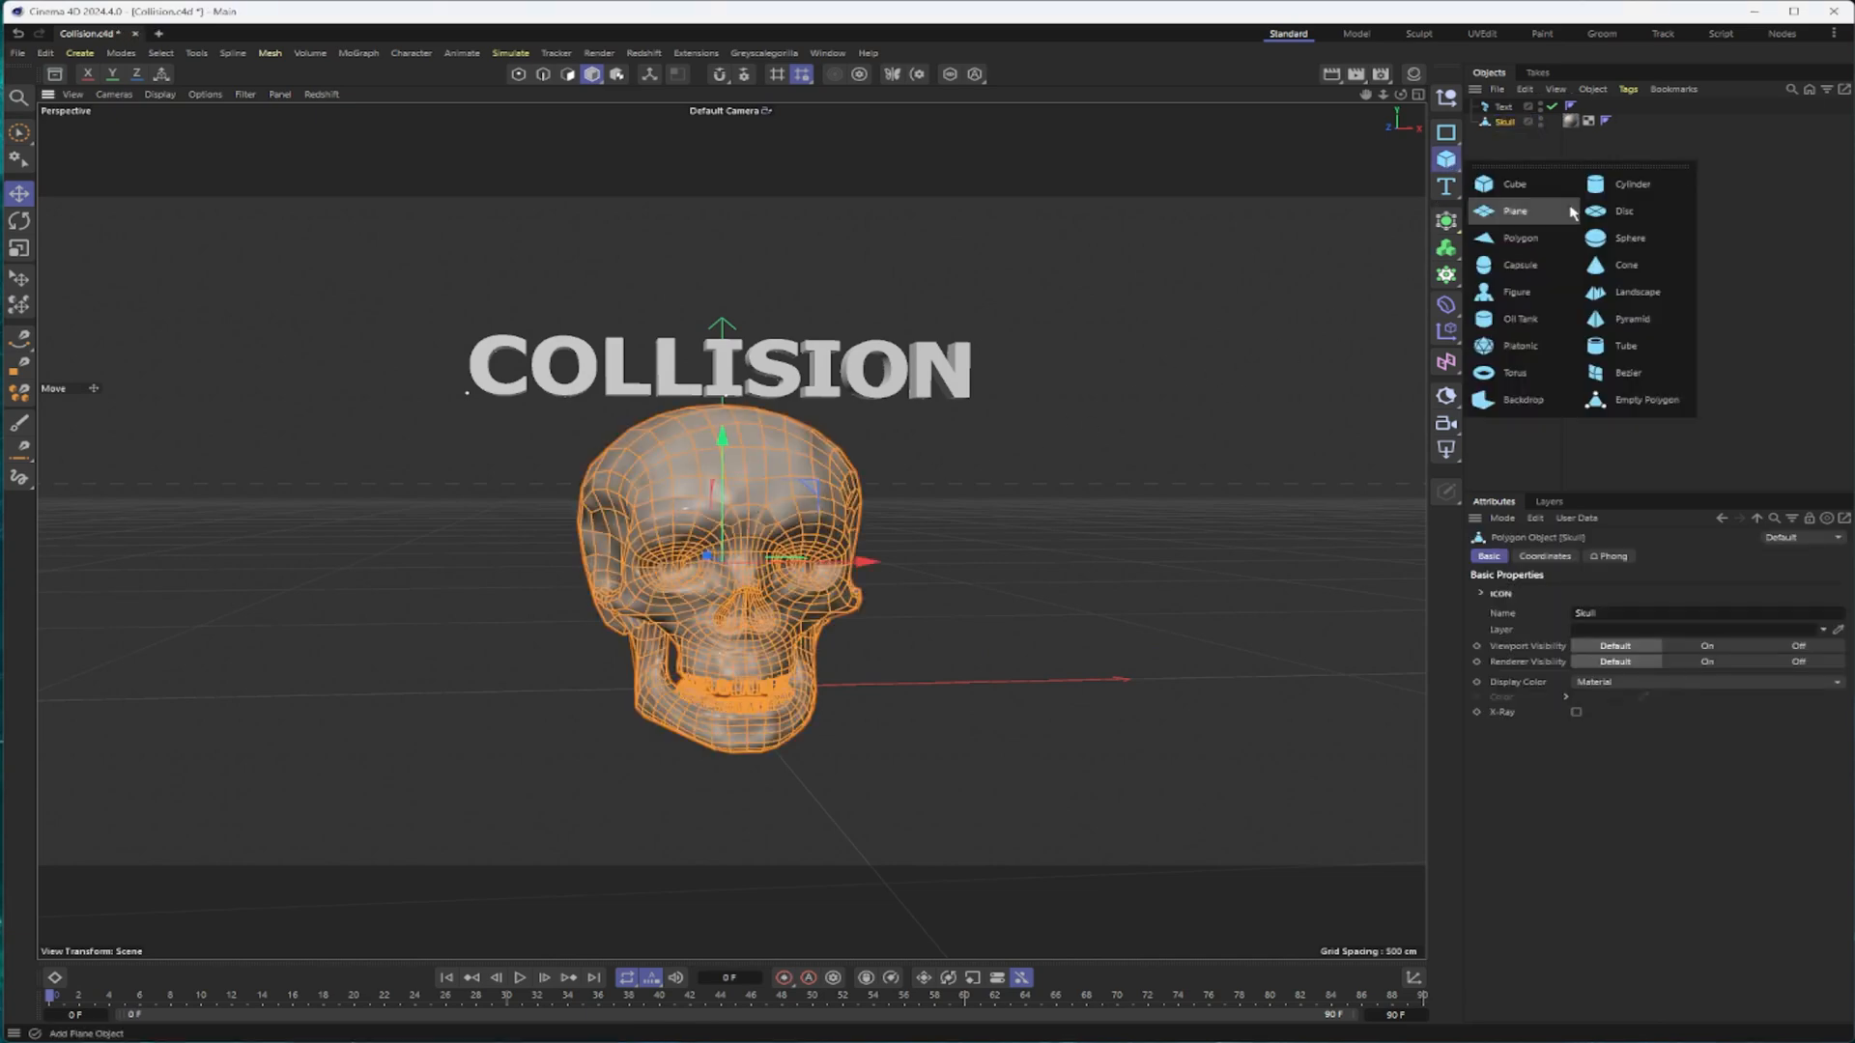
left_click(1514, 184)
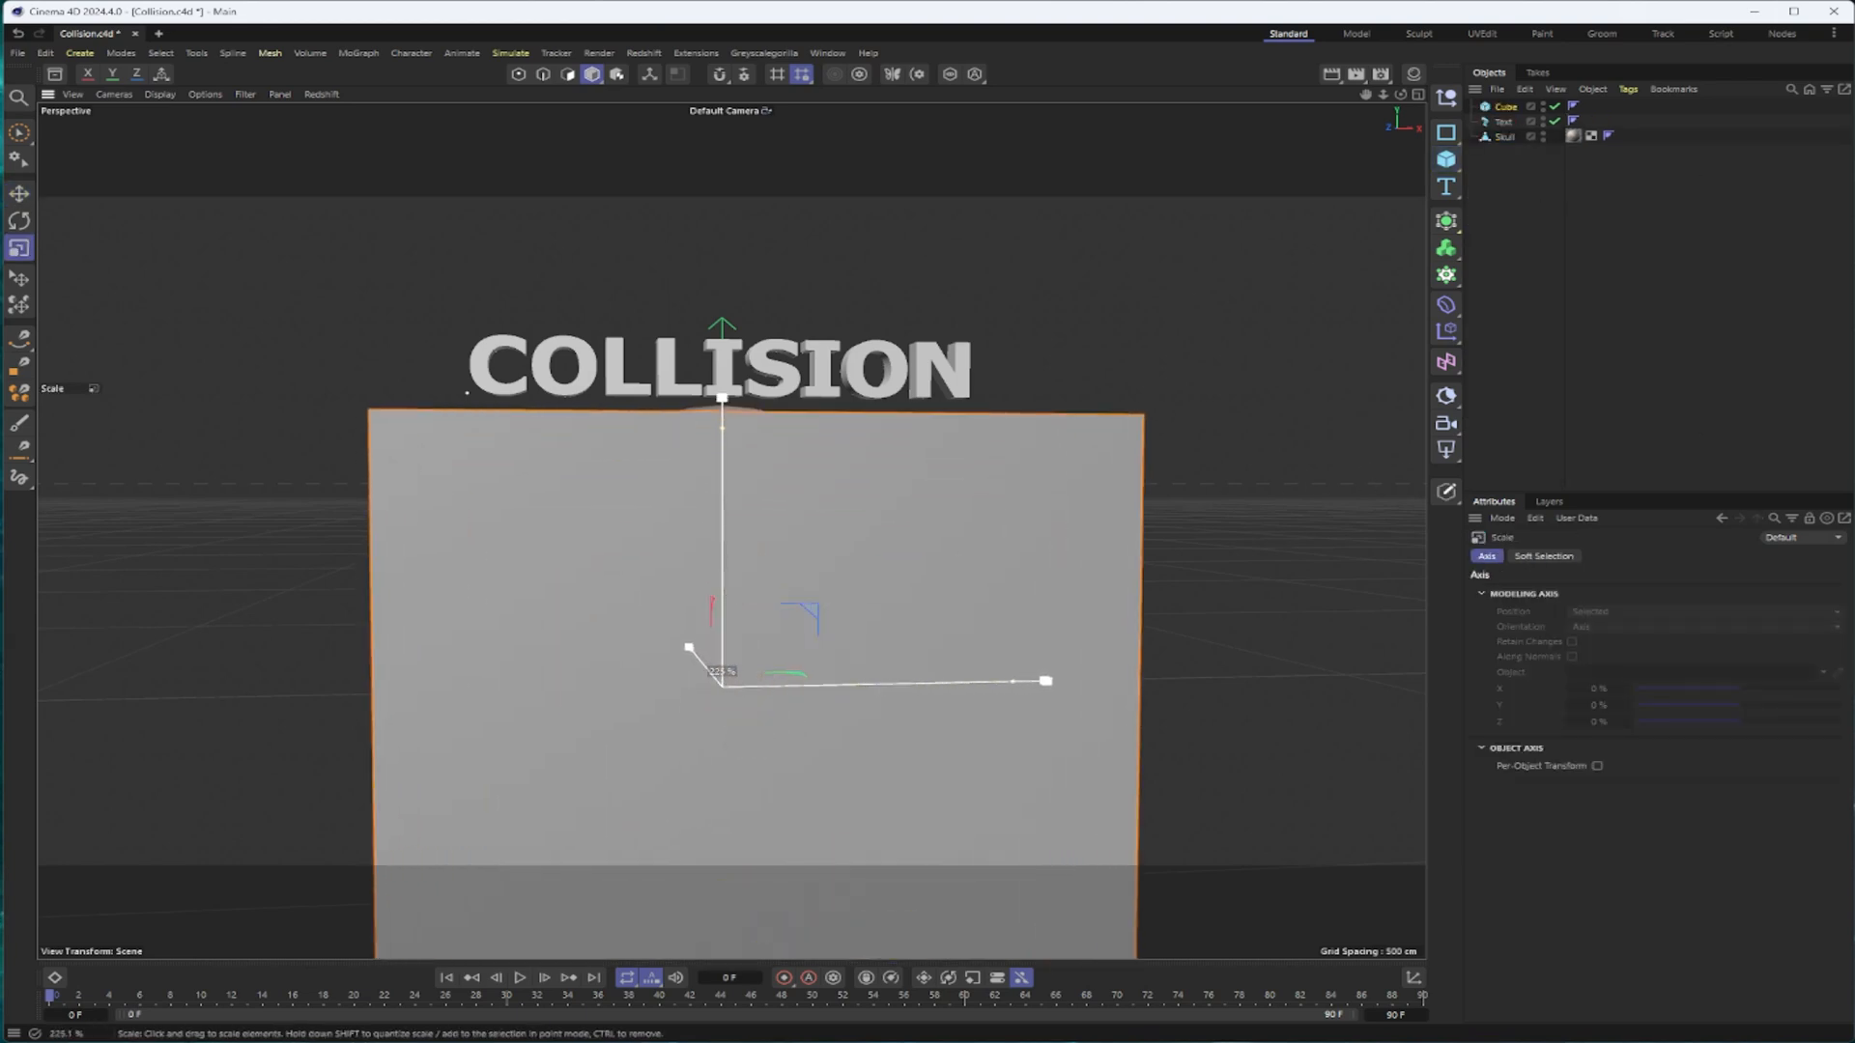
left_click(19, 193)
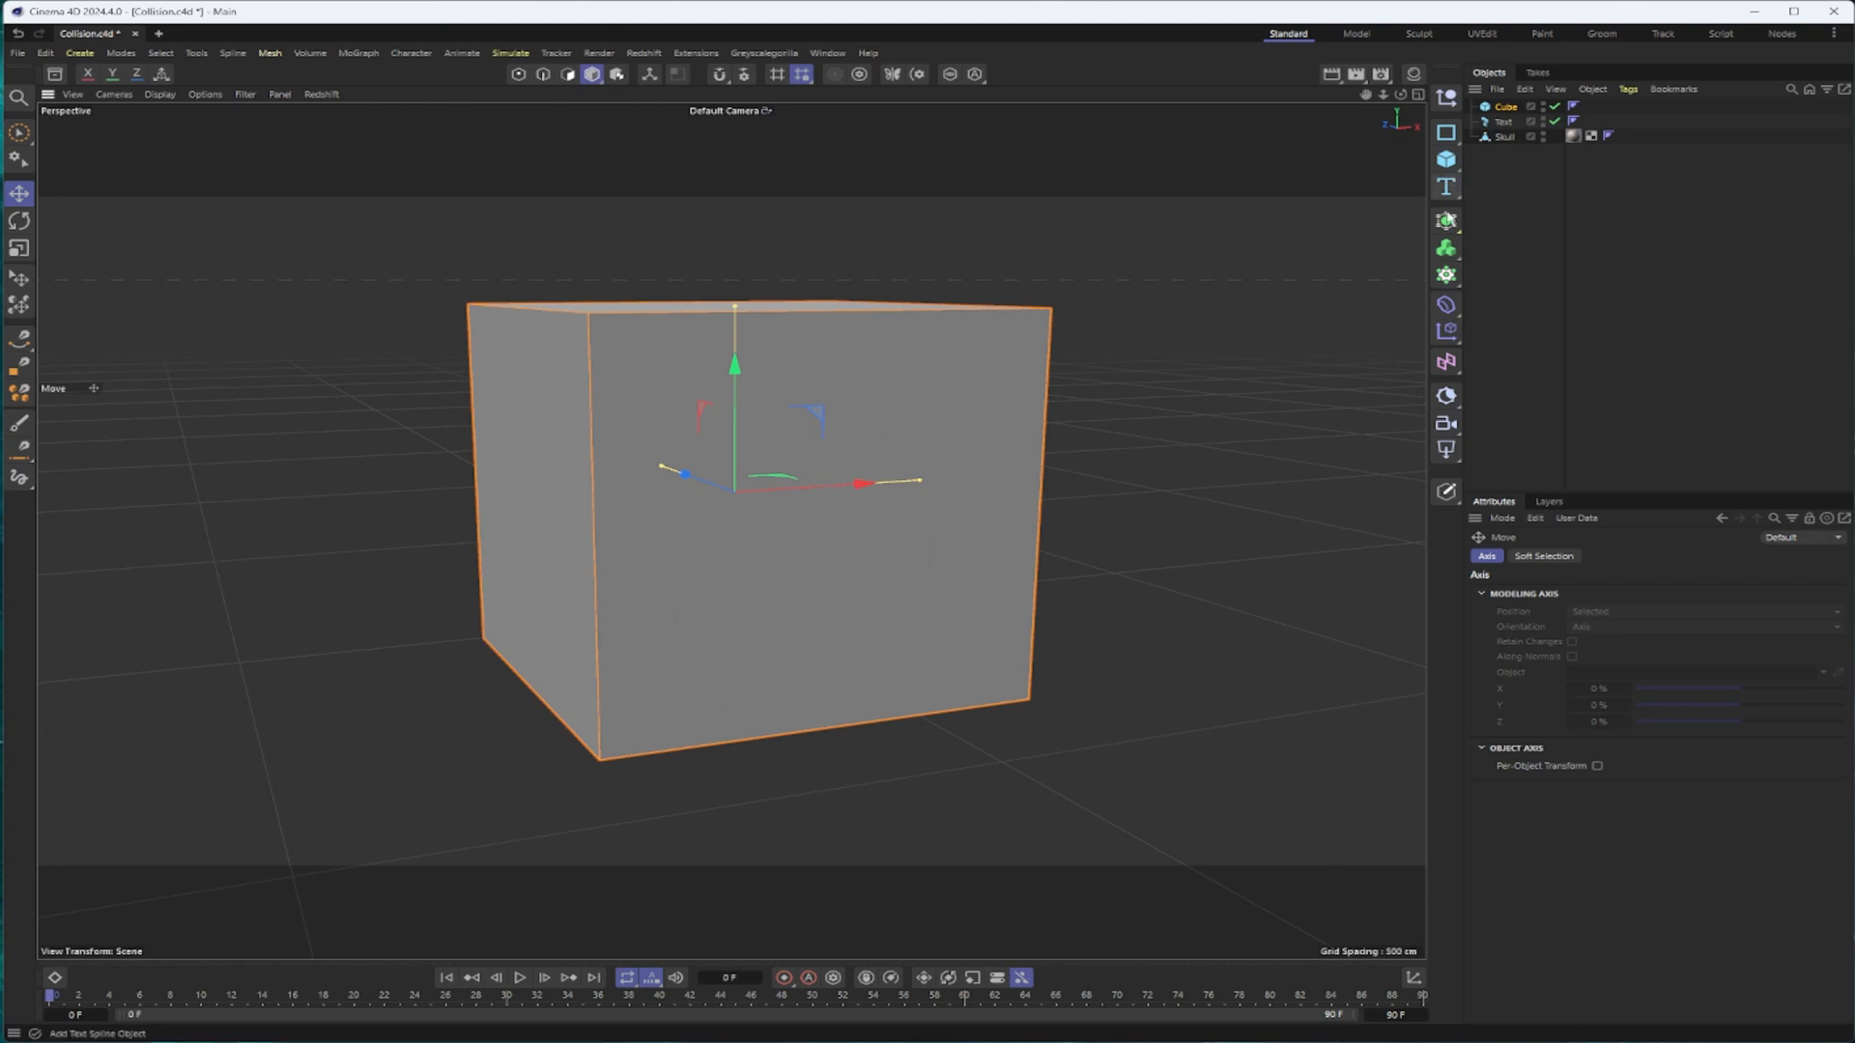
left_click(1445, 304)
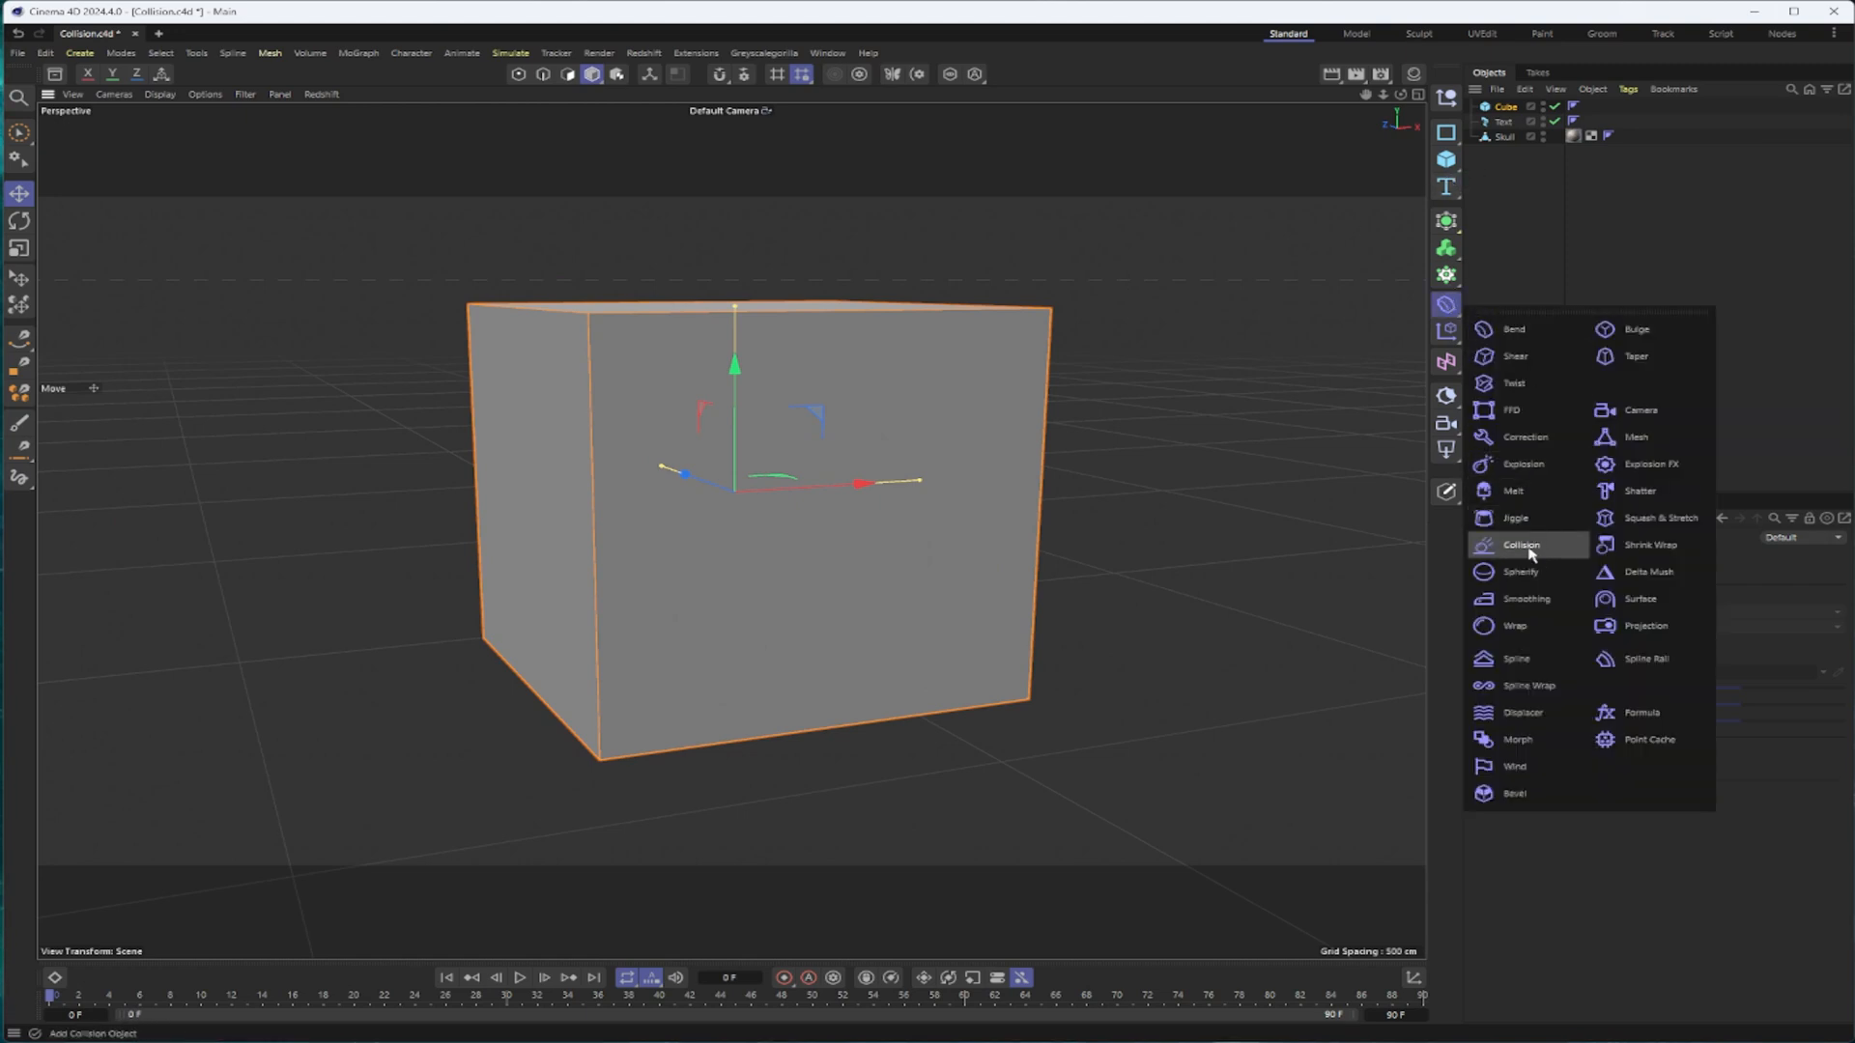
Add a Collision deformer under the Cube with the Text as collider and Solver set to Inside
left_click(1520, 544)
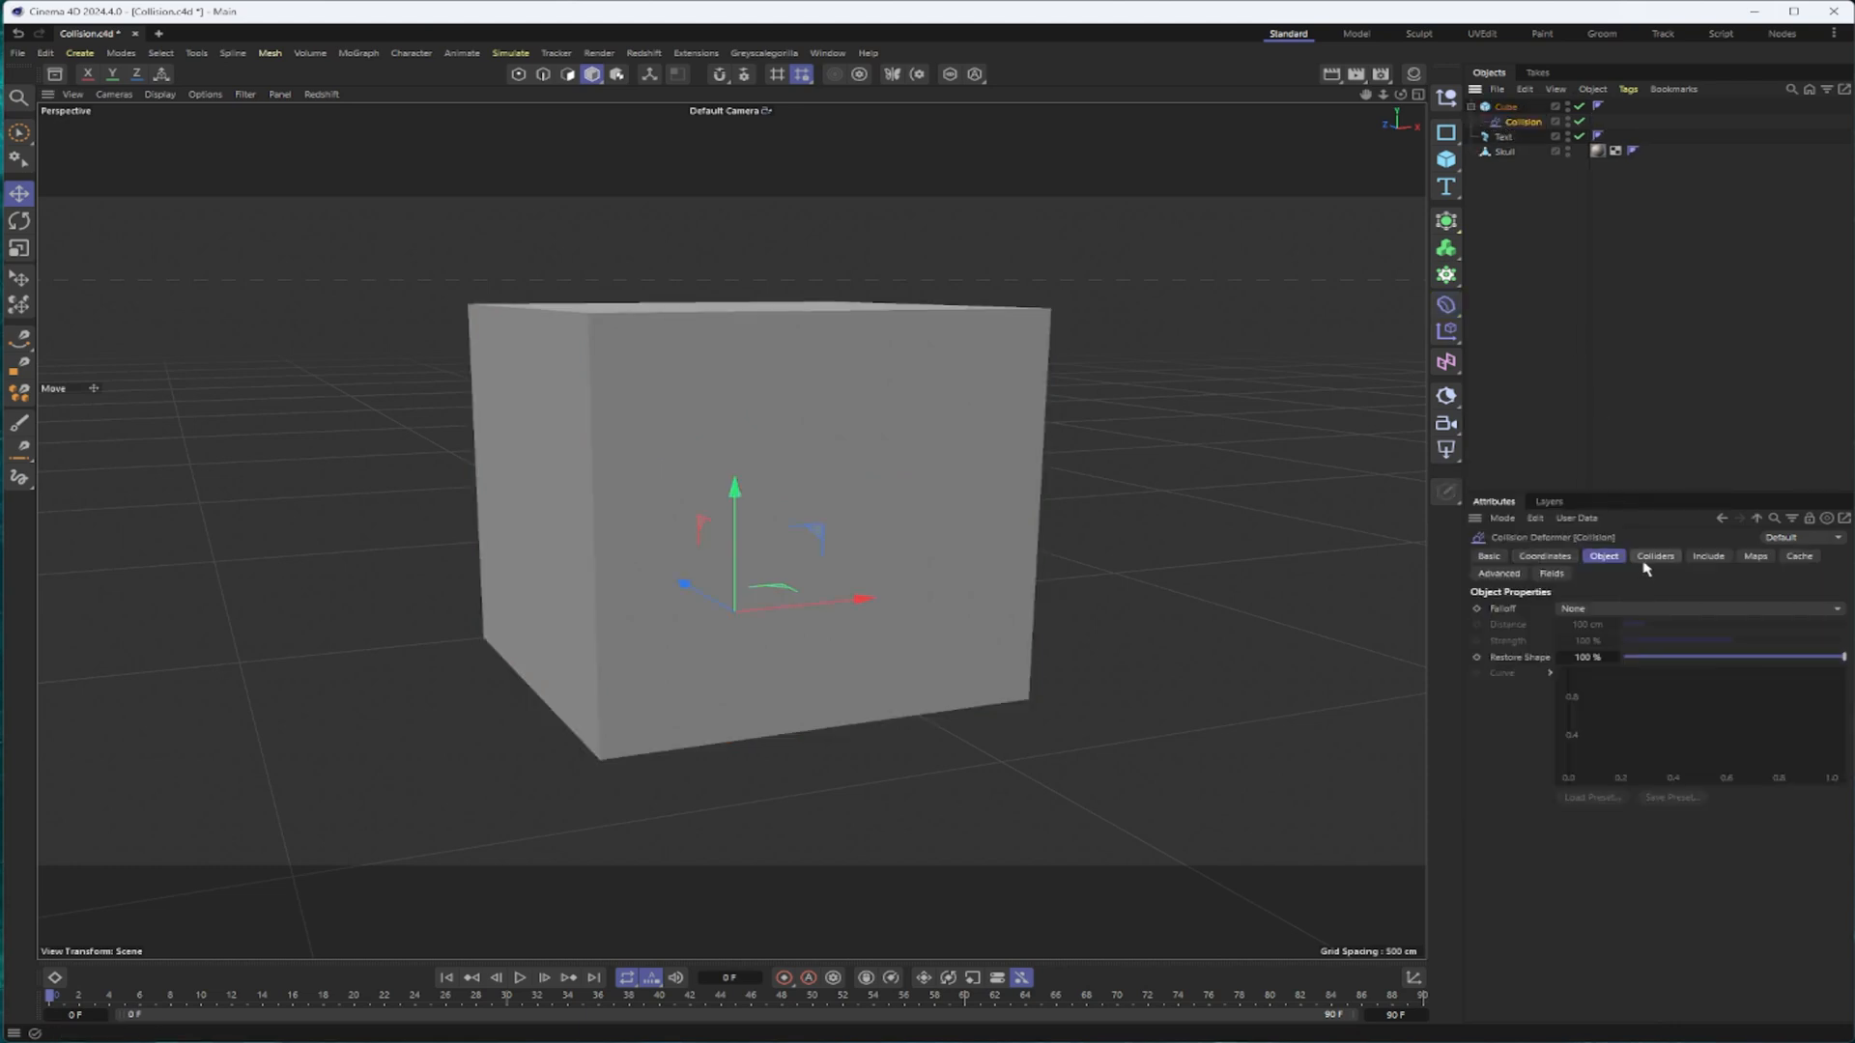
left_click(1653, 556)
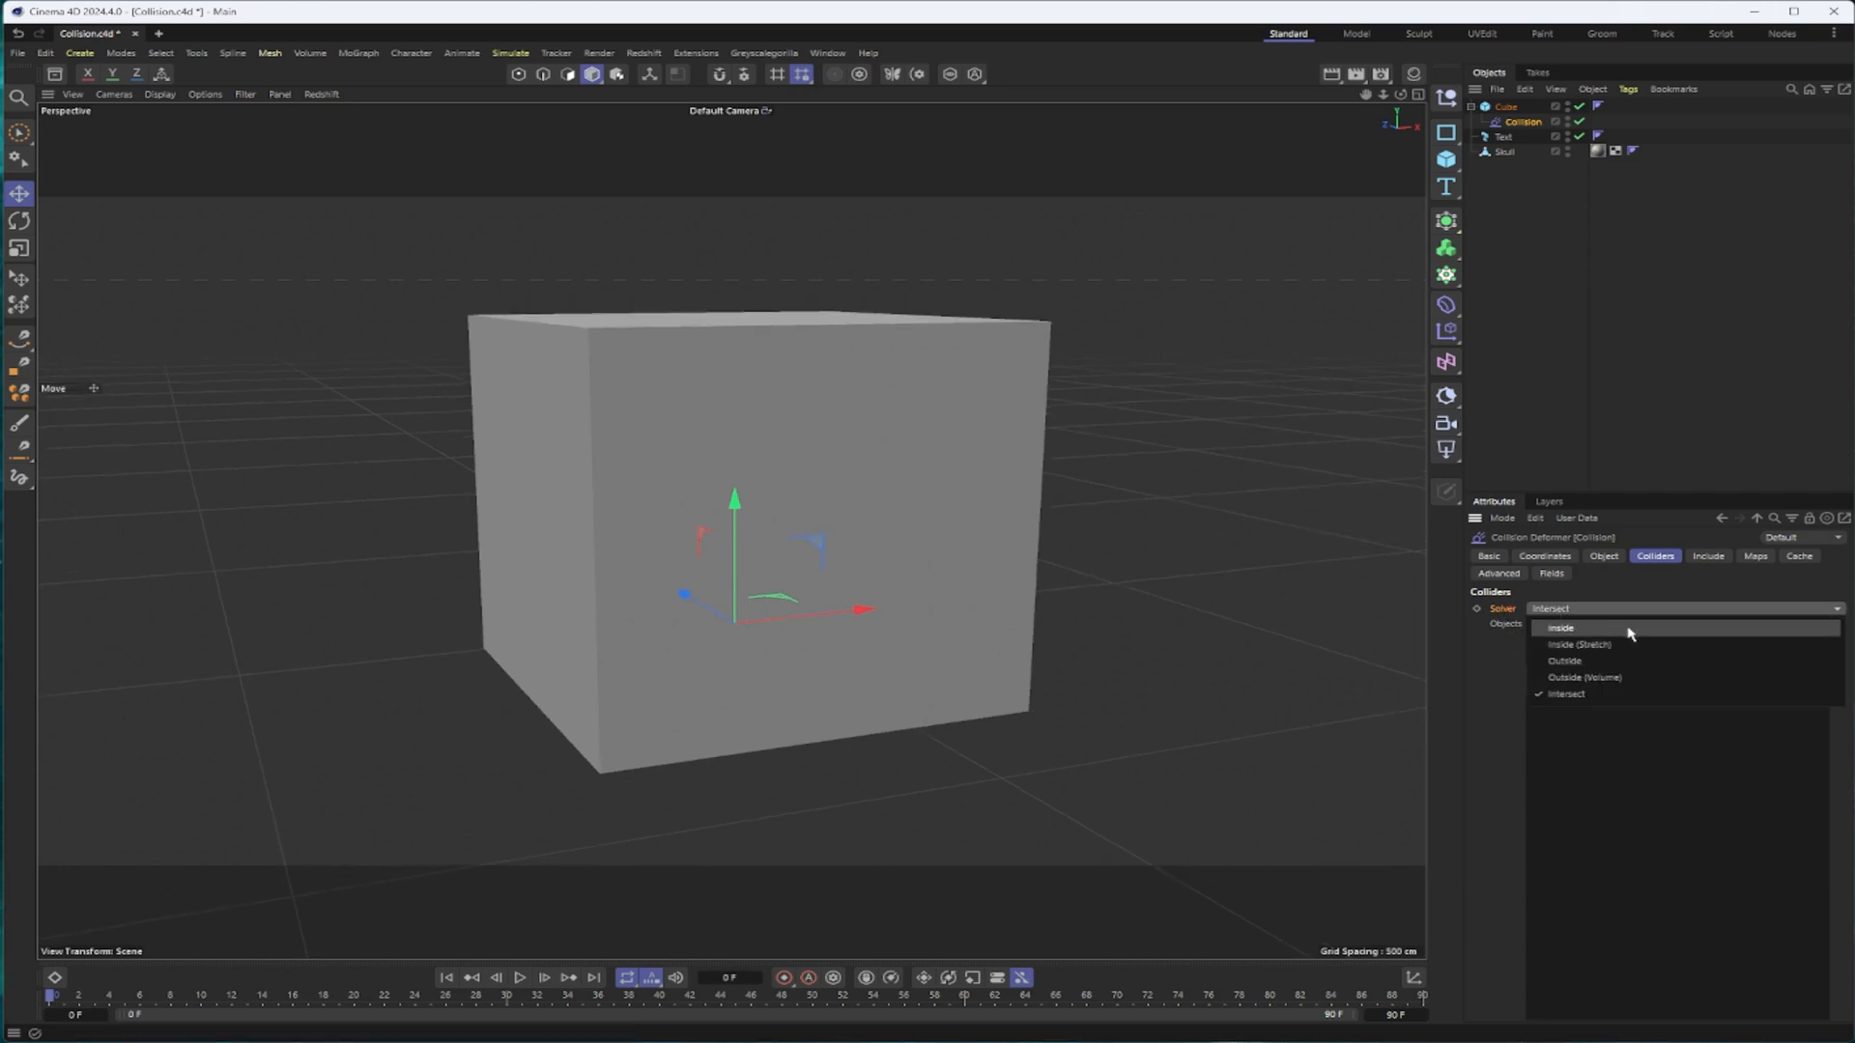
mouse_move(1561, 693)
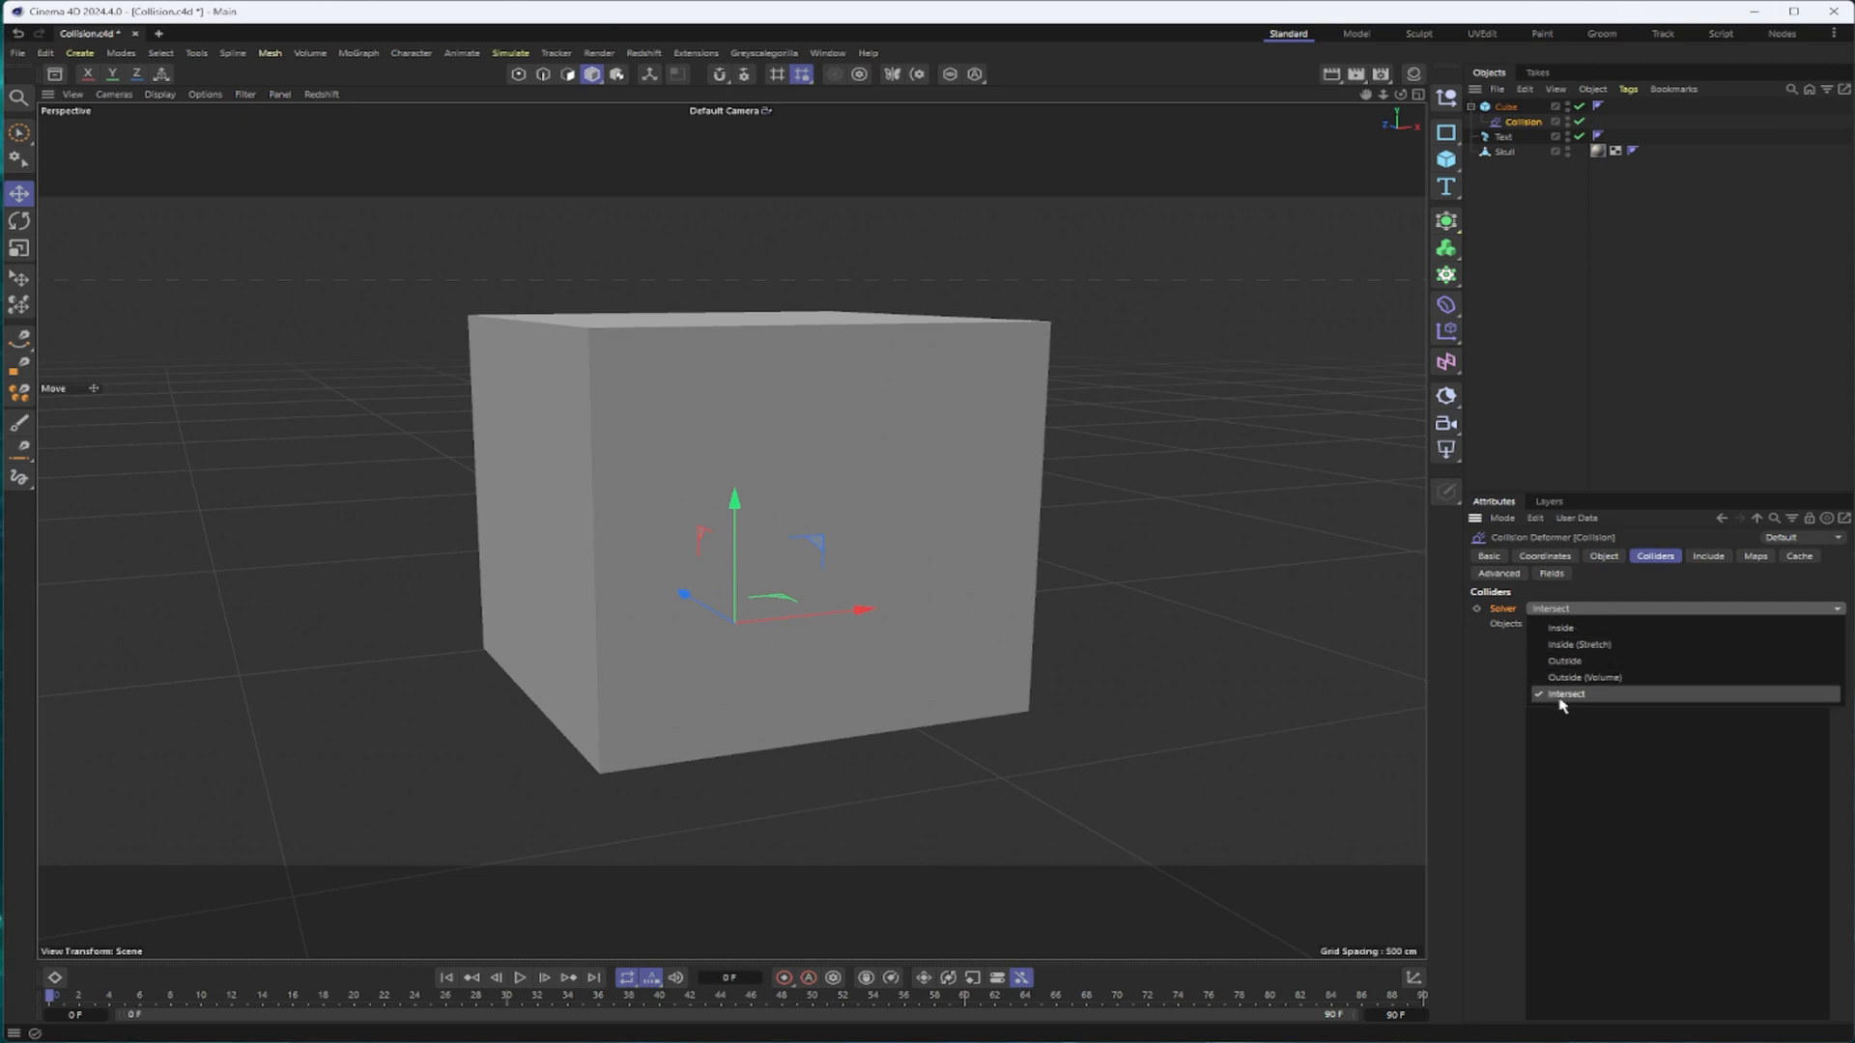
mouse_move(1625, 625)
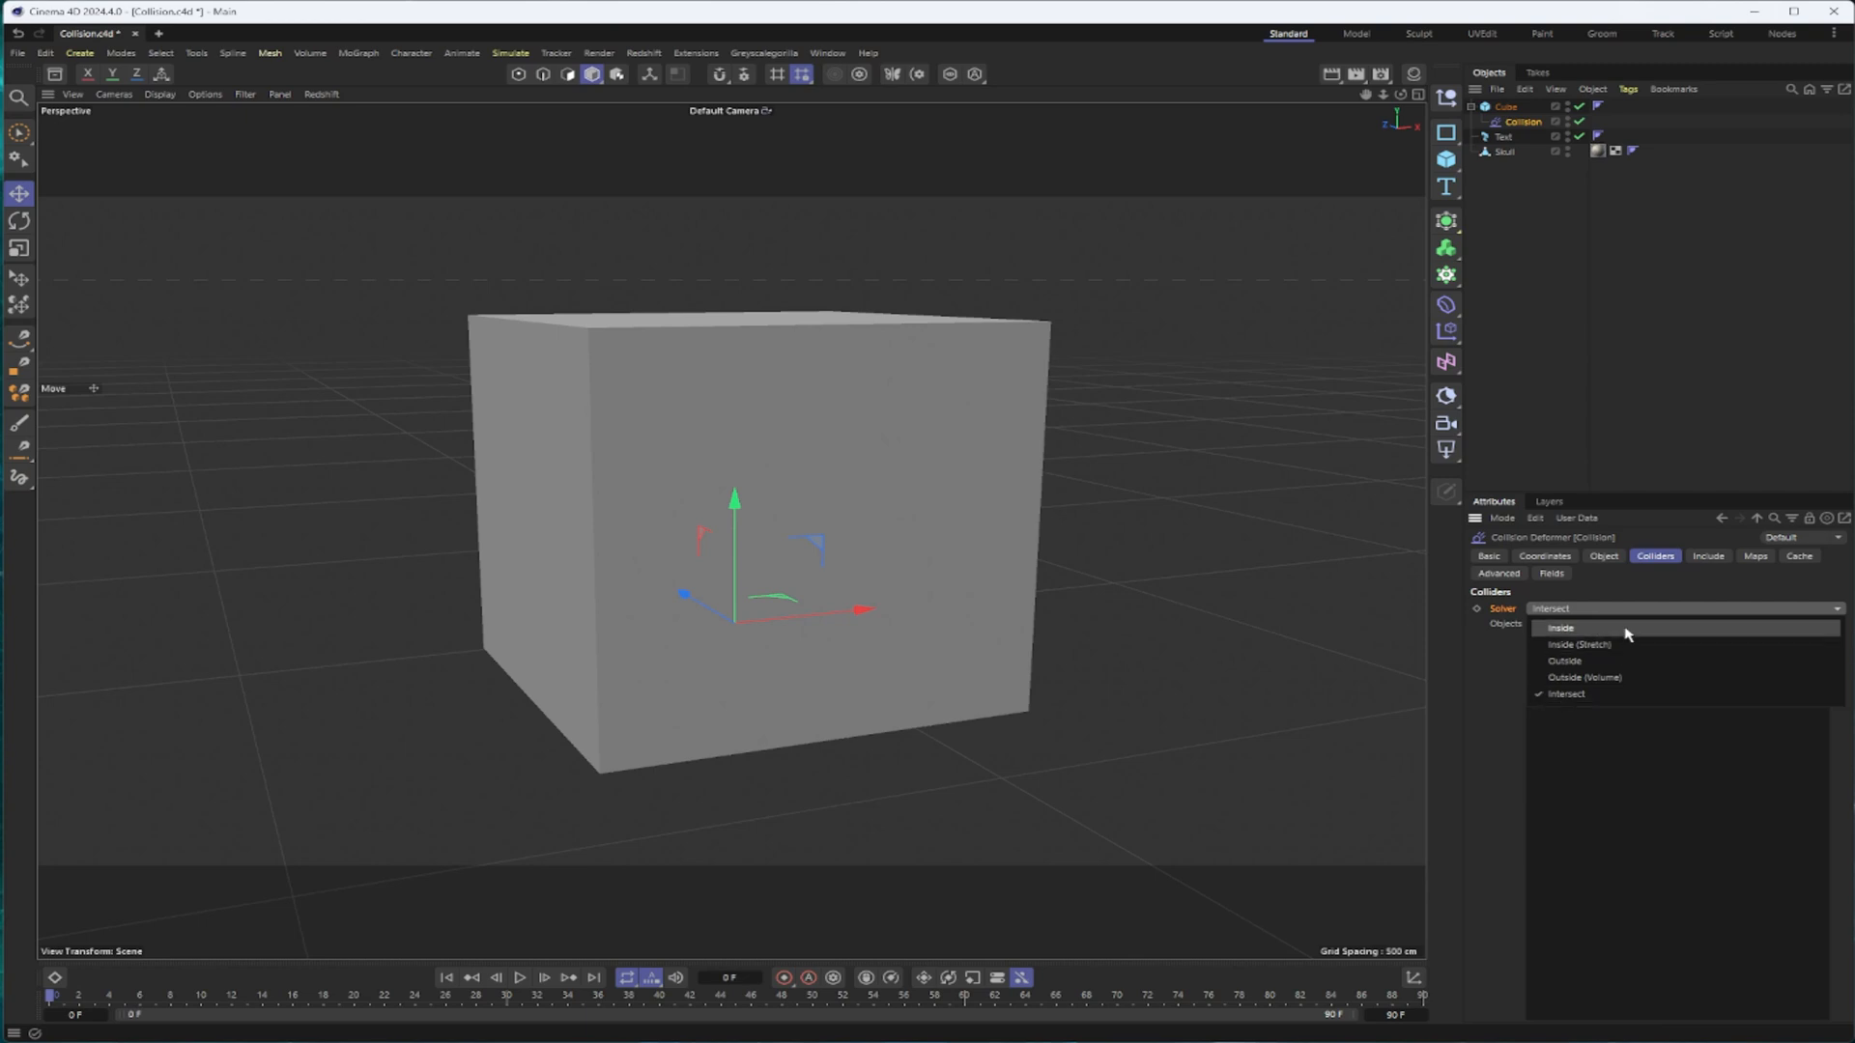
mouse_move(1611, 640)
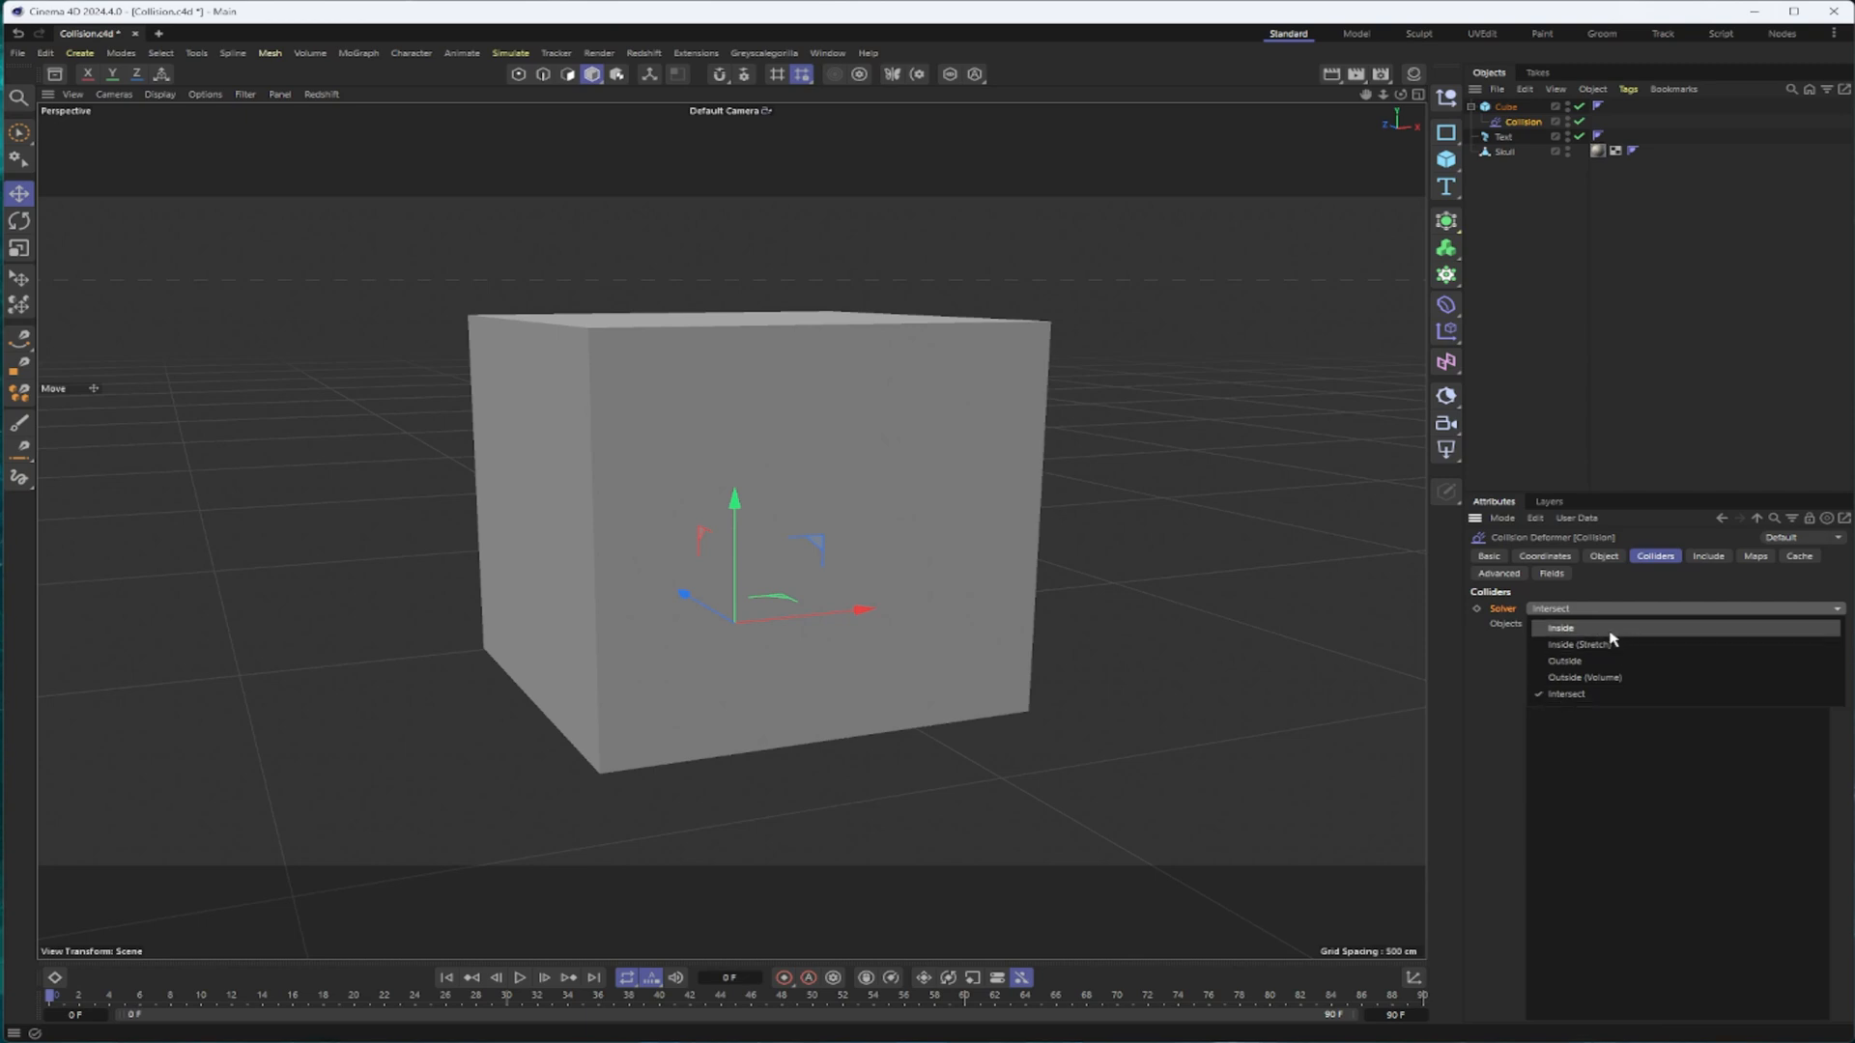
mouse_move(965, 527)
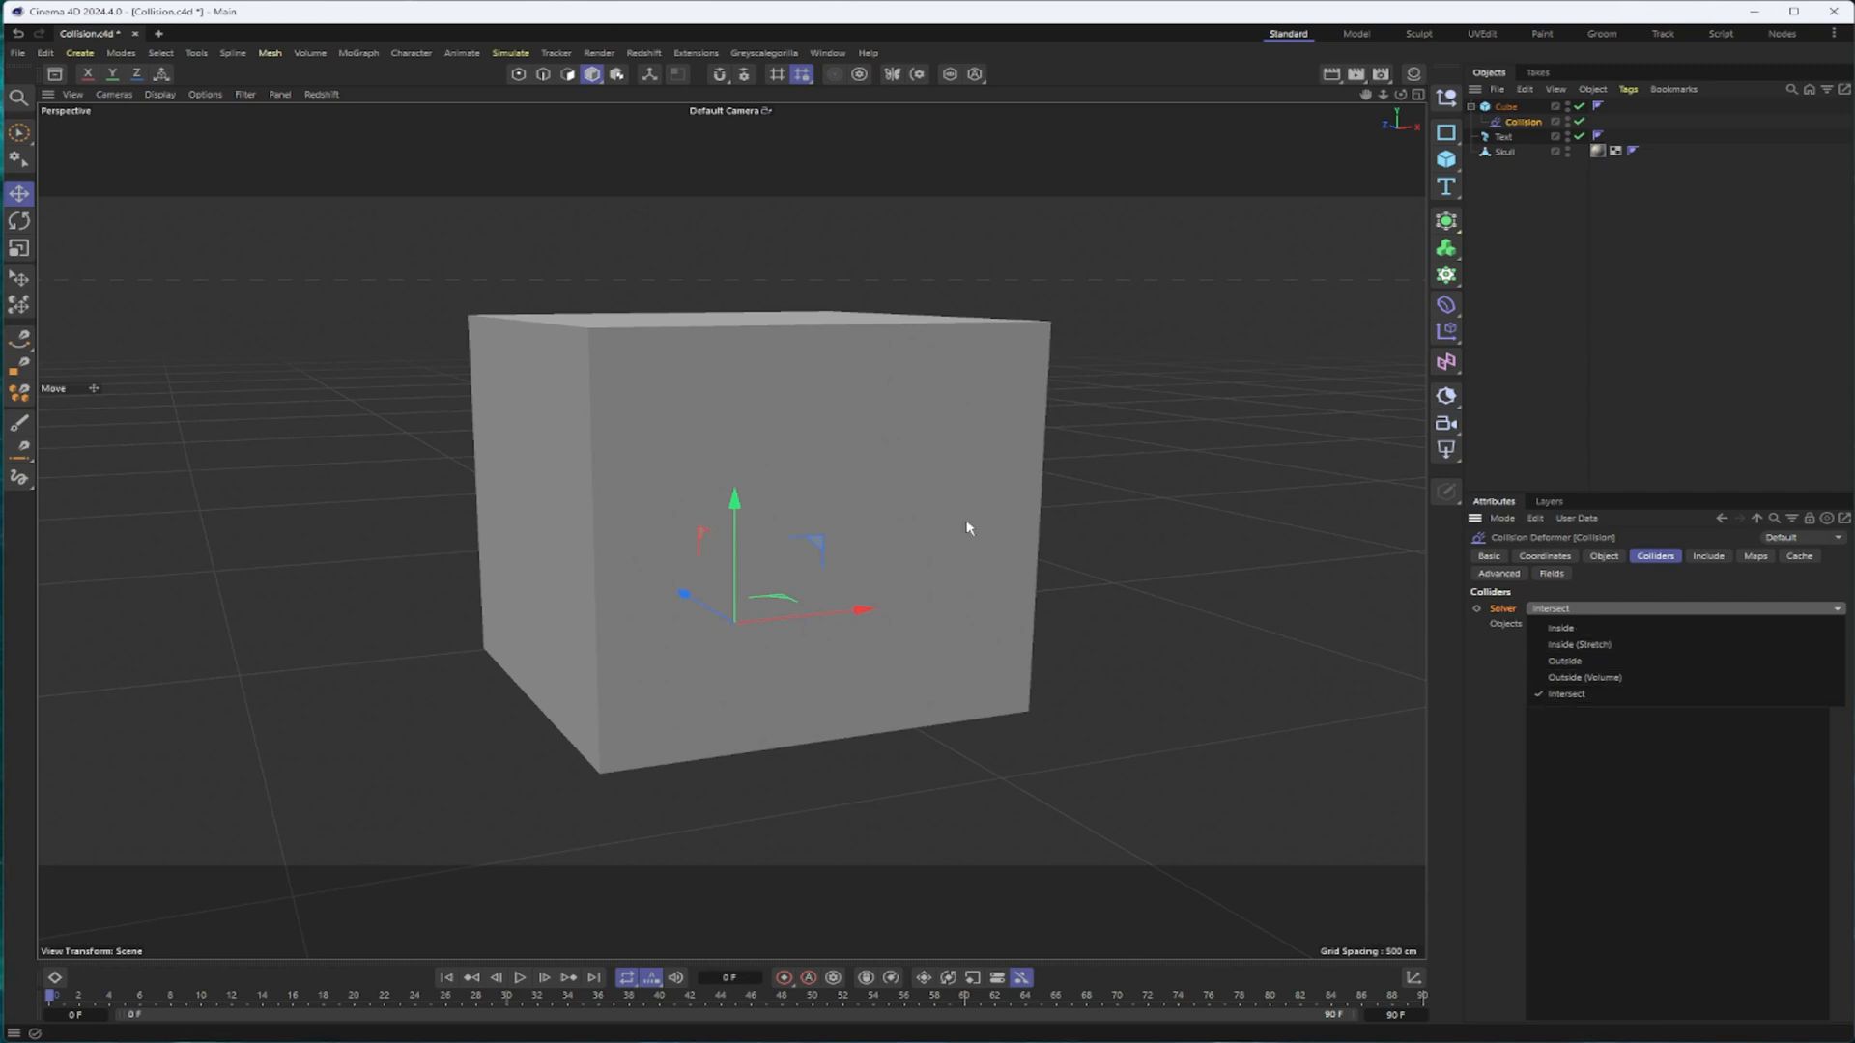
mouse_move(919, 402)
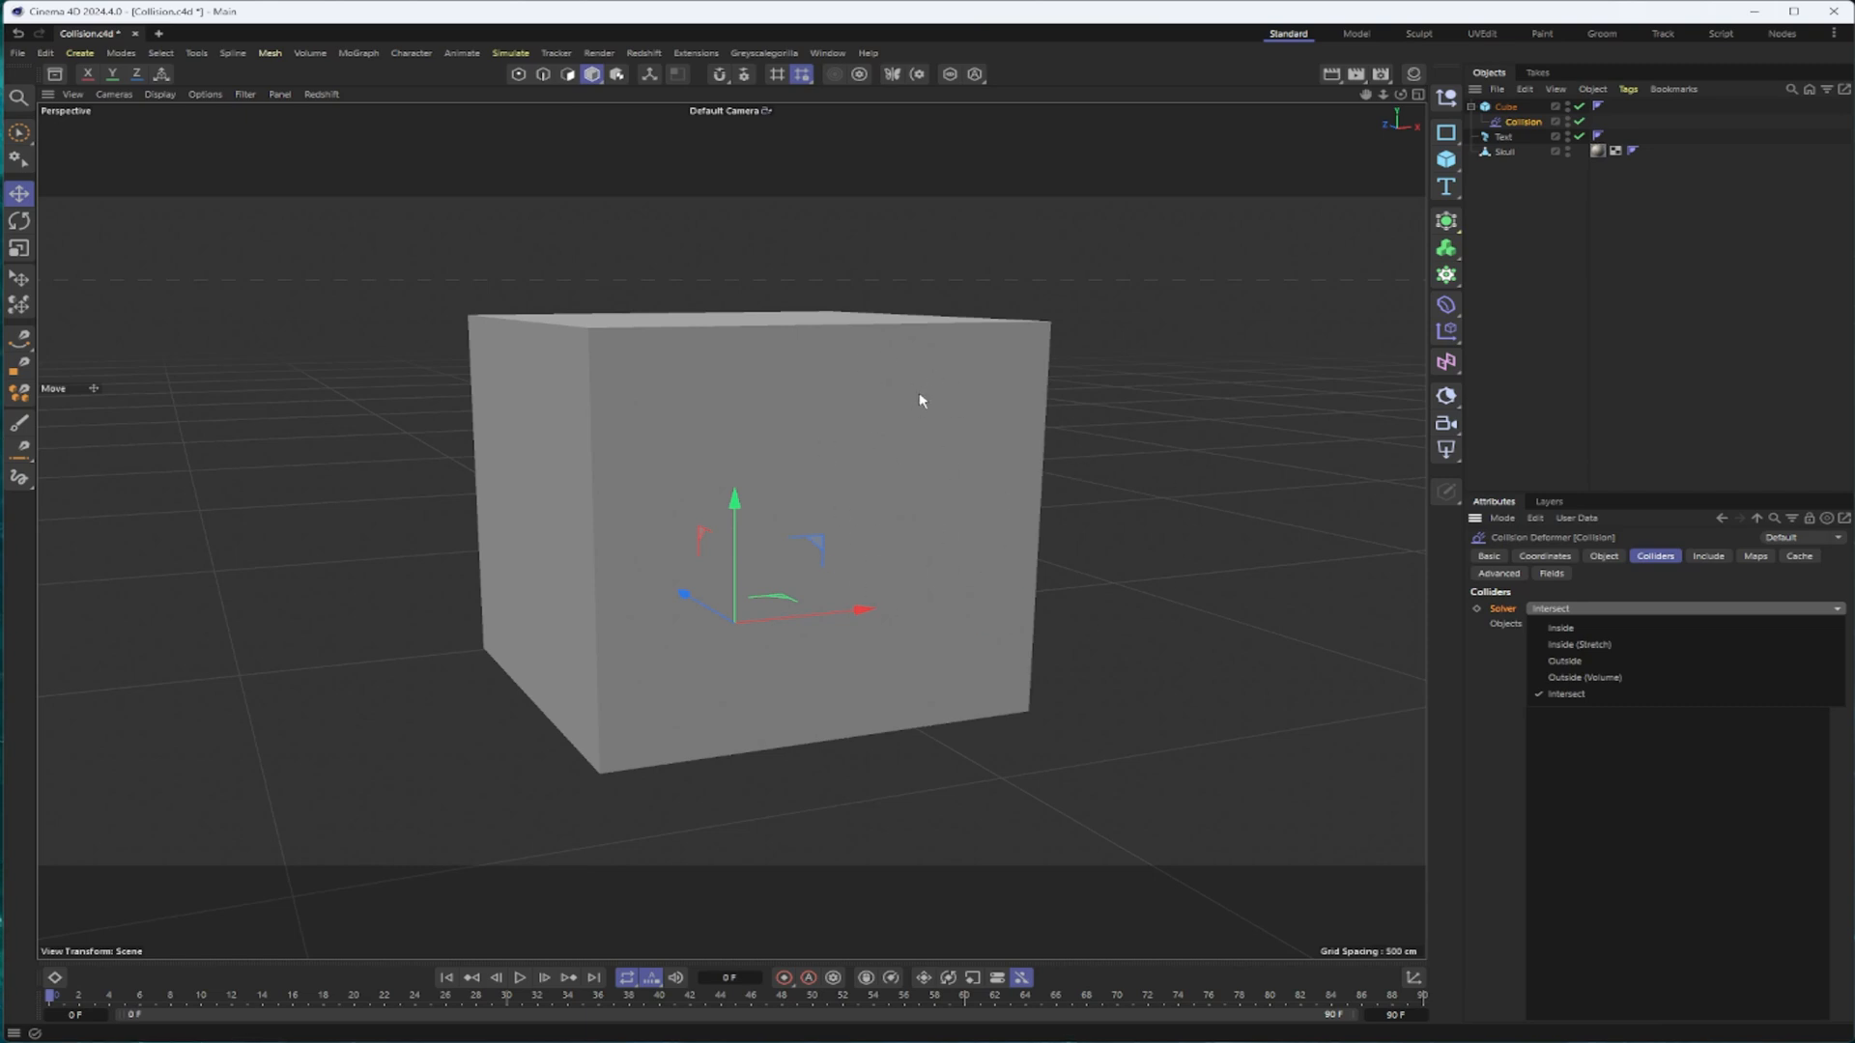
mouse_move(1437, 578)
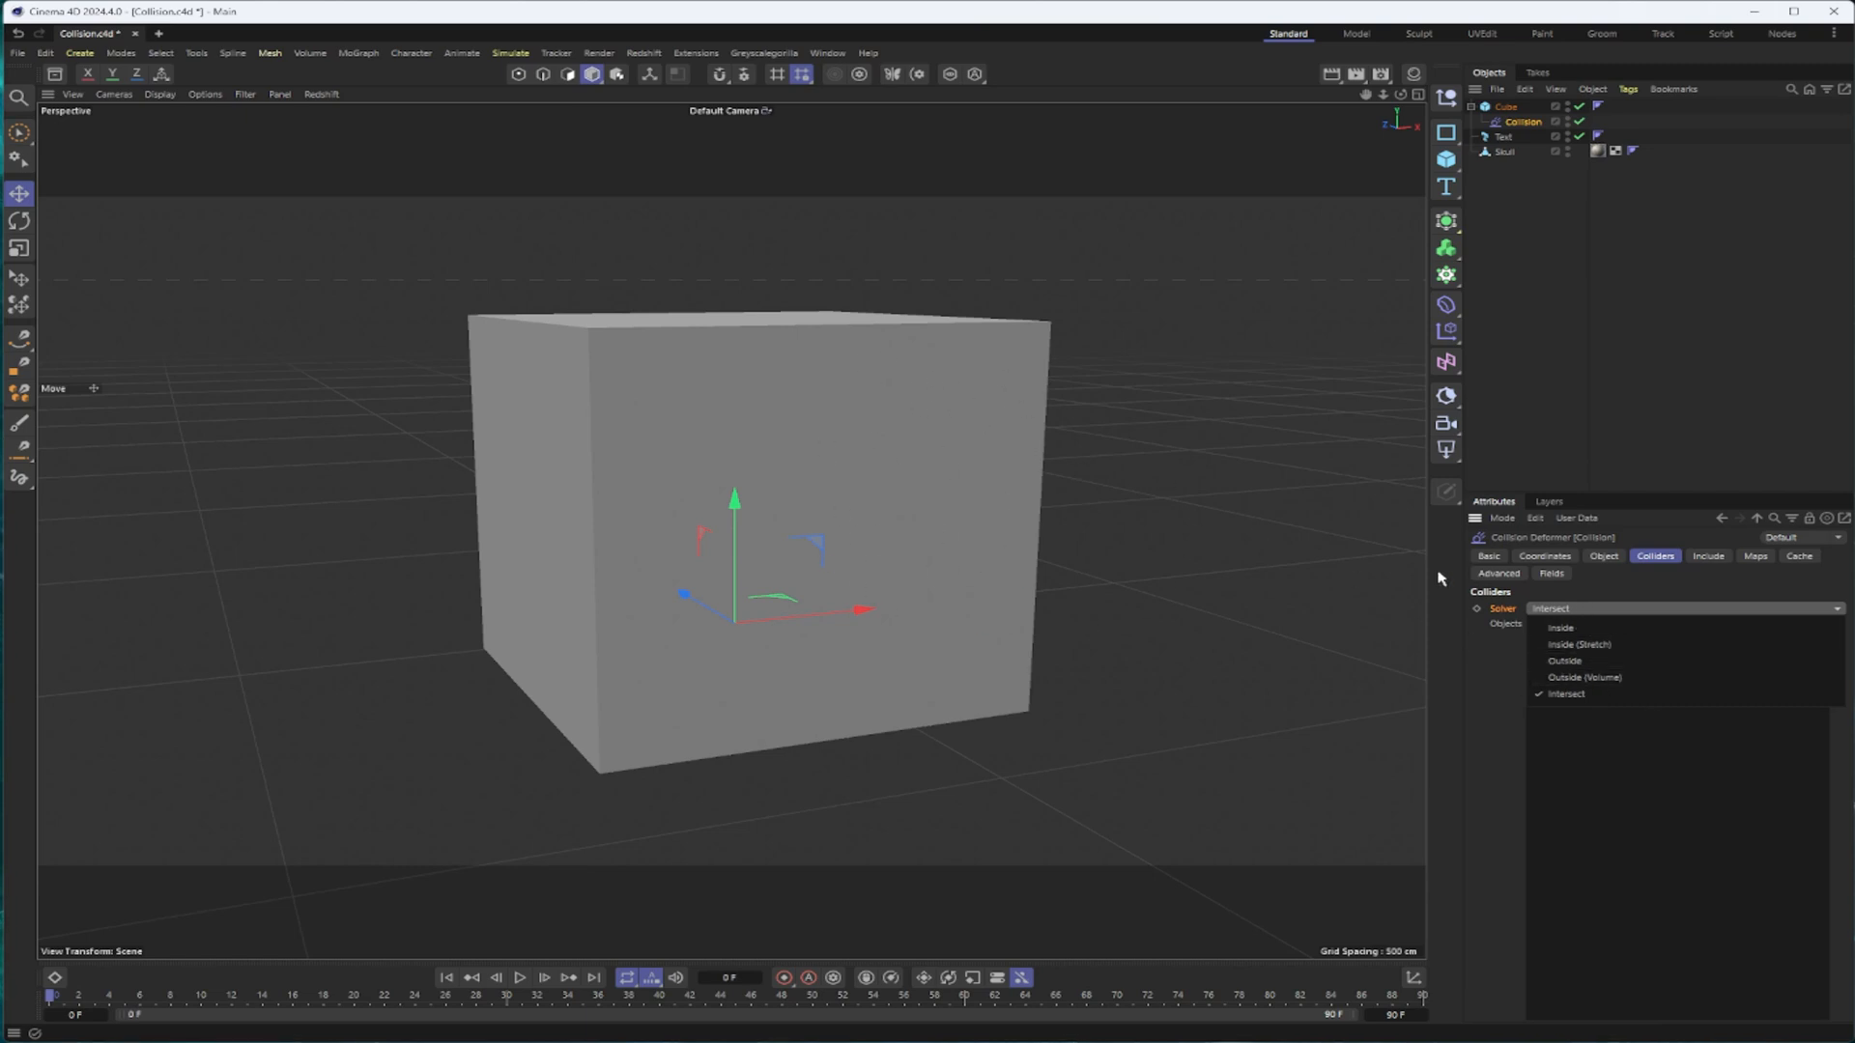
left_click(1561, 626)
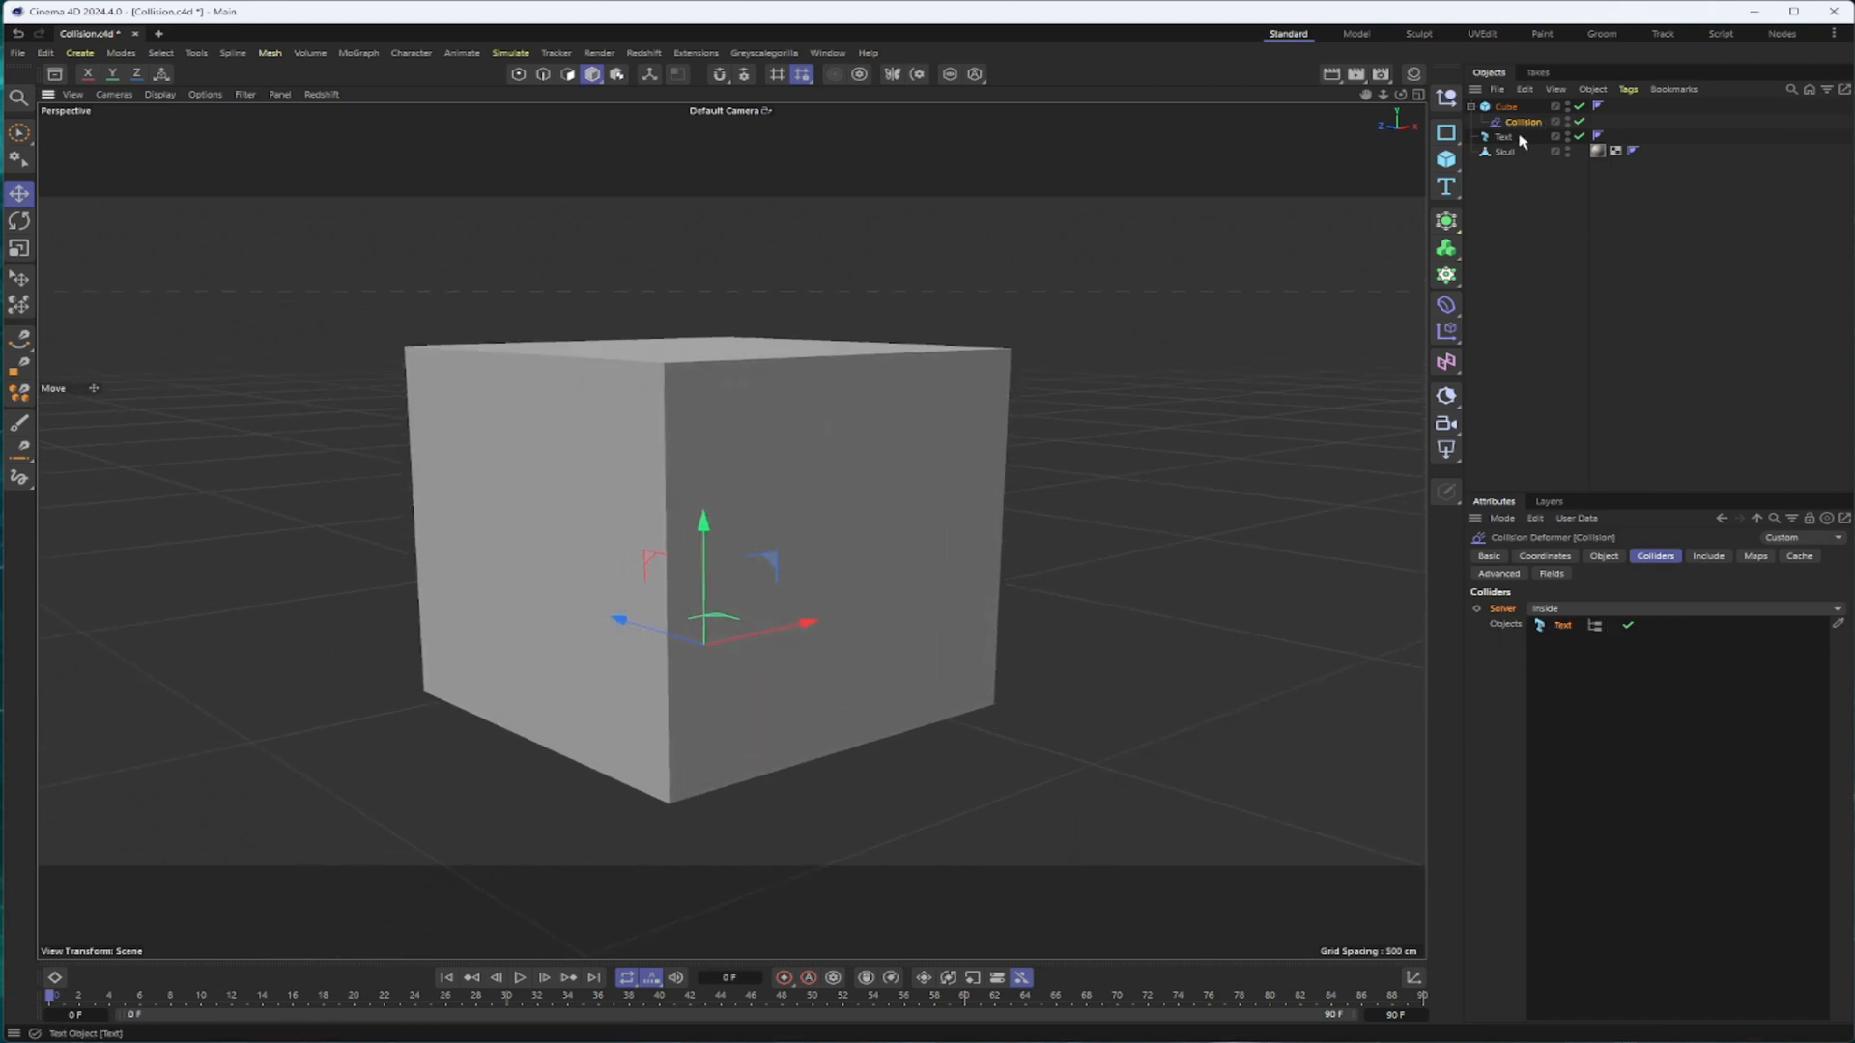
Set the Cube's Segments X and Y to 20 and move the Text against its face
left_click(1503, 137)
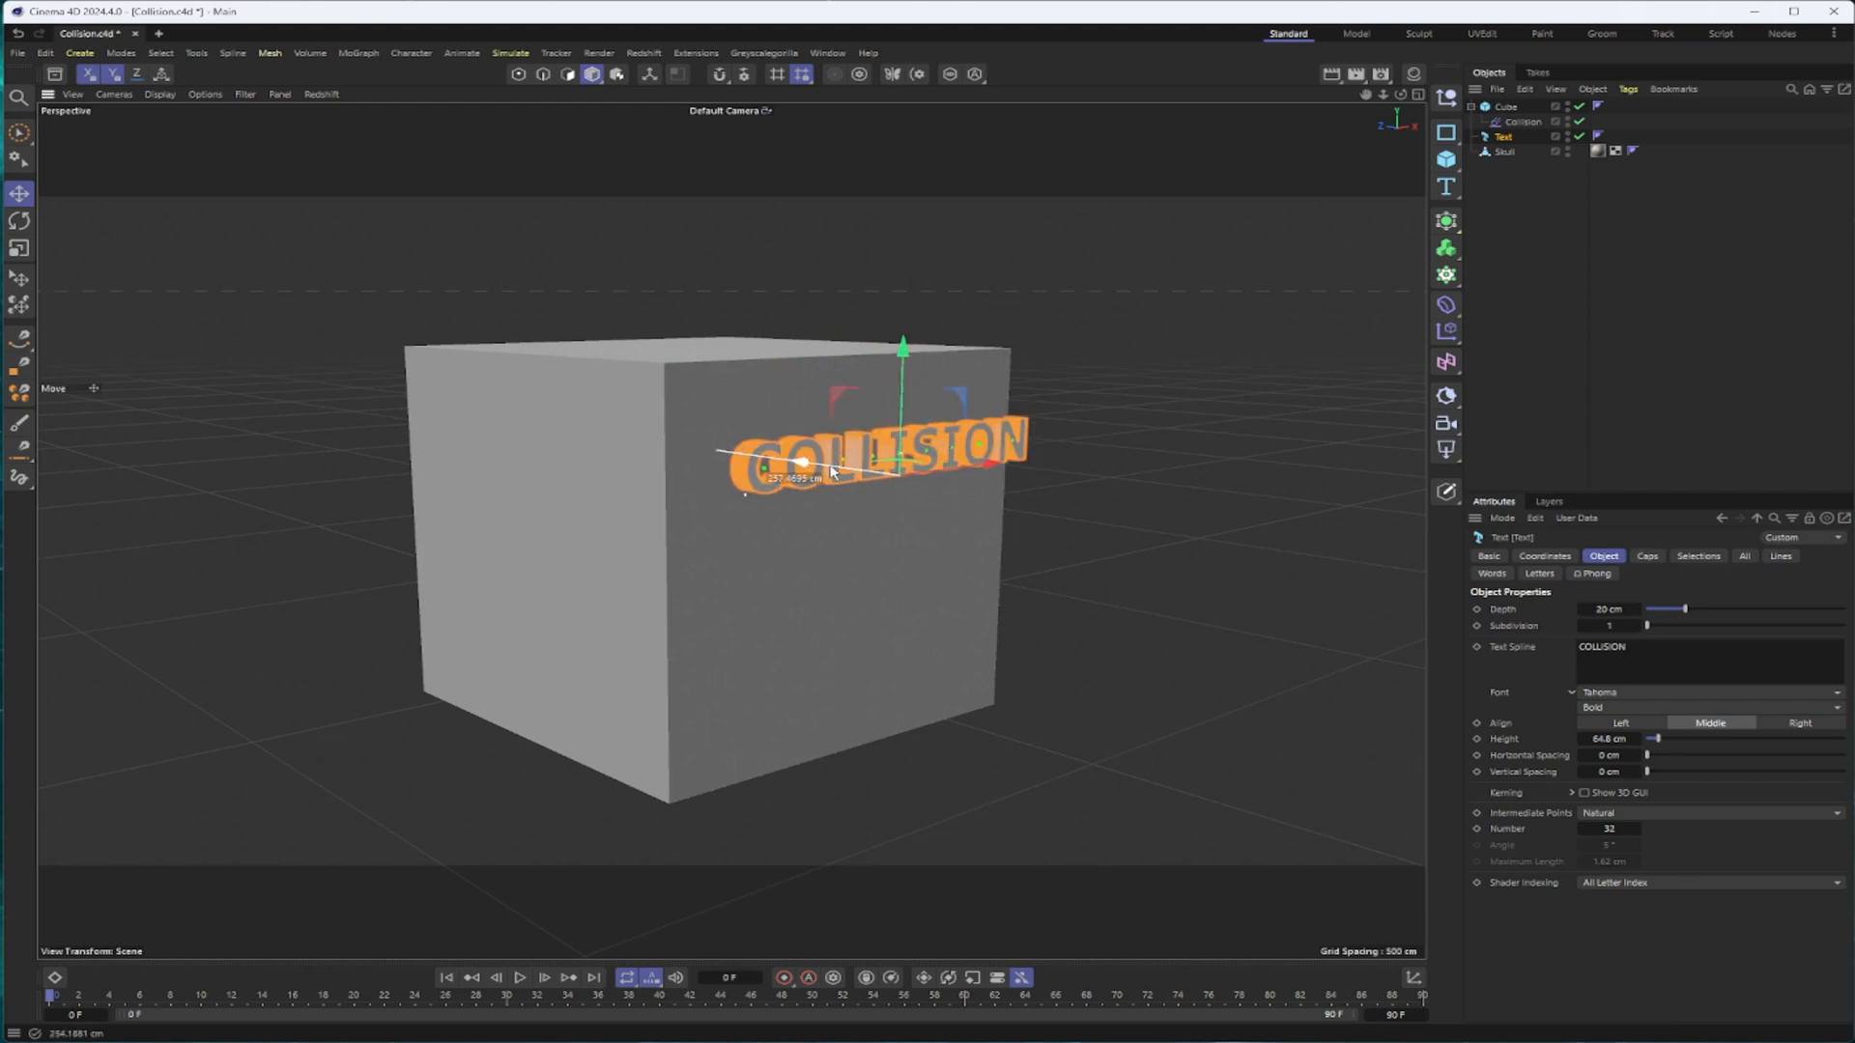
left_click(1505, 106)
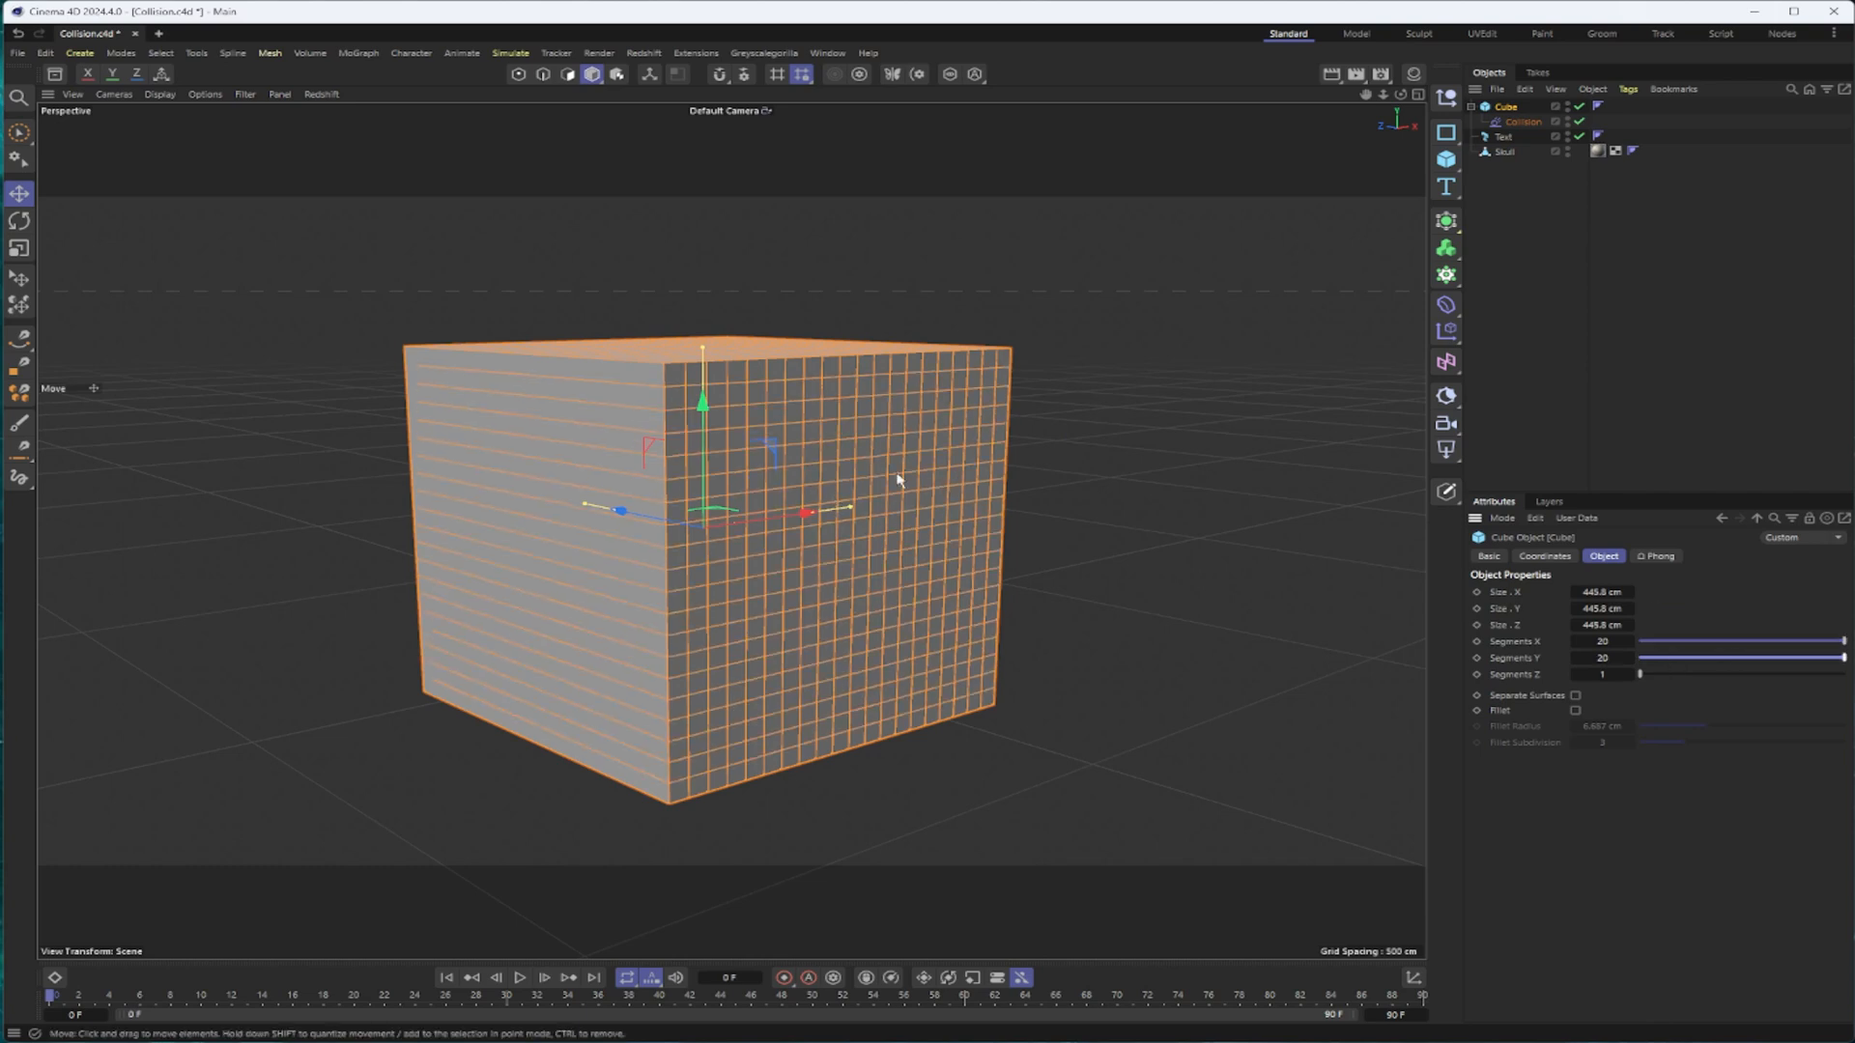
left_click(1503, 135)
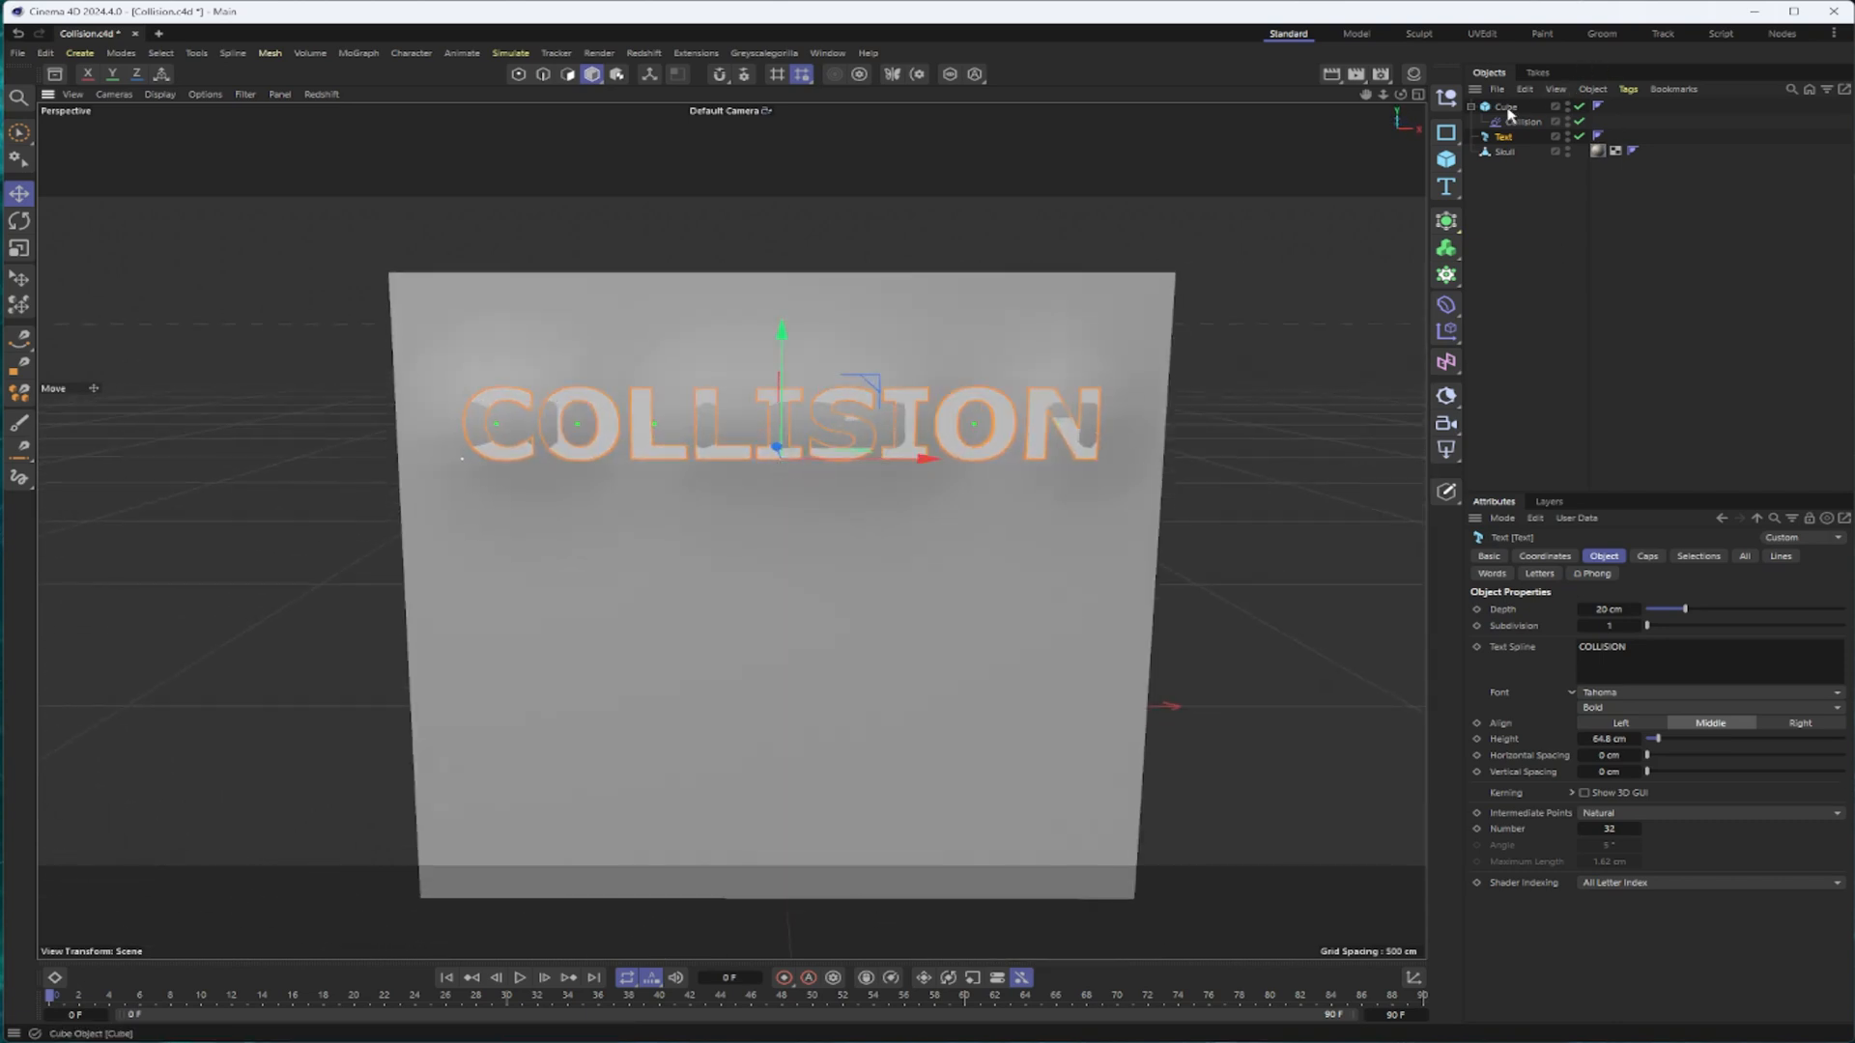
left_click(1505, 106)
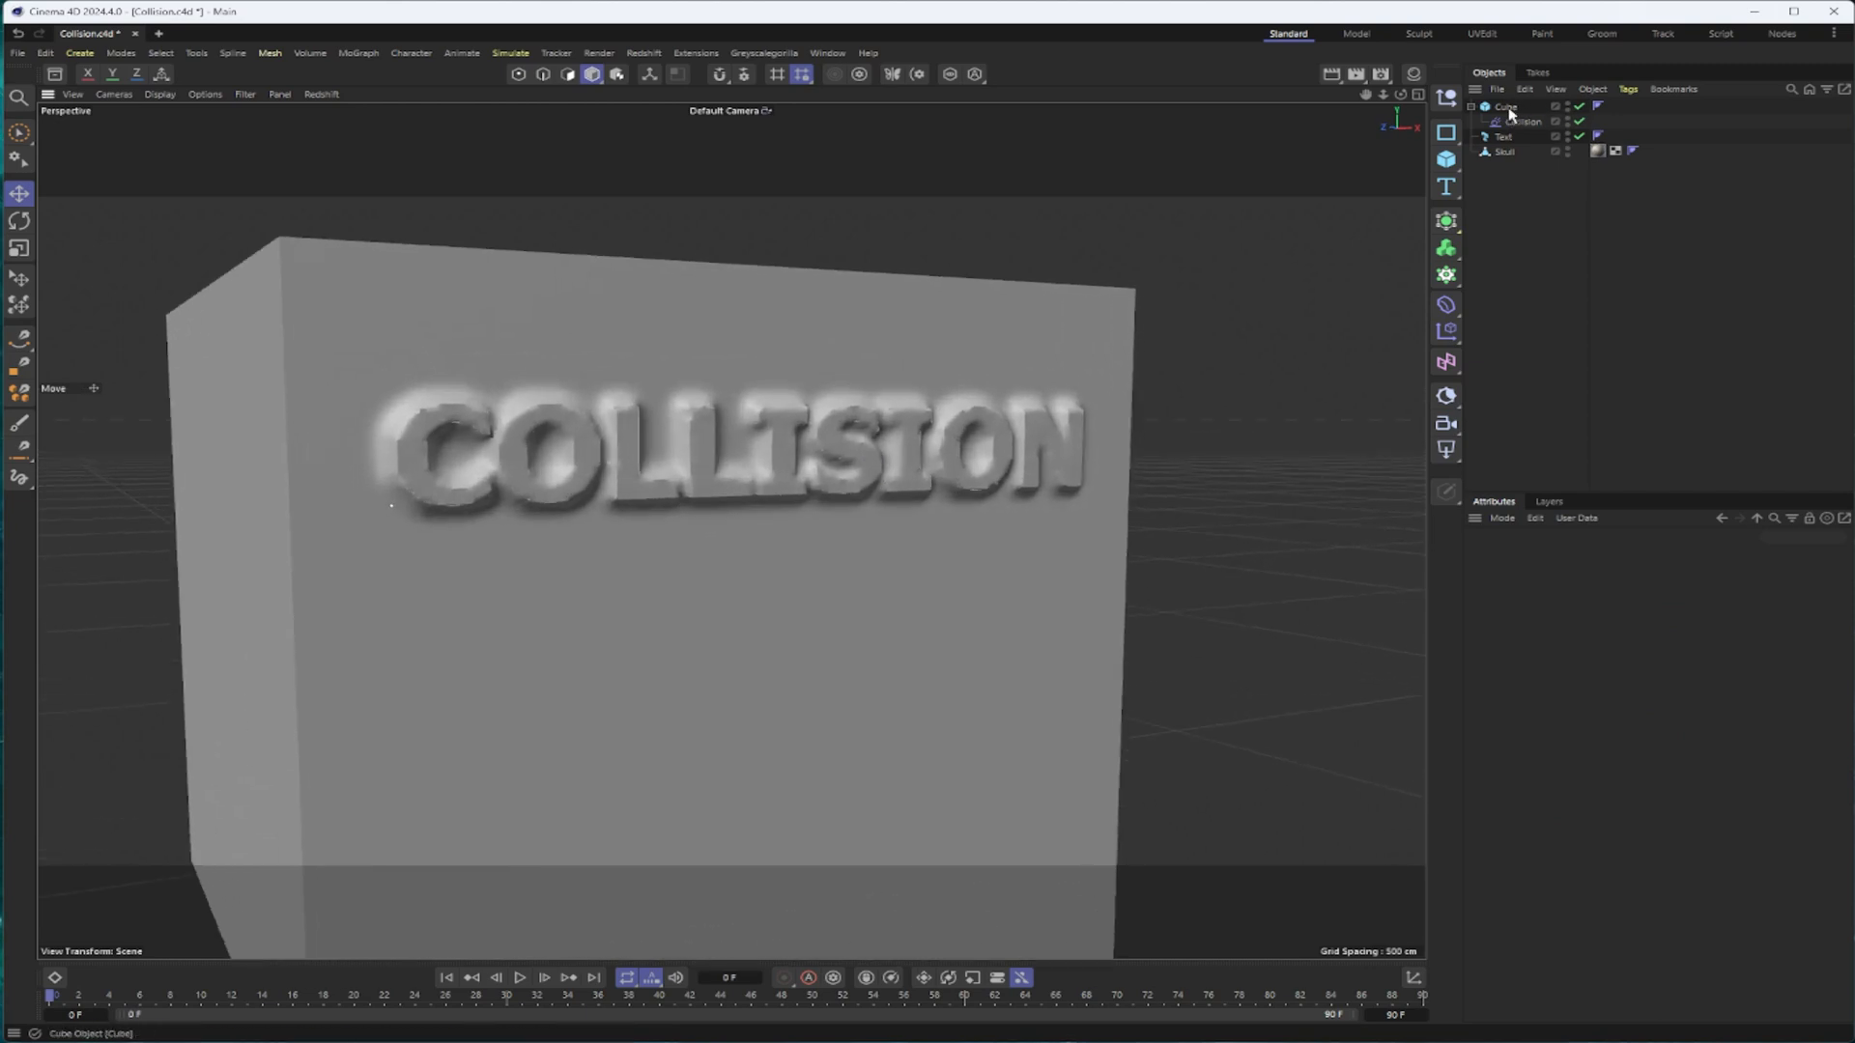
left_click(1503, 135)
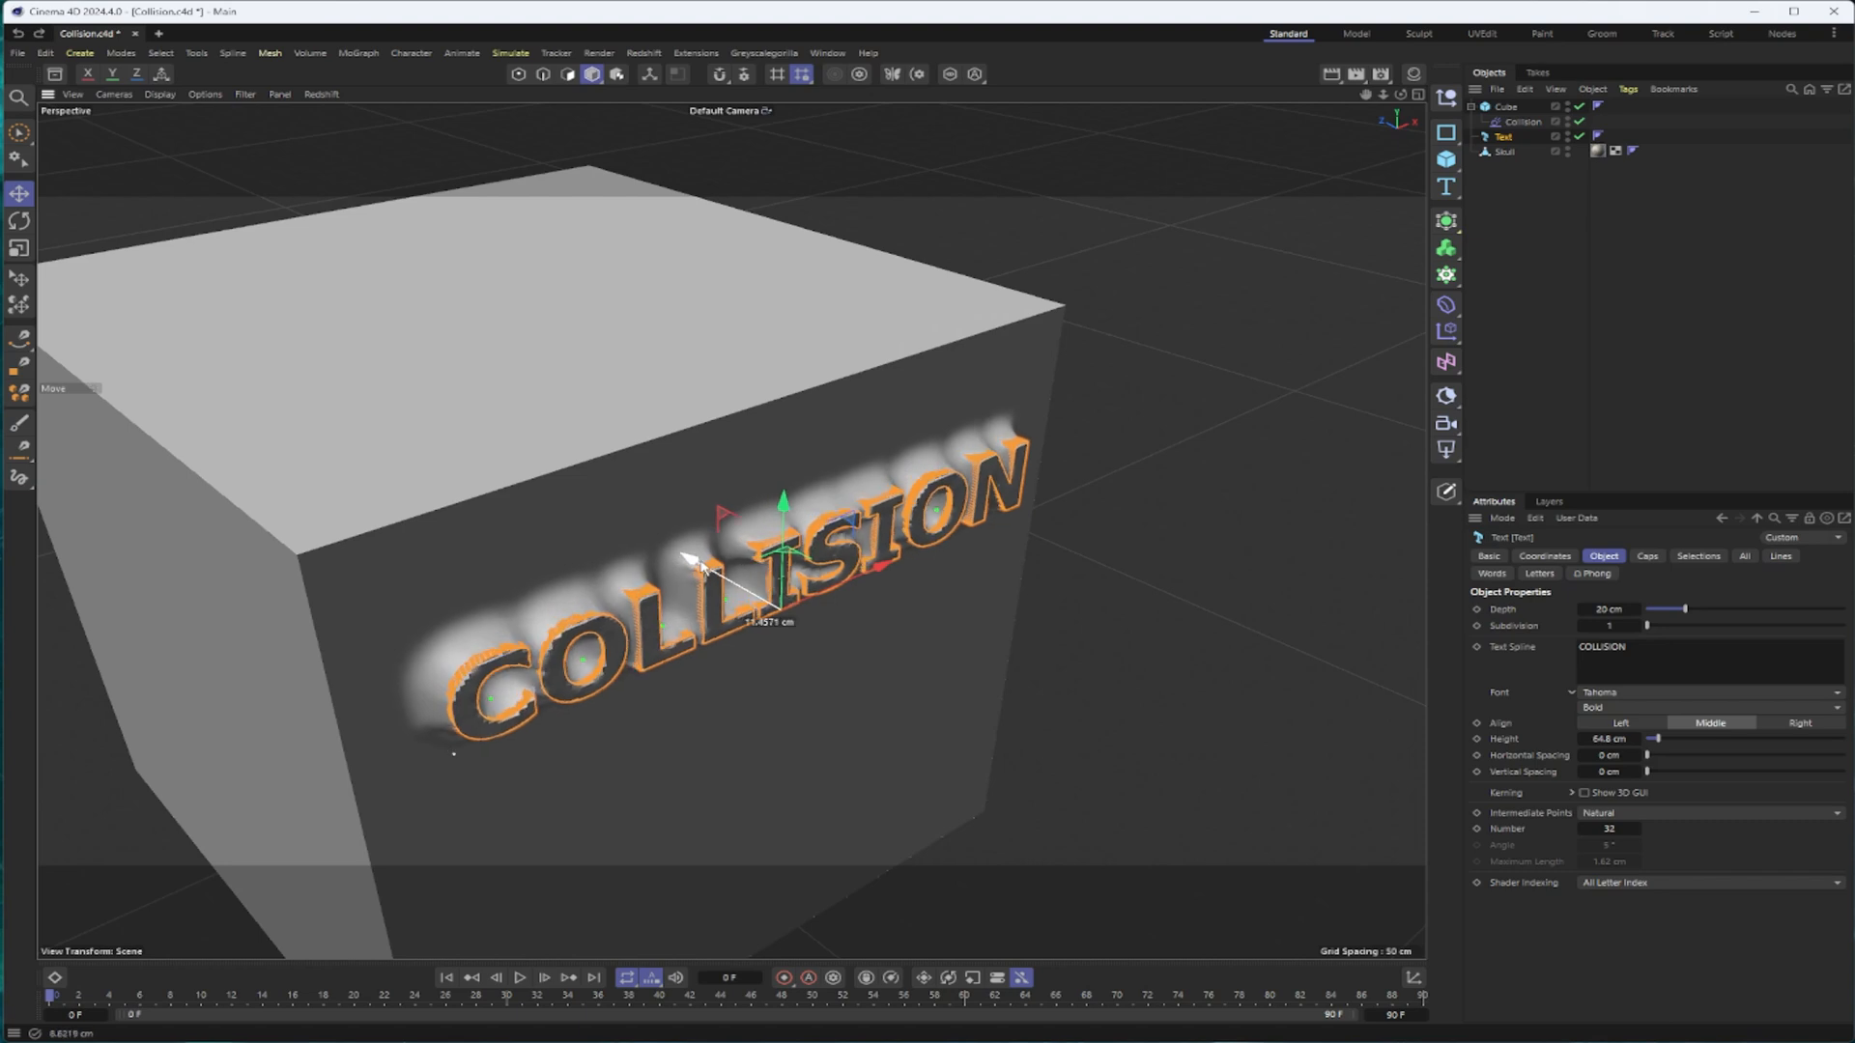
Try the Outside solver on the Collision deformer and check the Text object
left_click(1093, 568)
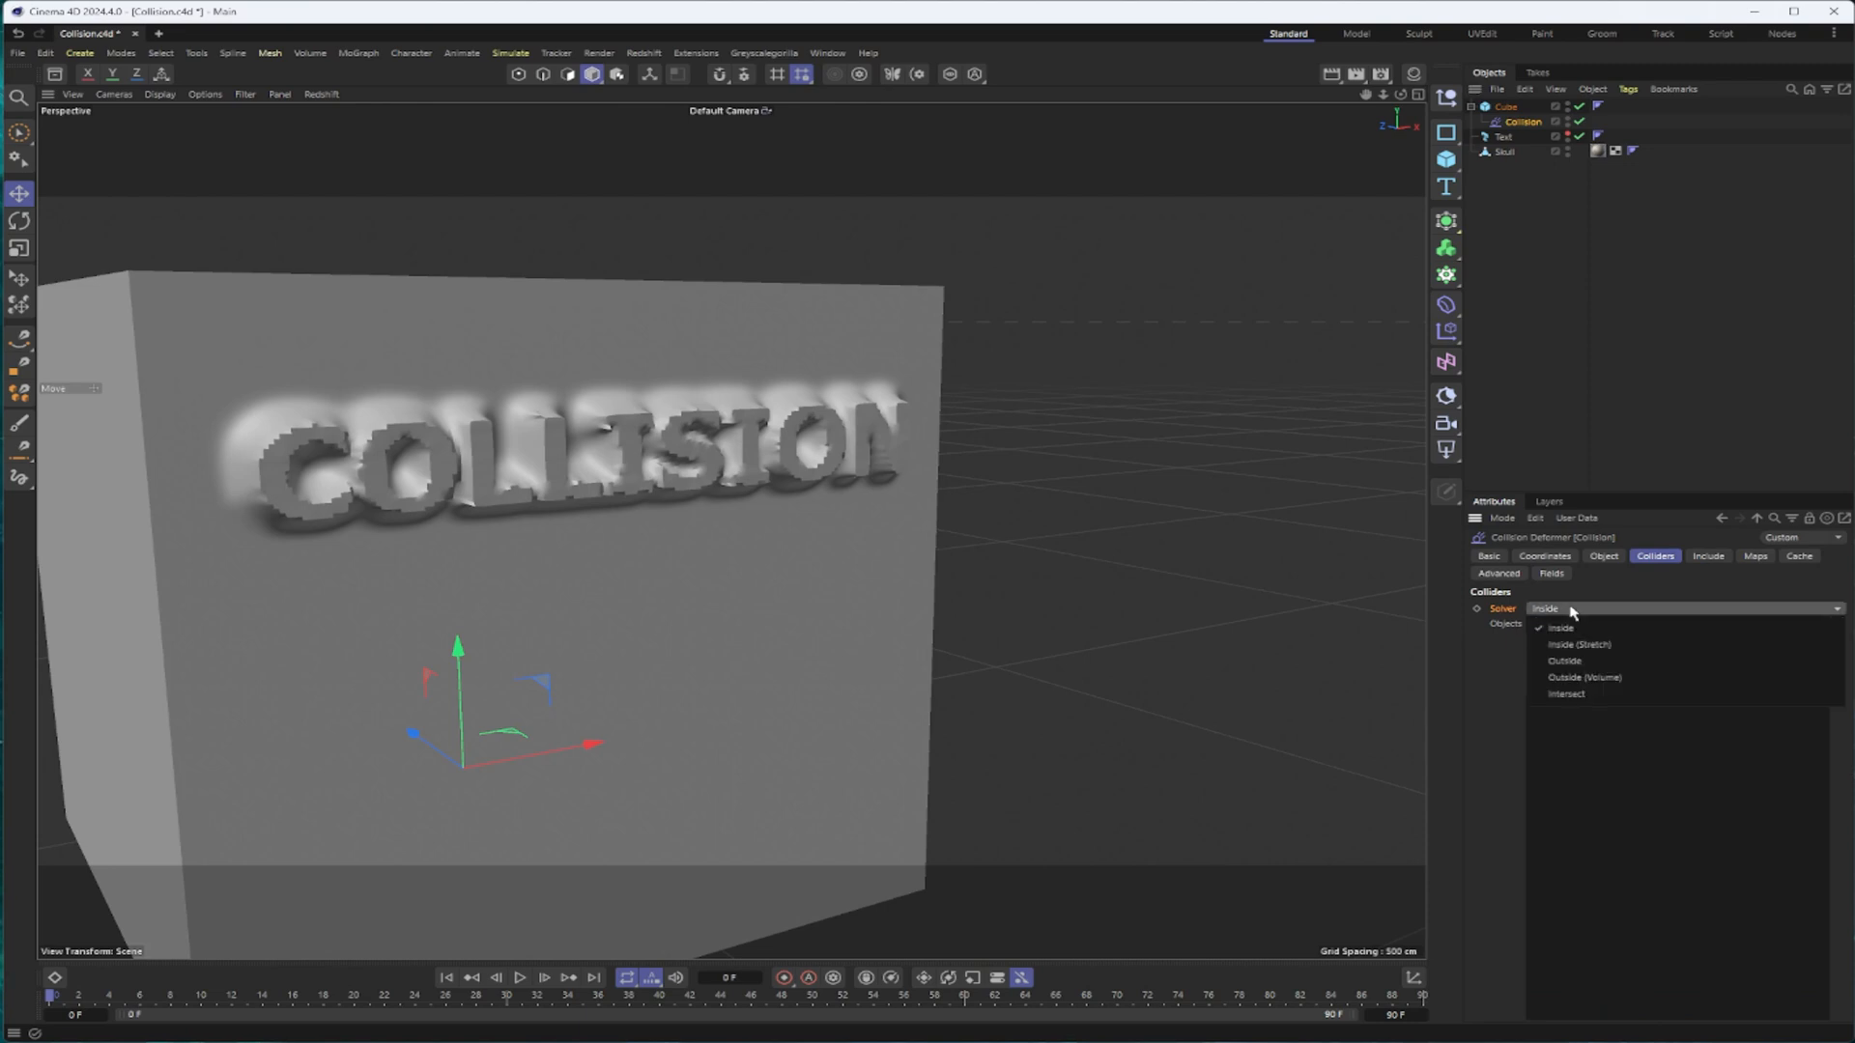
left_click(1563, 661)
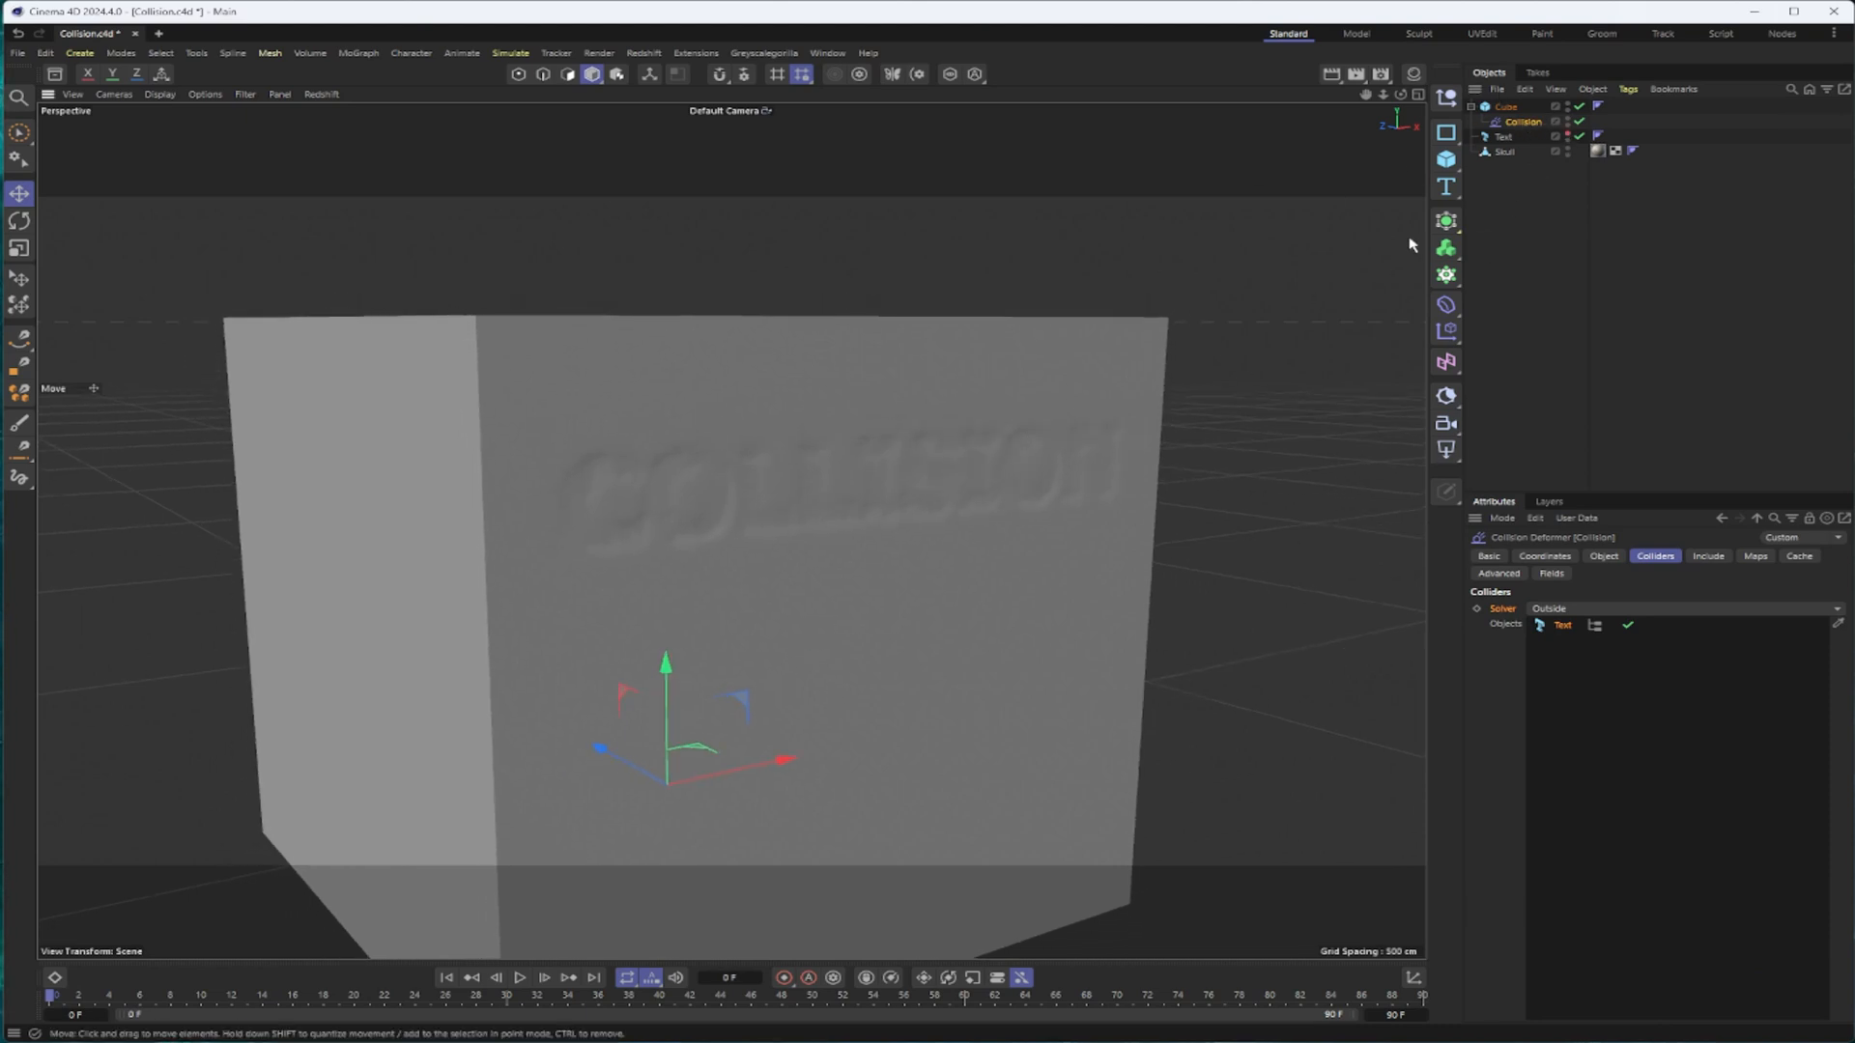
left_click(1524, 122)
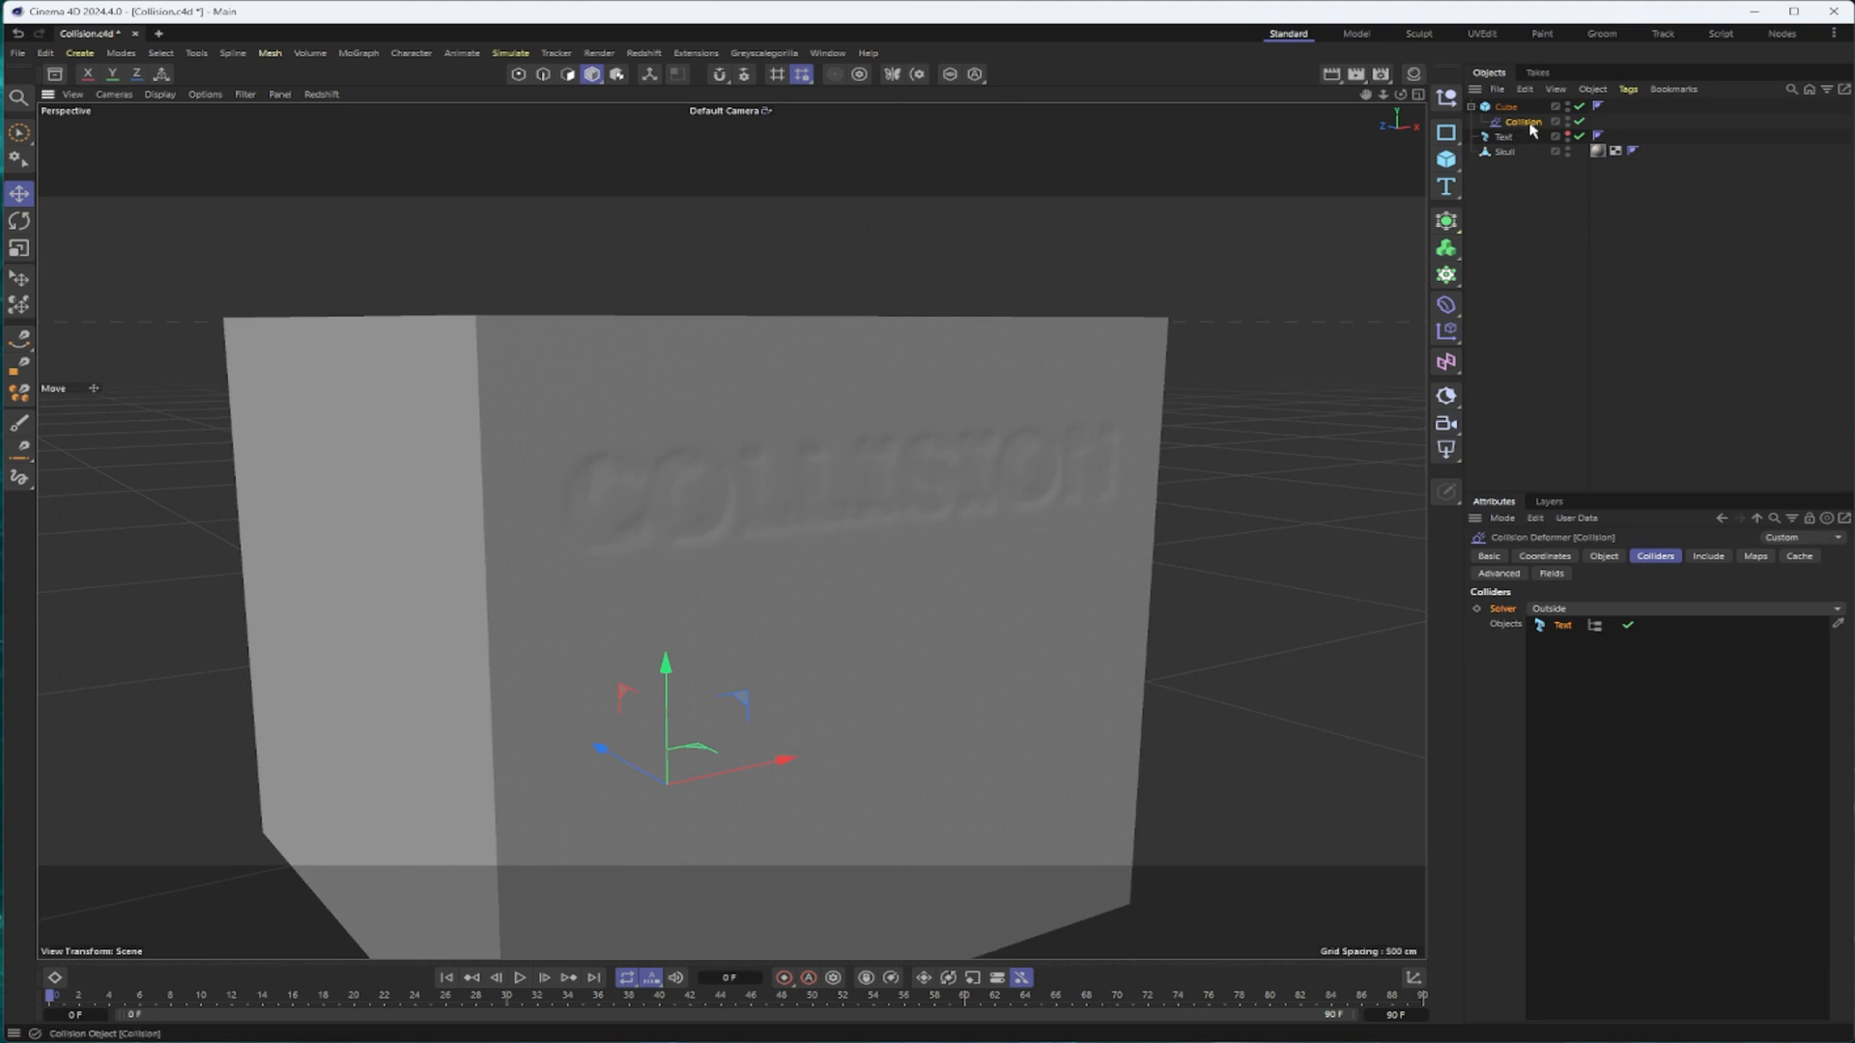
left_click(1503, 135)
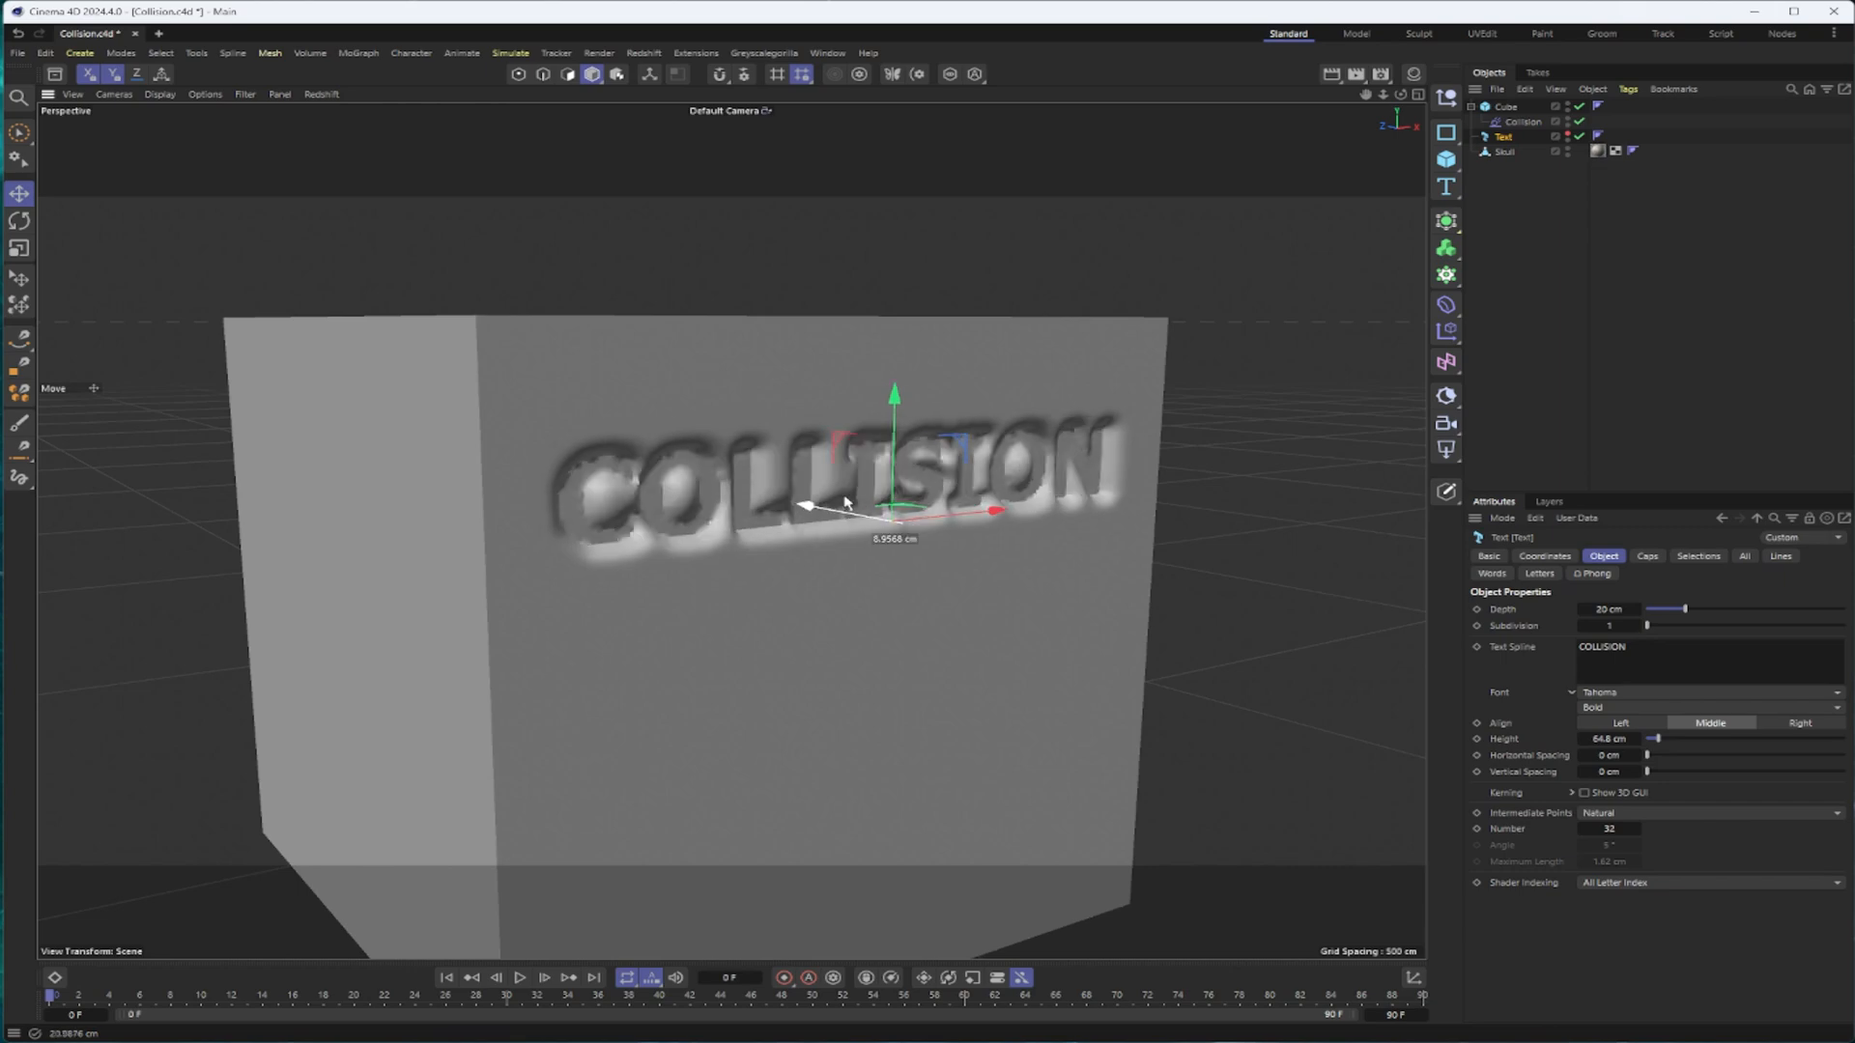
Switch the Collision deformer's solver to Inside (Stretch)
left_click(1522, 122)
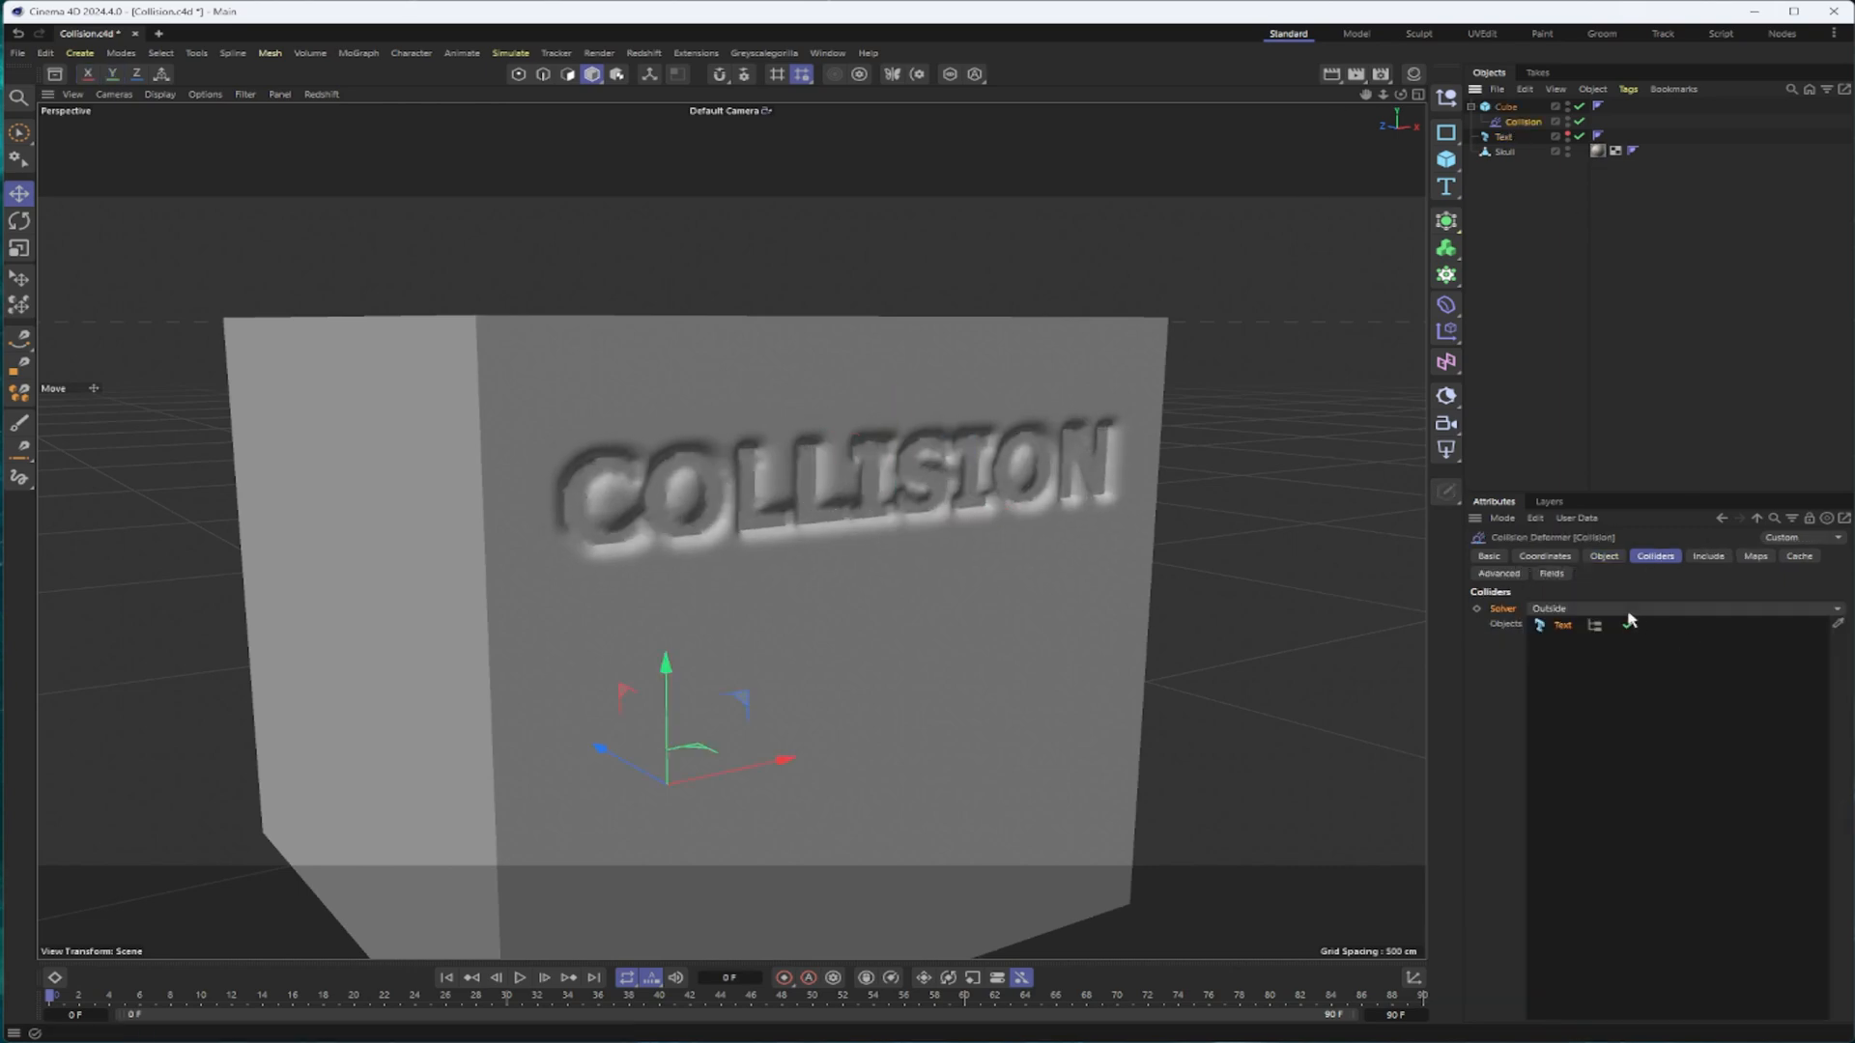
left_click(1679, 609)
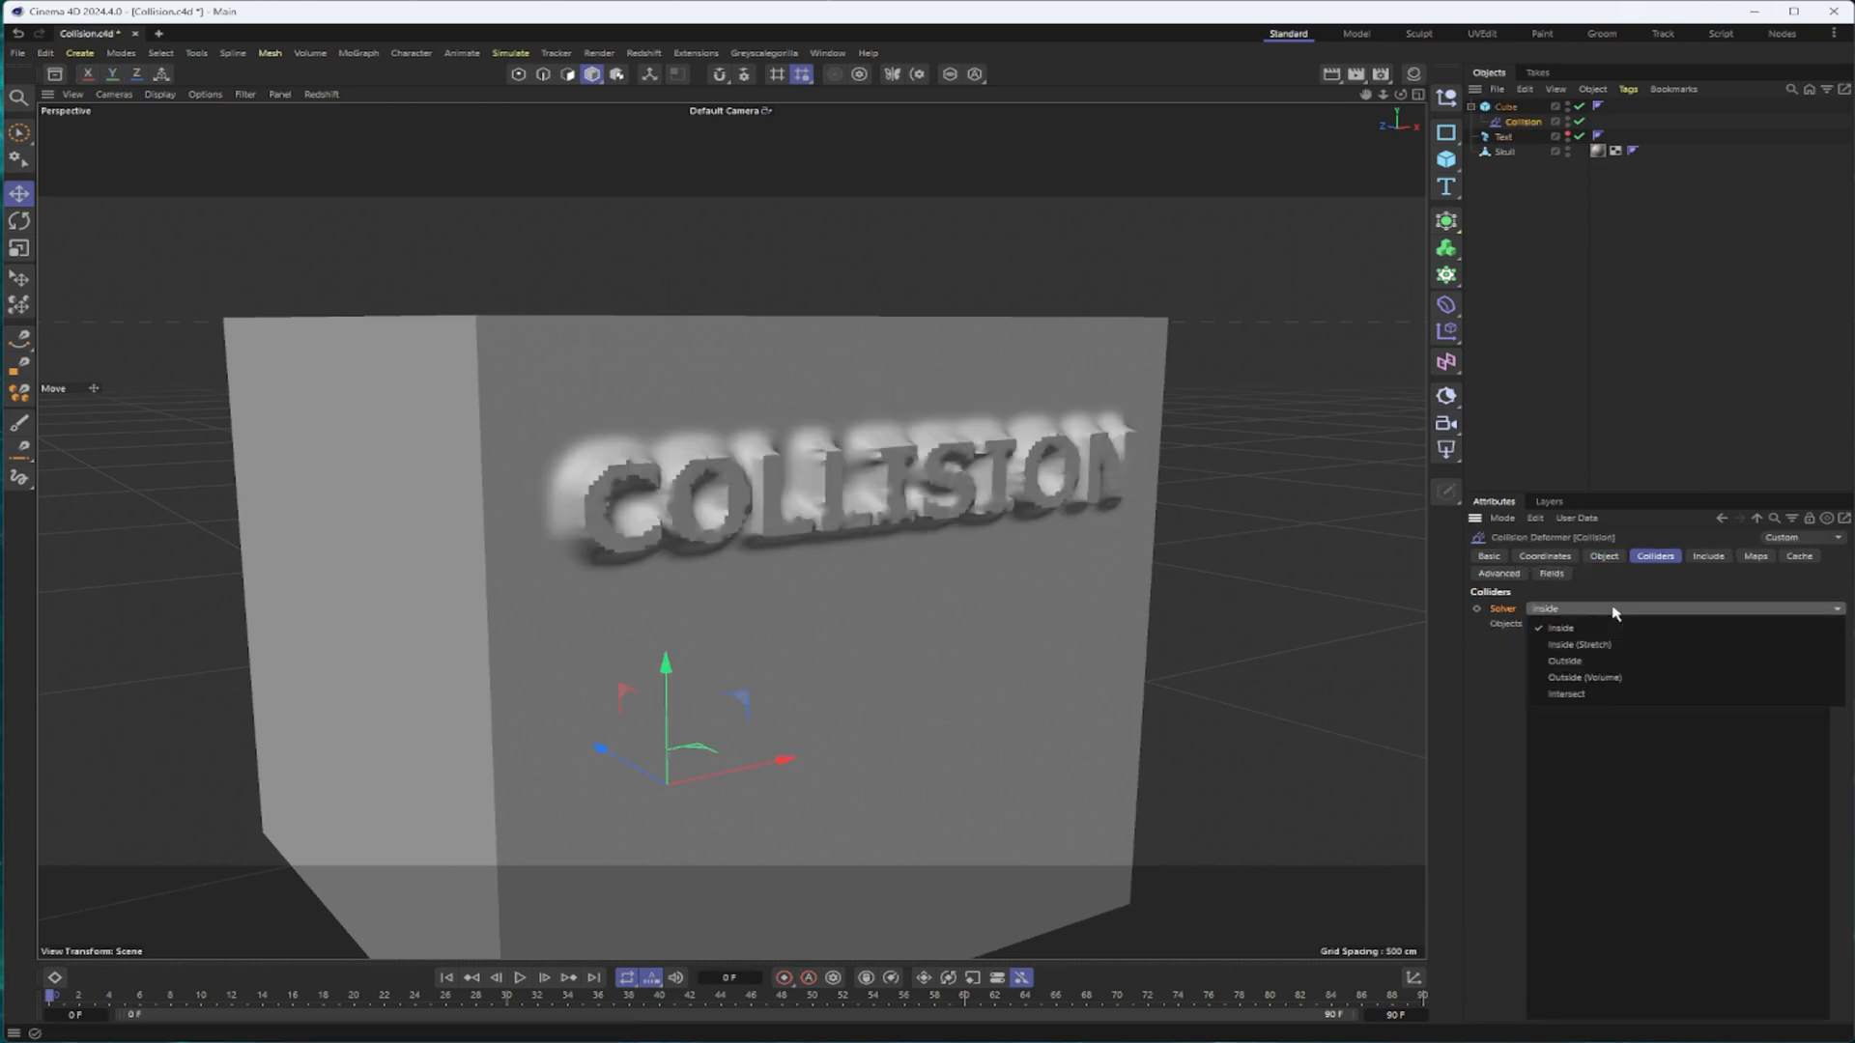
left_click(1577, 644)
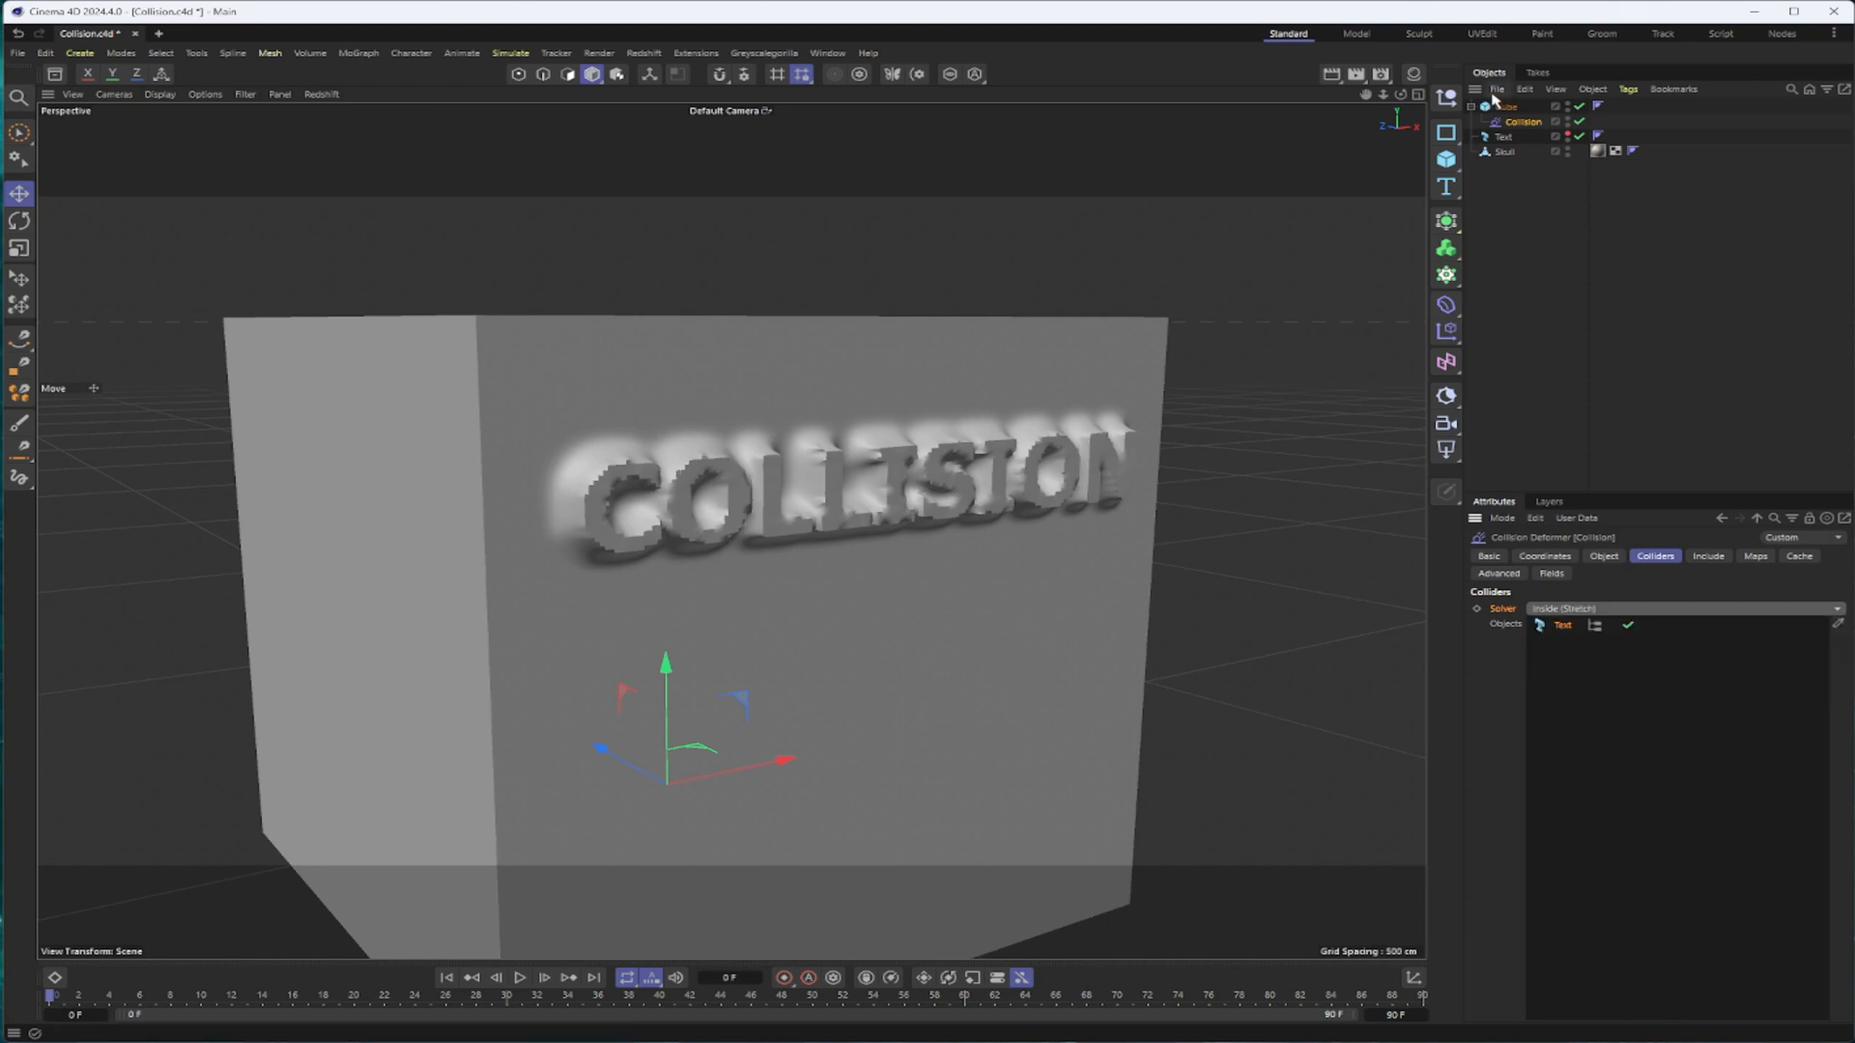
Inspect the Text object's settings, then show the Collision deformer's Maps settings
left_click(1503, 137)
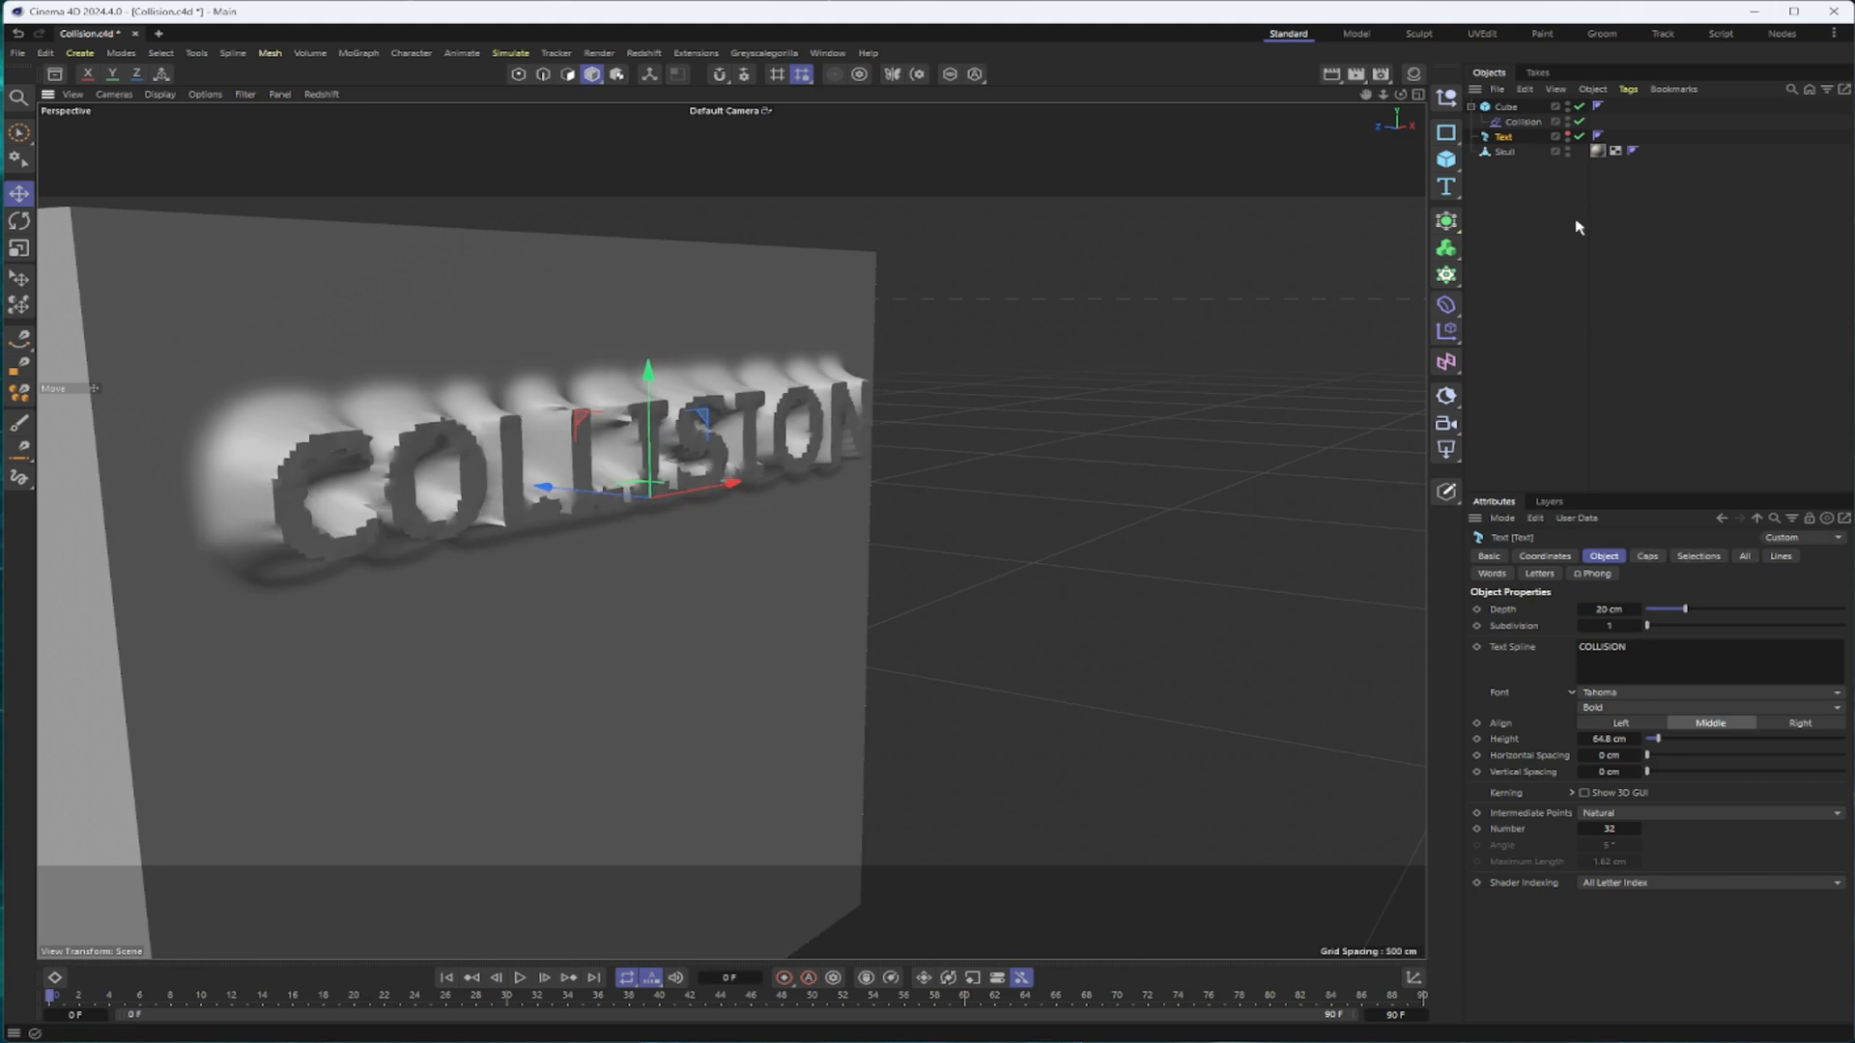
left_click(1524, 121)
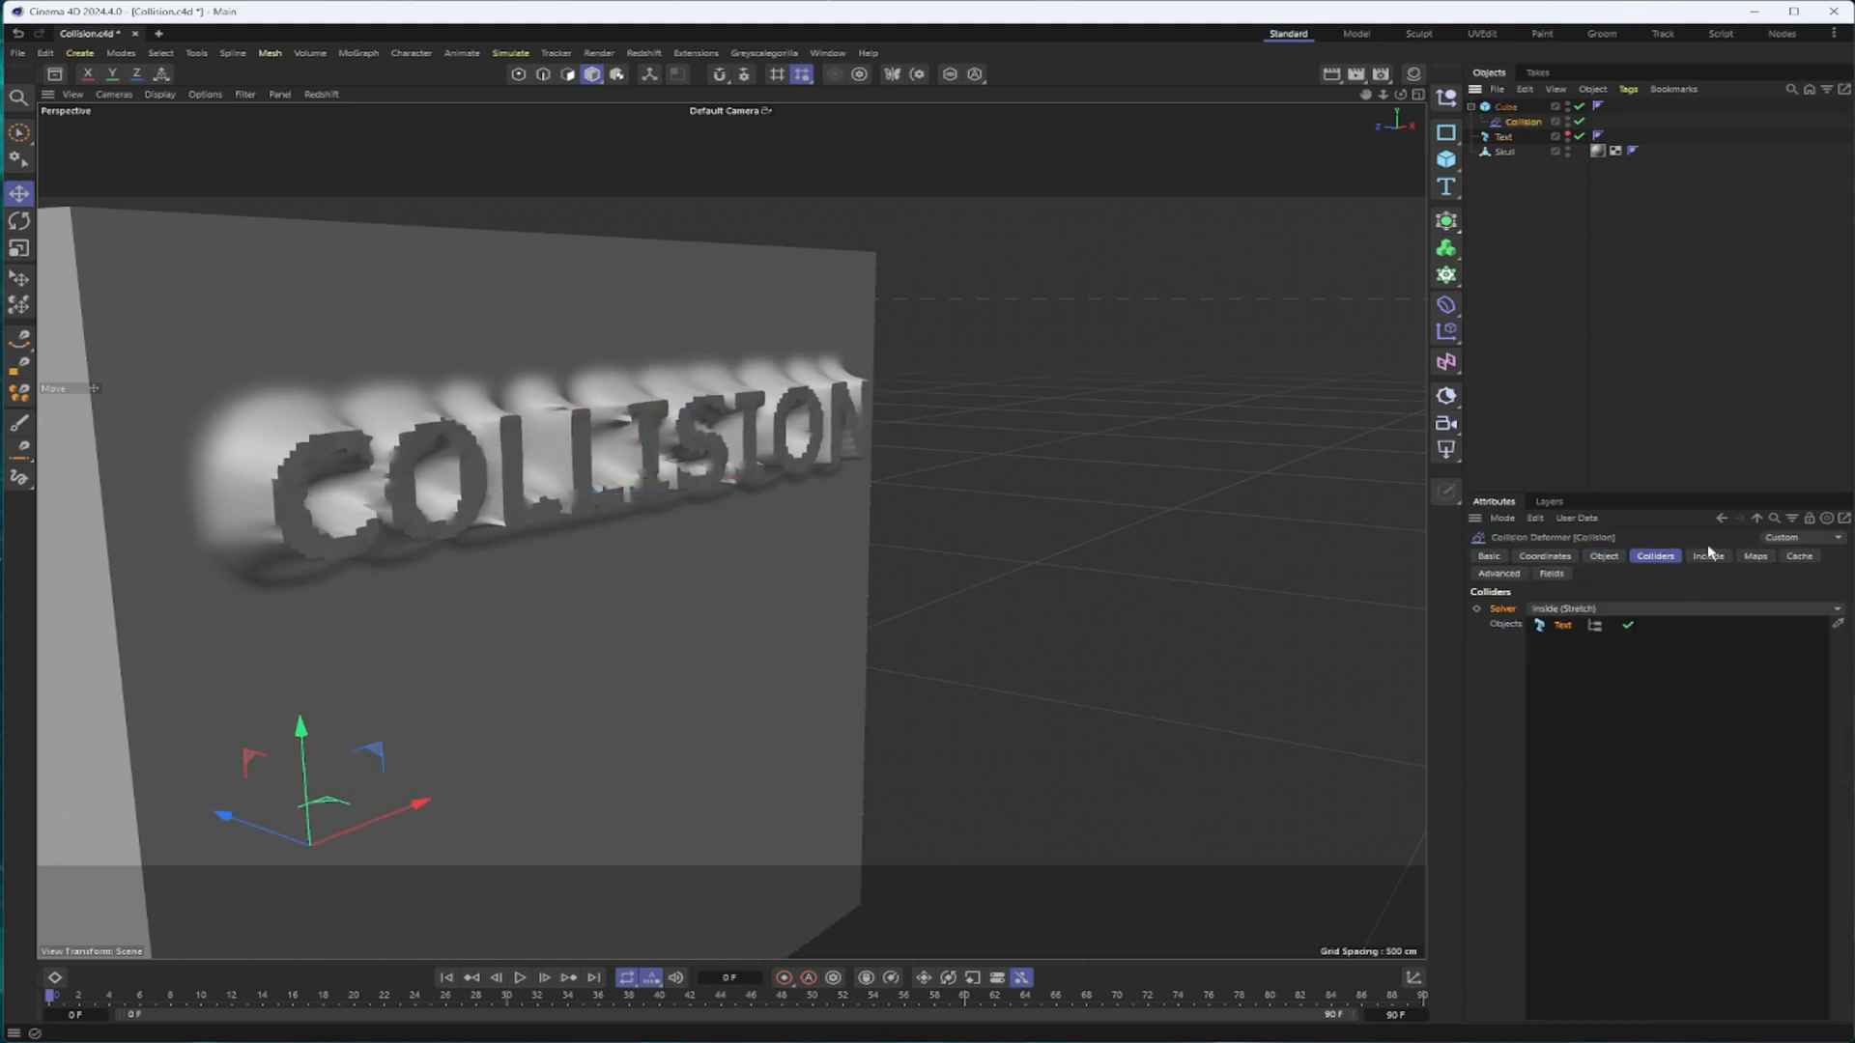
left_click(1755, 557)
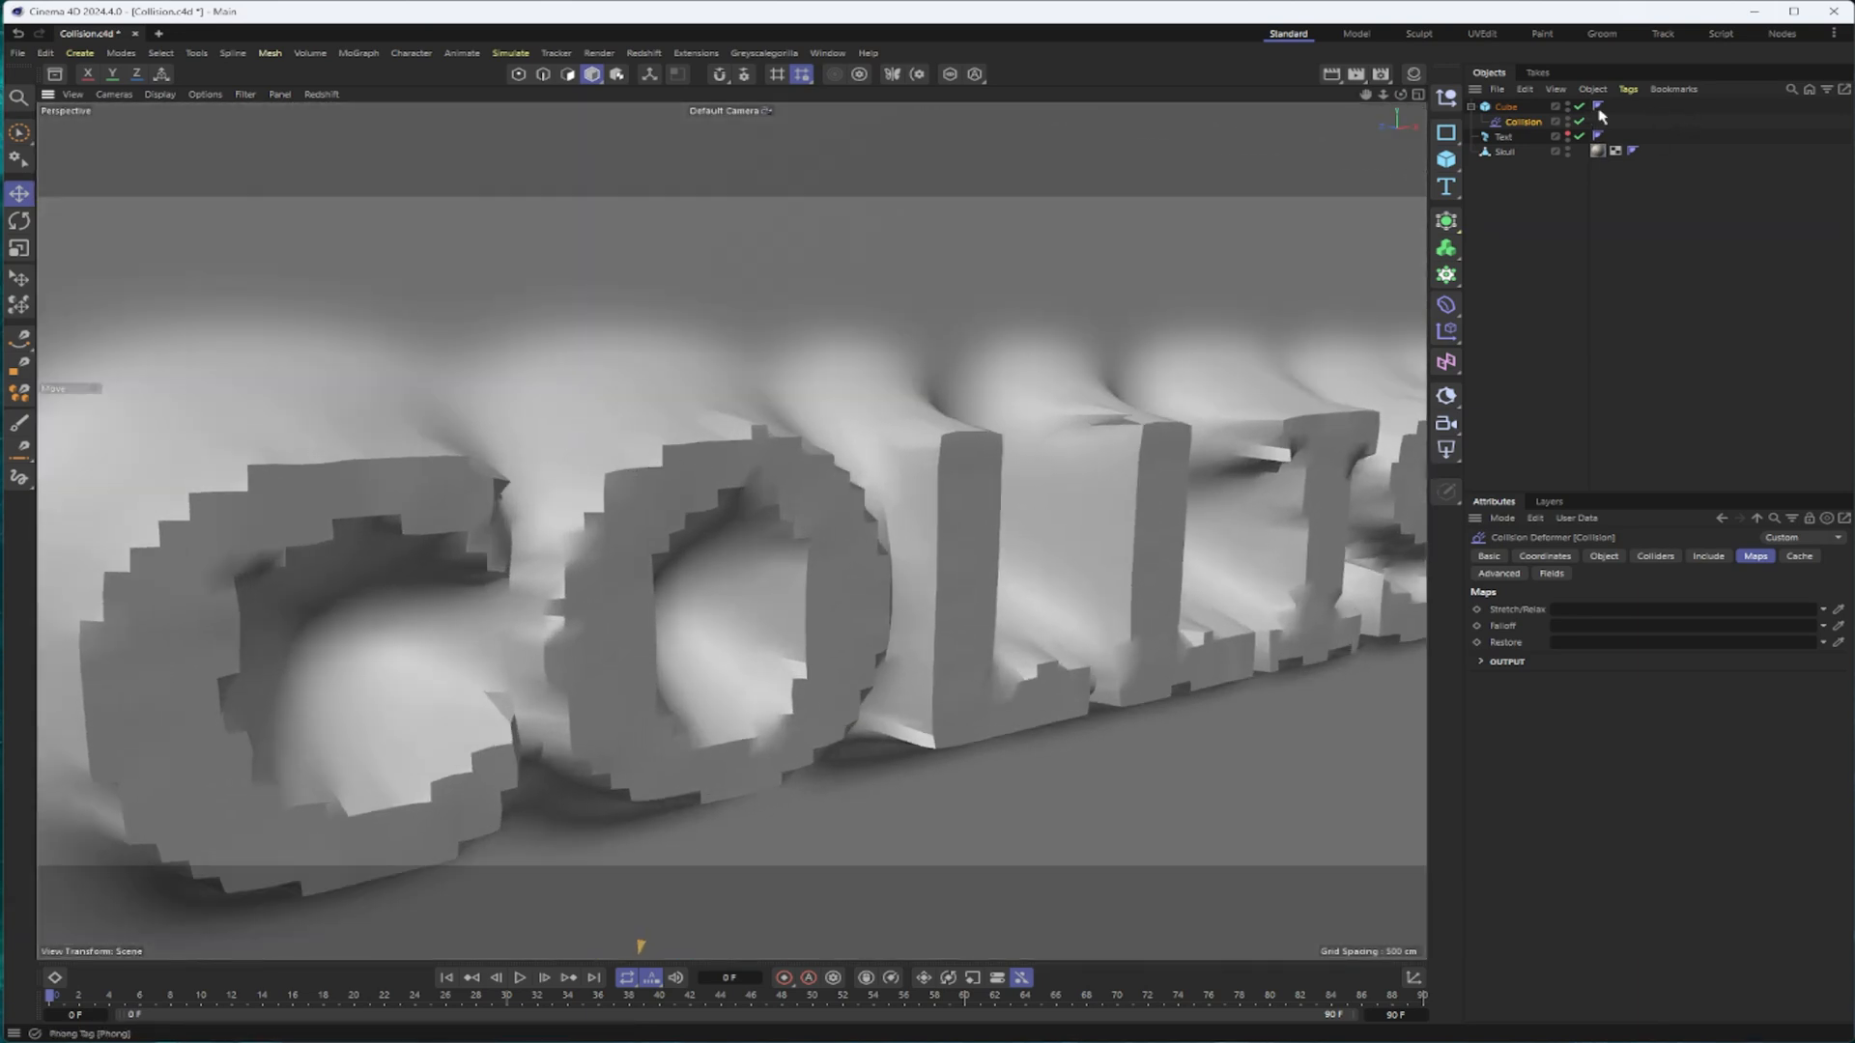
Set the Cube's Phong tag to Angle and Area Weighted with an 88° Phong Angle
left_click(1597, 105)
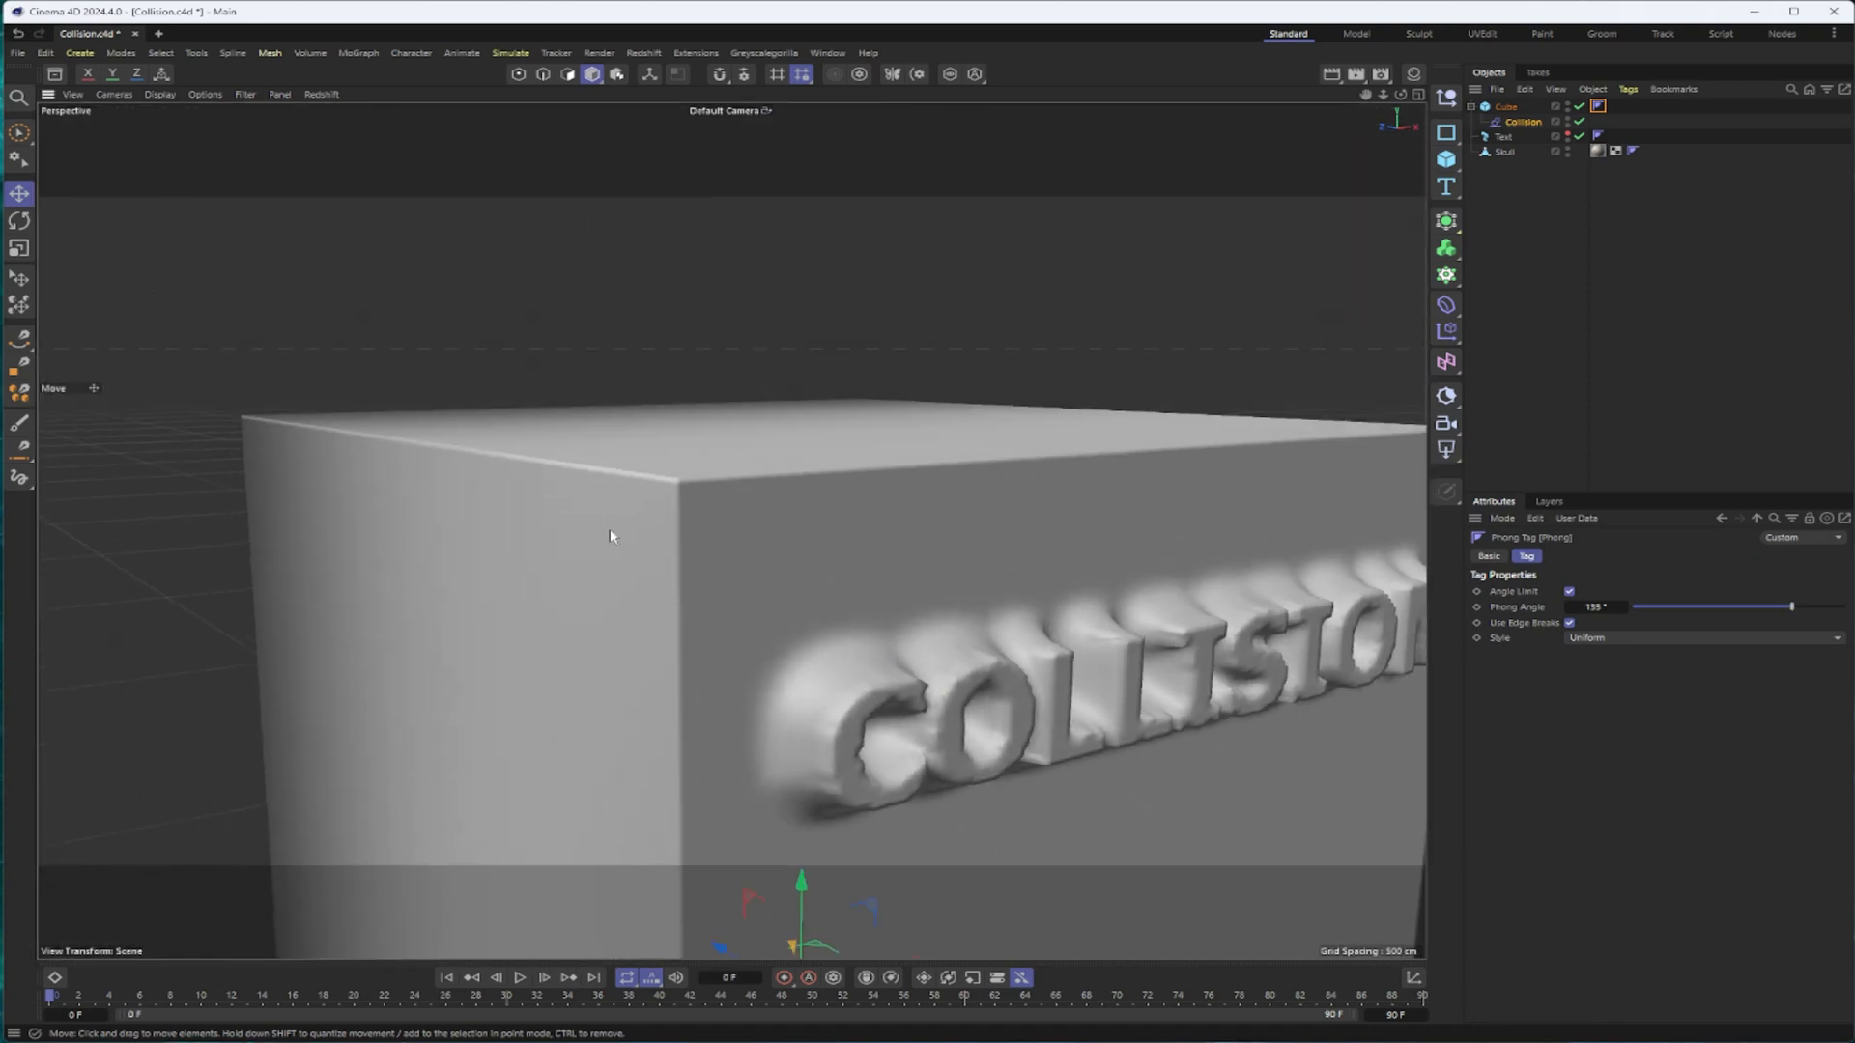
left_click(1700, 638)
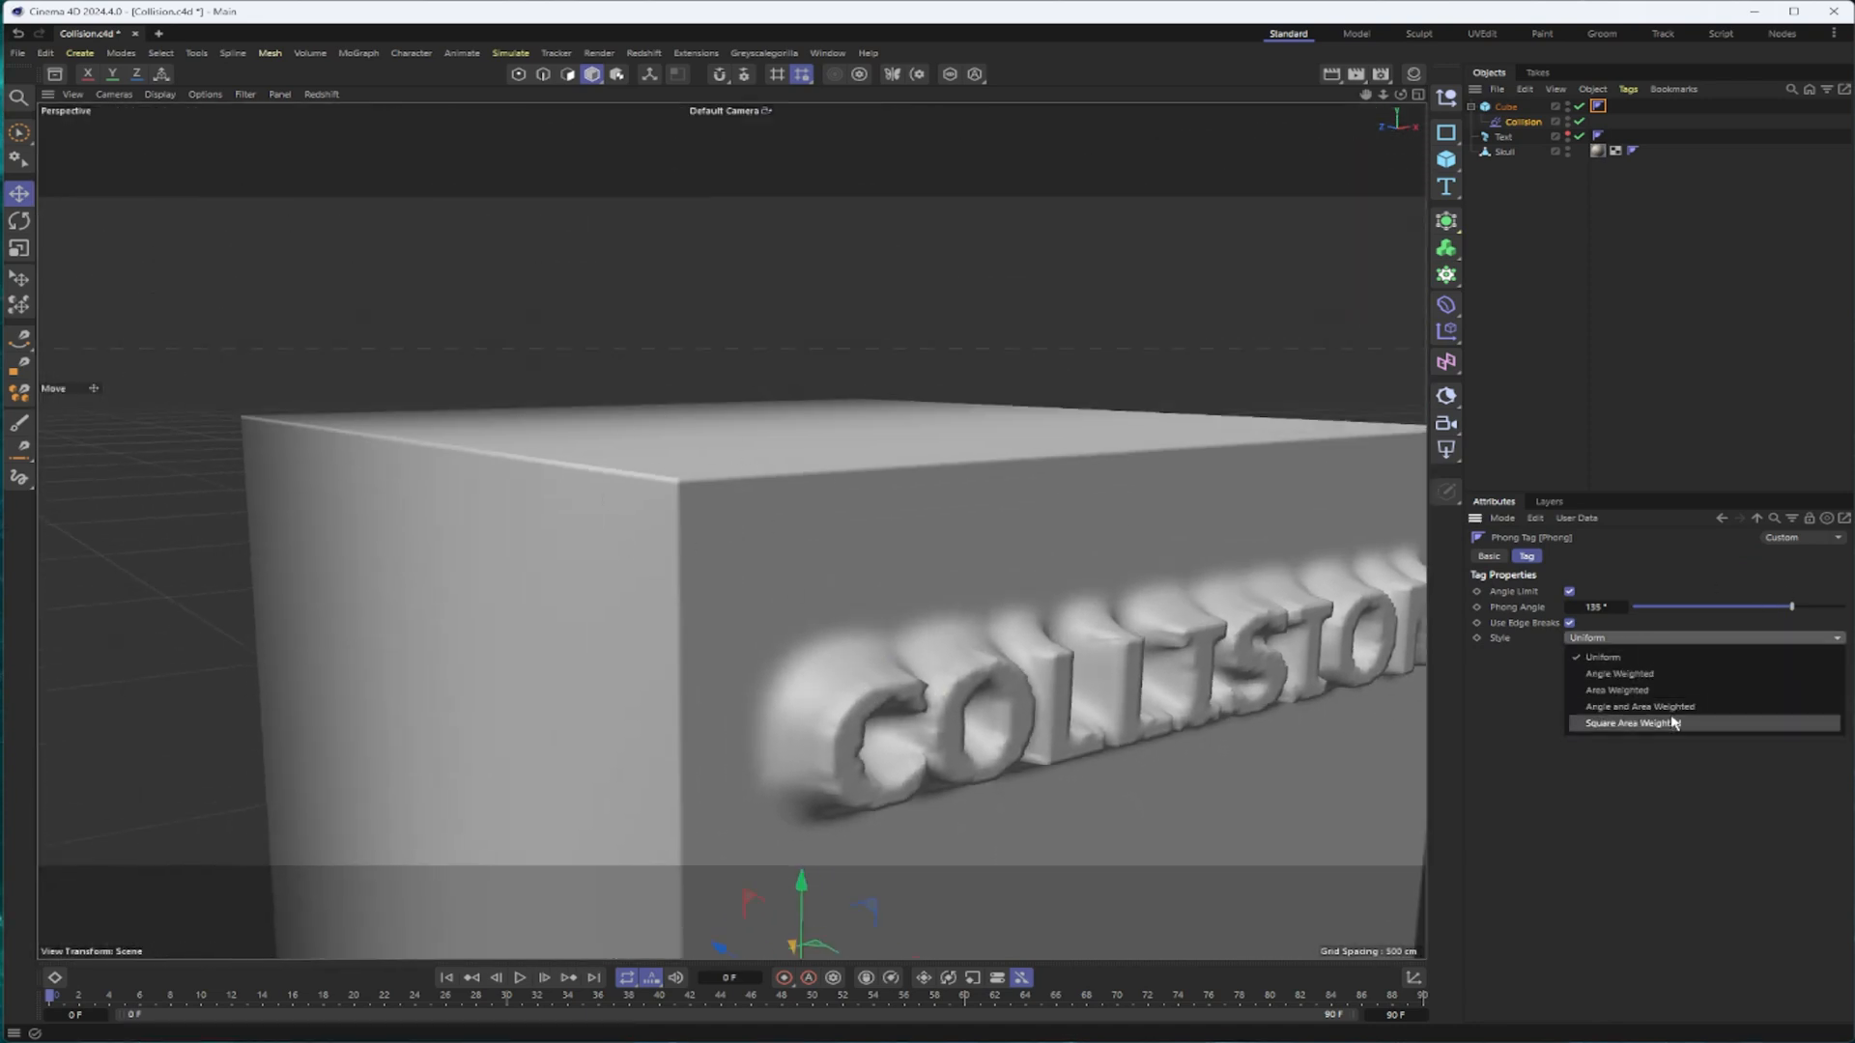
left_click(1640, 707)
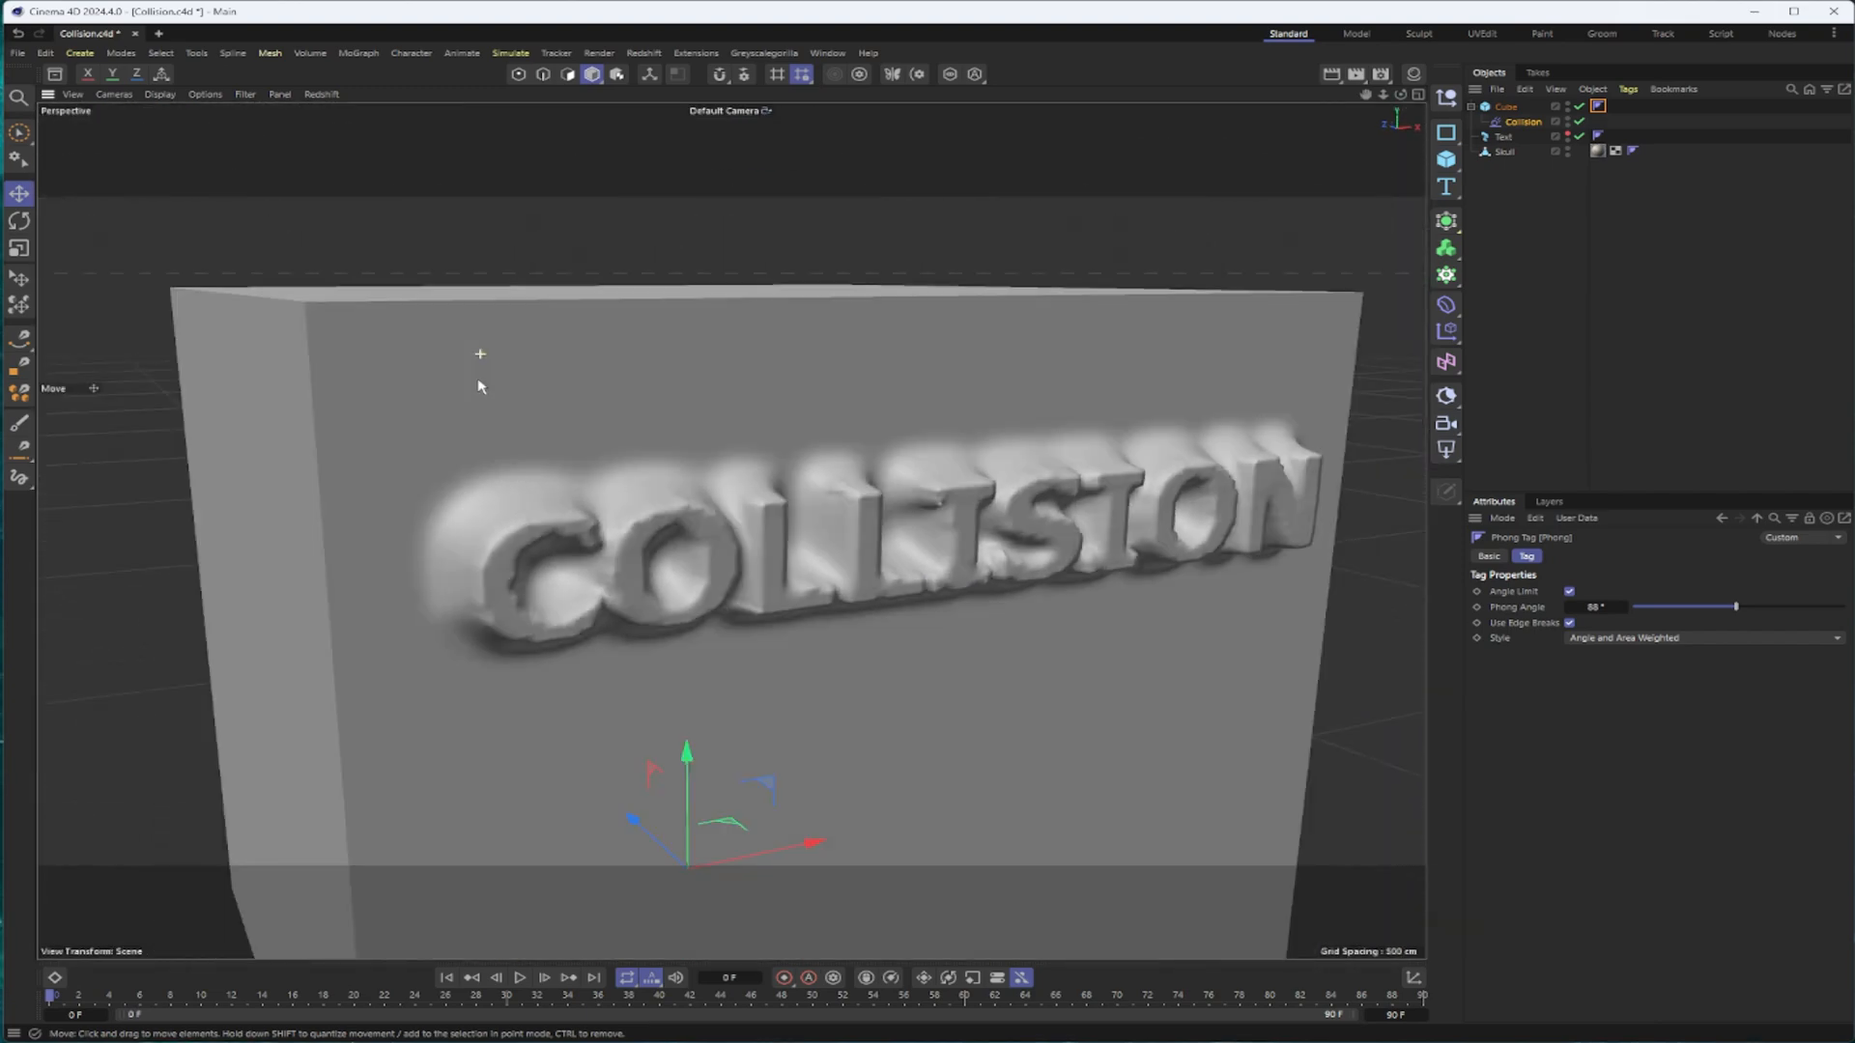
left_click_drag(474, 379, 544, 367)
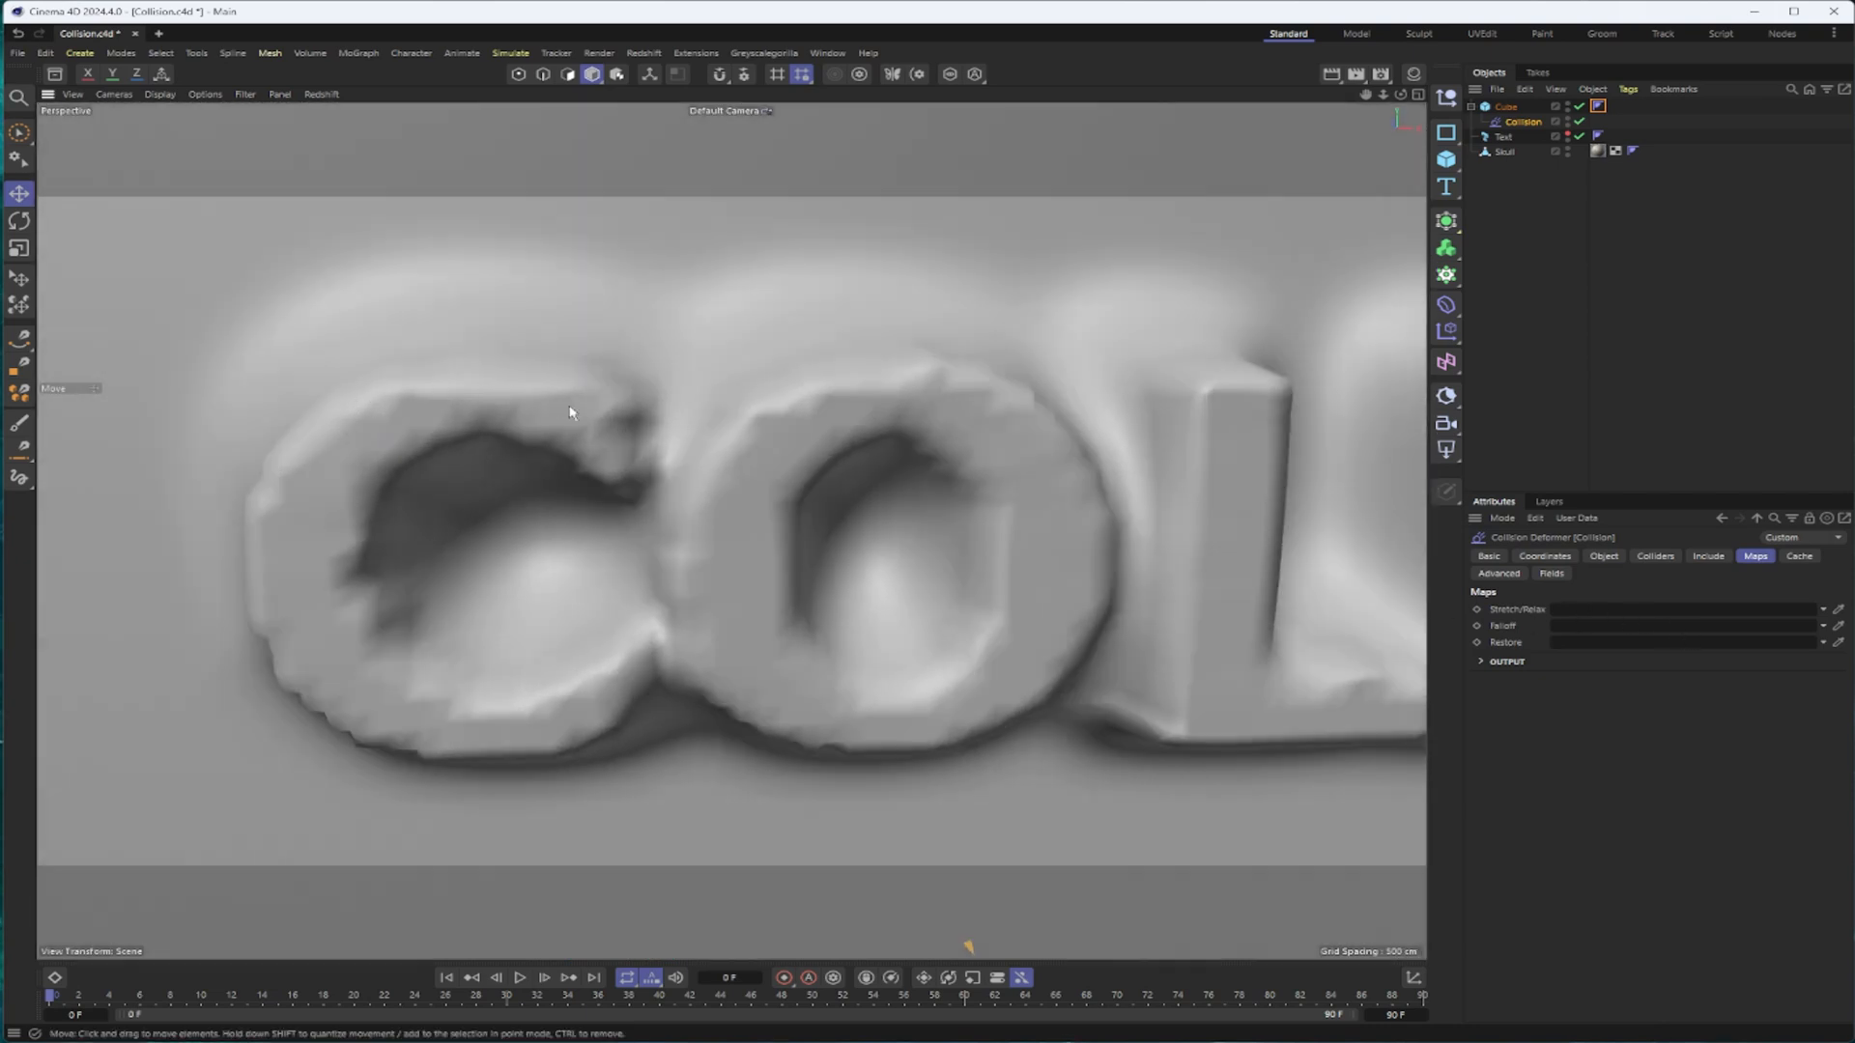
mouse_move(537, 749)
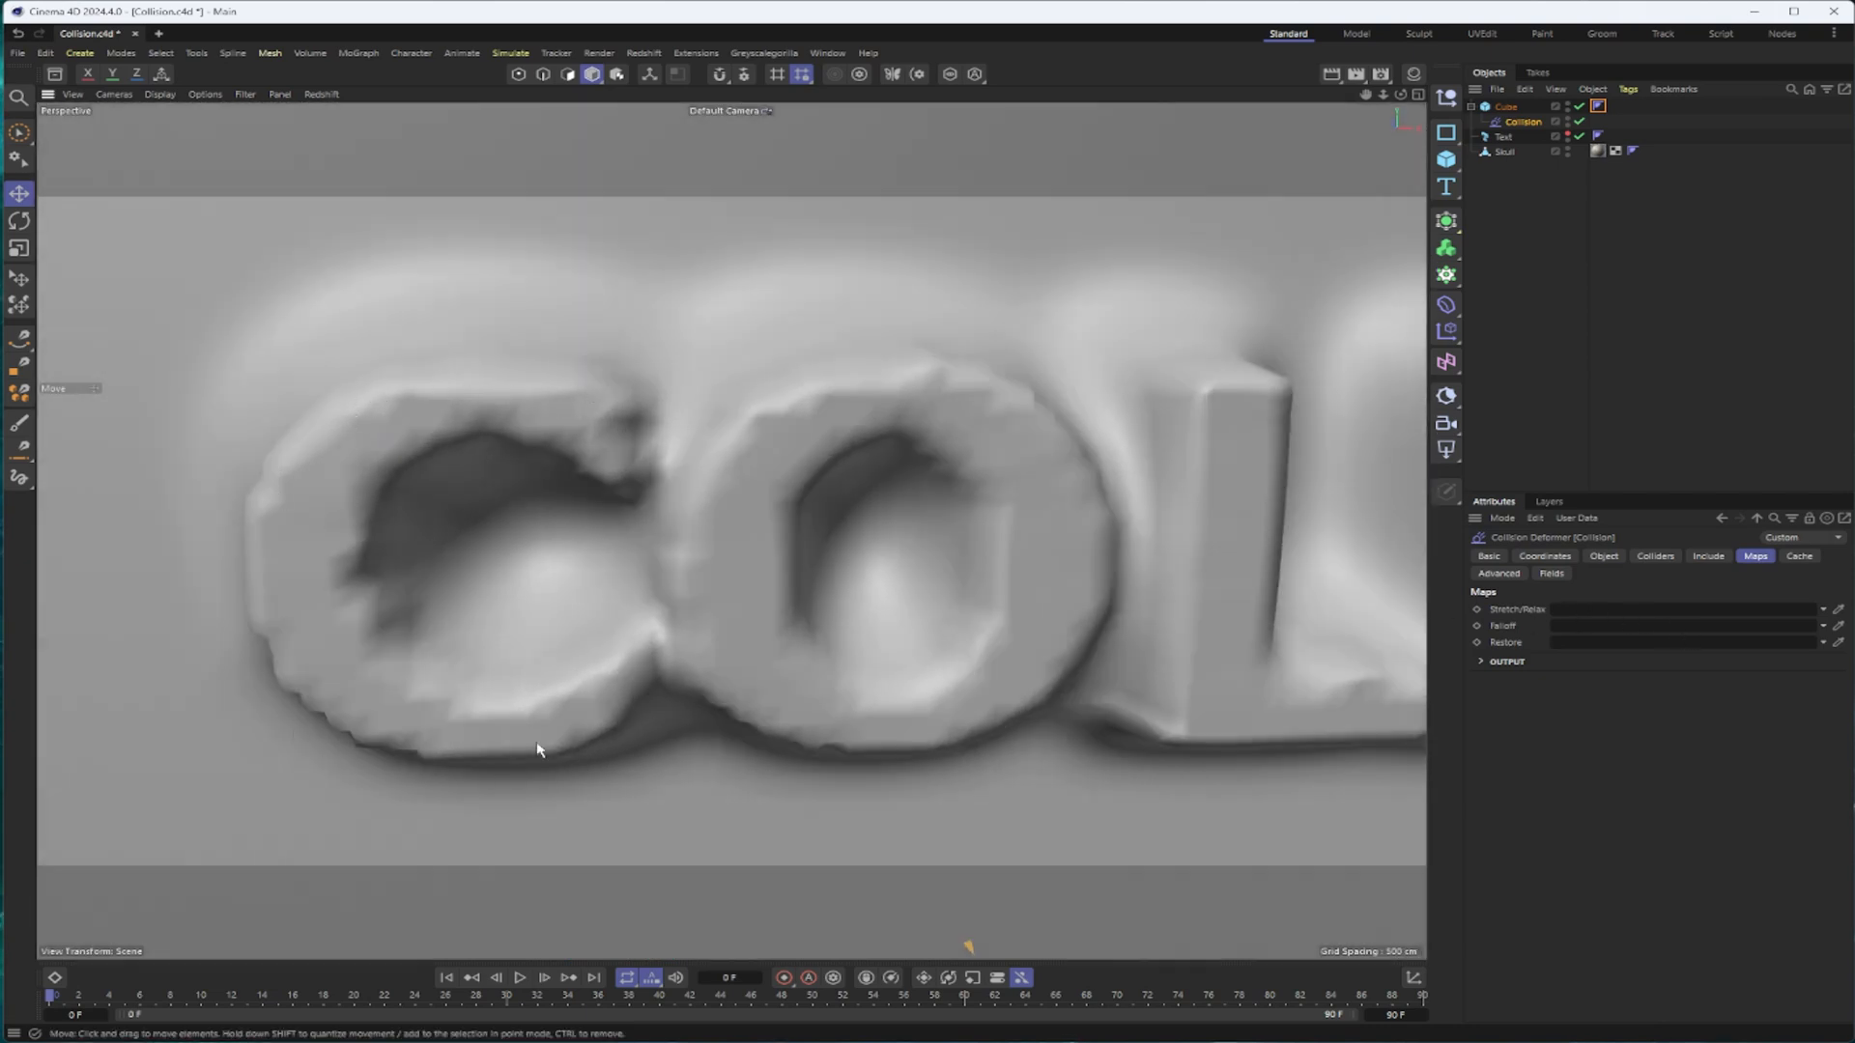
mouse_move(612, 697)
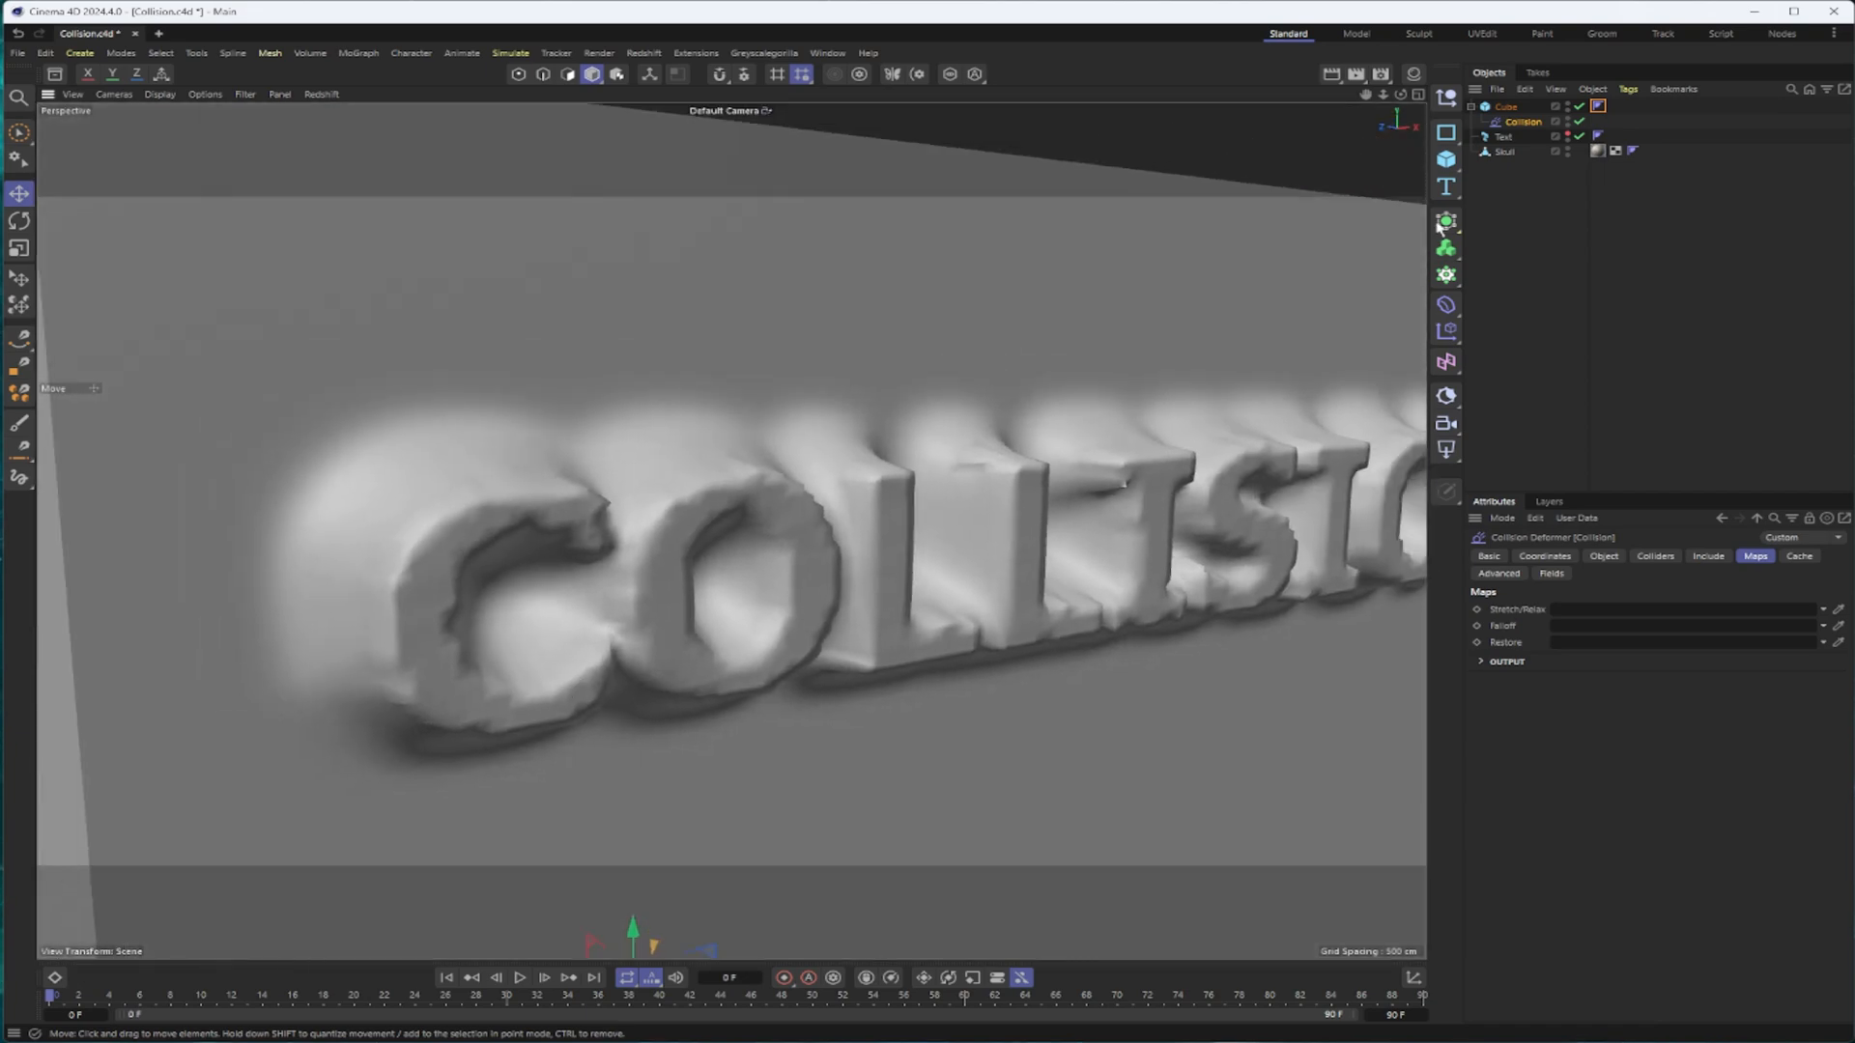
Select the Cube and bring up its Other Tags > Vertex Map choice in the context menu
left_click(1504, 107)
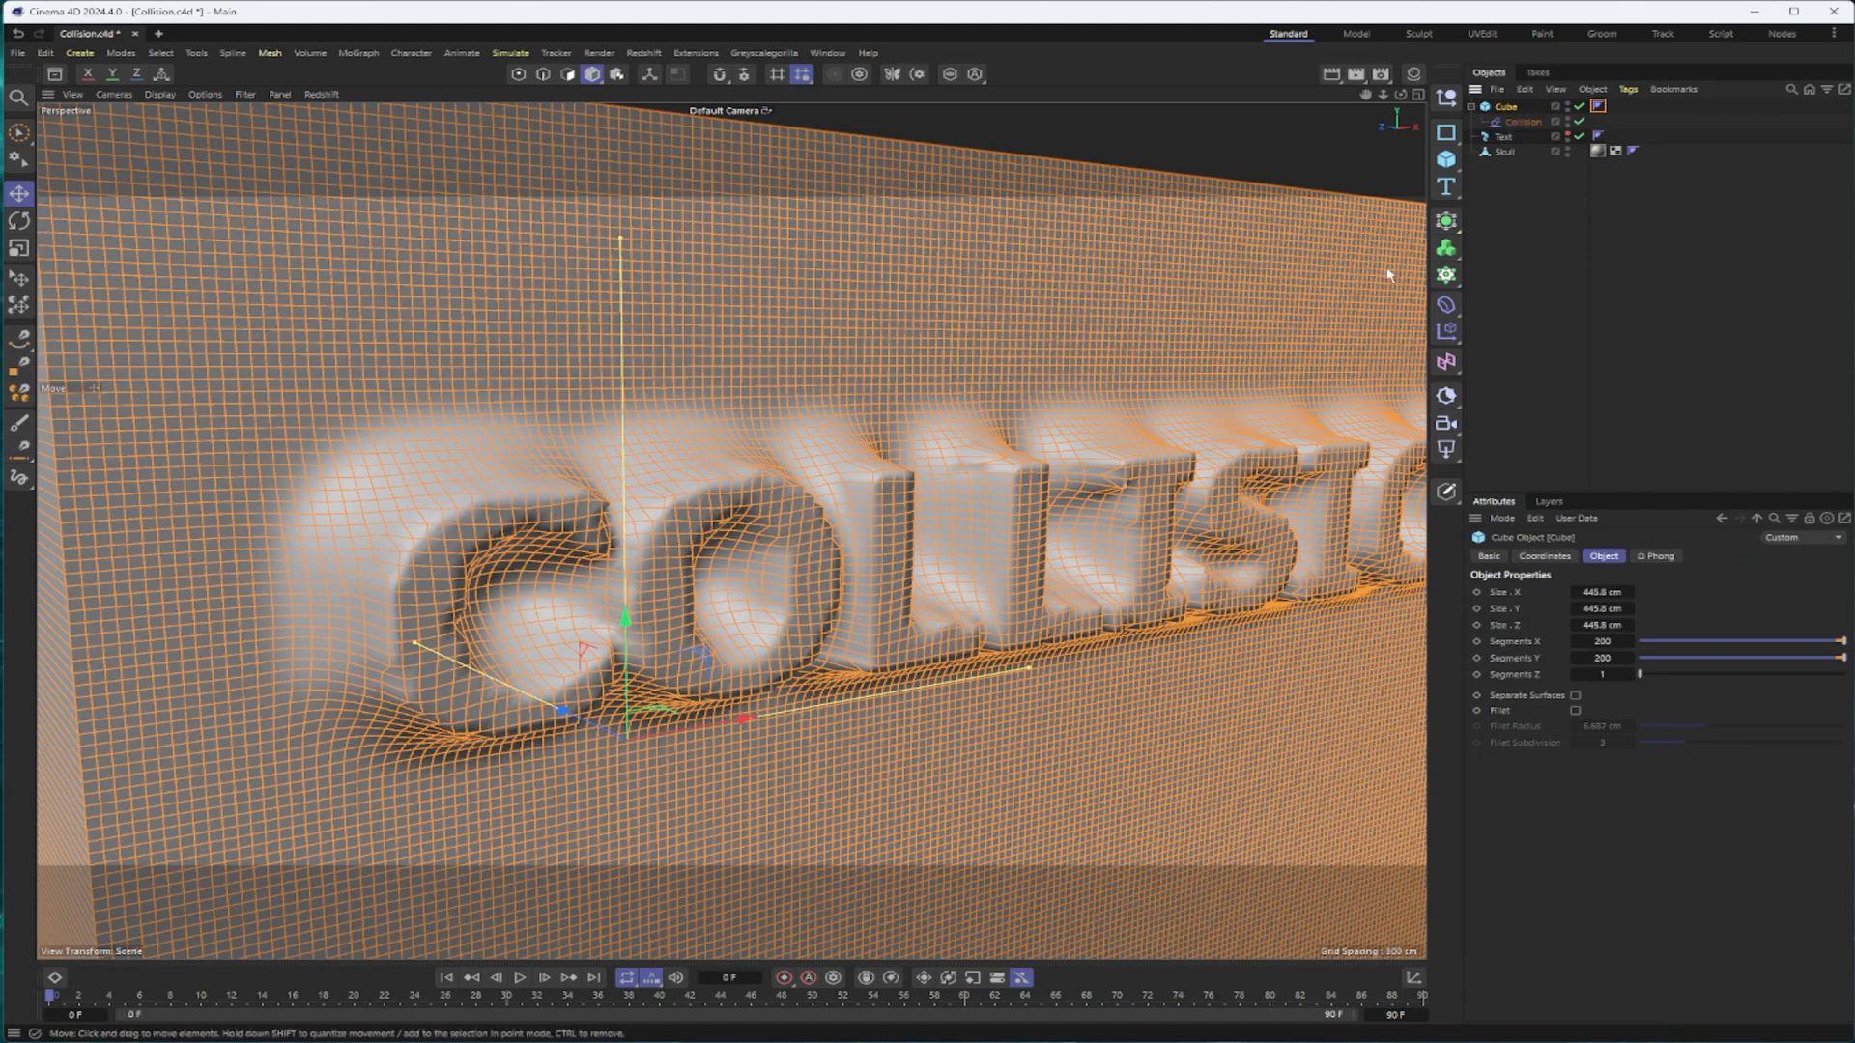
right_click(1505, 106)
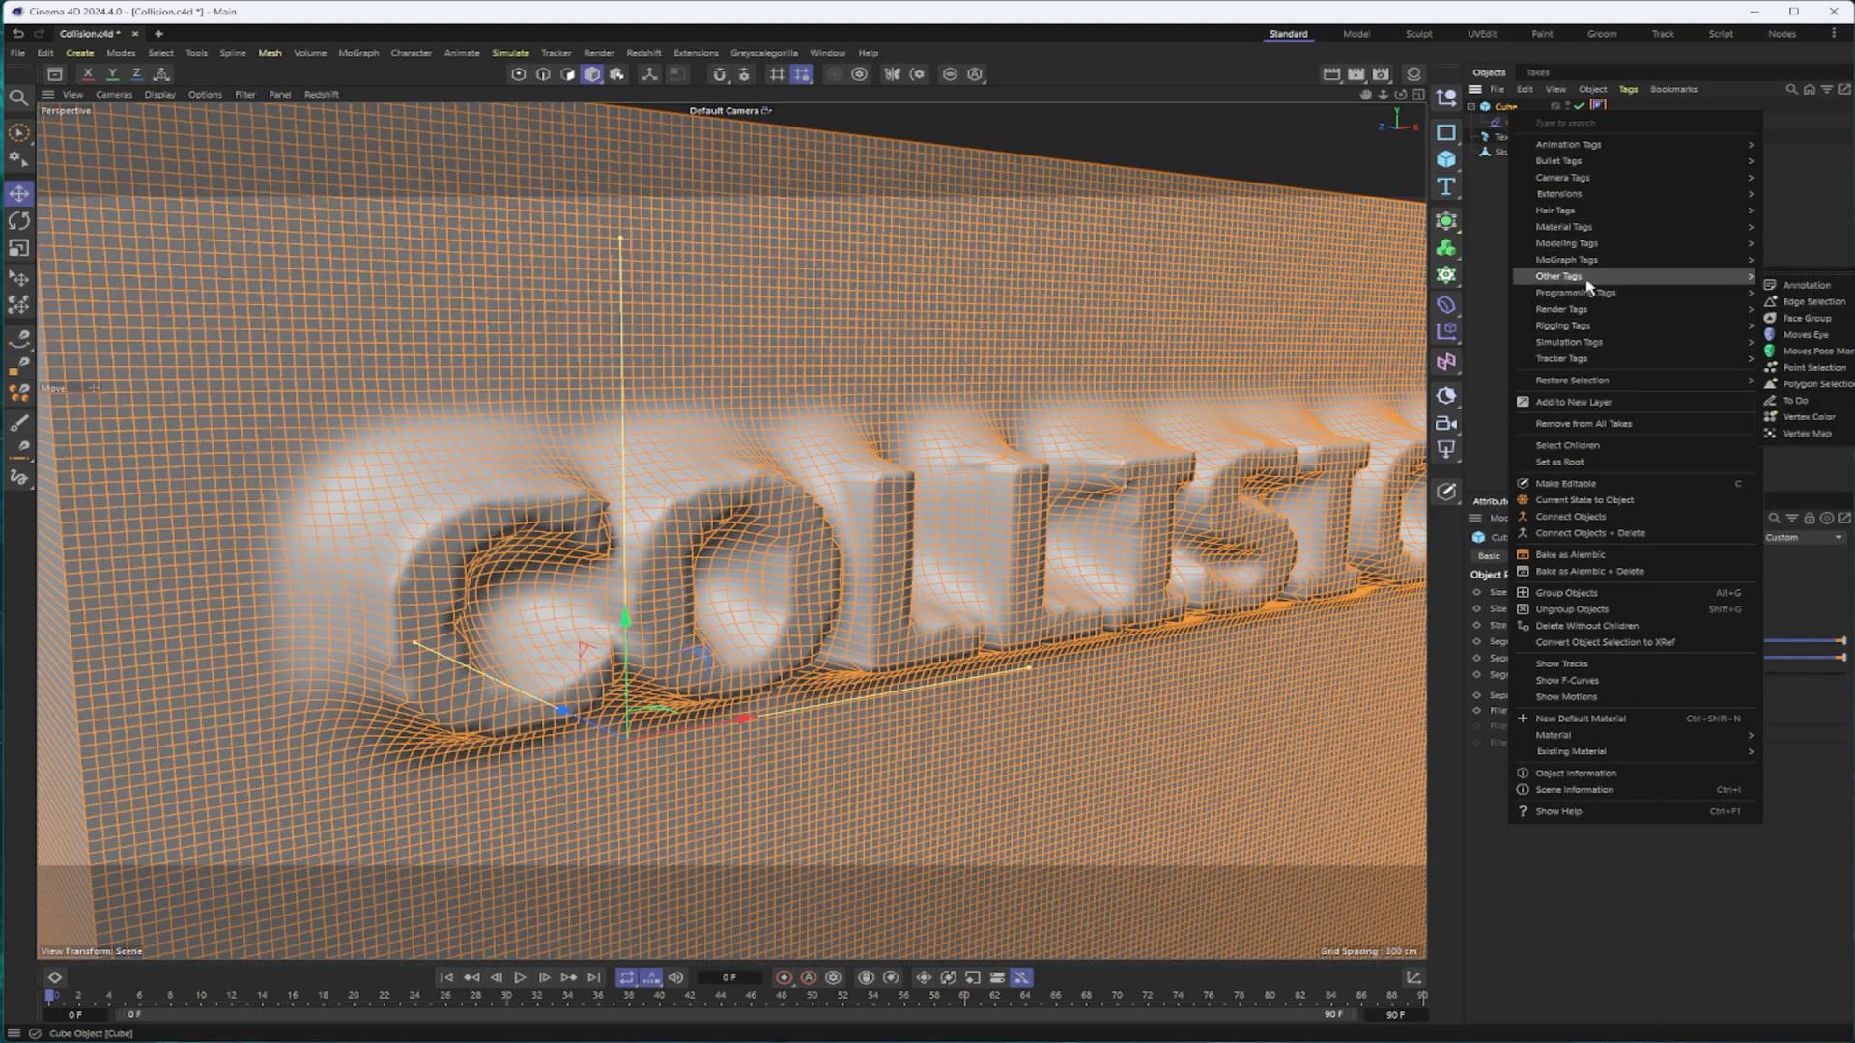
mouse_move(1804, 433)
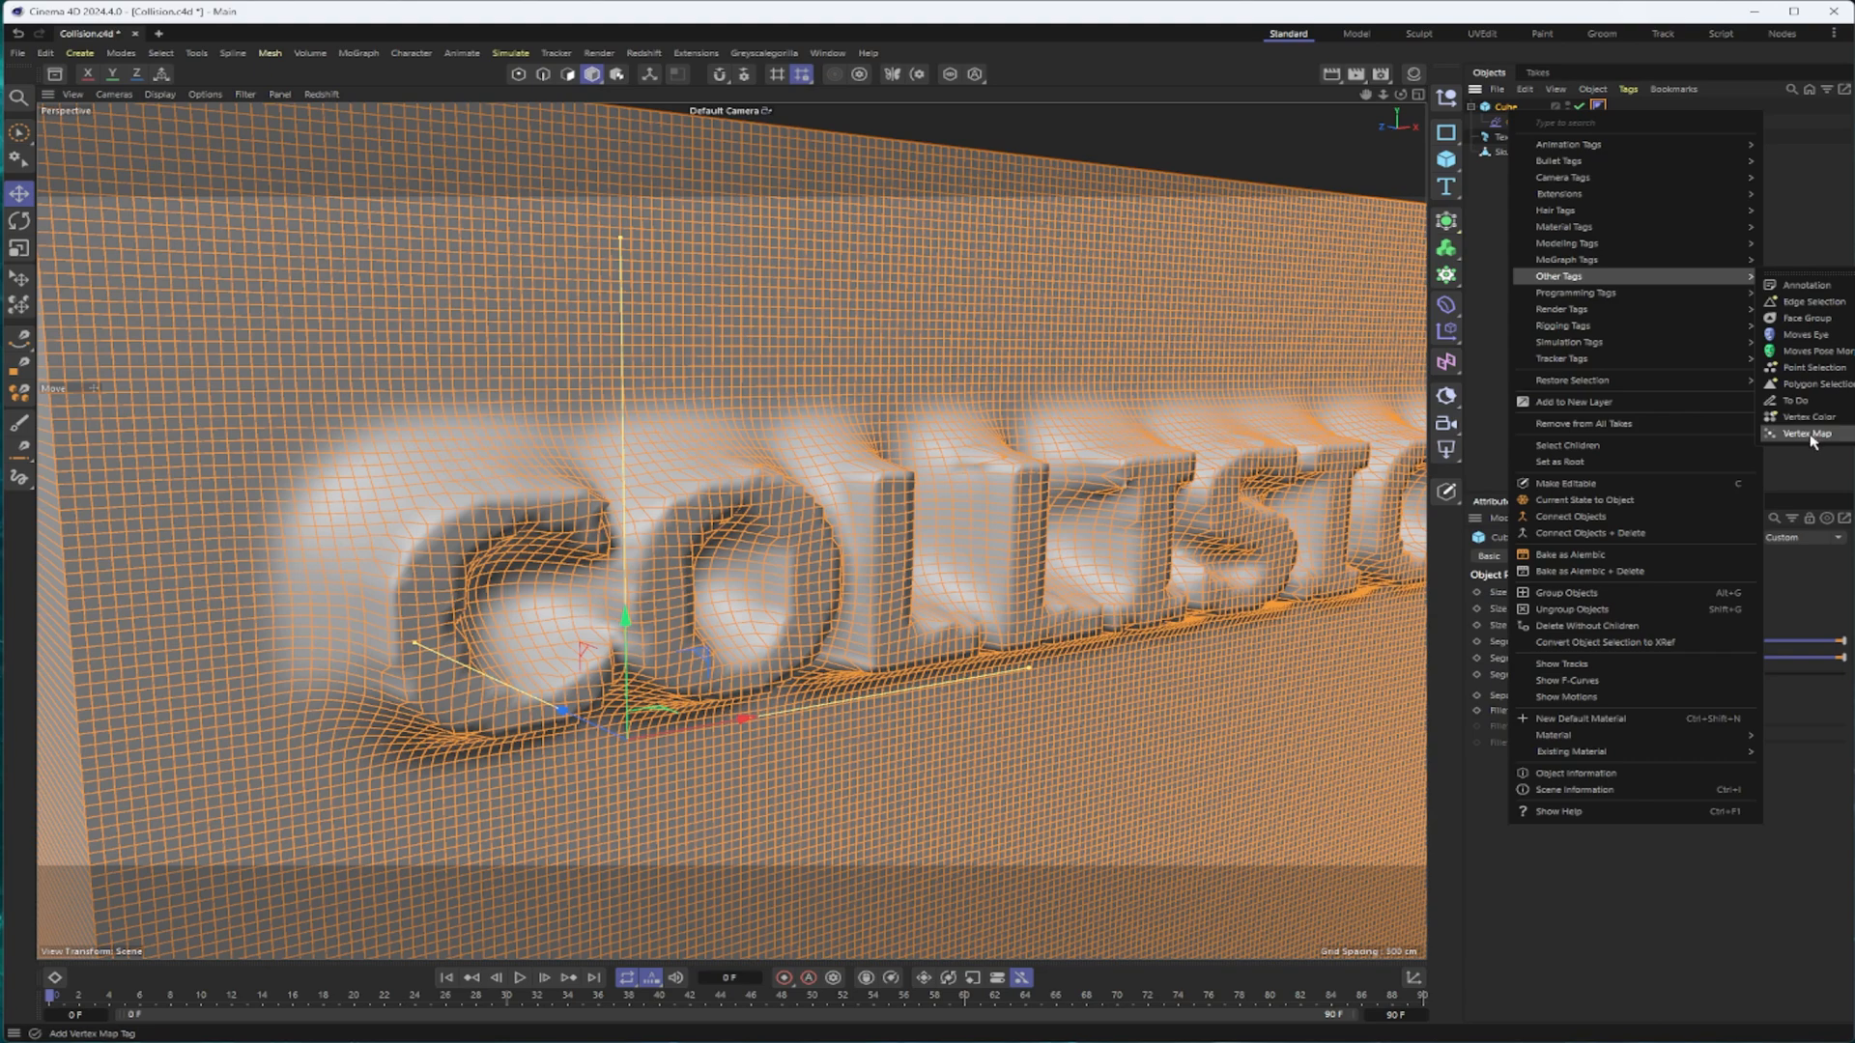
left_click(1811, 433)
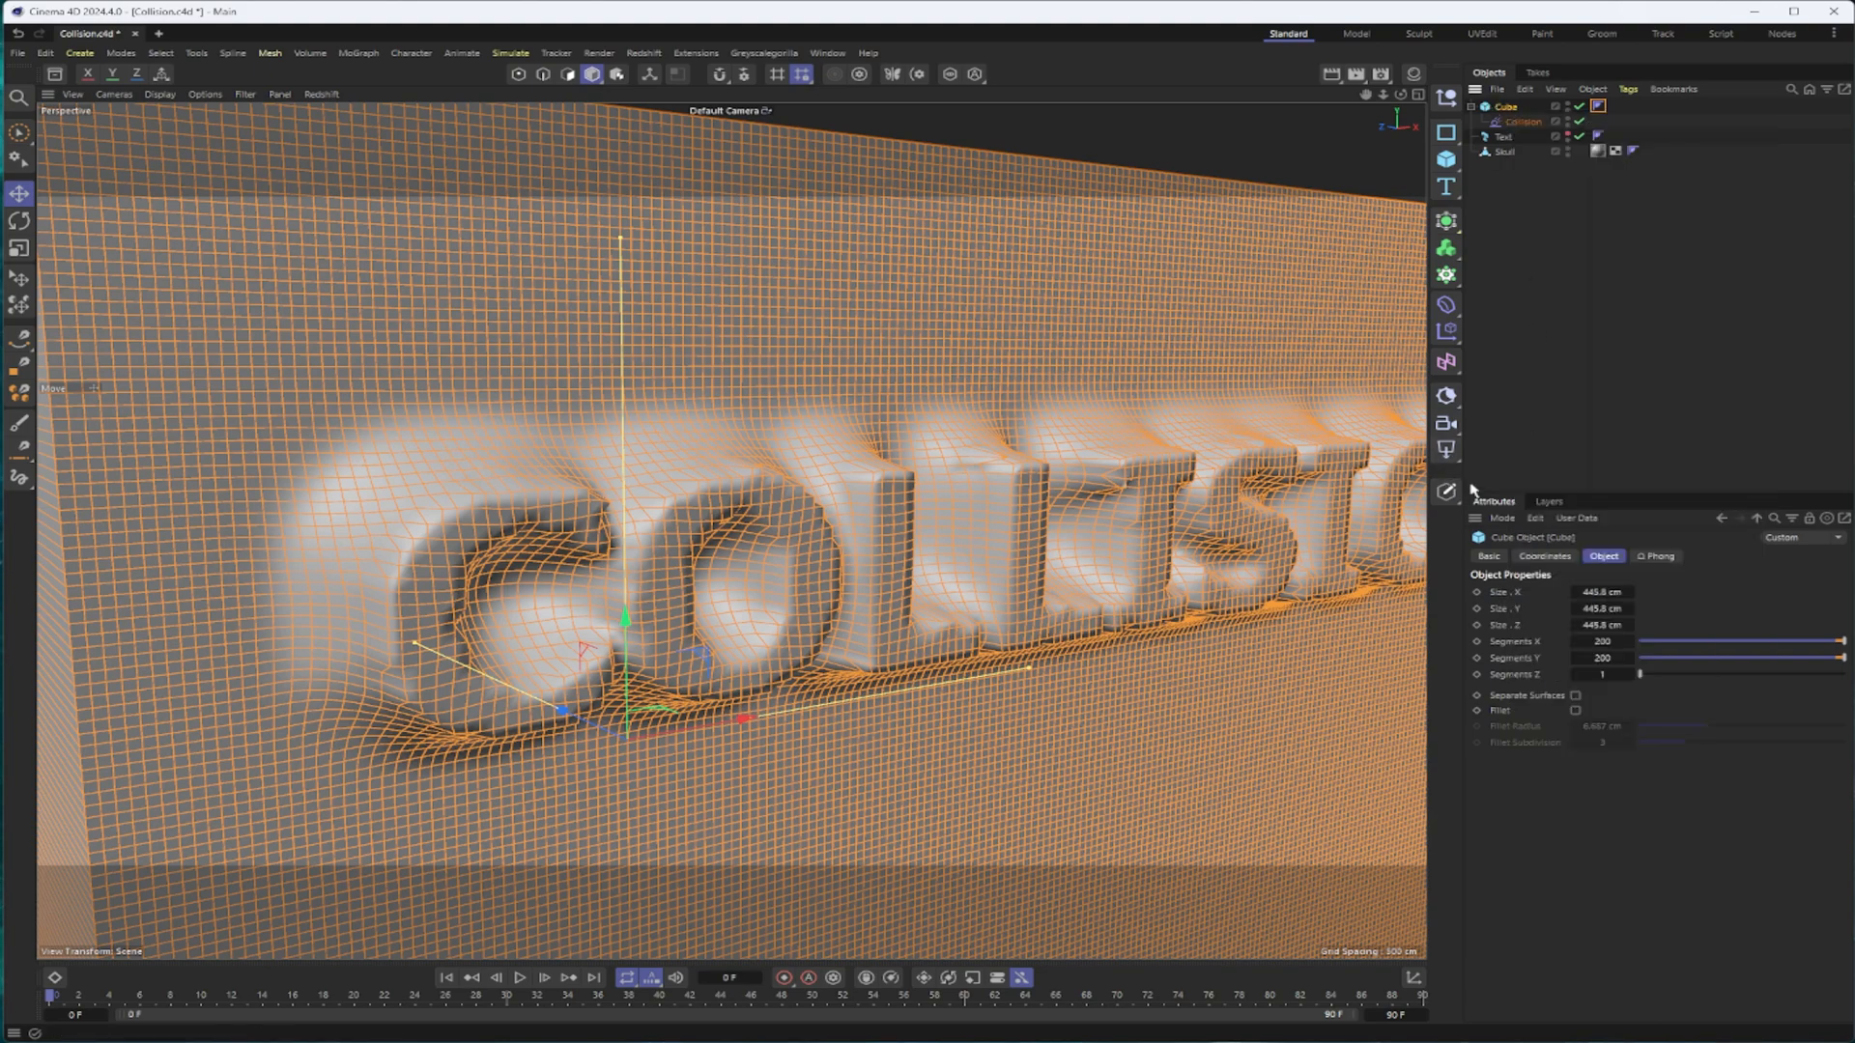
mouse_move(1445, 491)
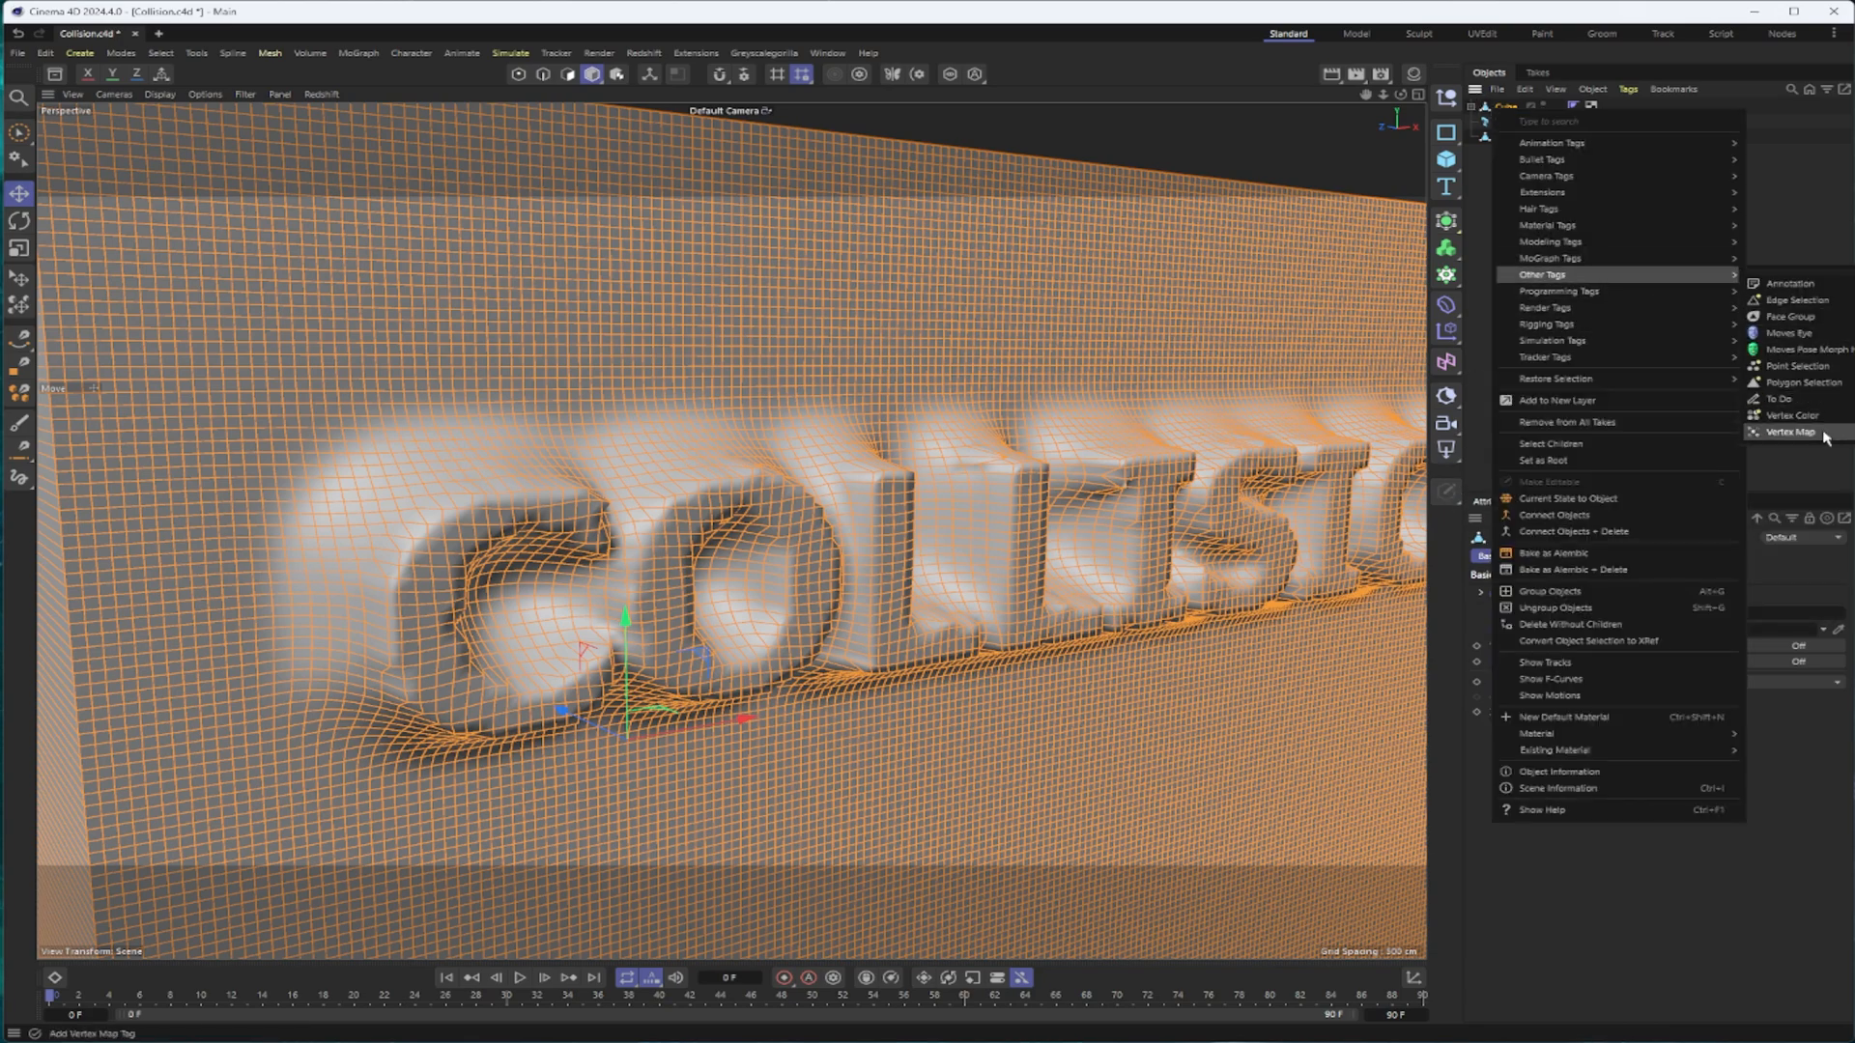
Add a Vertex Map to the Cube, paint beside the C, and use it as Collision's Stretch/Relax map
left_click(1793, 431)
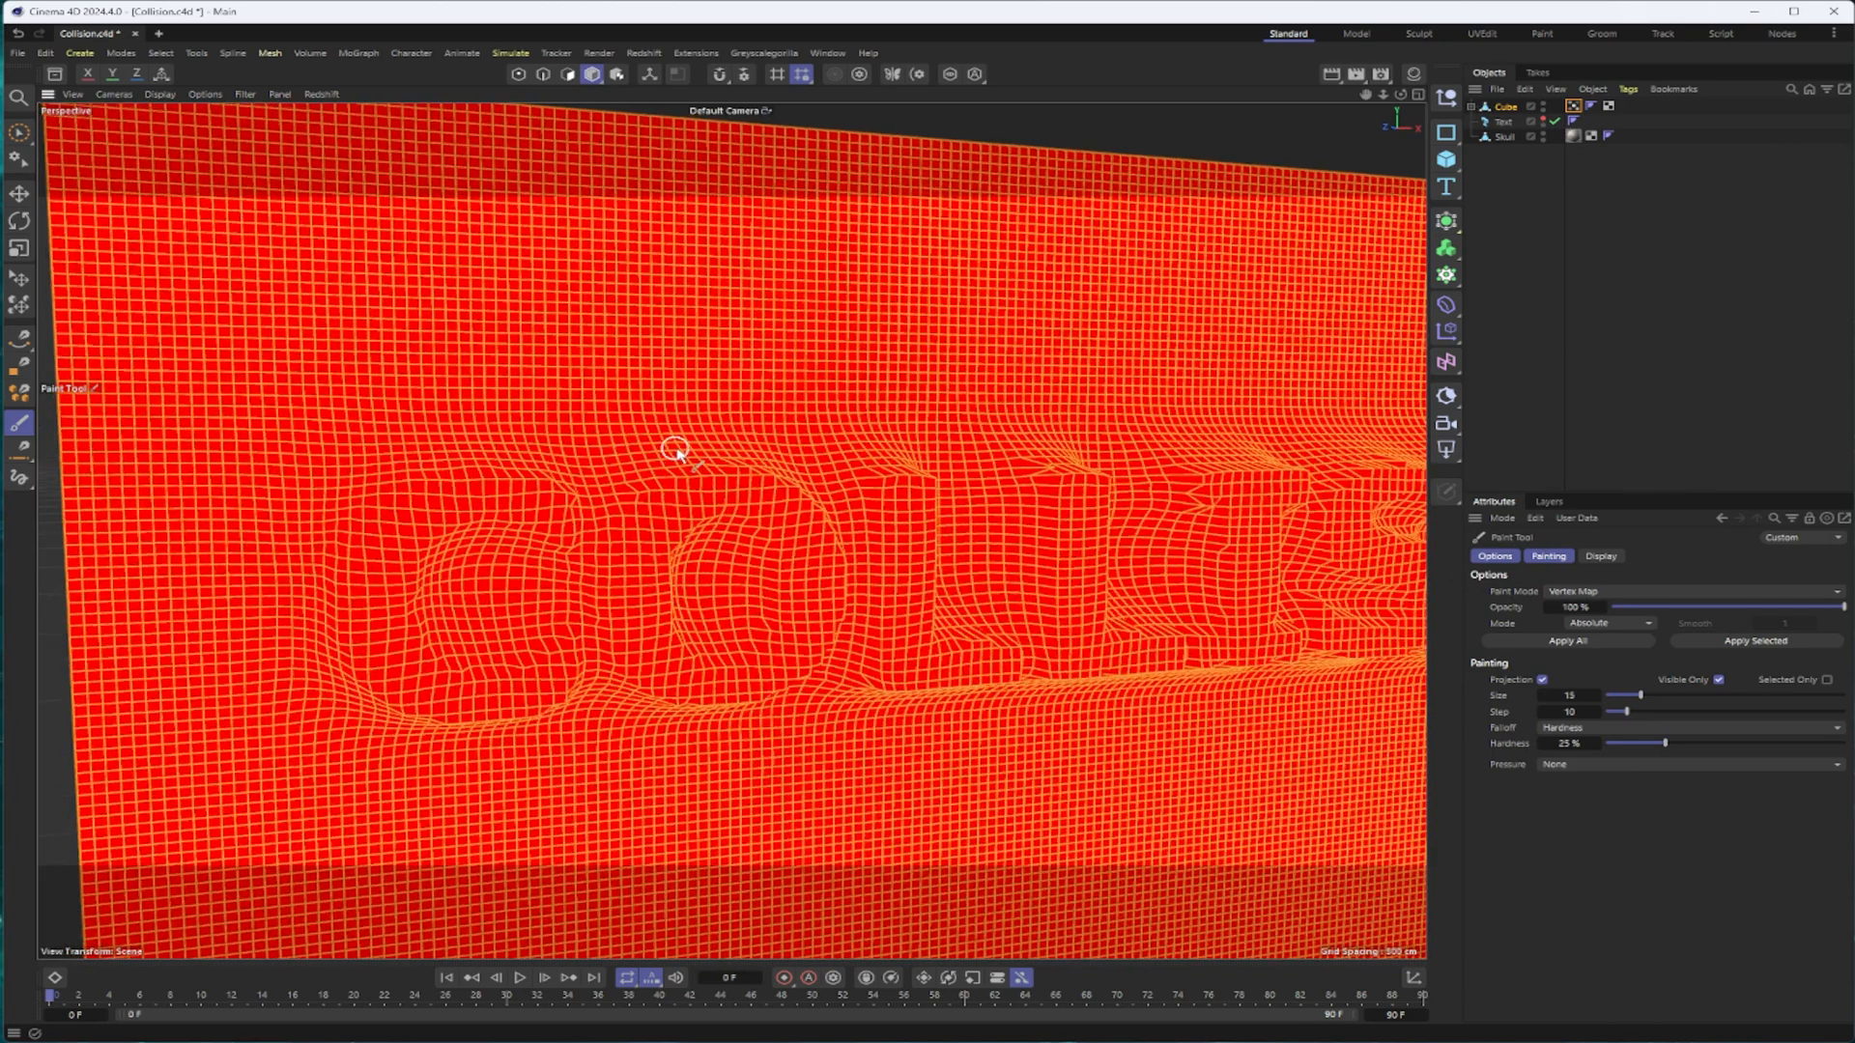
left_click(510, 54)
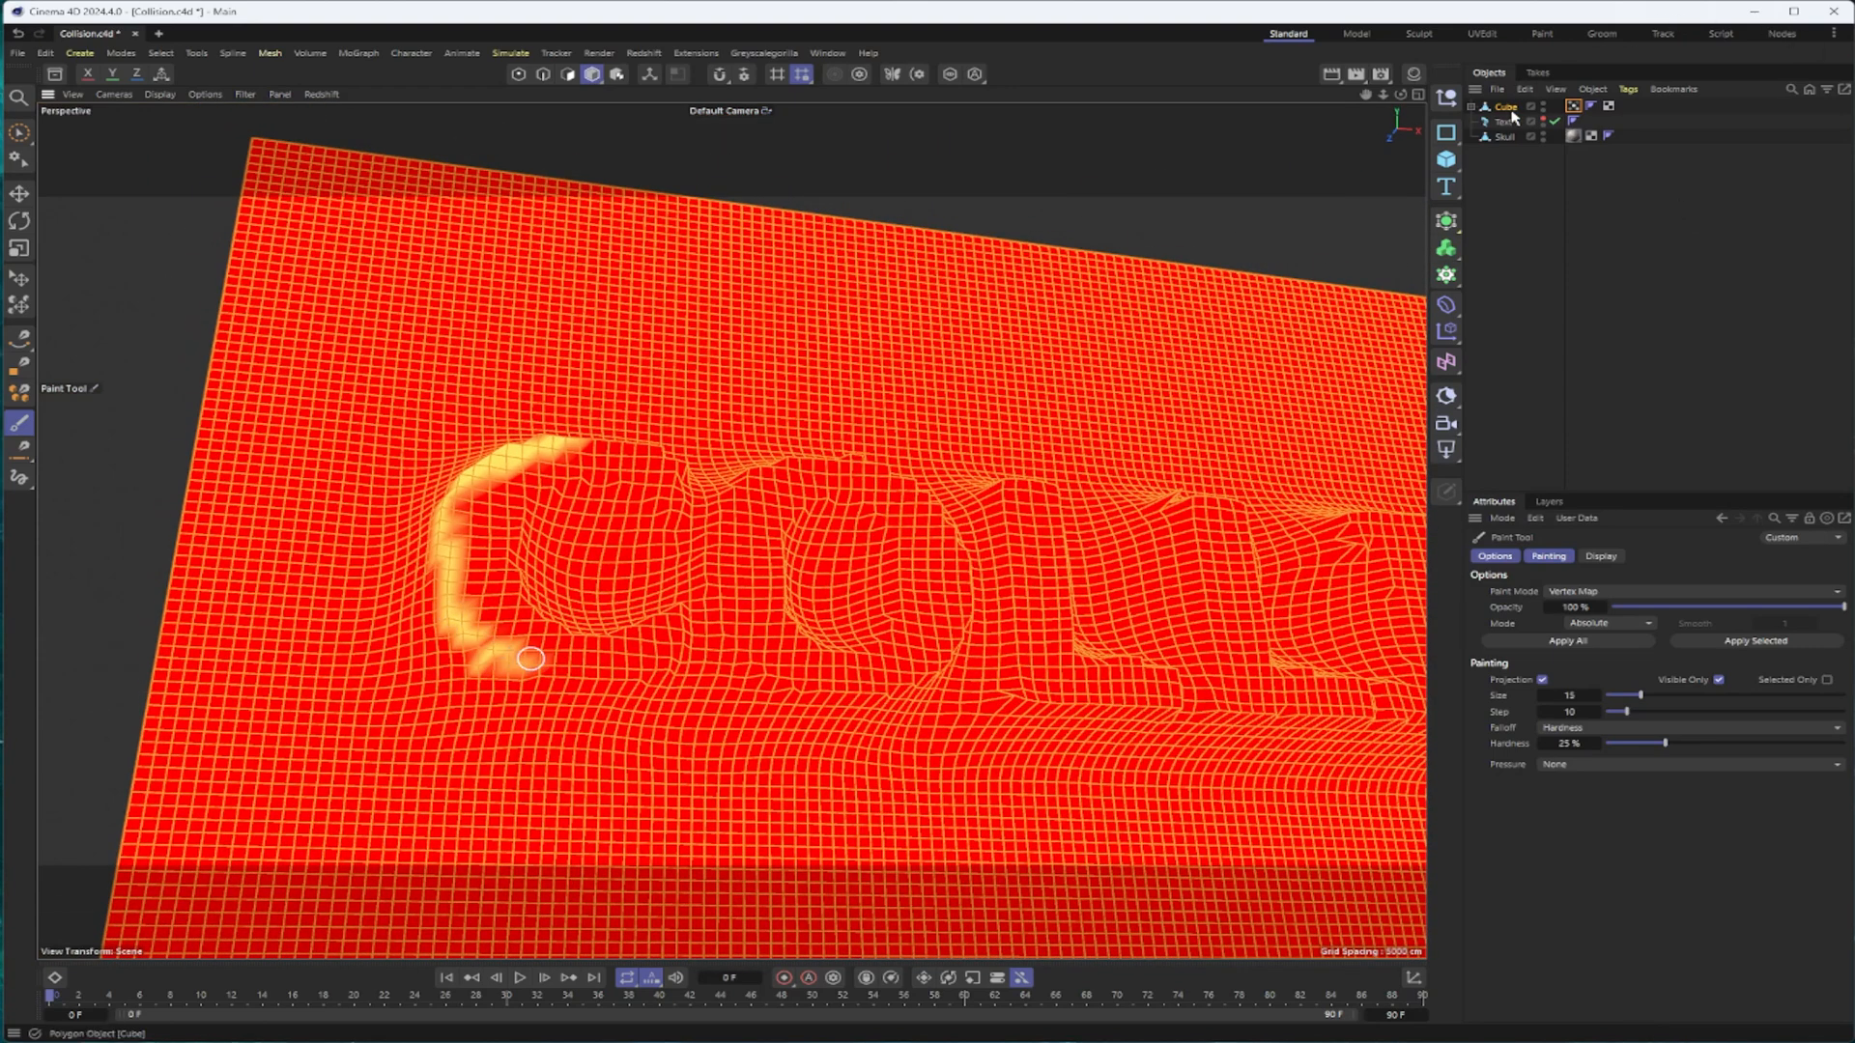
left_click(1522, 120)
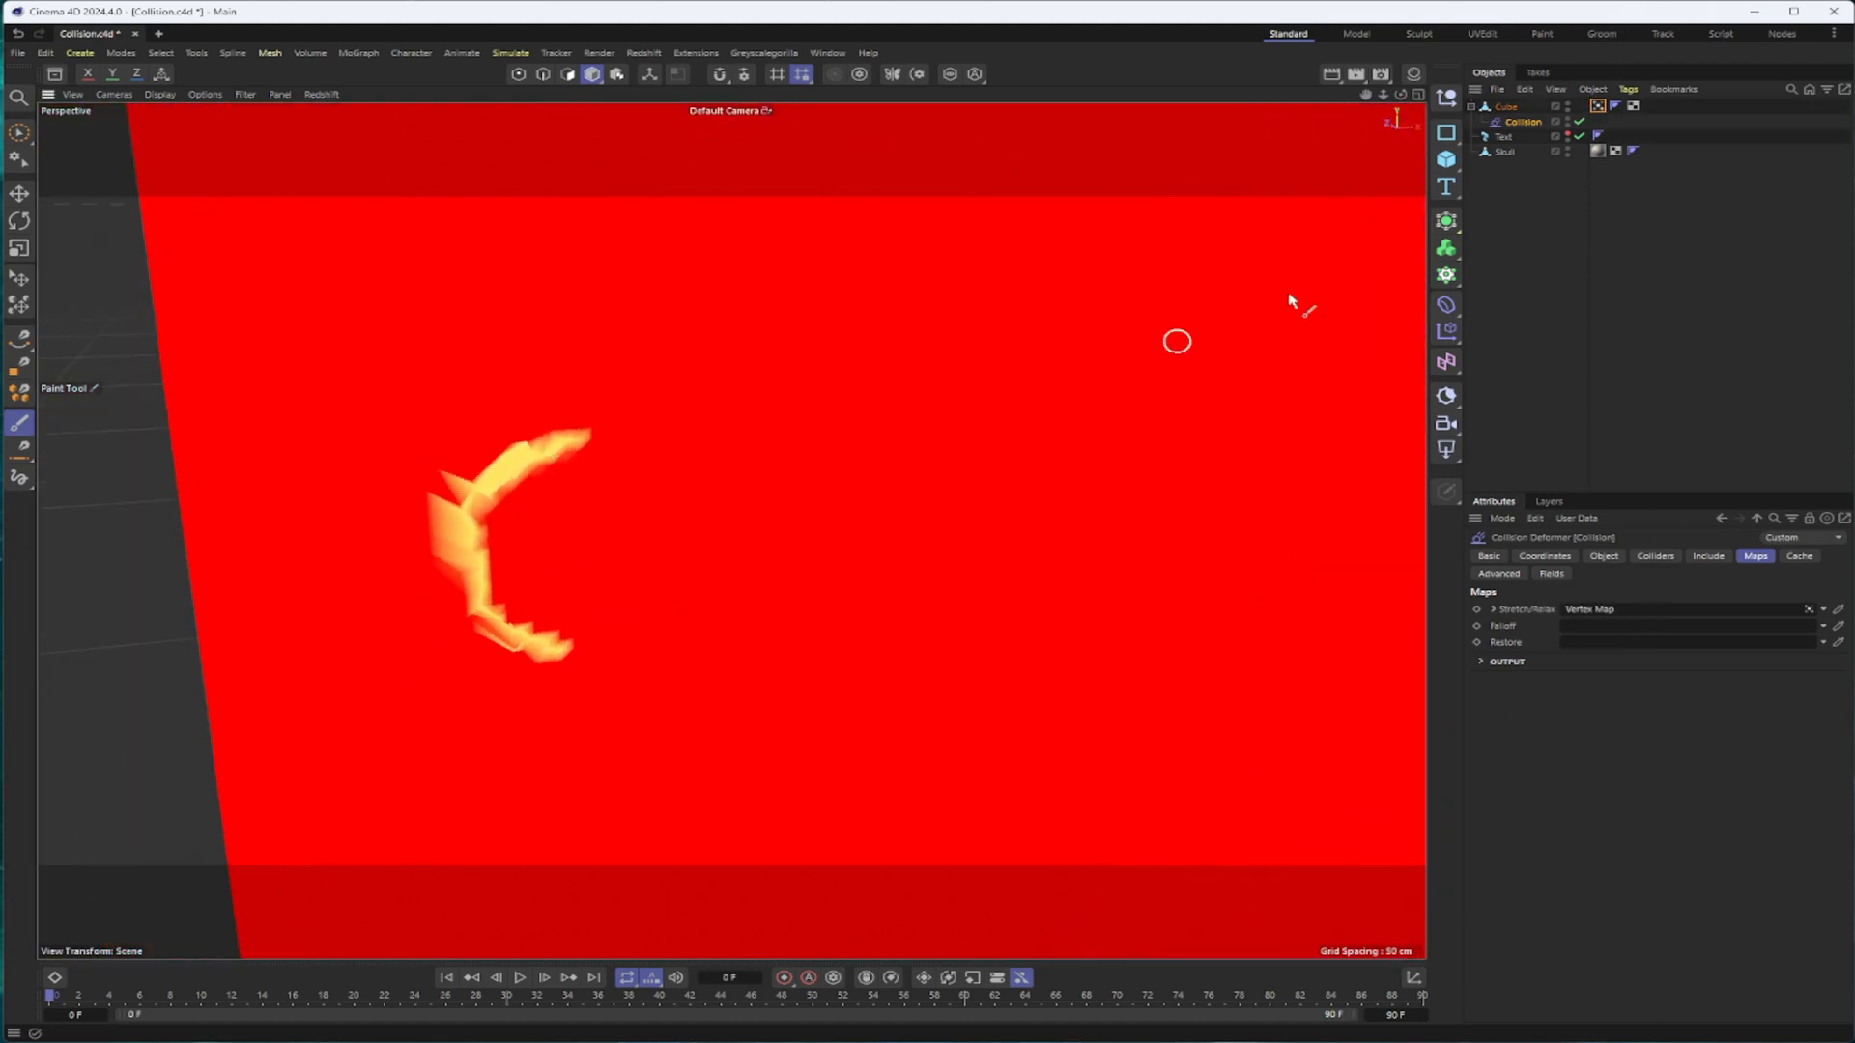
Add a Random Field to the Cube's Vertex Map, then return to the Collision deformer's Maps settings
left_click(1505, 107)
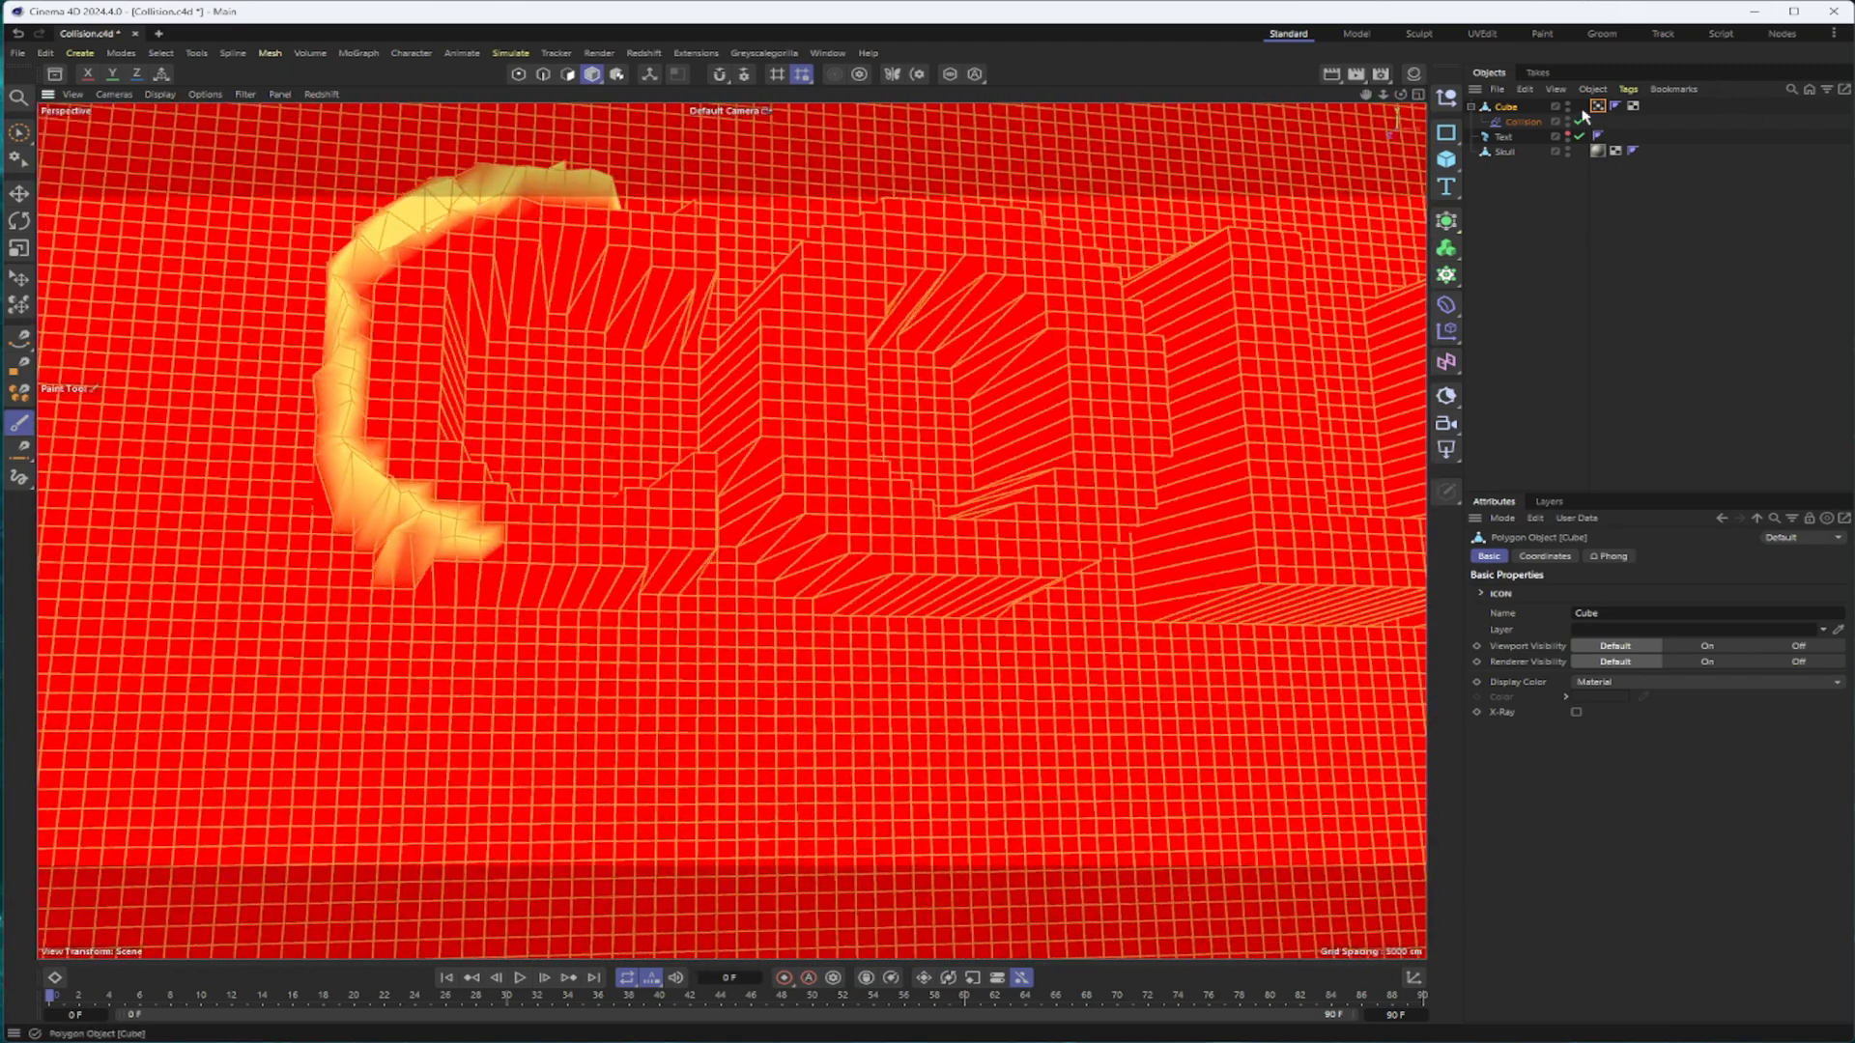
left_click(1597, 107)
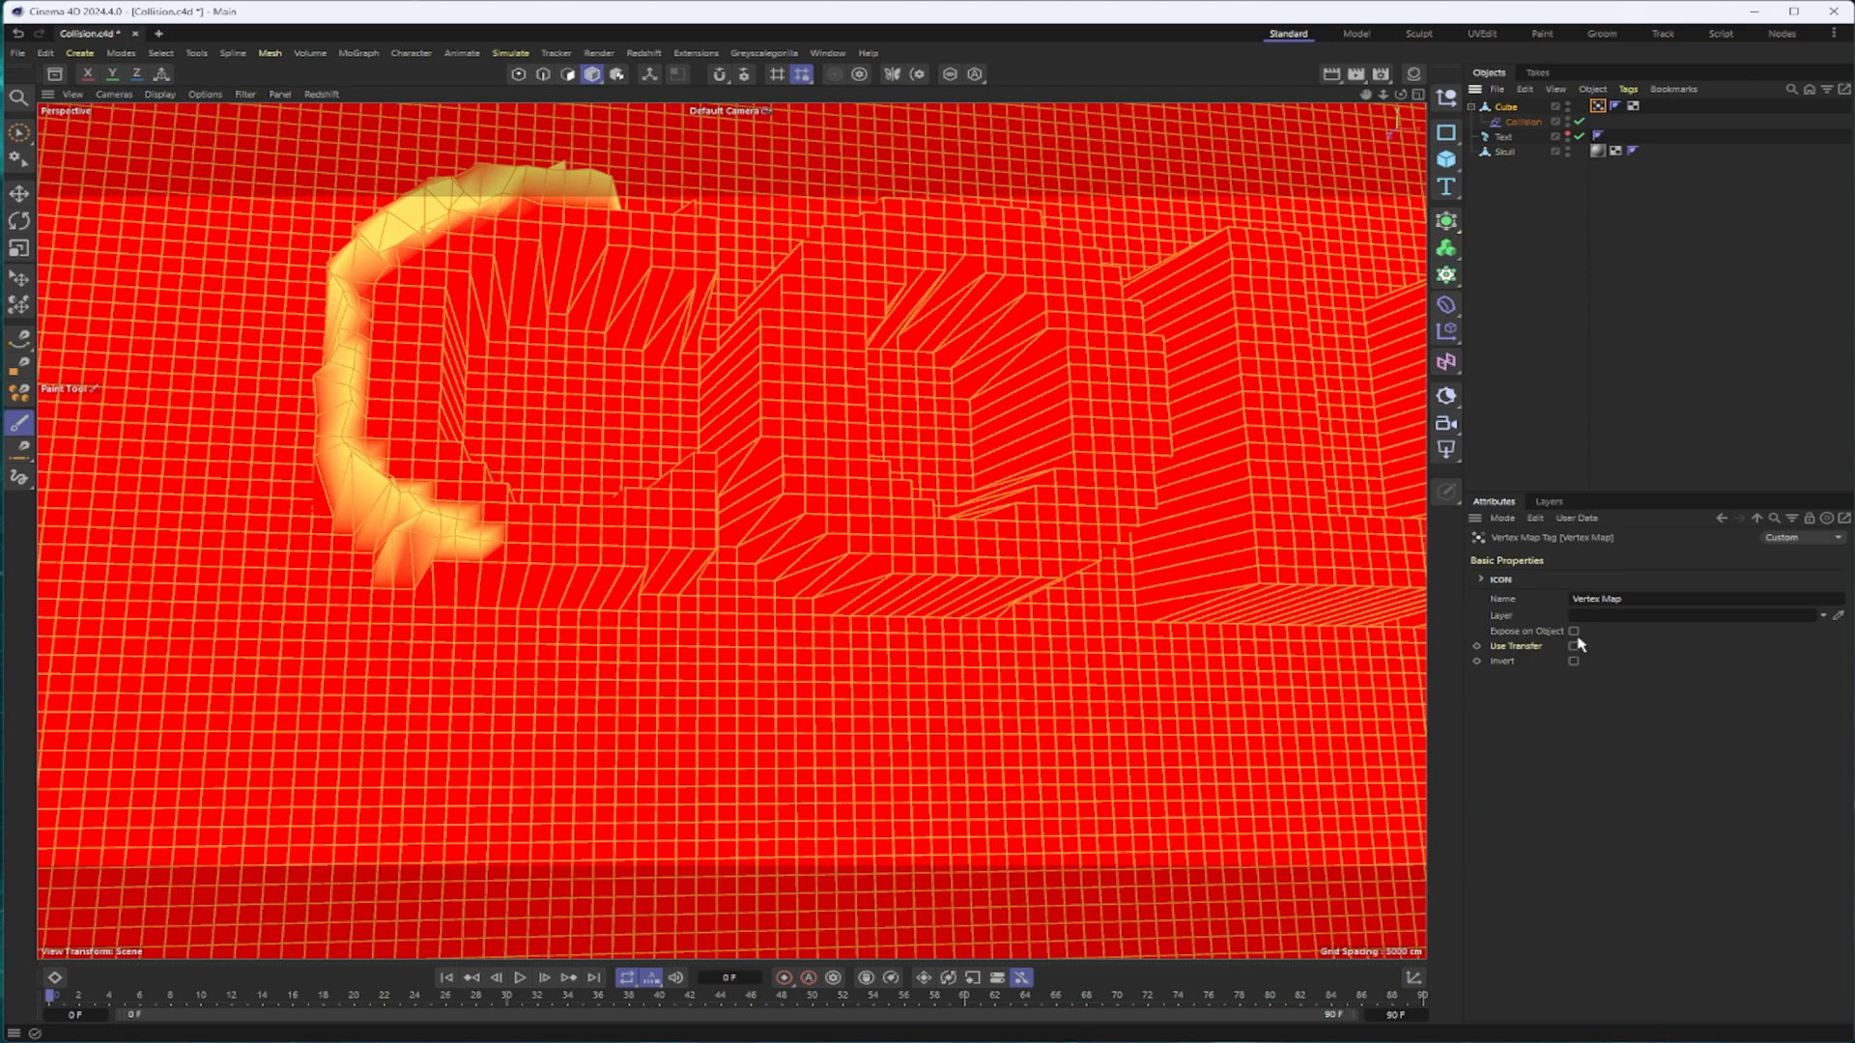
left_click(1530, 556)
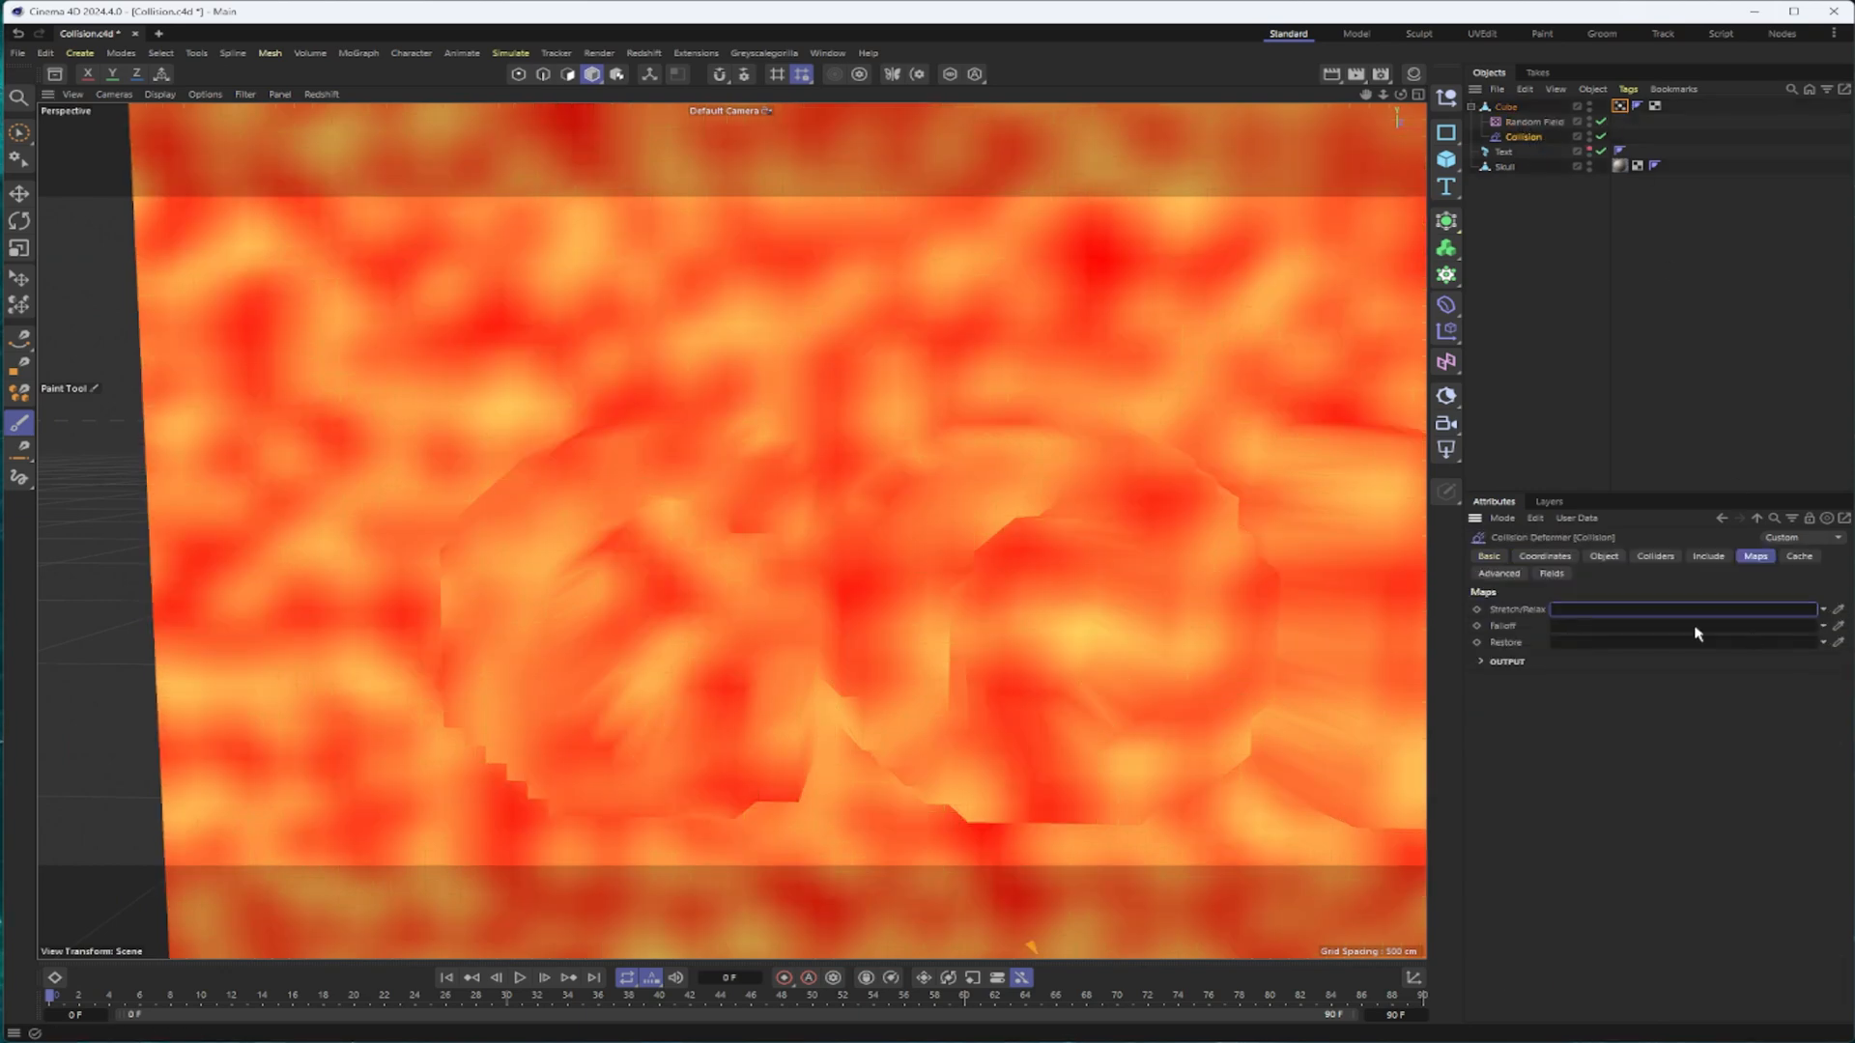
left_click(1534, 122)
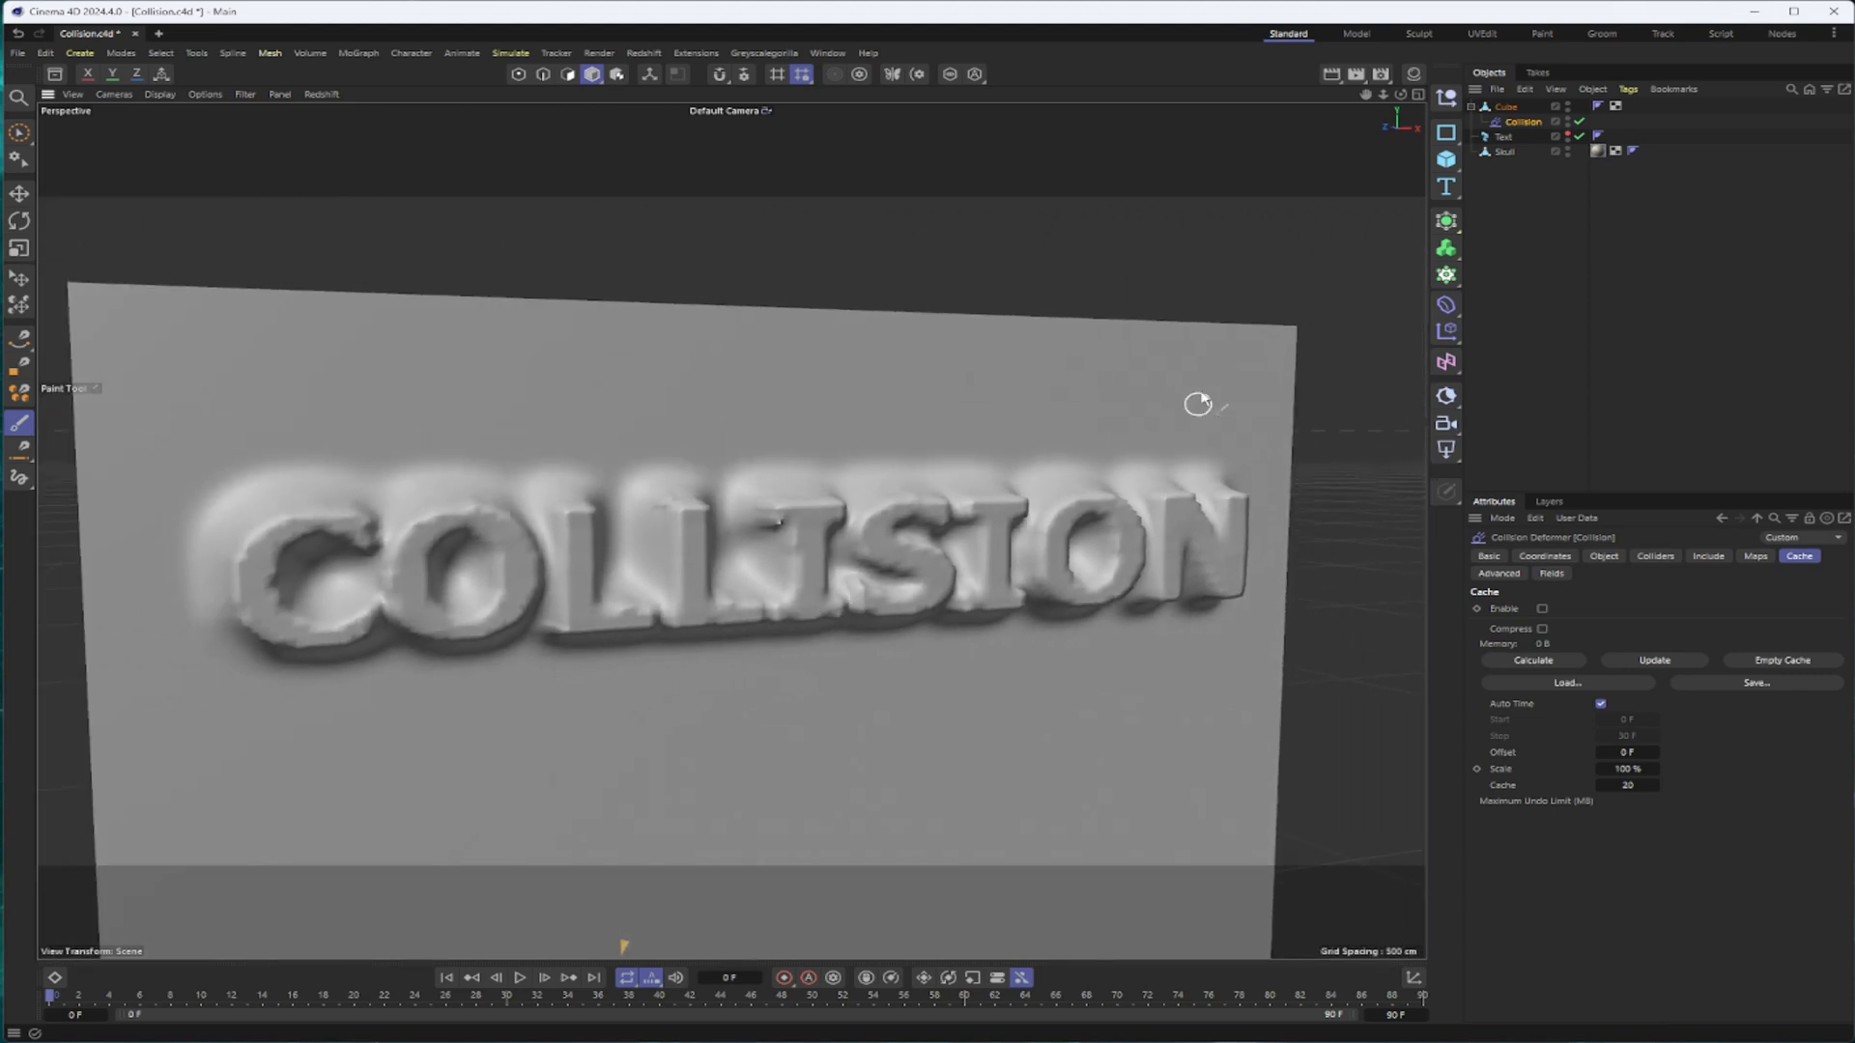
mouse_move(749, 363)
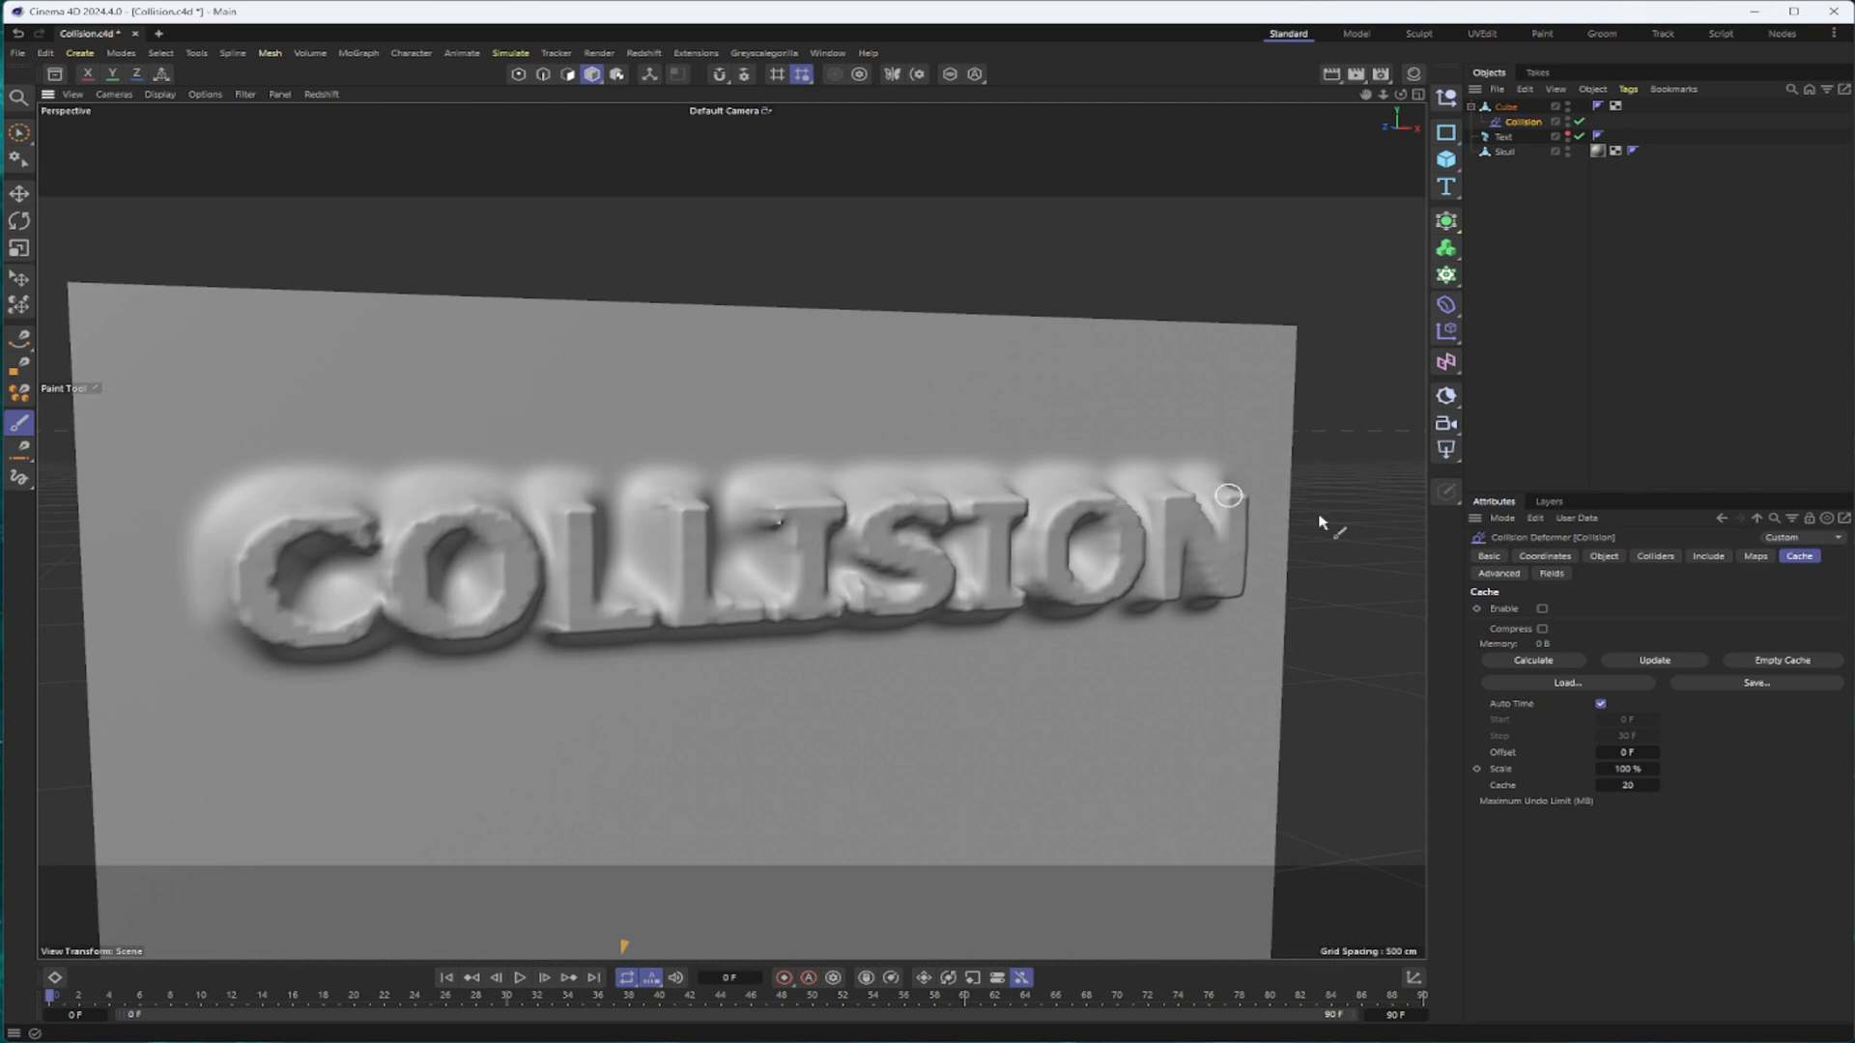
mouse_move(1630, 655)
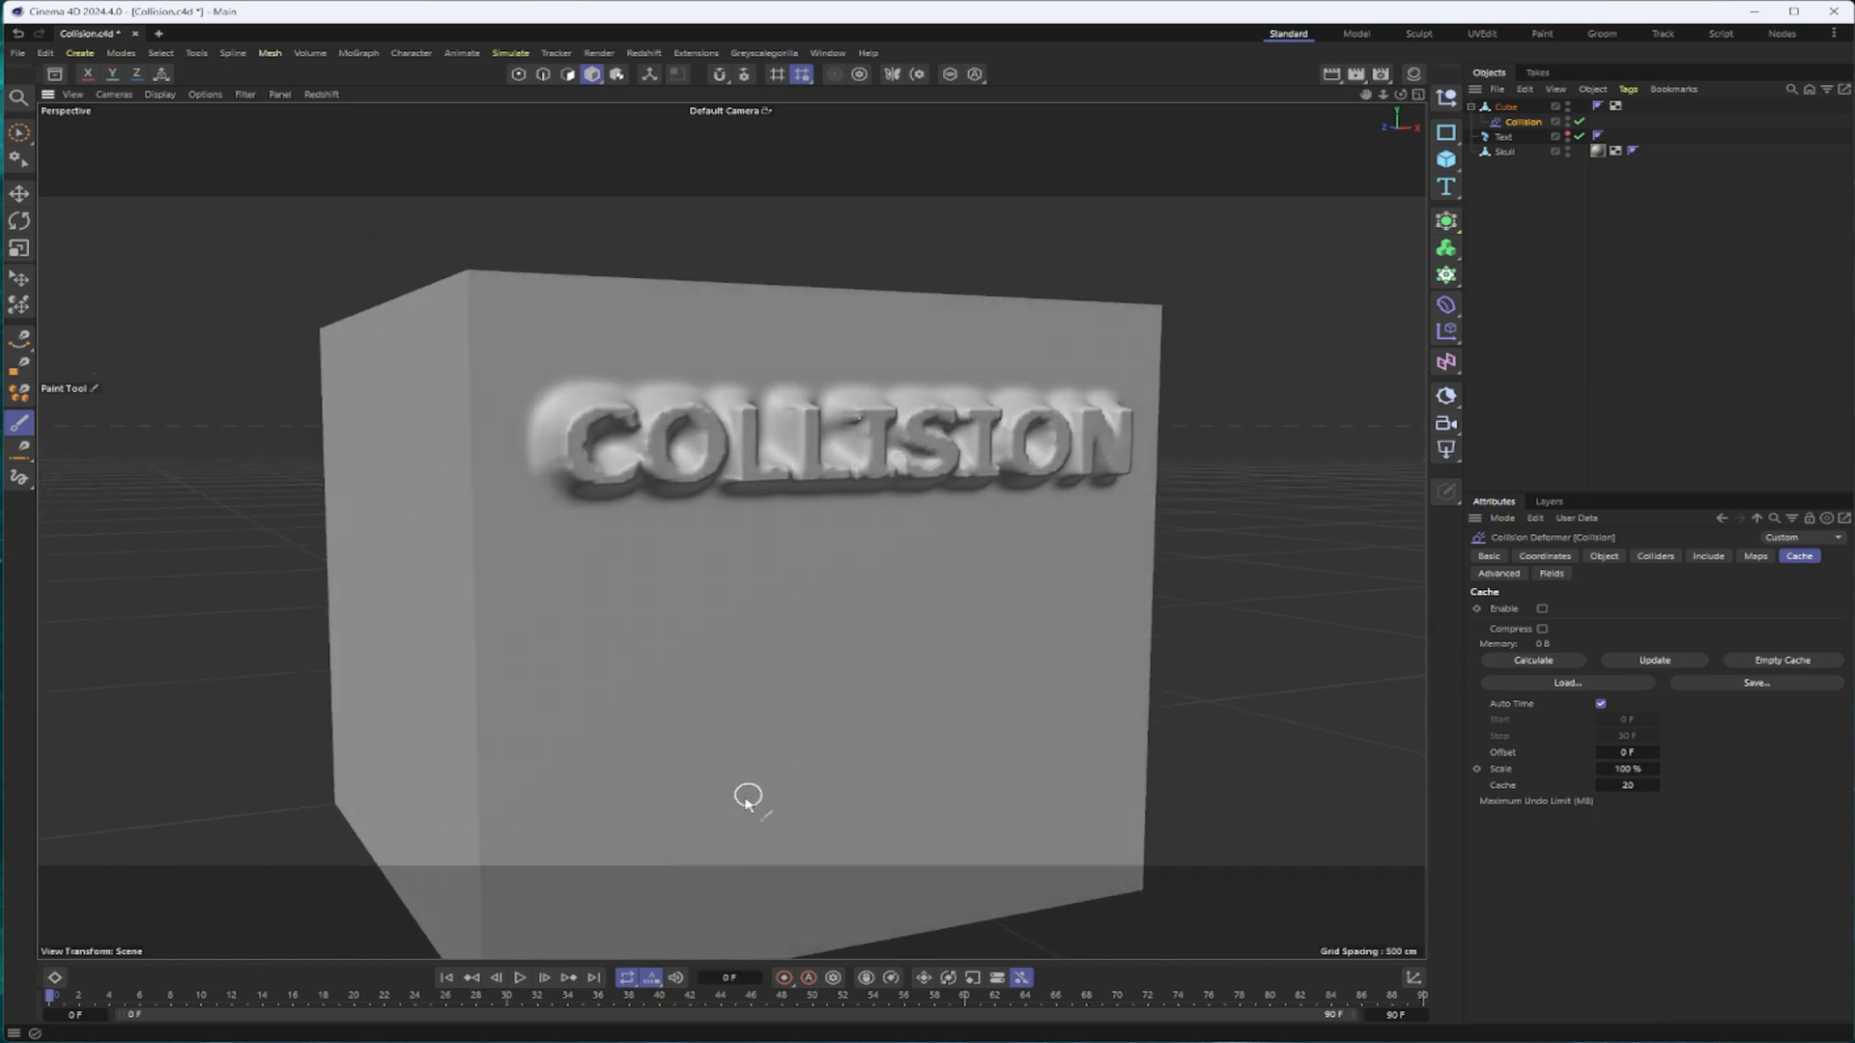
mouse_move(740, 831)
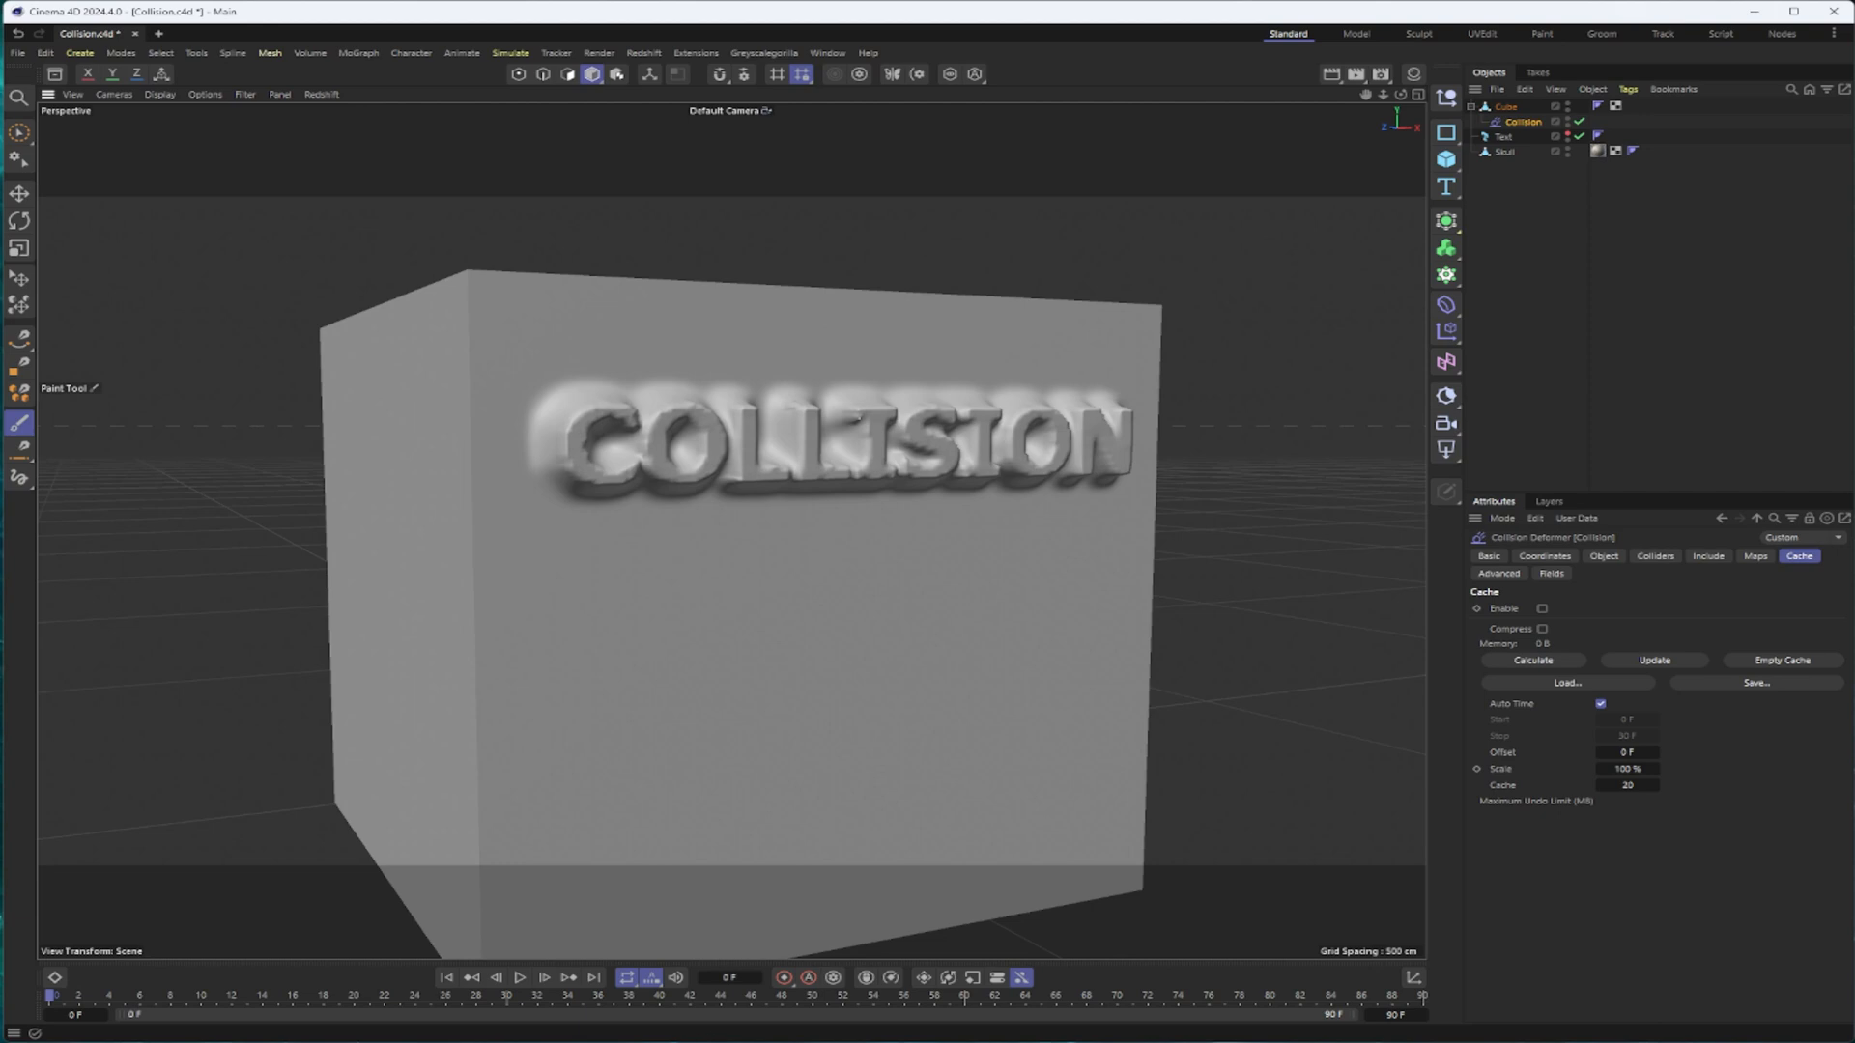
mouse_move(987, 947)
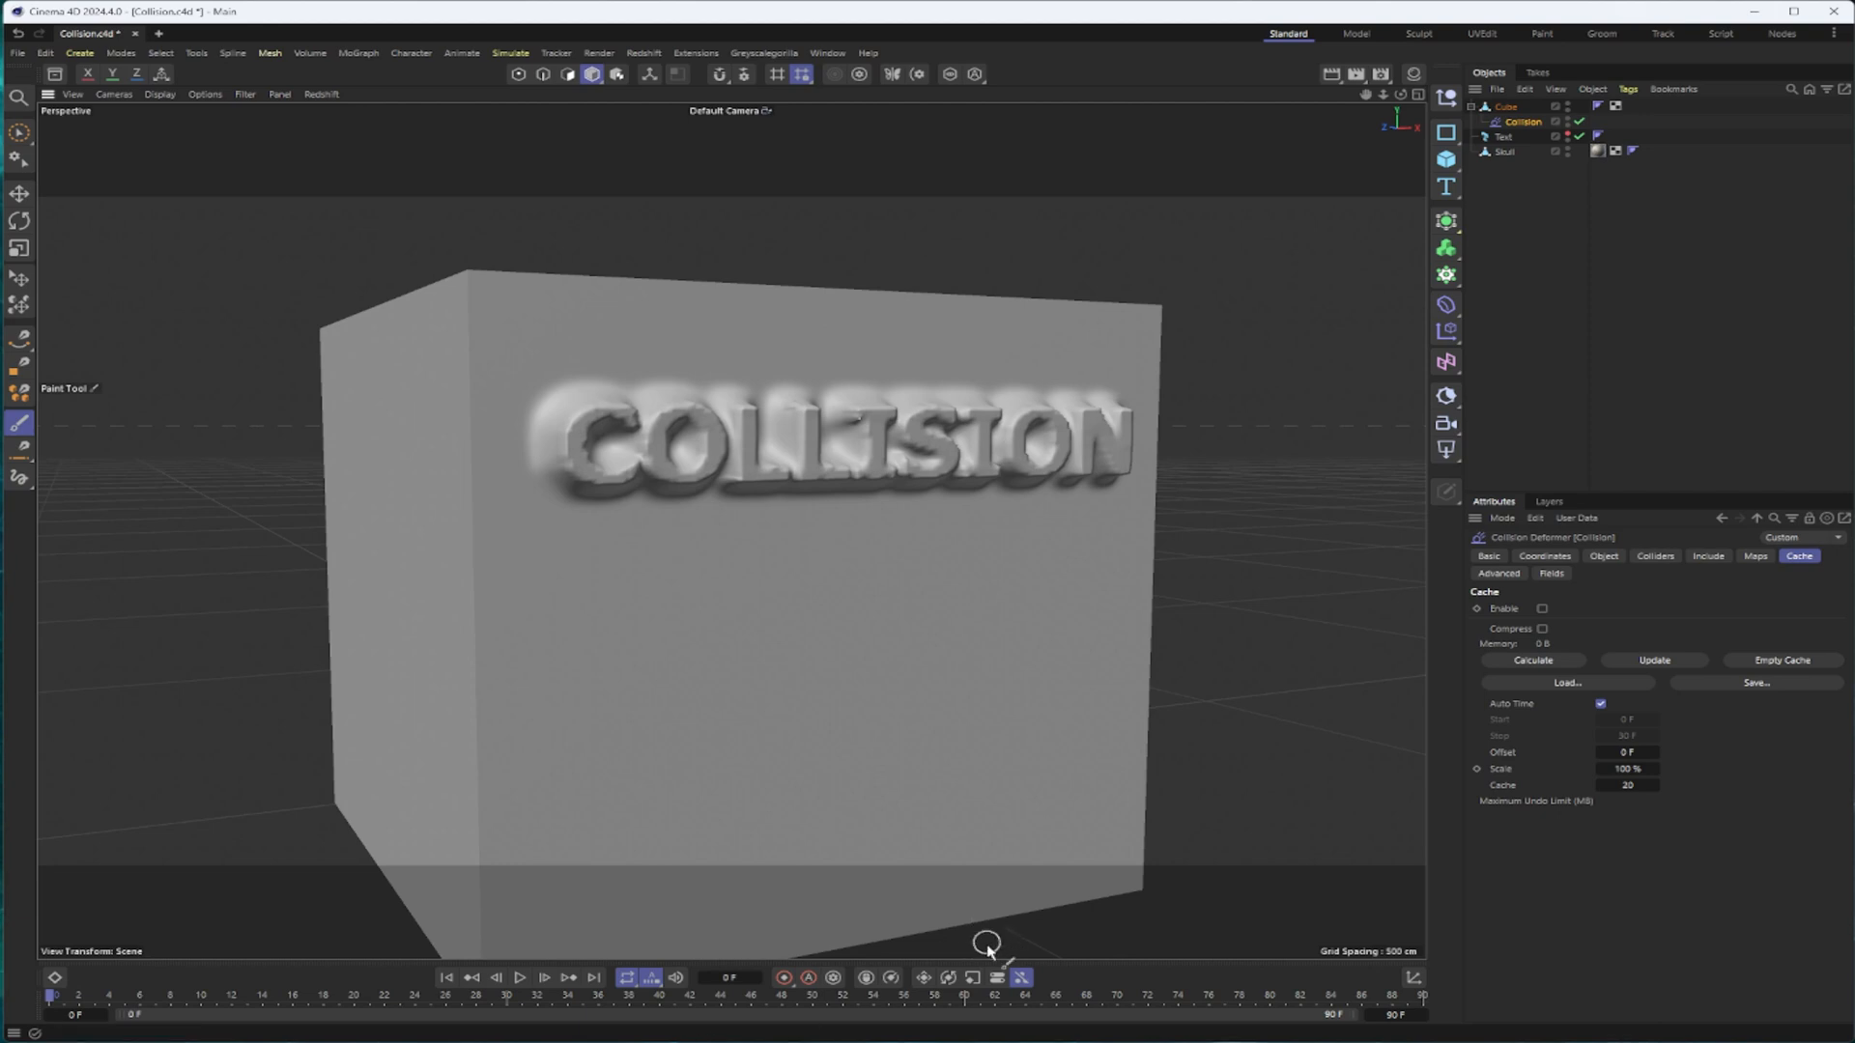
mouse_move(922, 435)
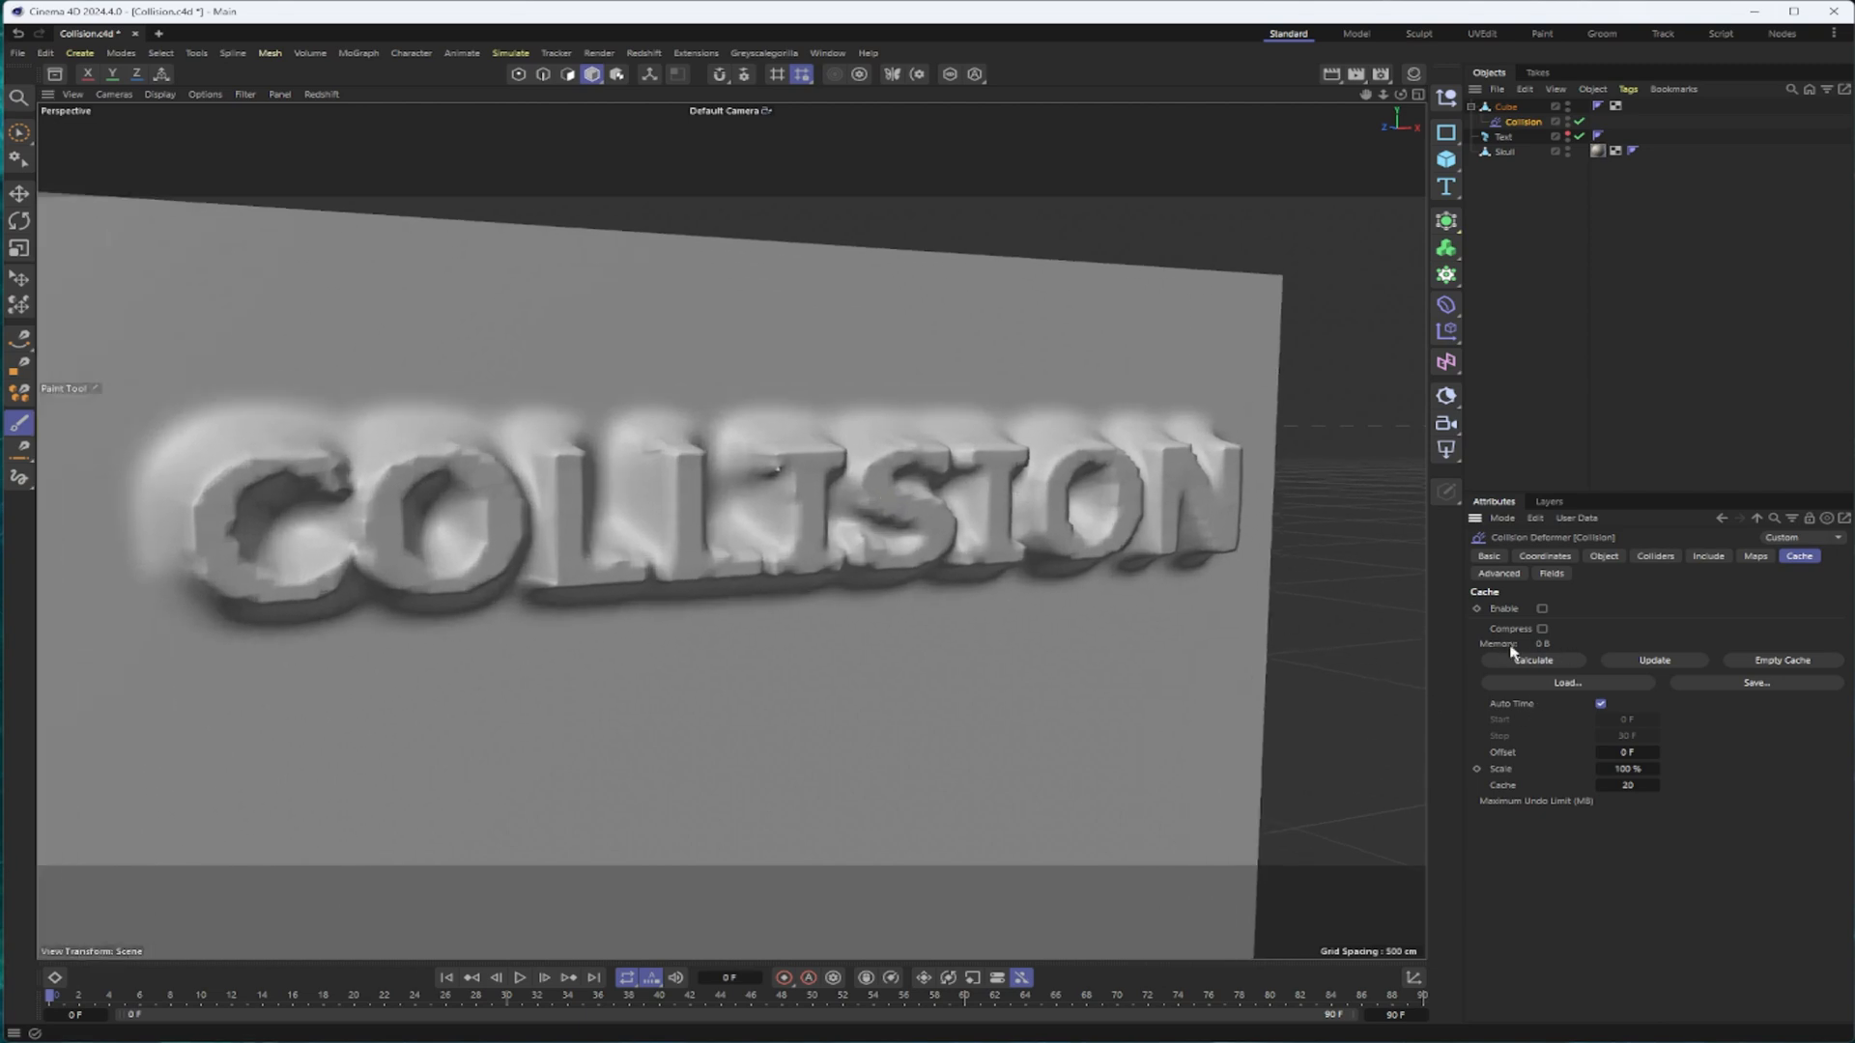
mouse_move(1481, 651)
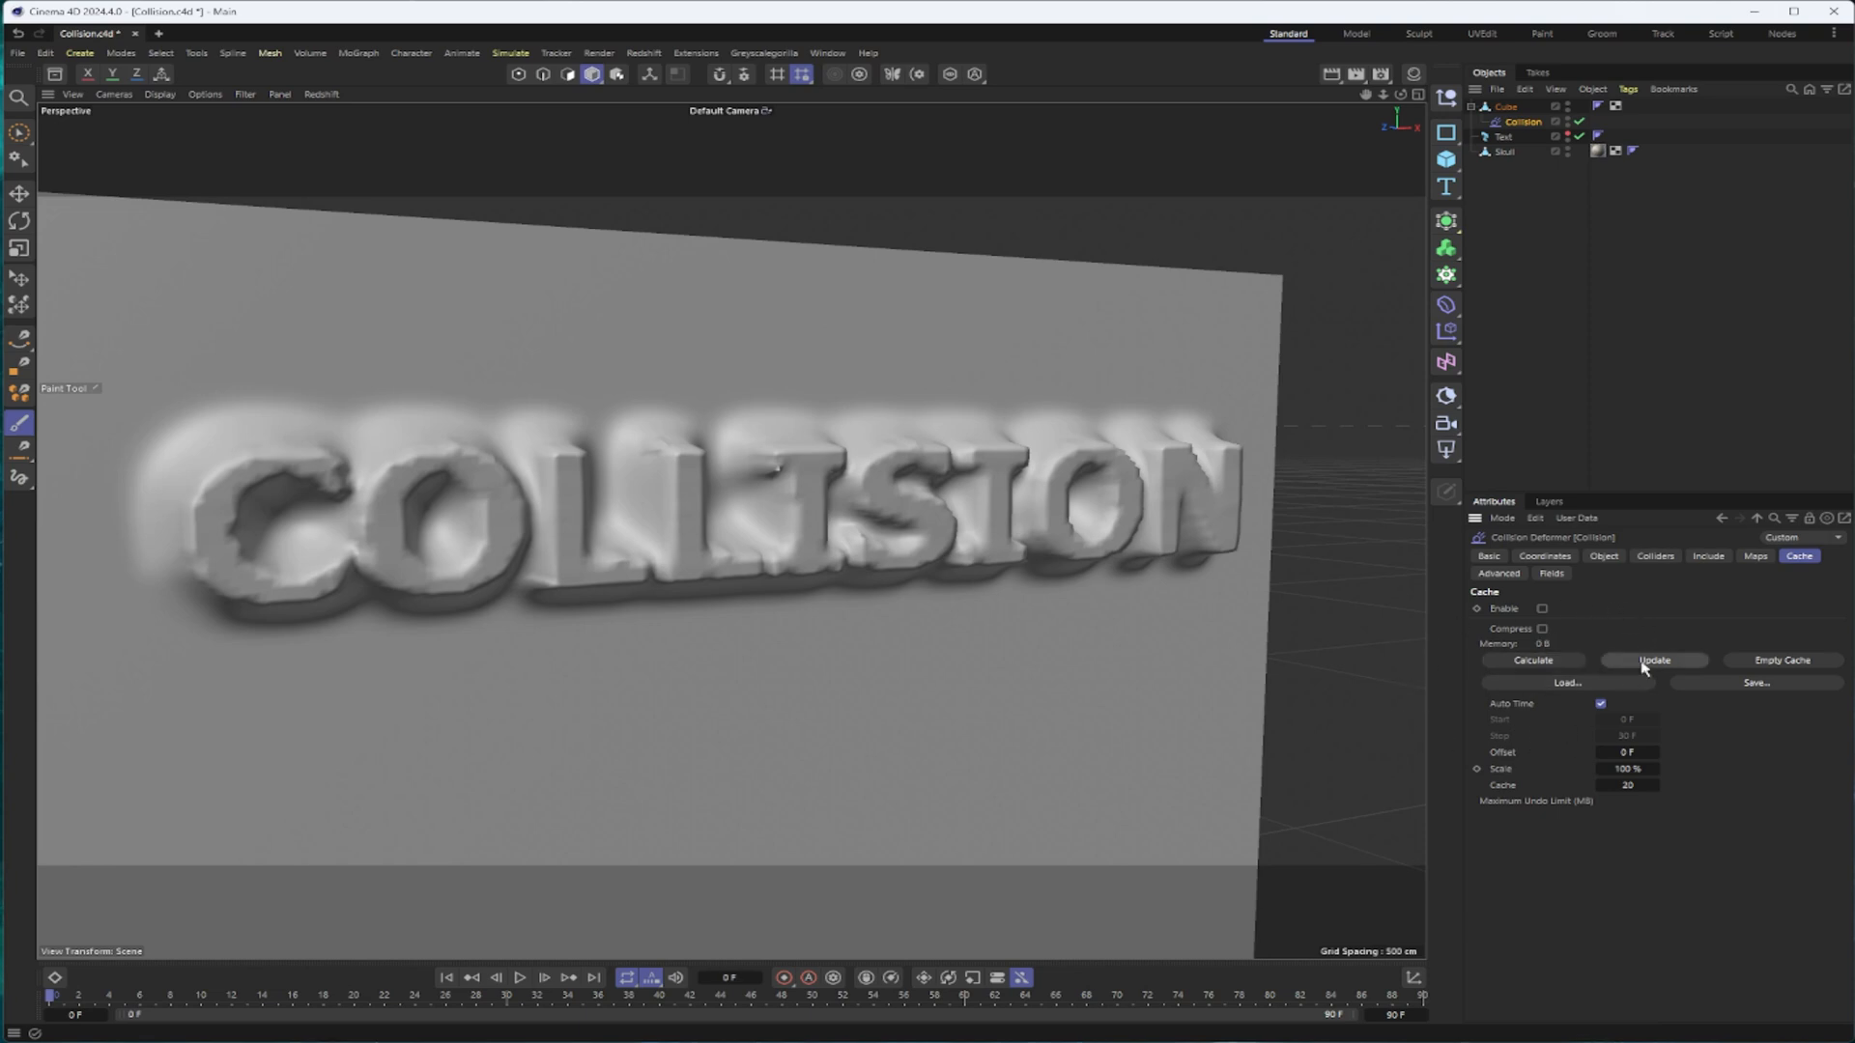
mouse_move(1545, 610)
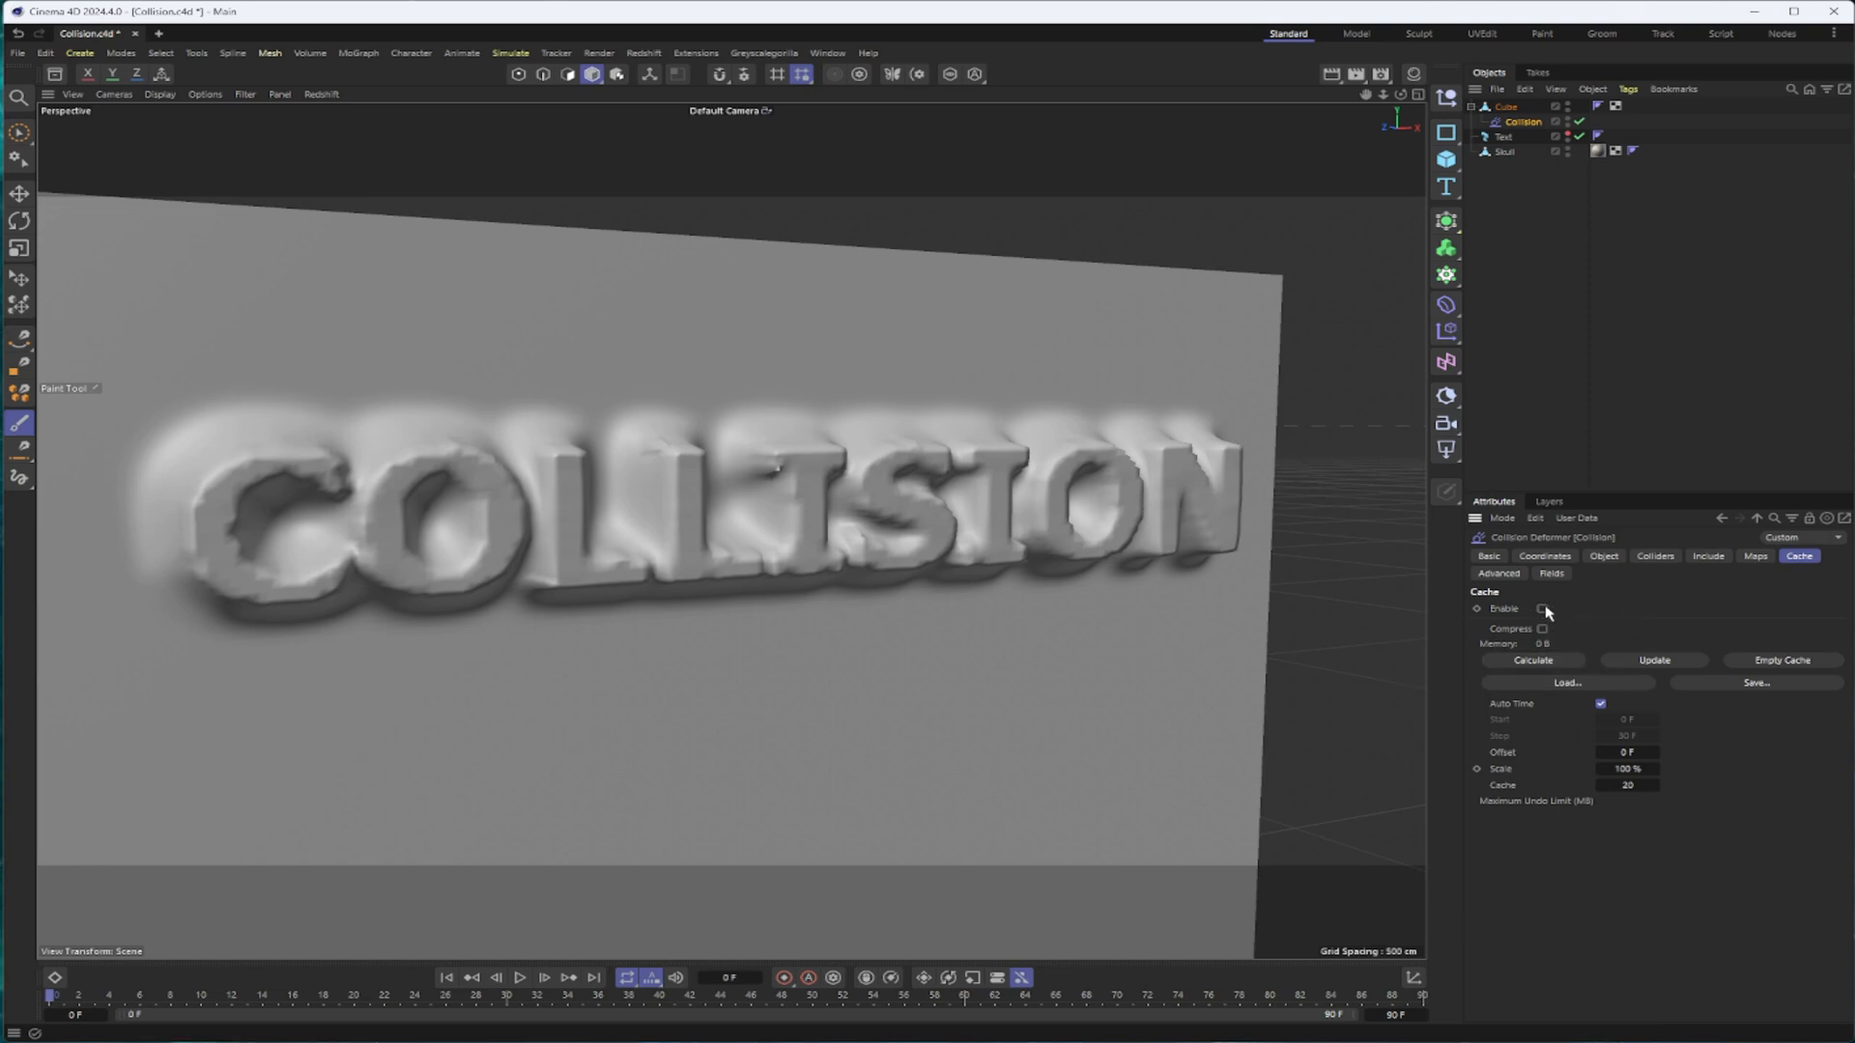
mouse_move(1597, 630)
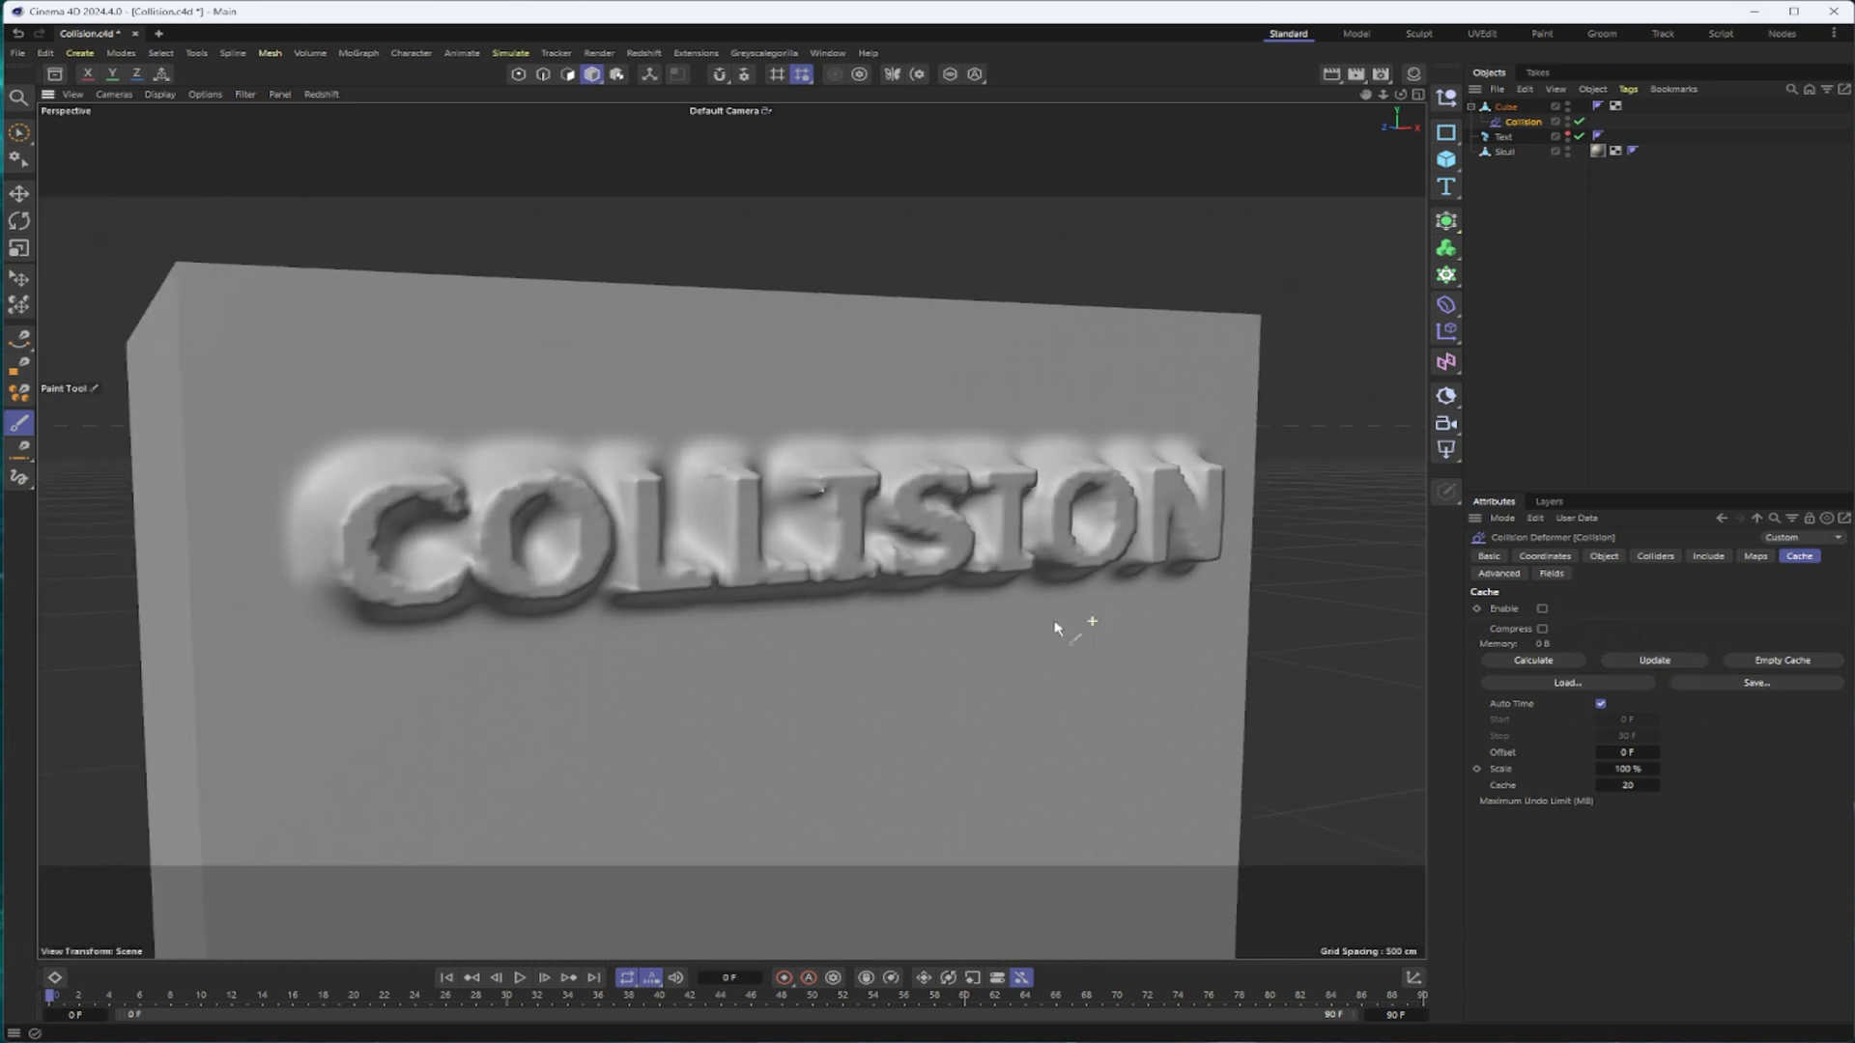
Show the Collision deformer's Advanced settings (stretch 8, relax 4, 75% stiffness)
left_click(1497, 573)
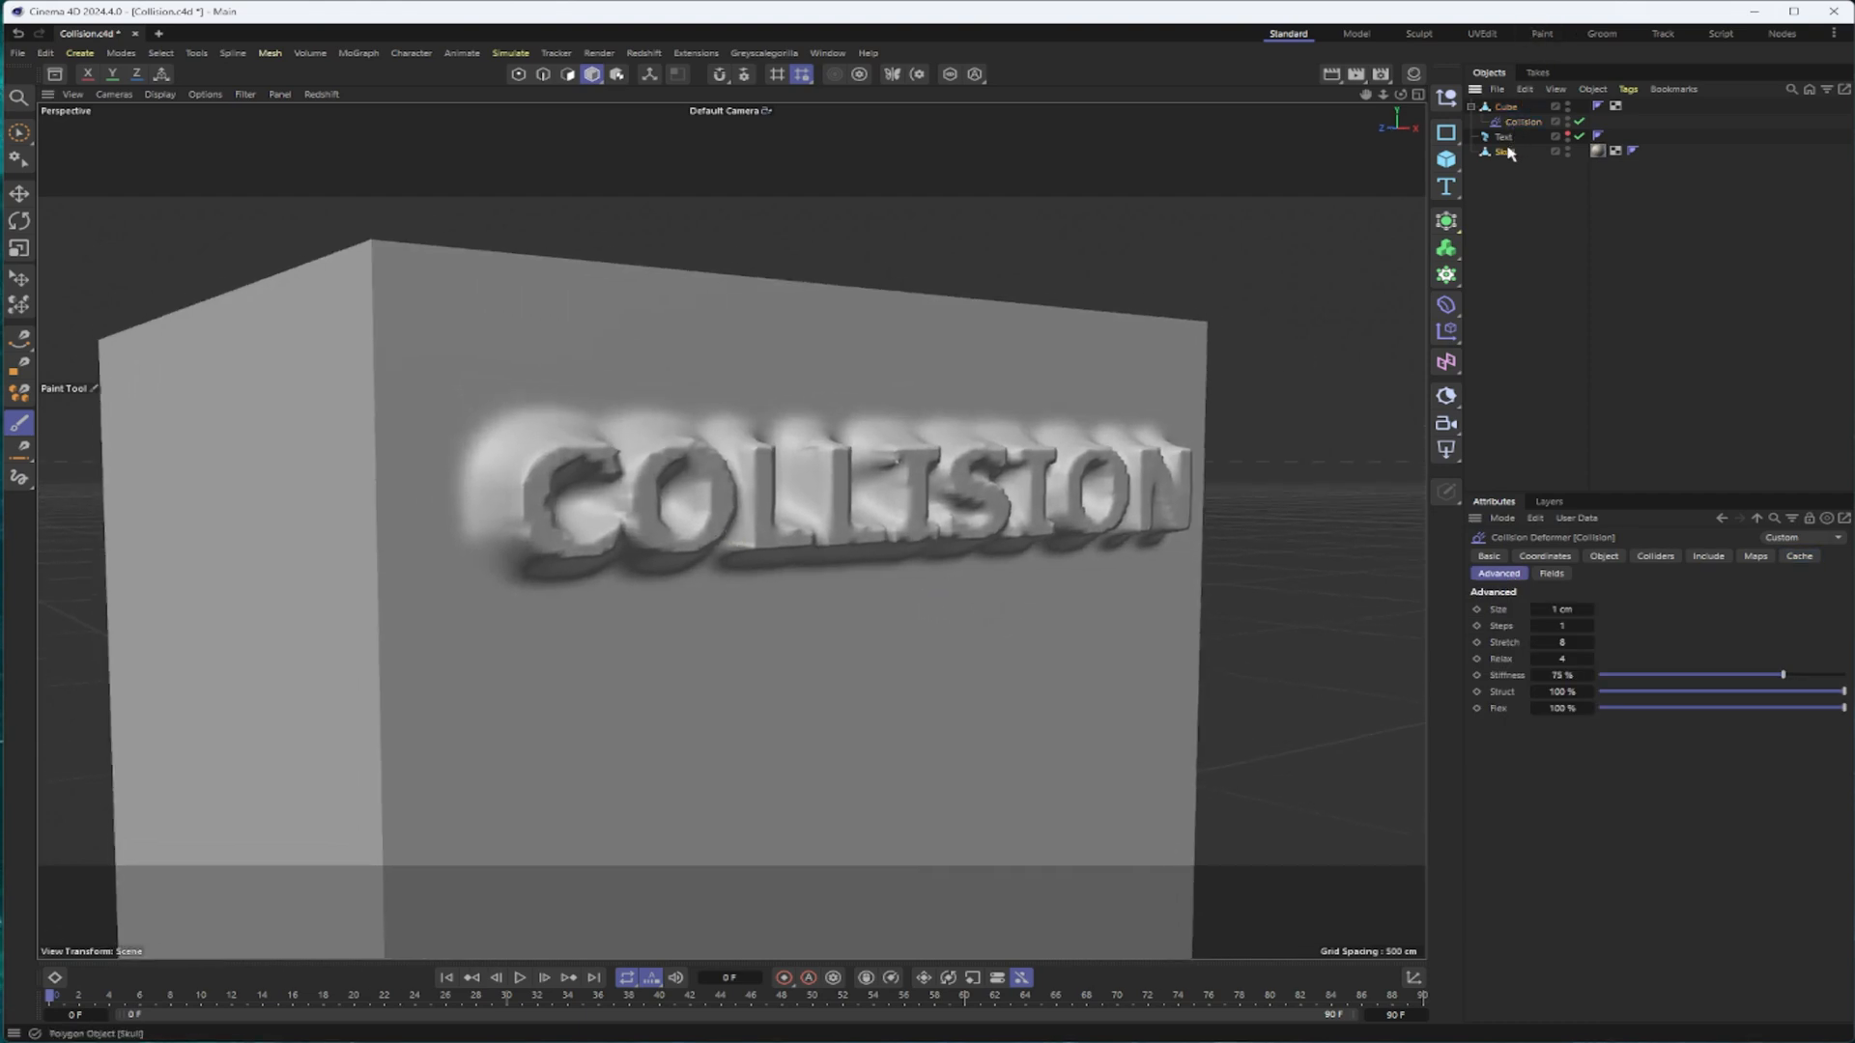
Add the Skull as a second collider object on the Collision deformer
left_click(1502, 151)
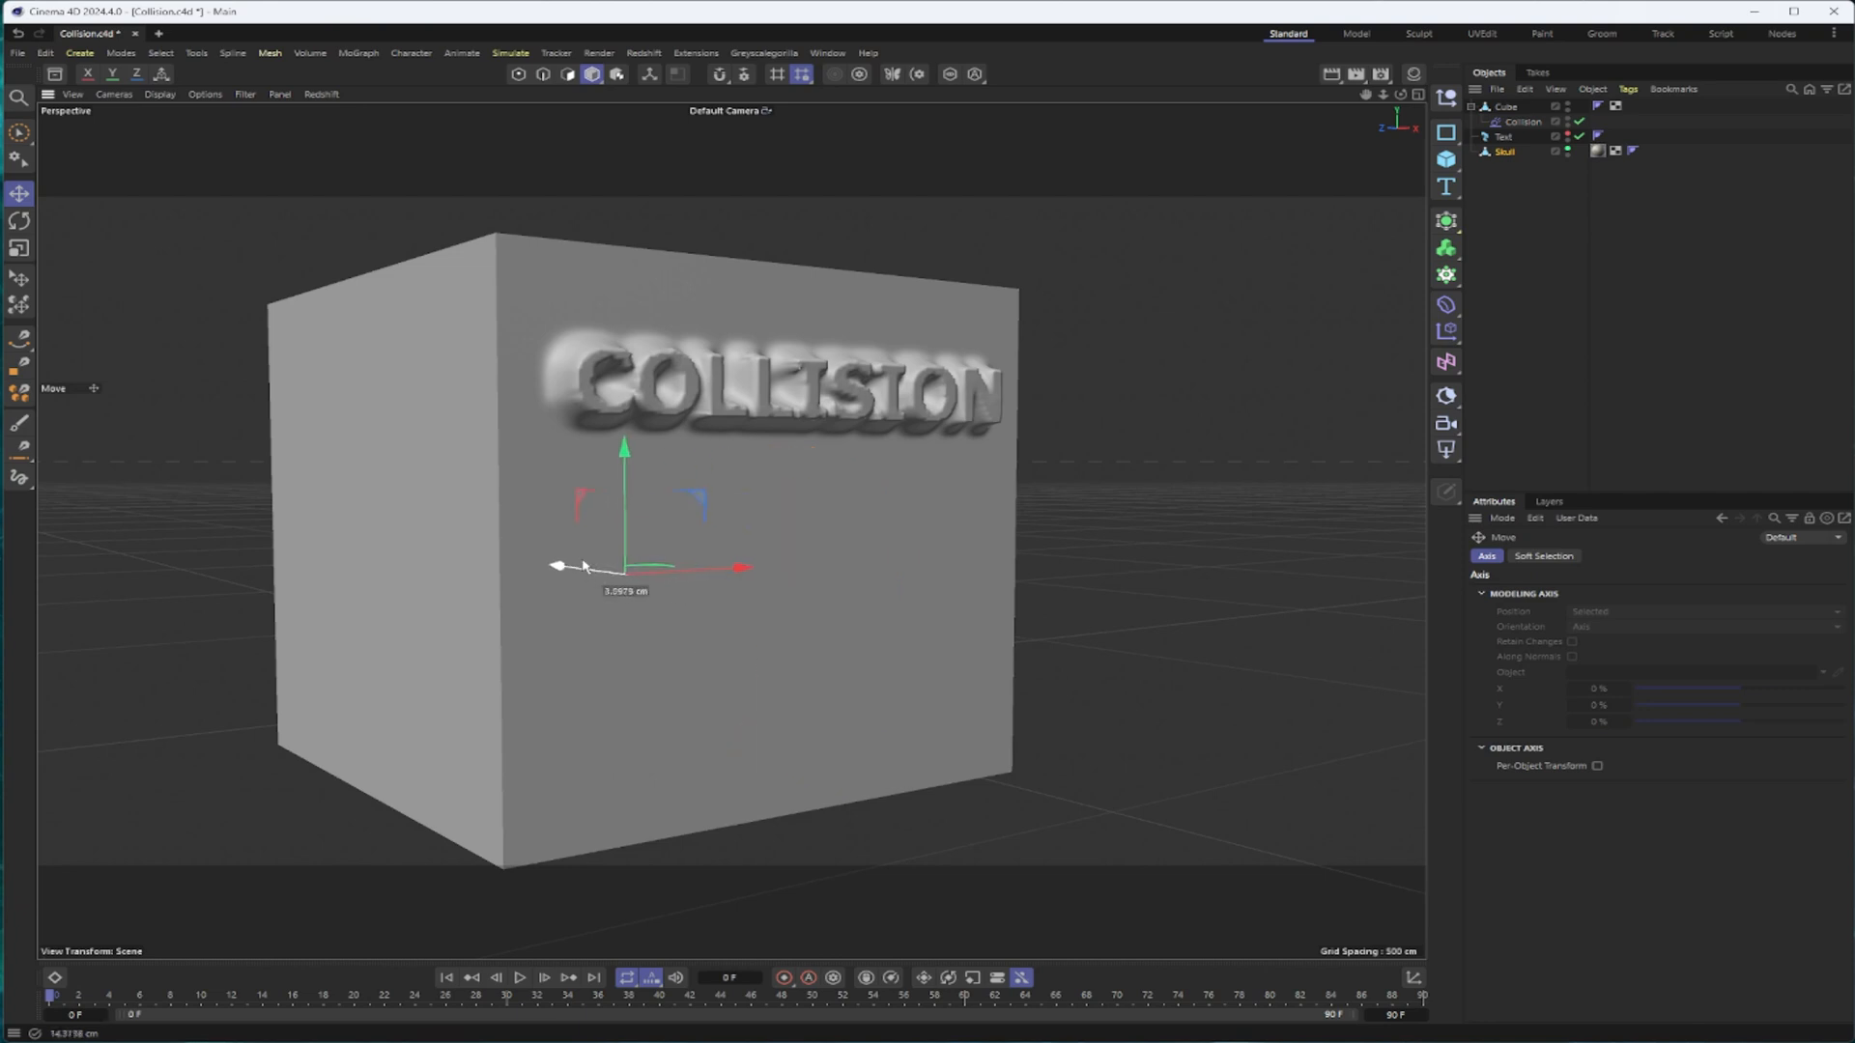
left_click(1524, 120)
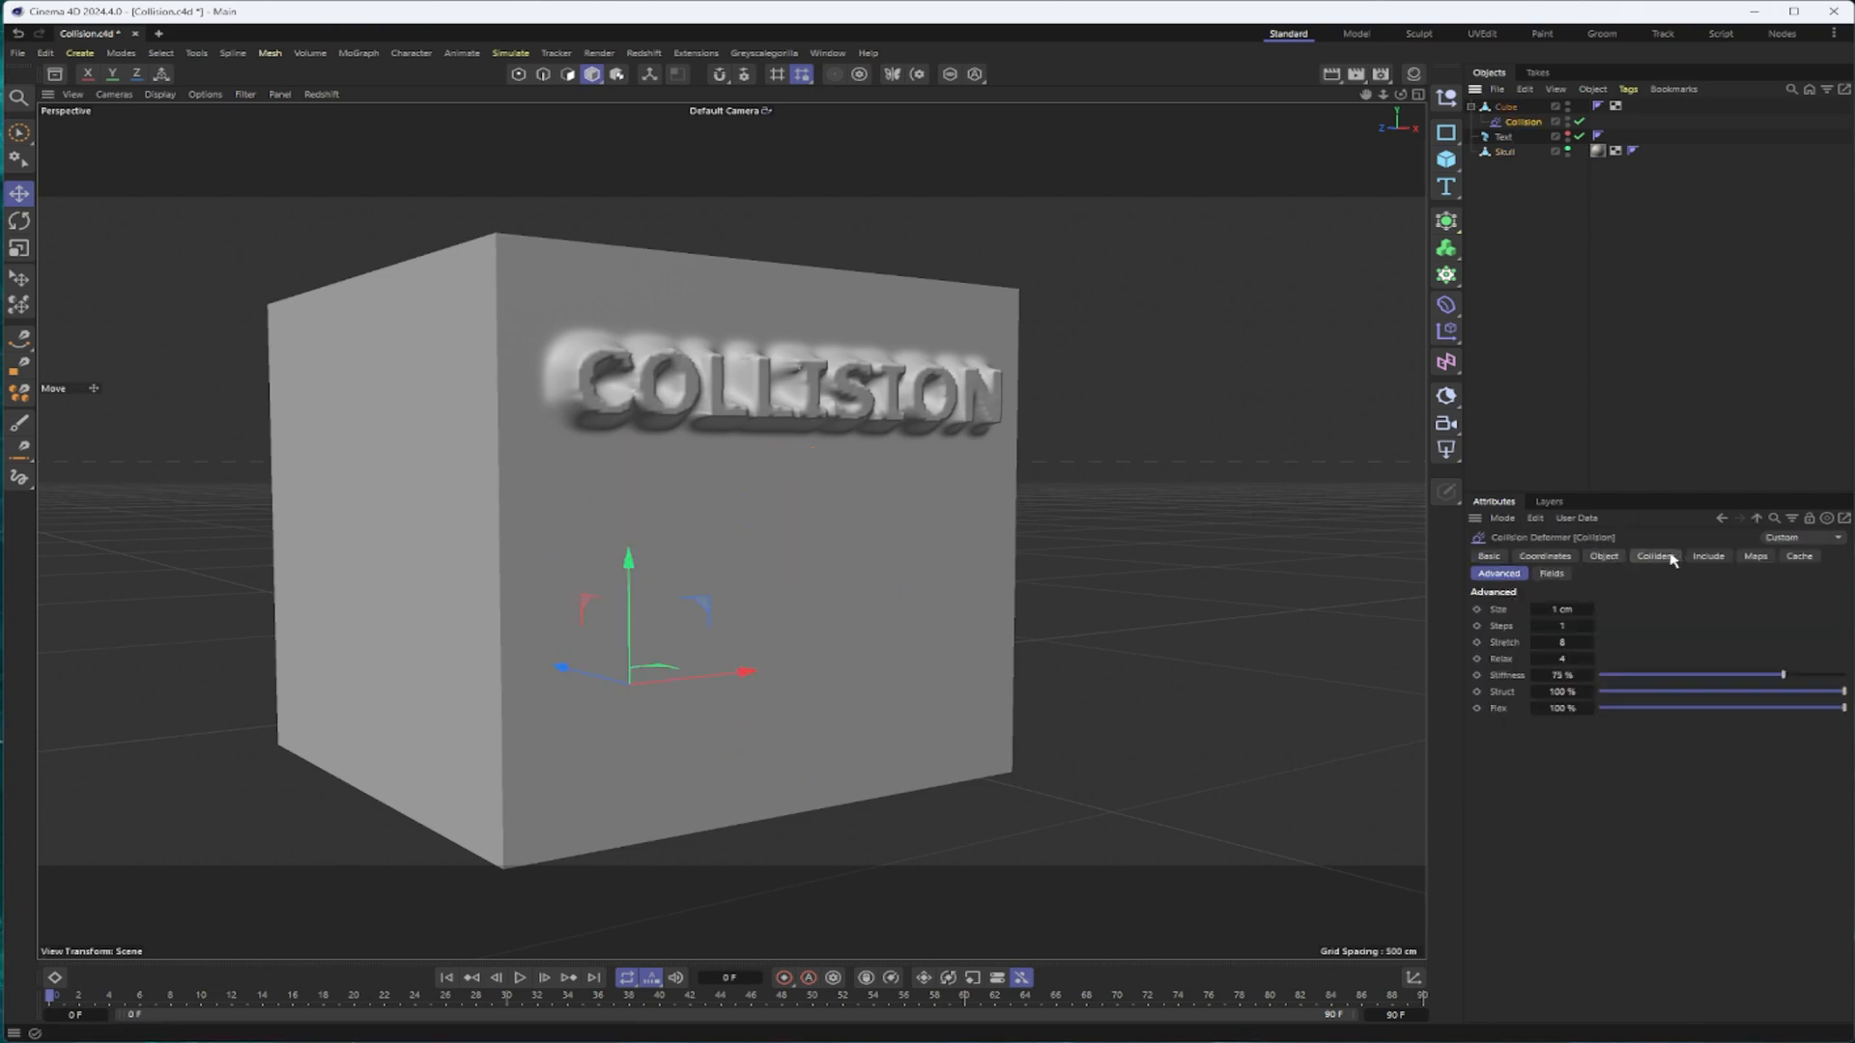
left_click(1654, 557)
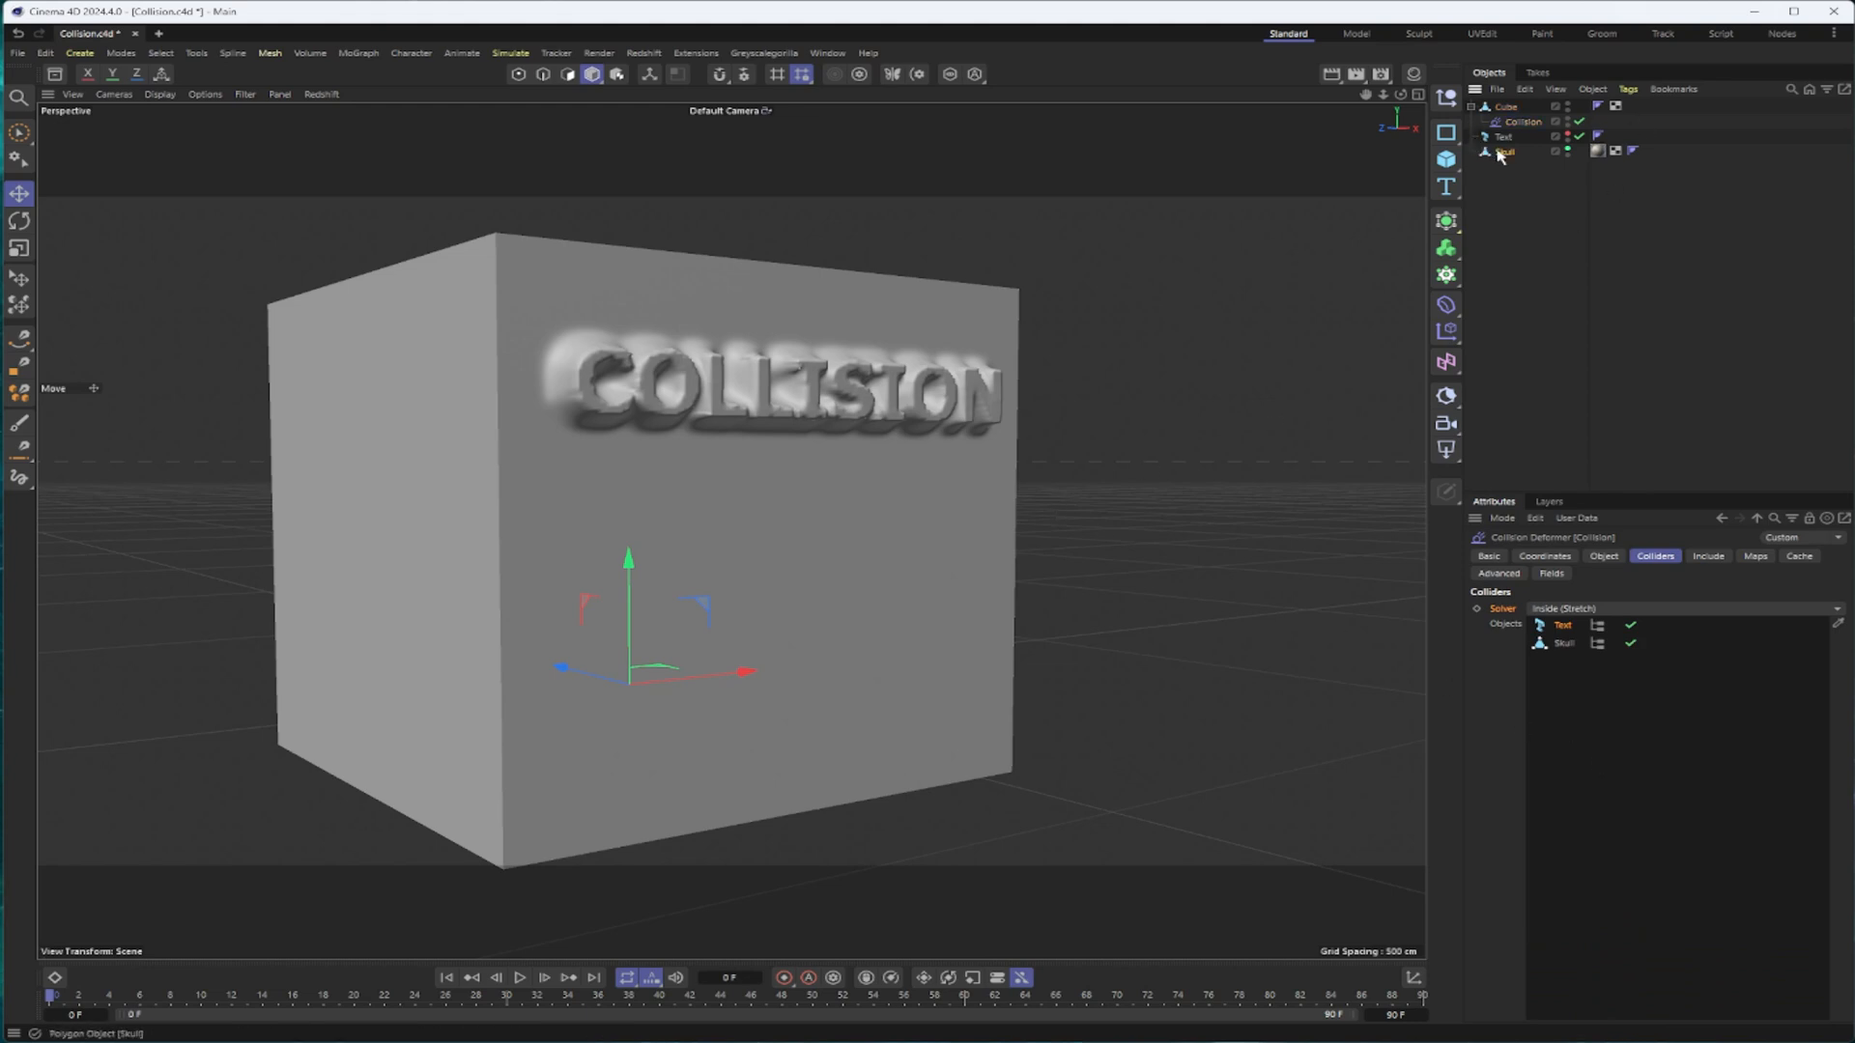
left_click(1503, 150)
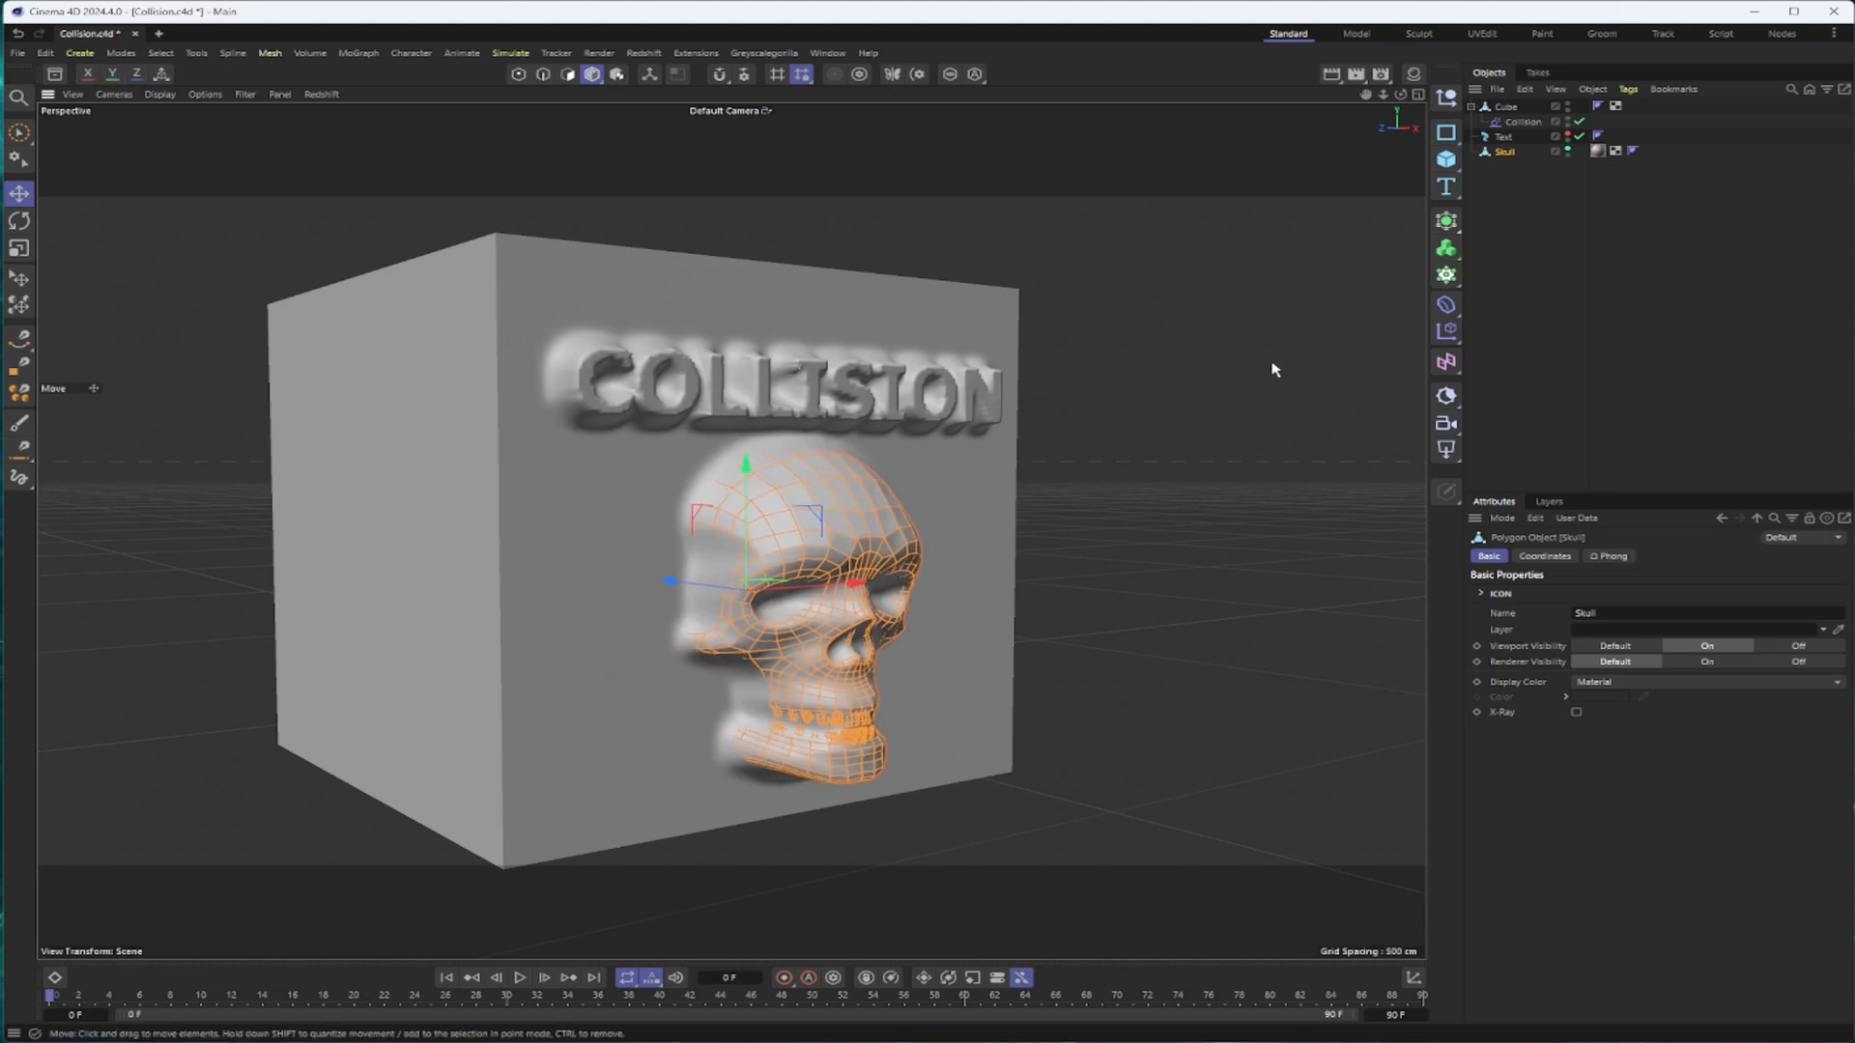
View the skull imprint on the cube, then set the collision Solver to Inside
left_click(1200, 468)
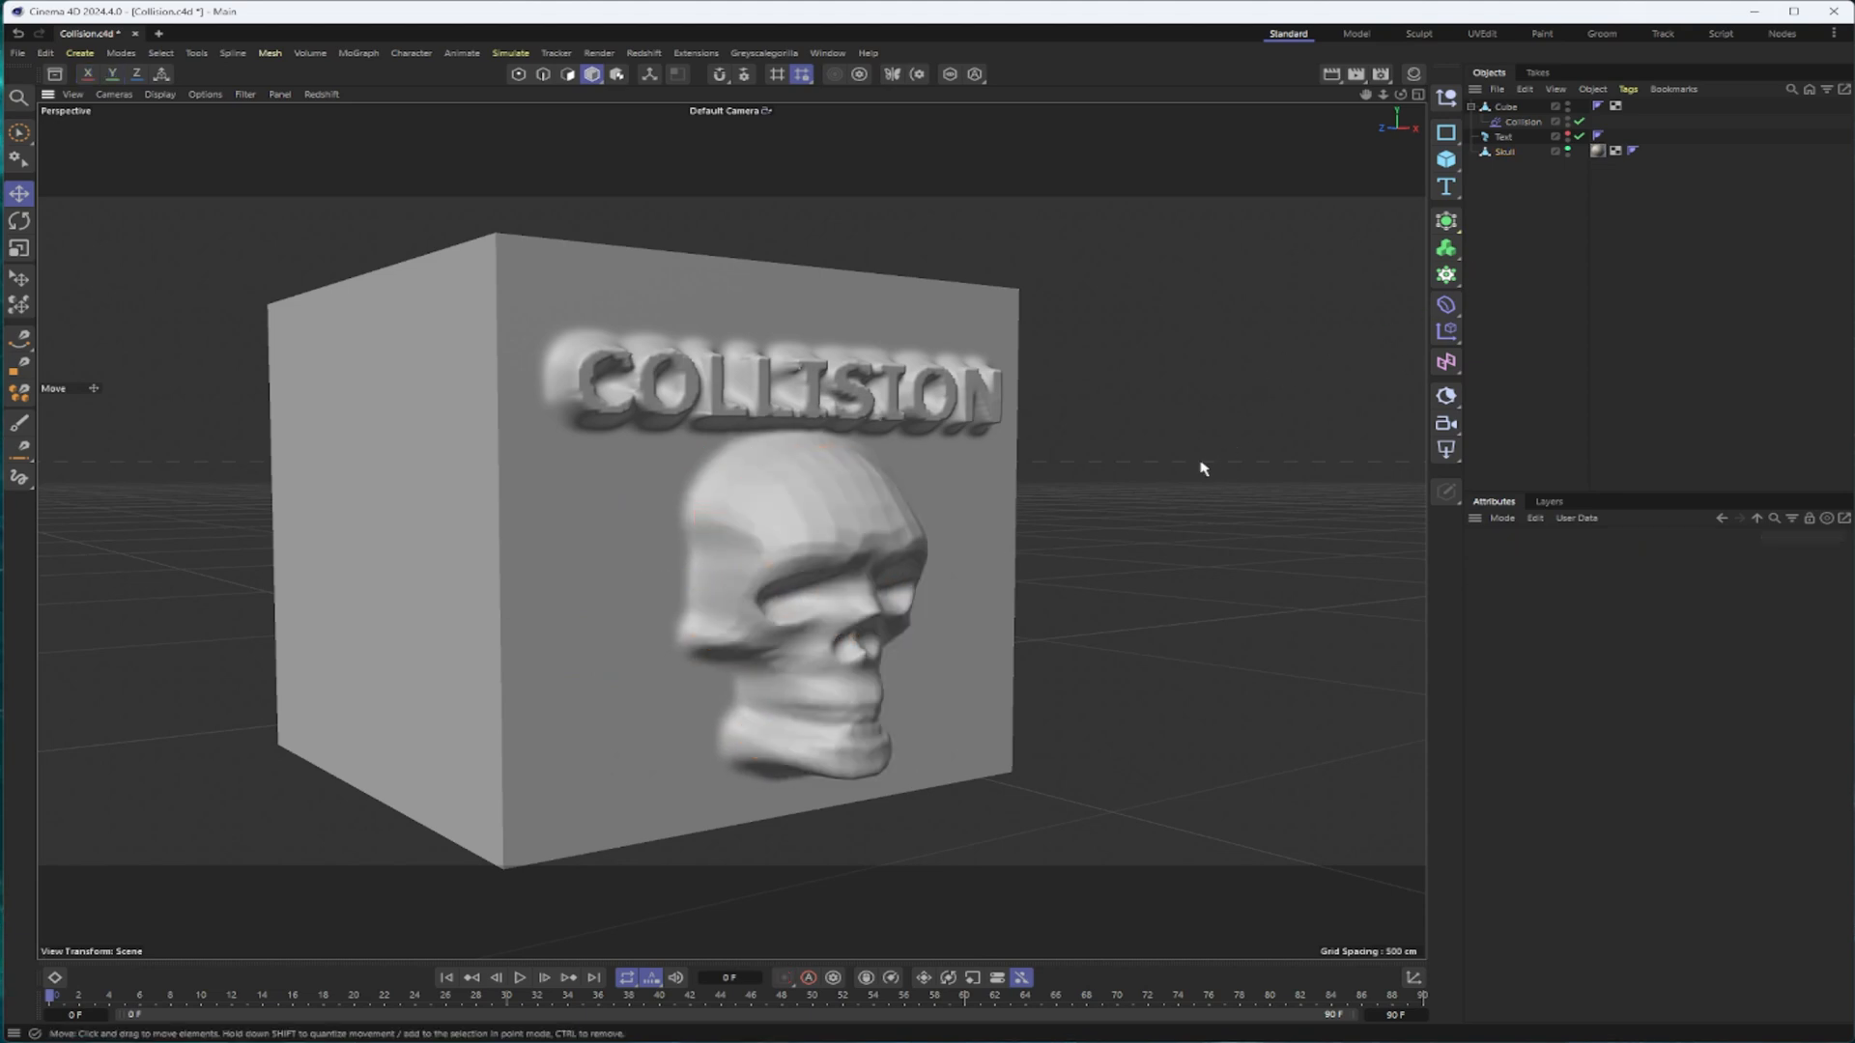
left_click(1522, 119)
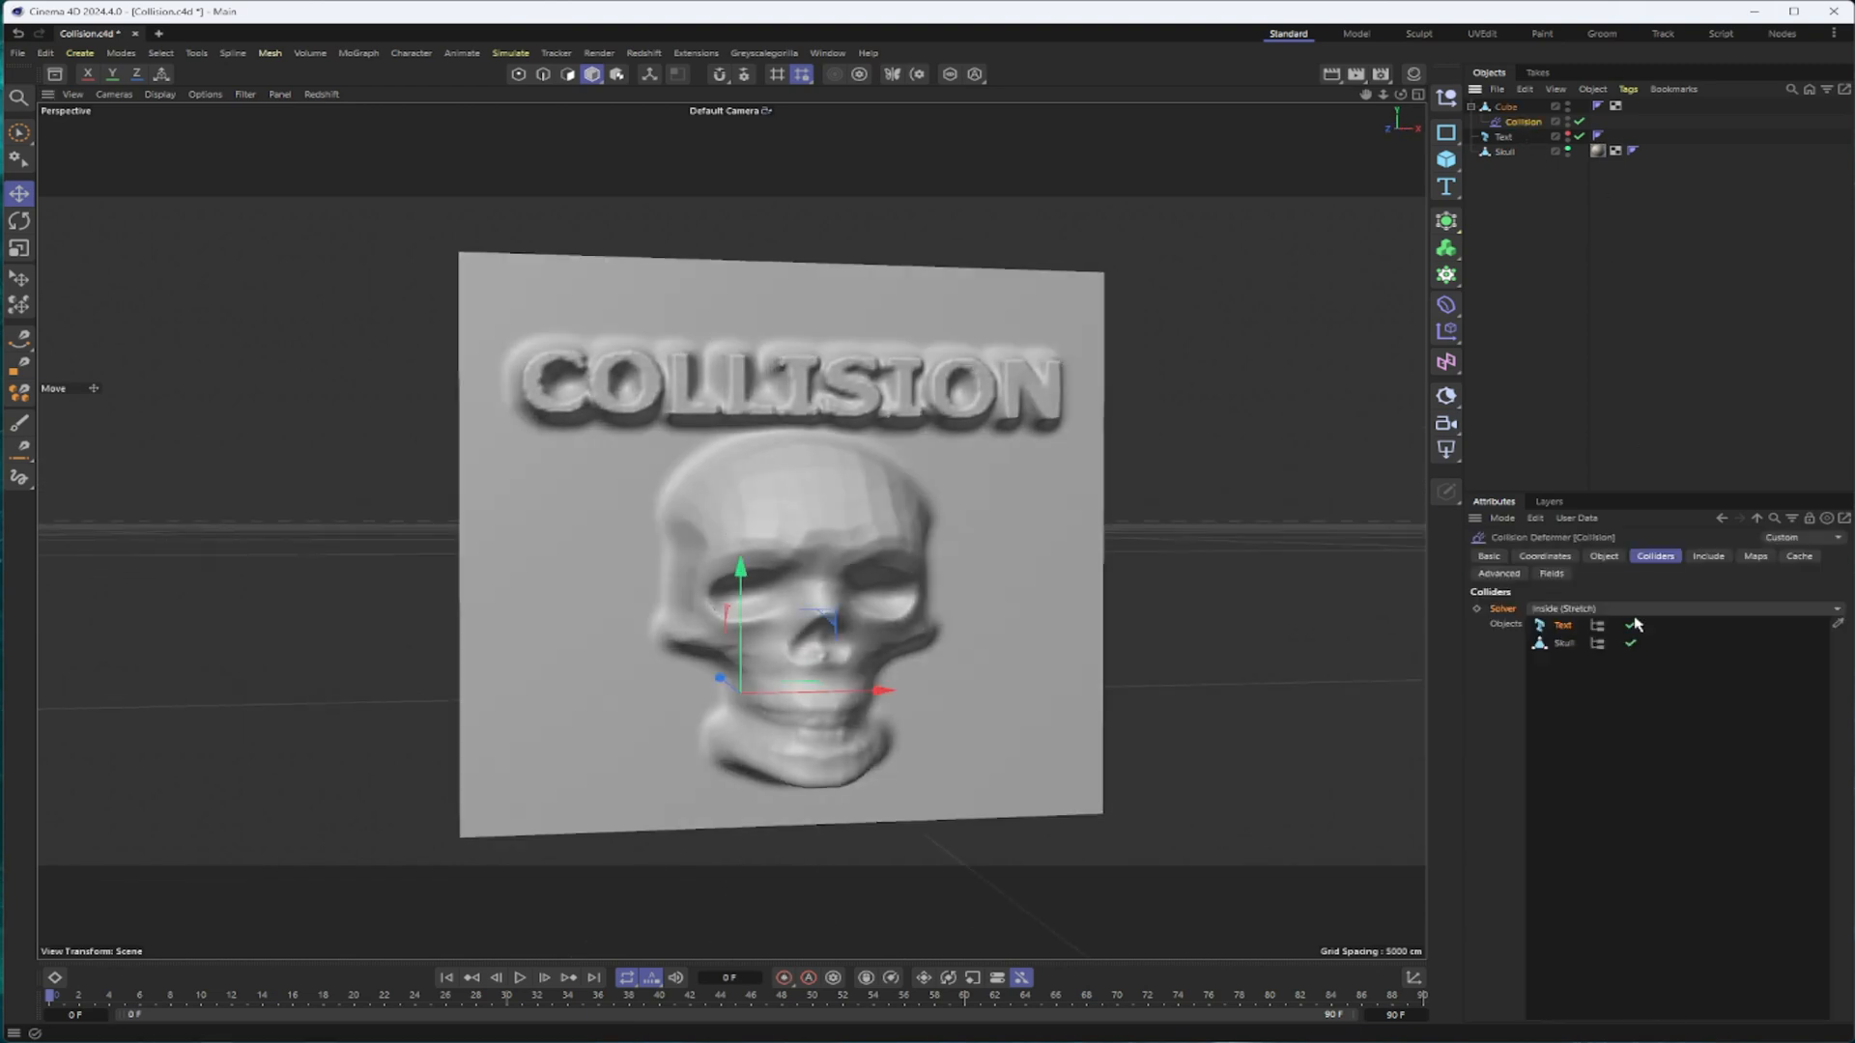
left_click(1679, 608)
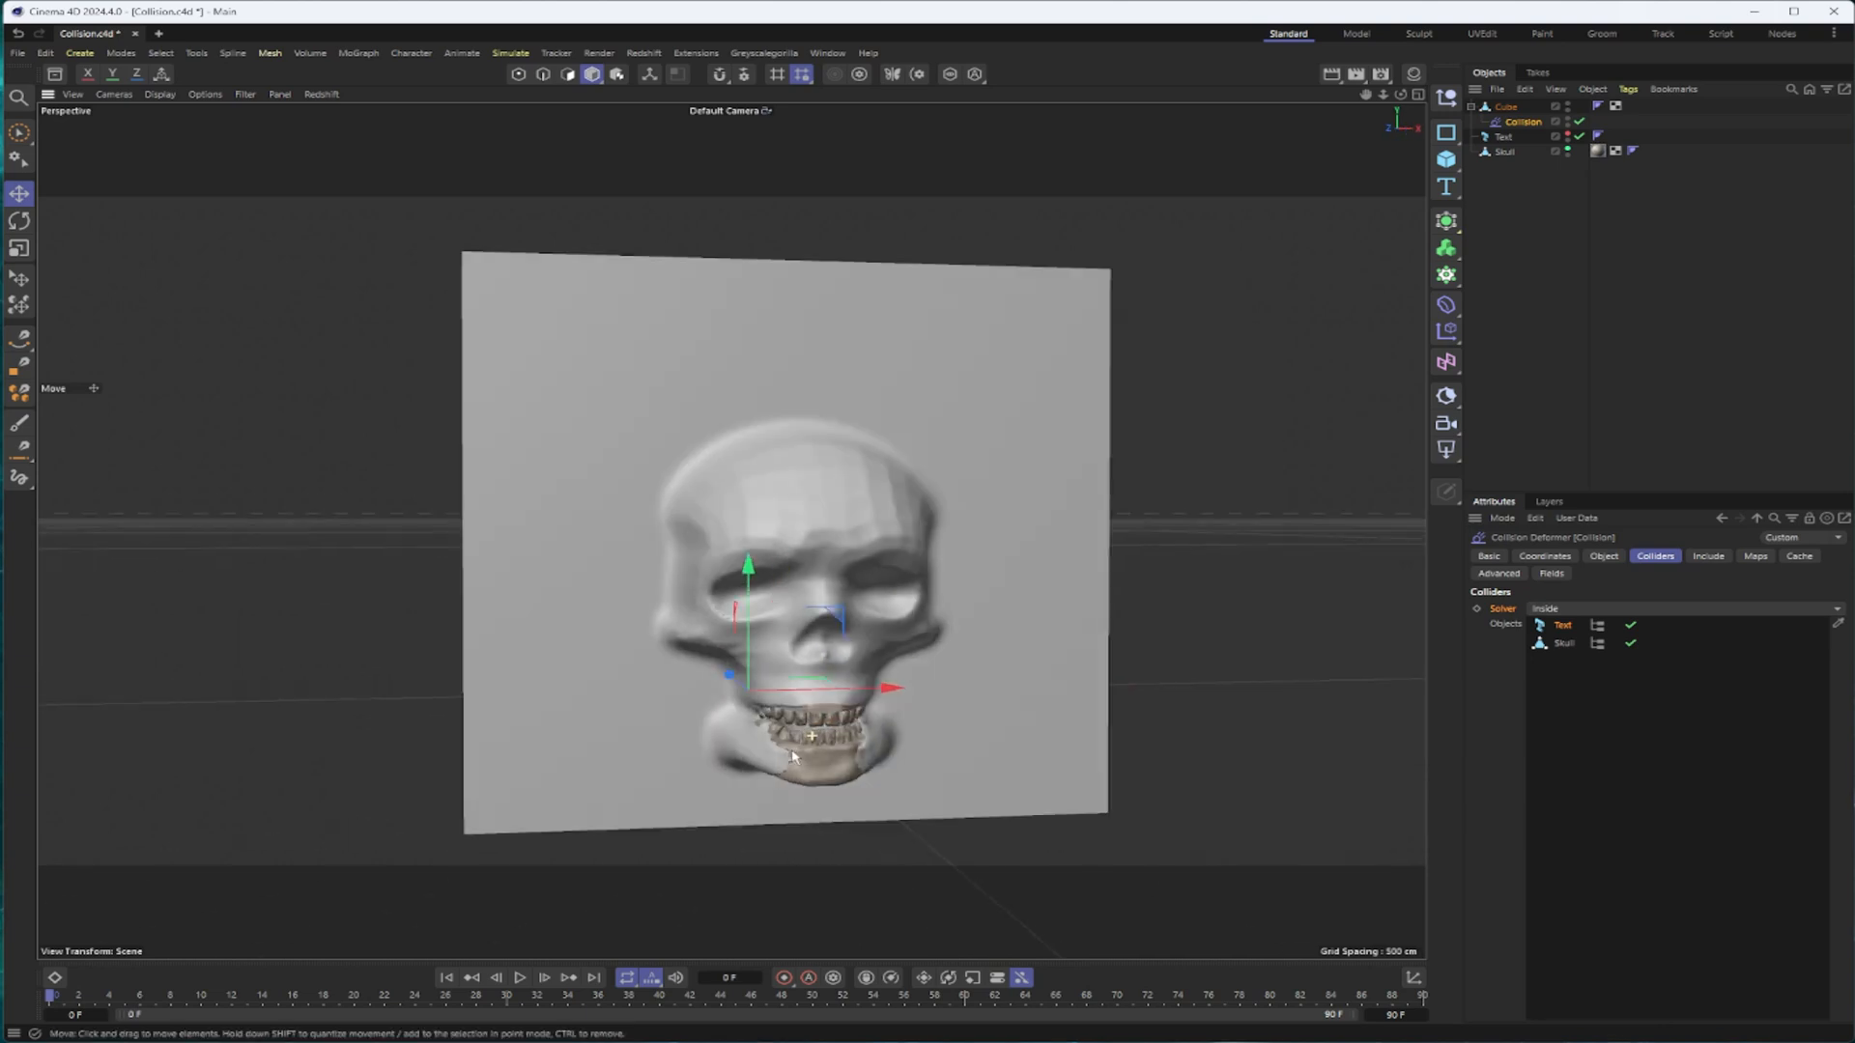
Try Steps 8 in Advanced, toggle the deformer to compare, and return Steps to 1
left_click(1497, 574)
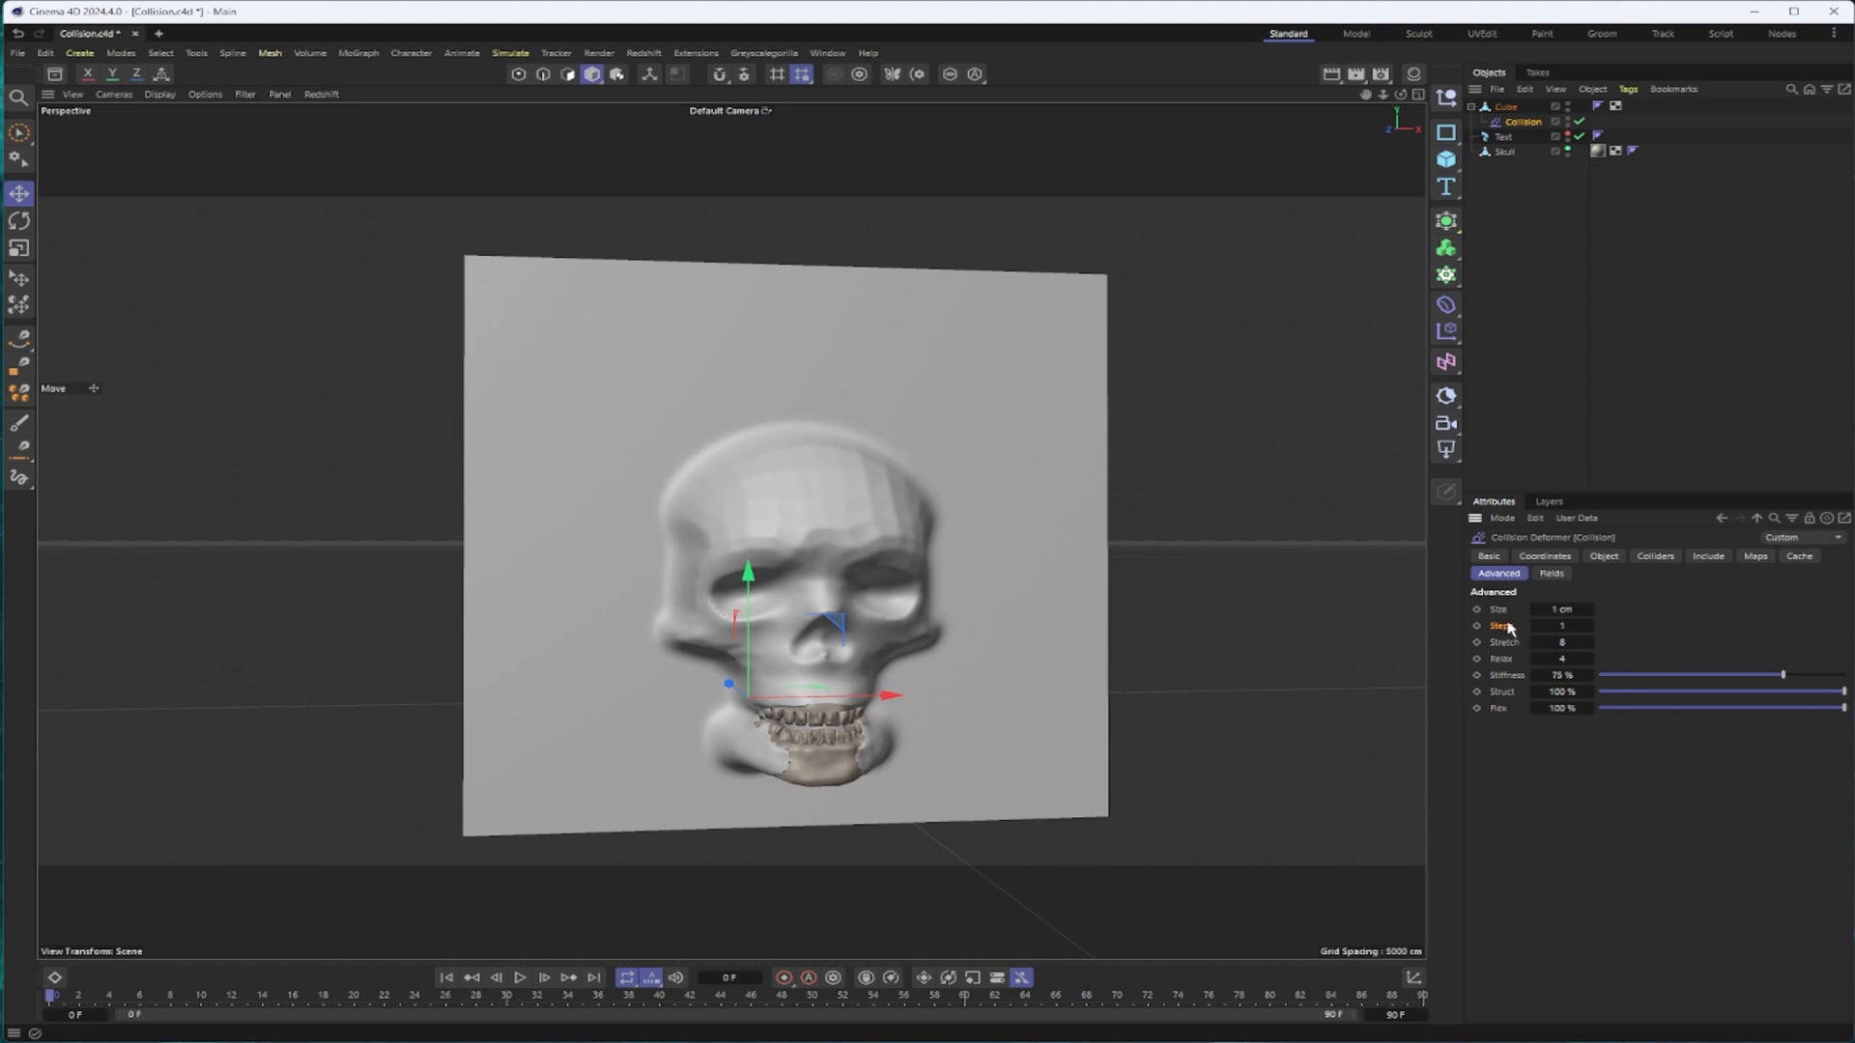
mouse_move(1230, 355)
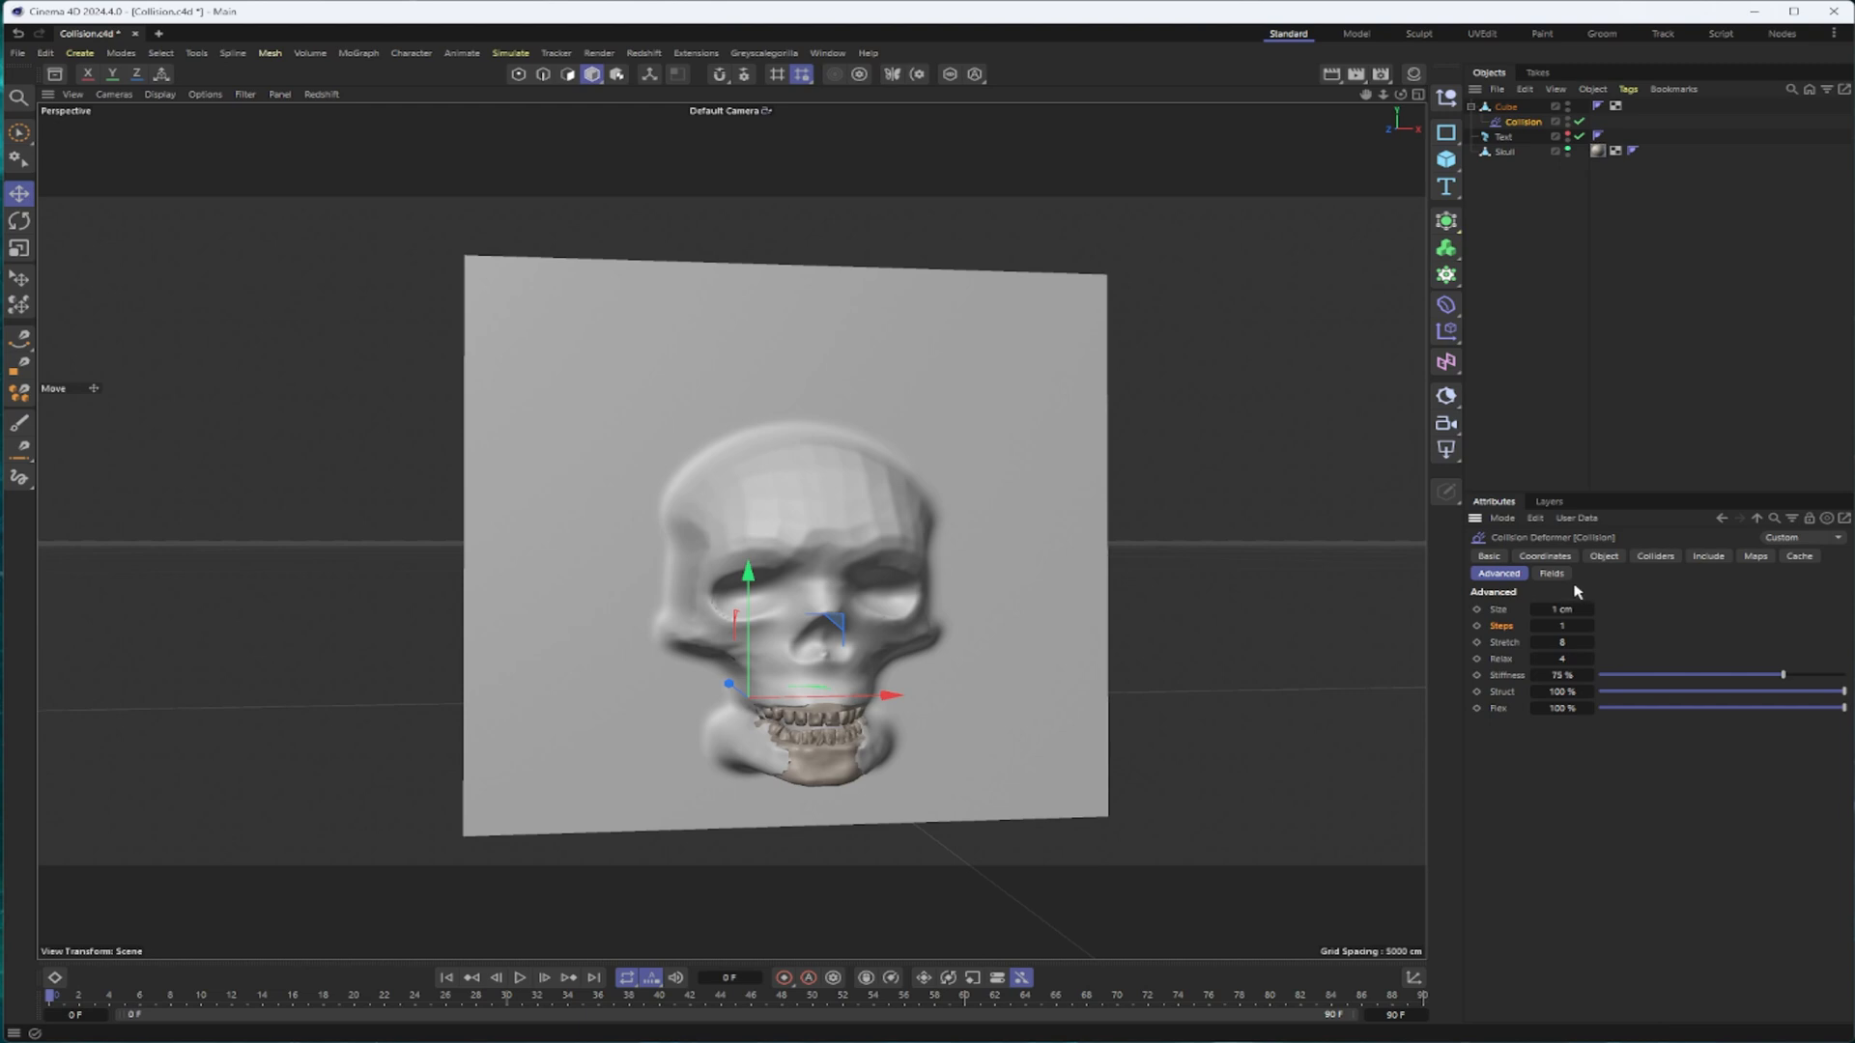
mouse_move(1594, 609)
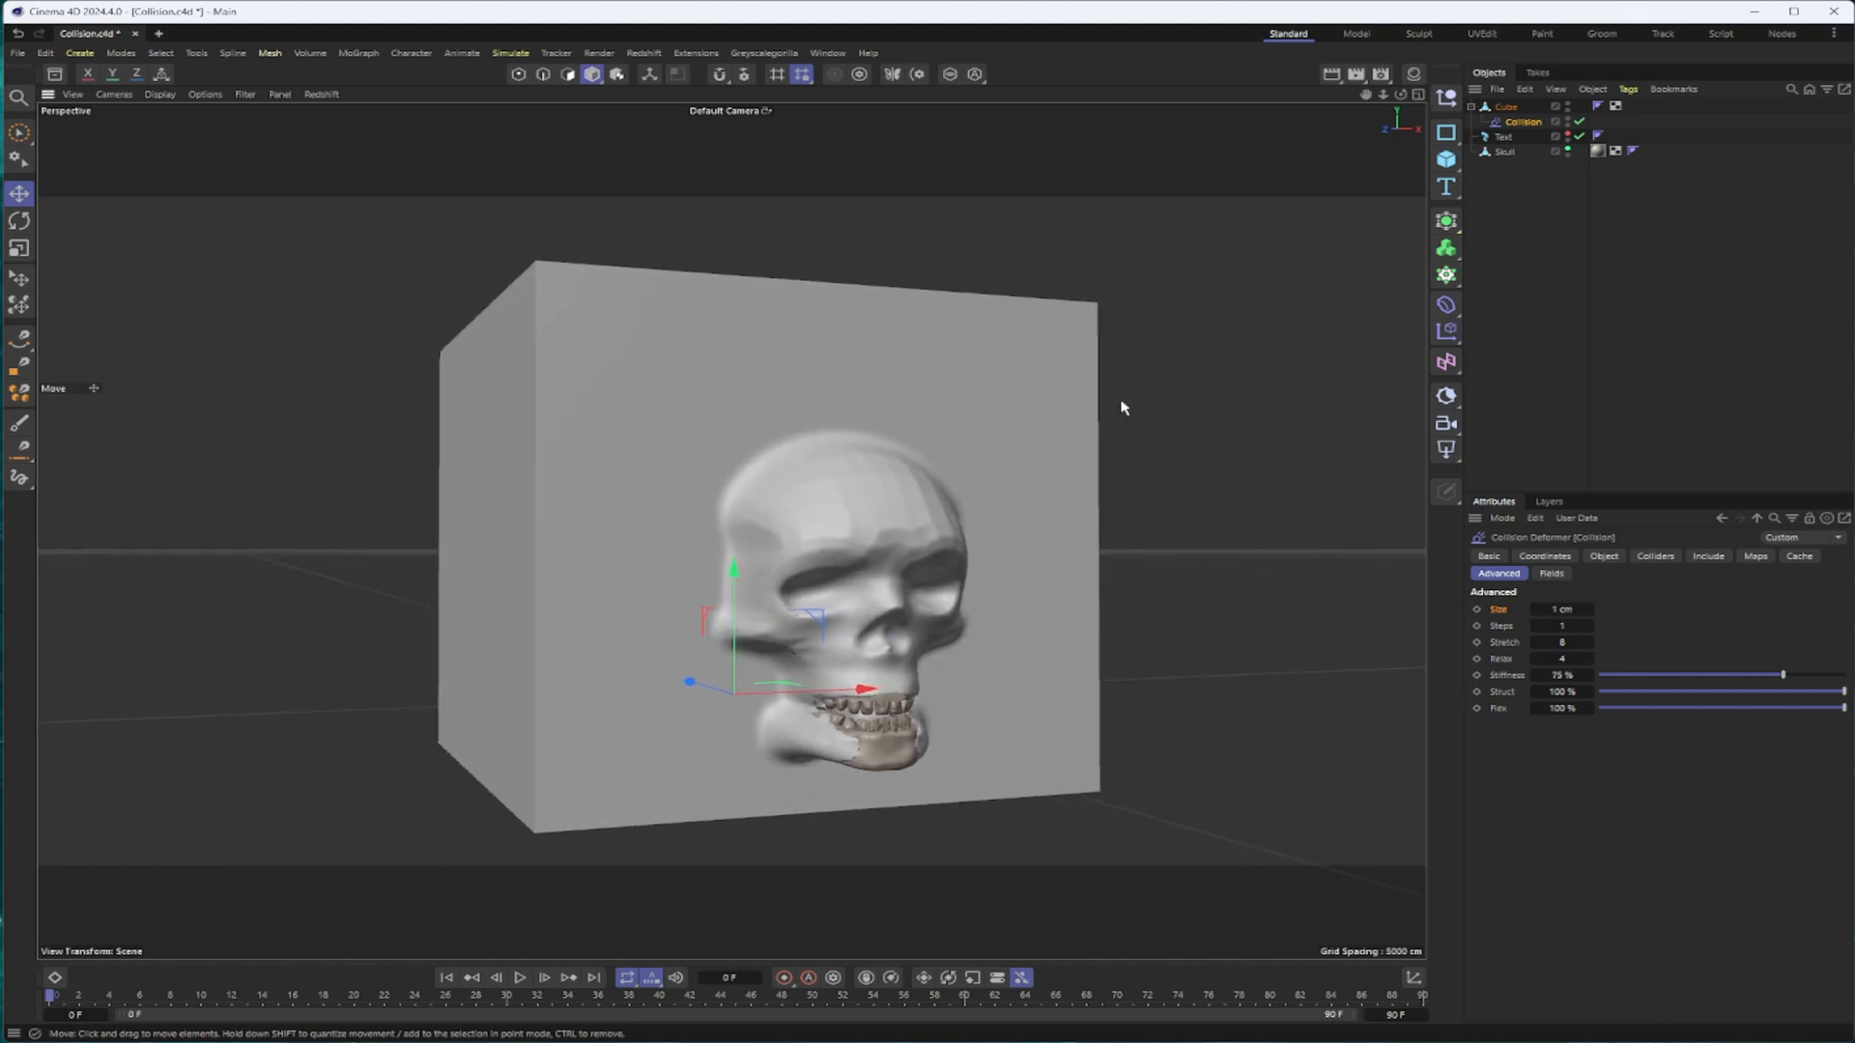
mouse_move(1511, 604)
type("8")
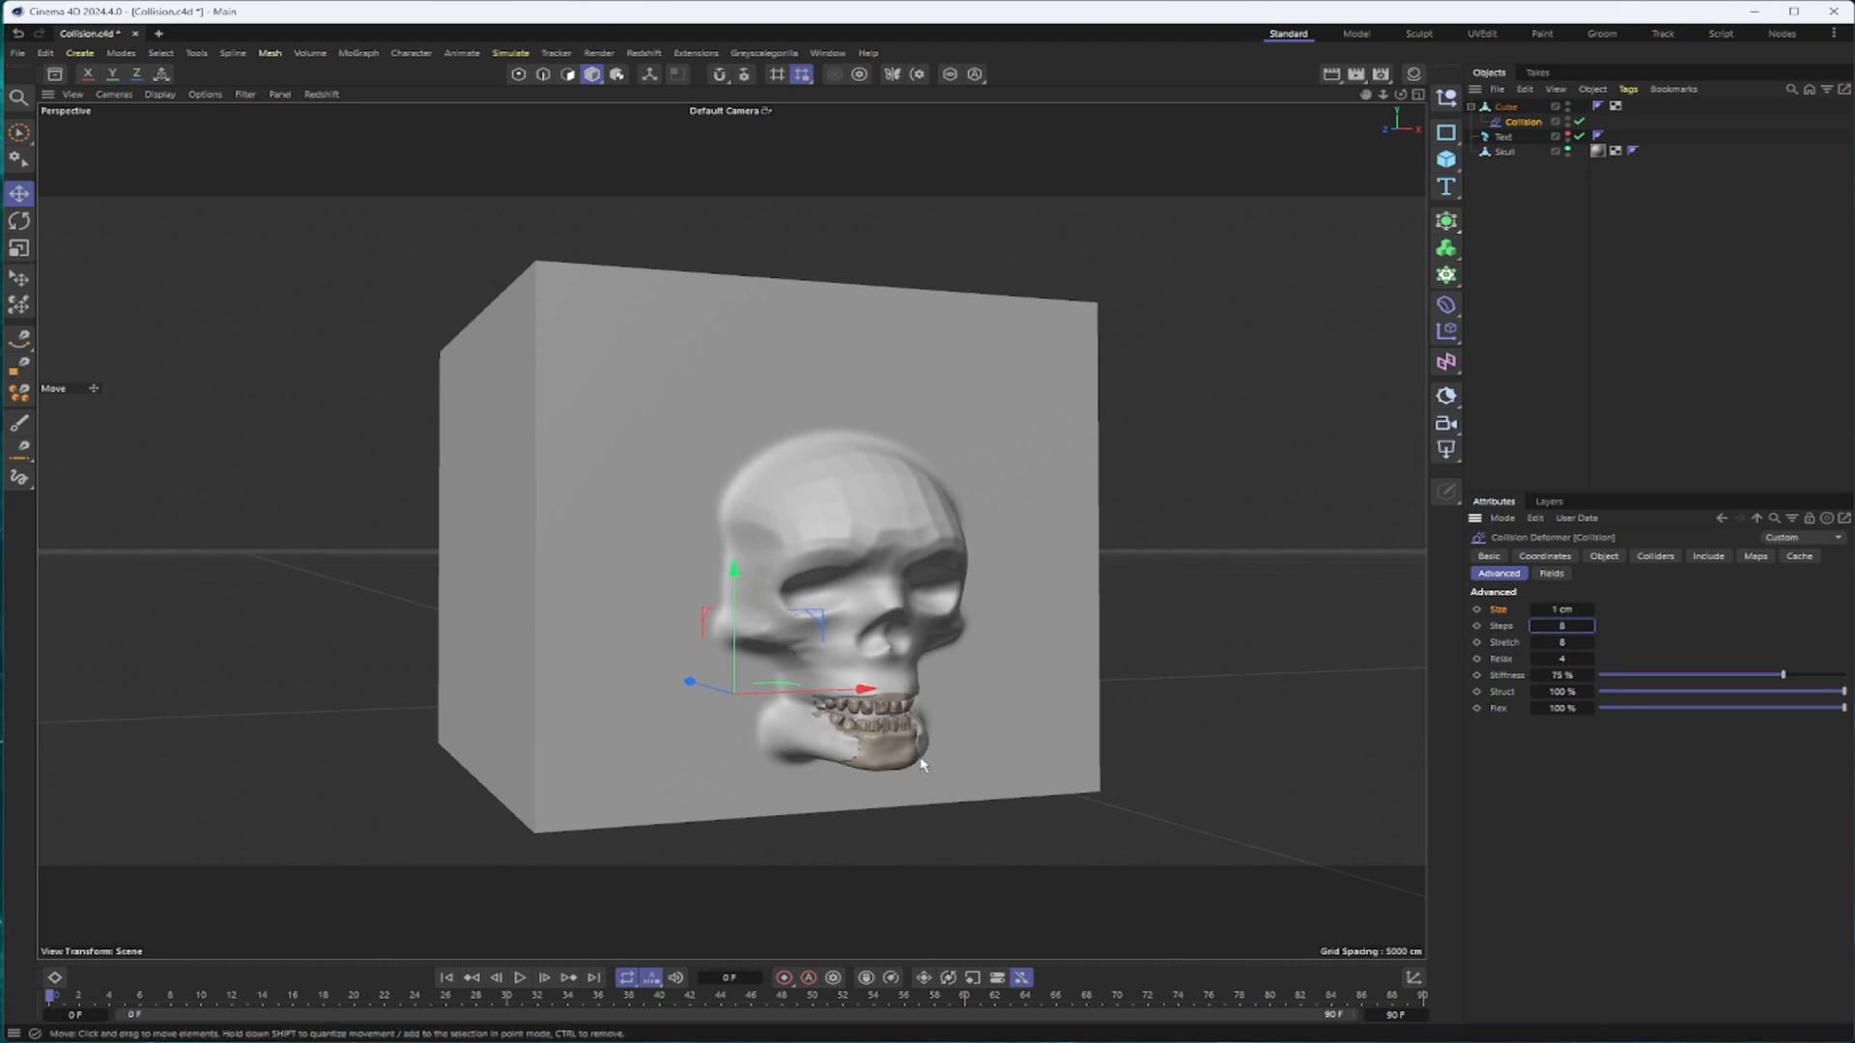
mouse_move(809, 777)
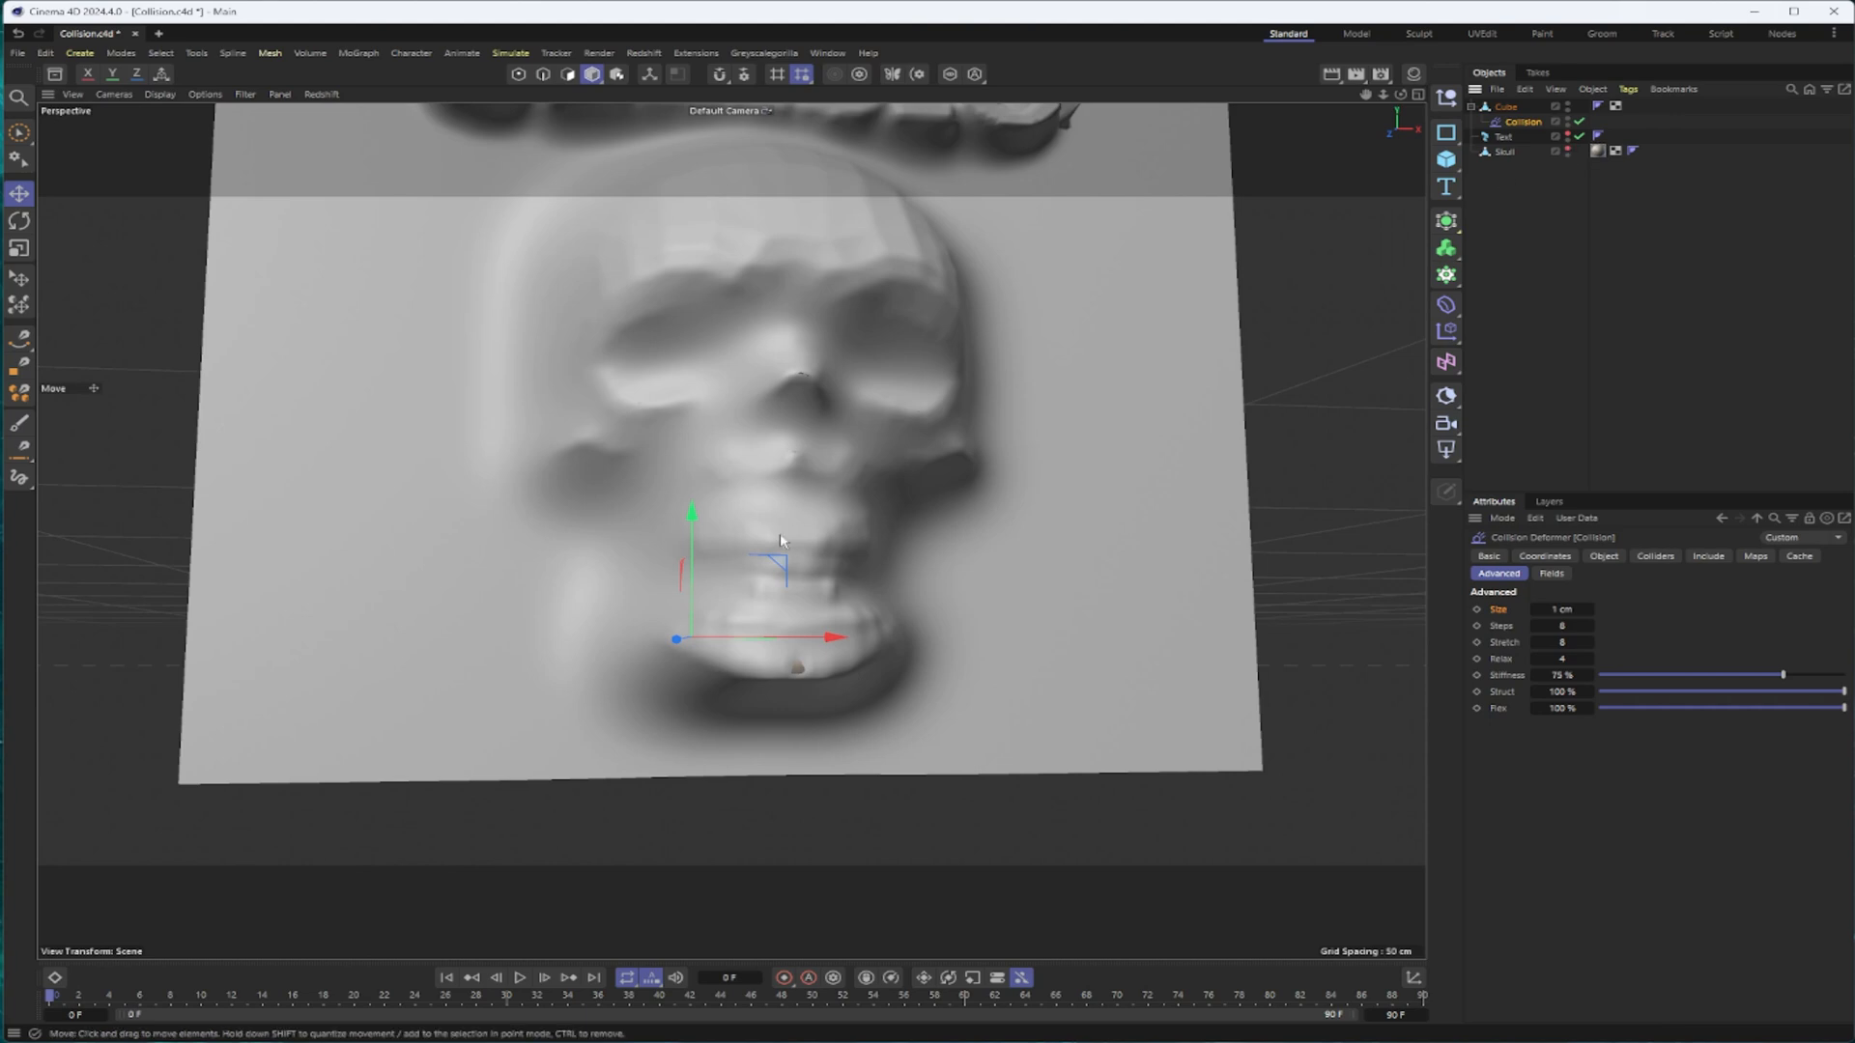
mouse_move(908, 499)
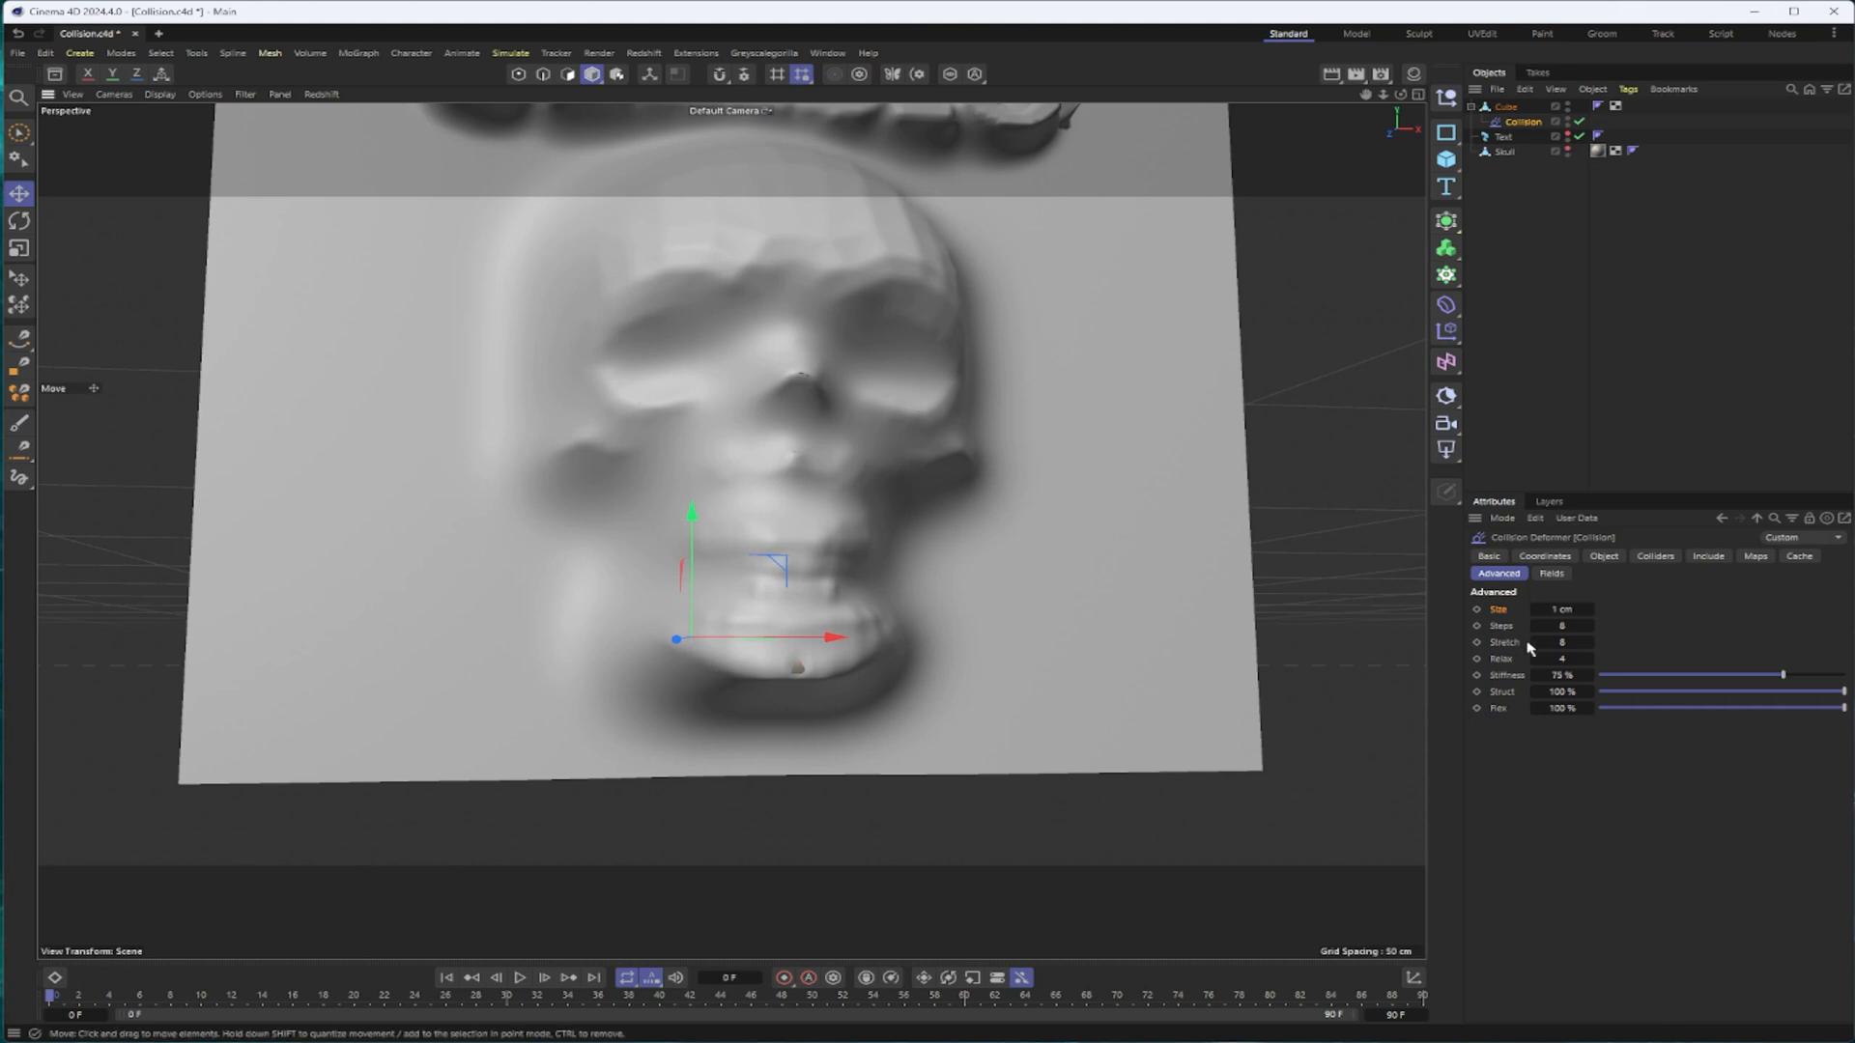
mouse_move(1526, 649)
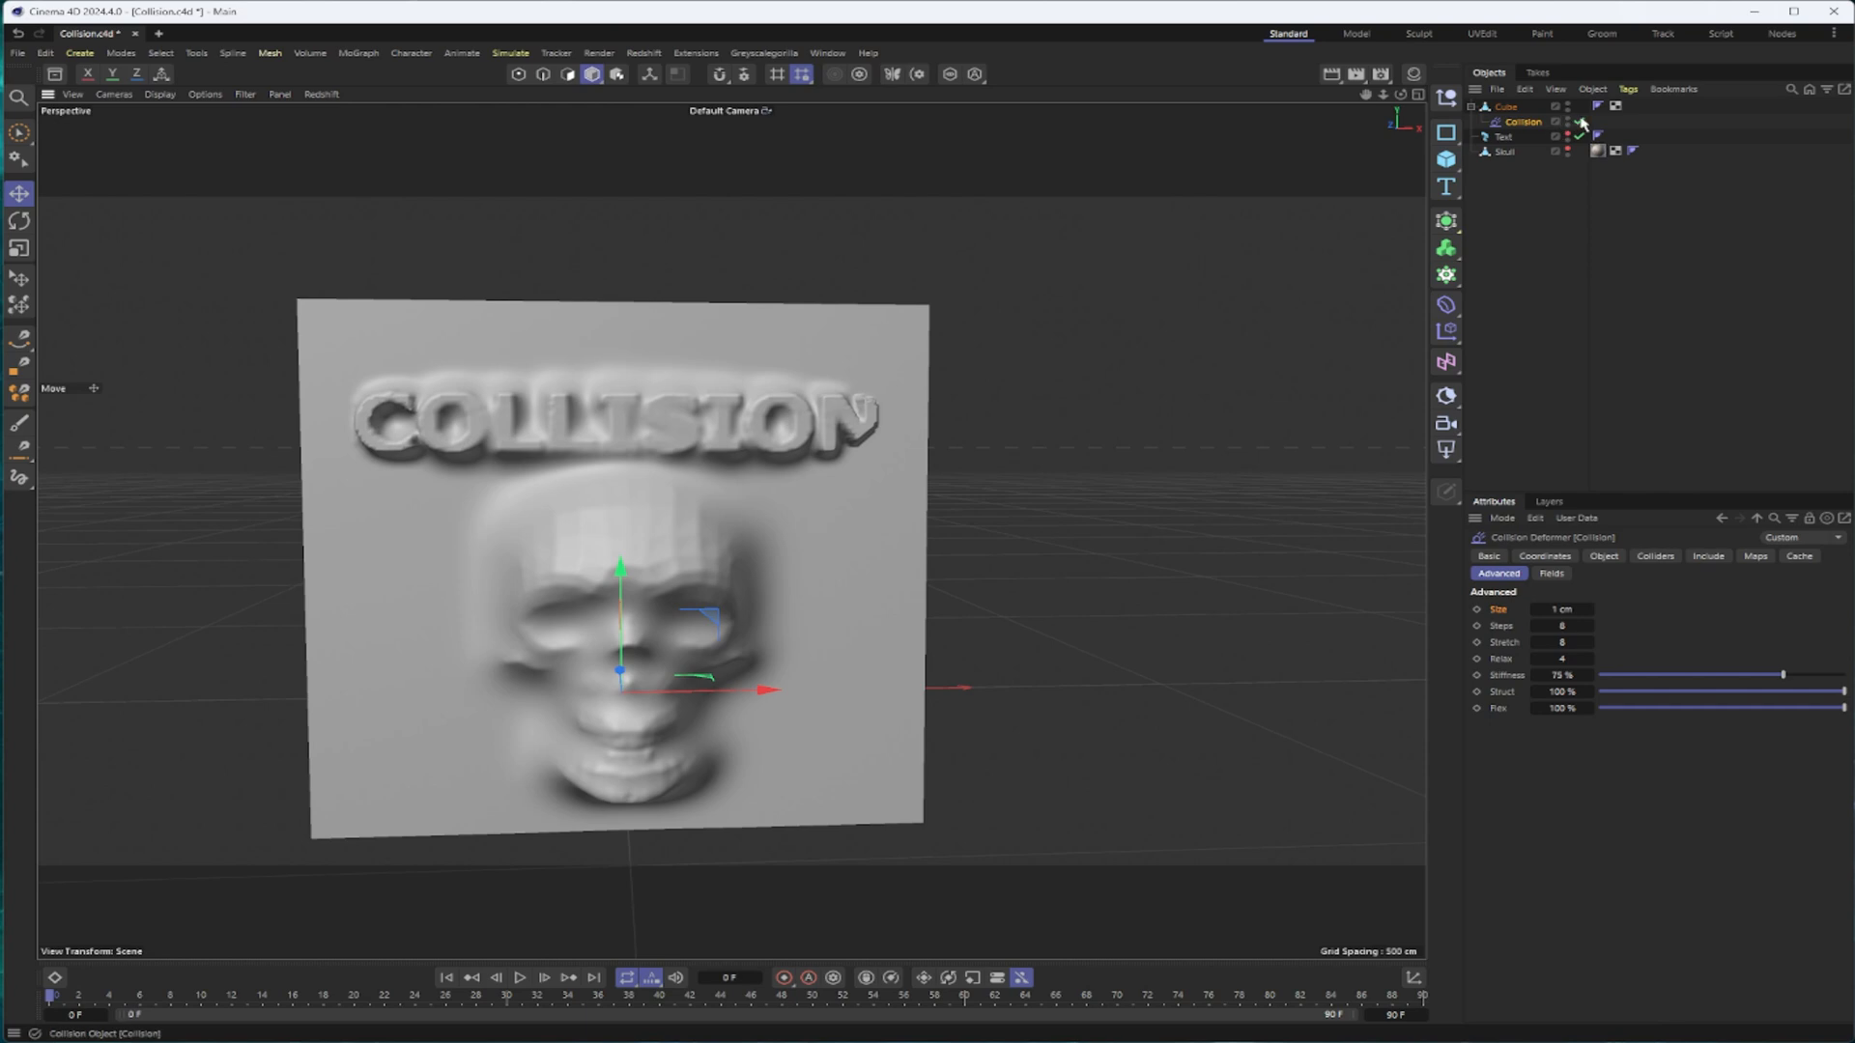
left_click(1582, 123)
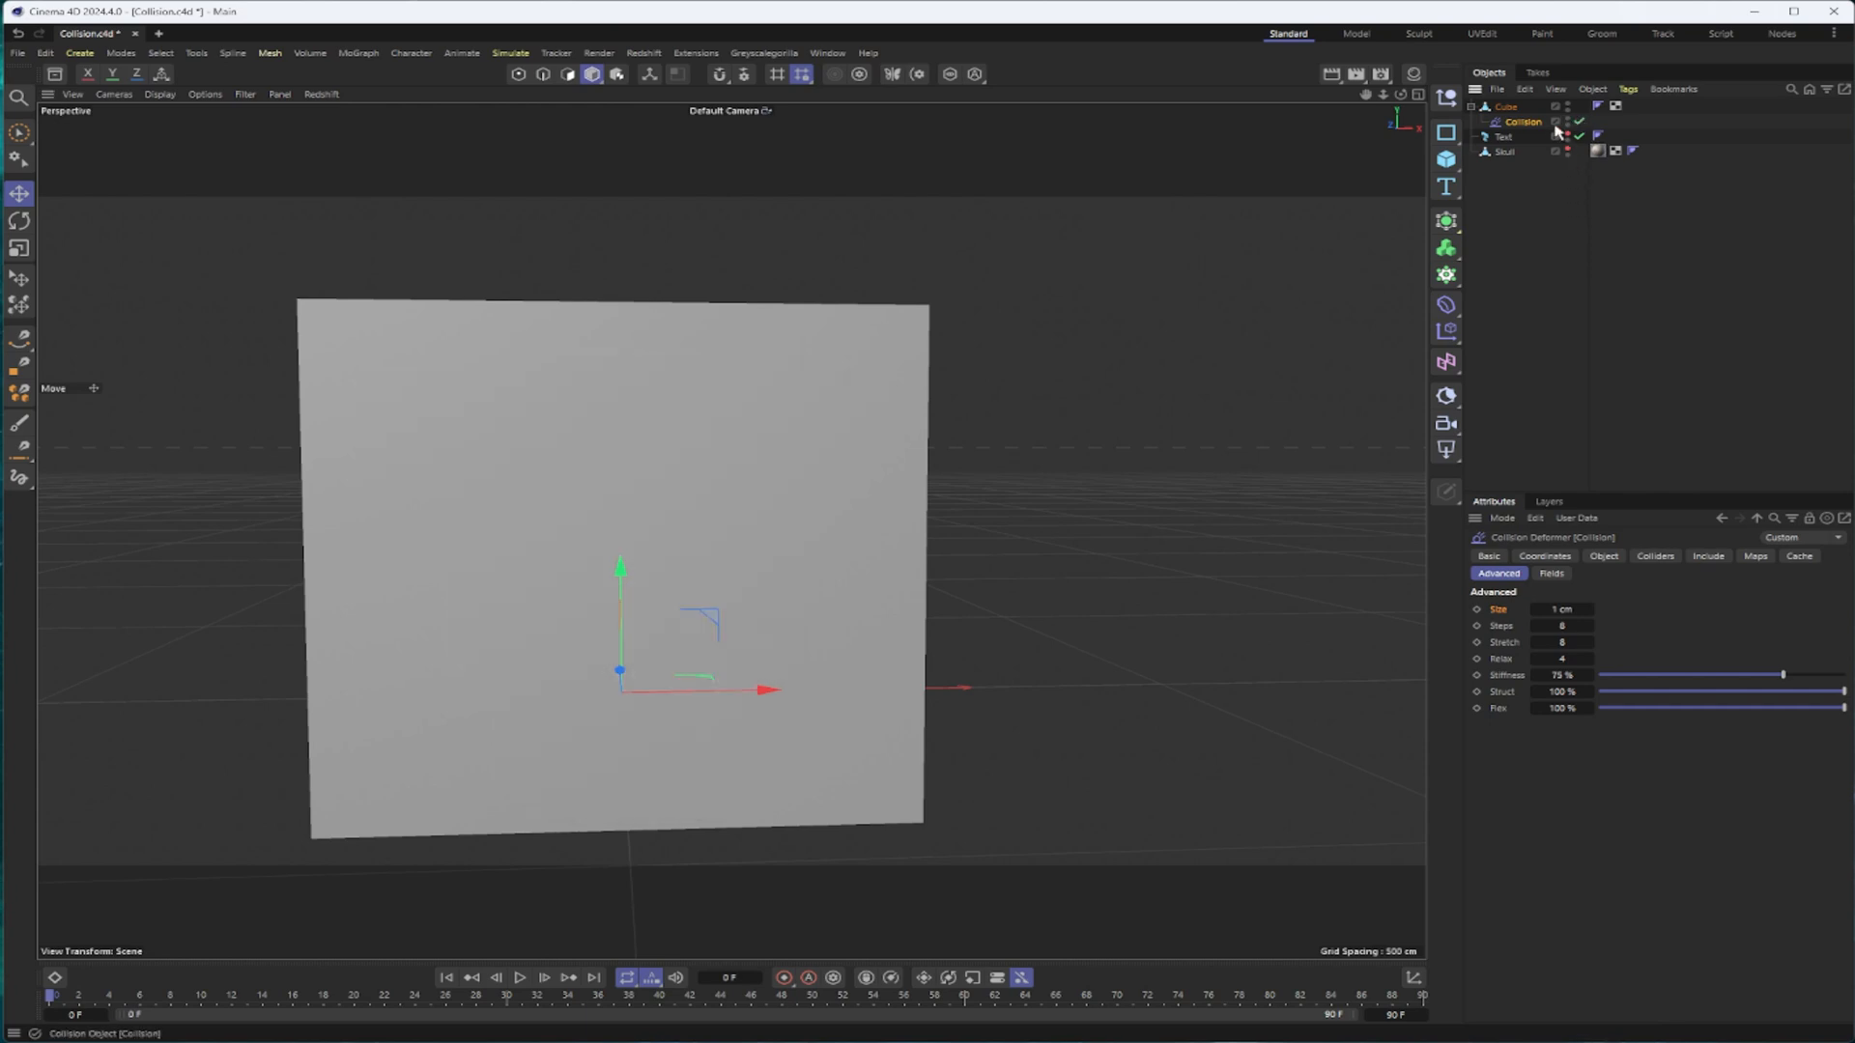
mouse_move(1578, 124)
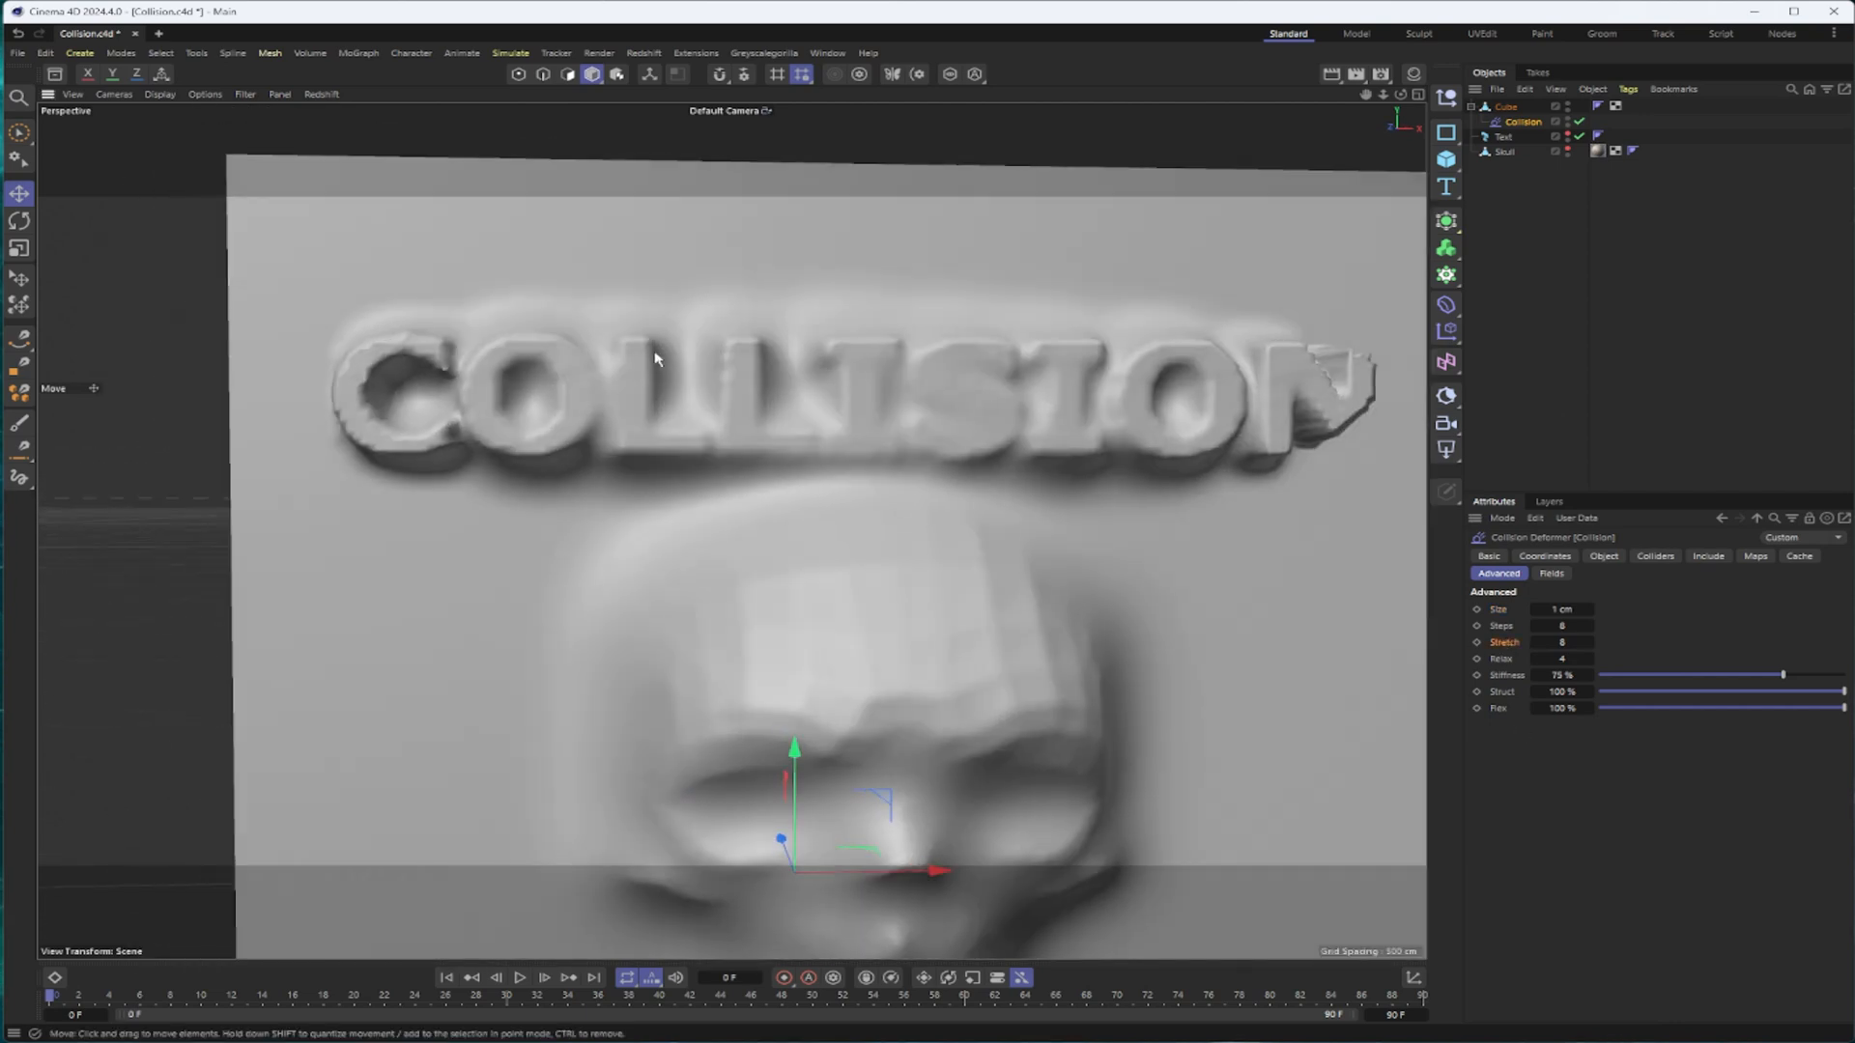
left_click_drag(657, 360, 523, 344)
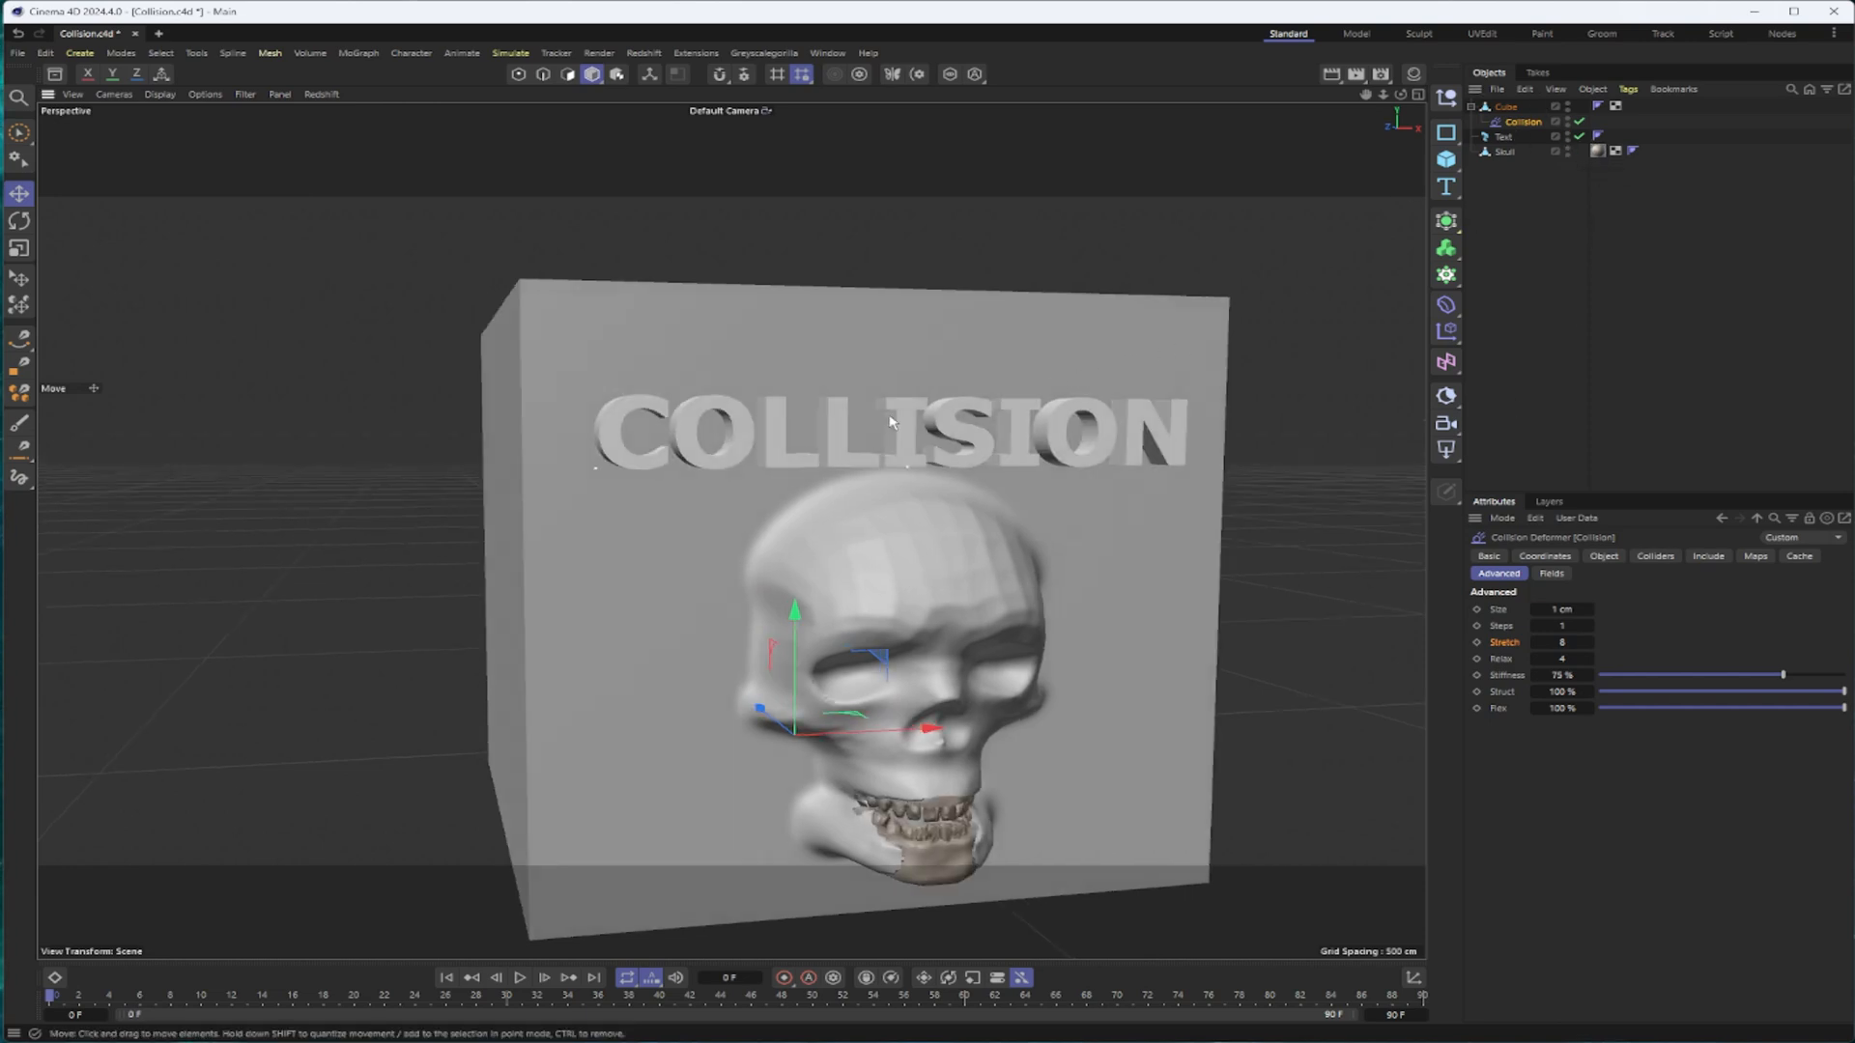
Set the Collision deformer's Stretch to 20 and Relax to 16 for a softer imprint
left_click(1503, 135)
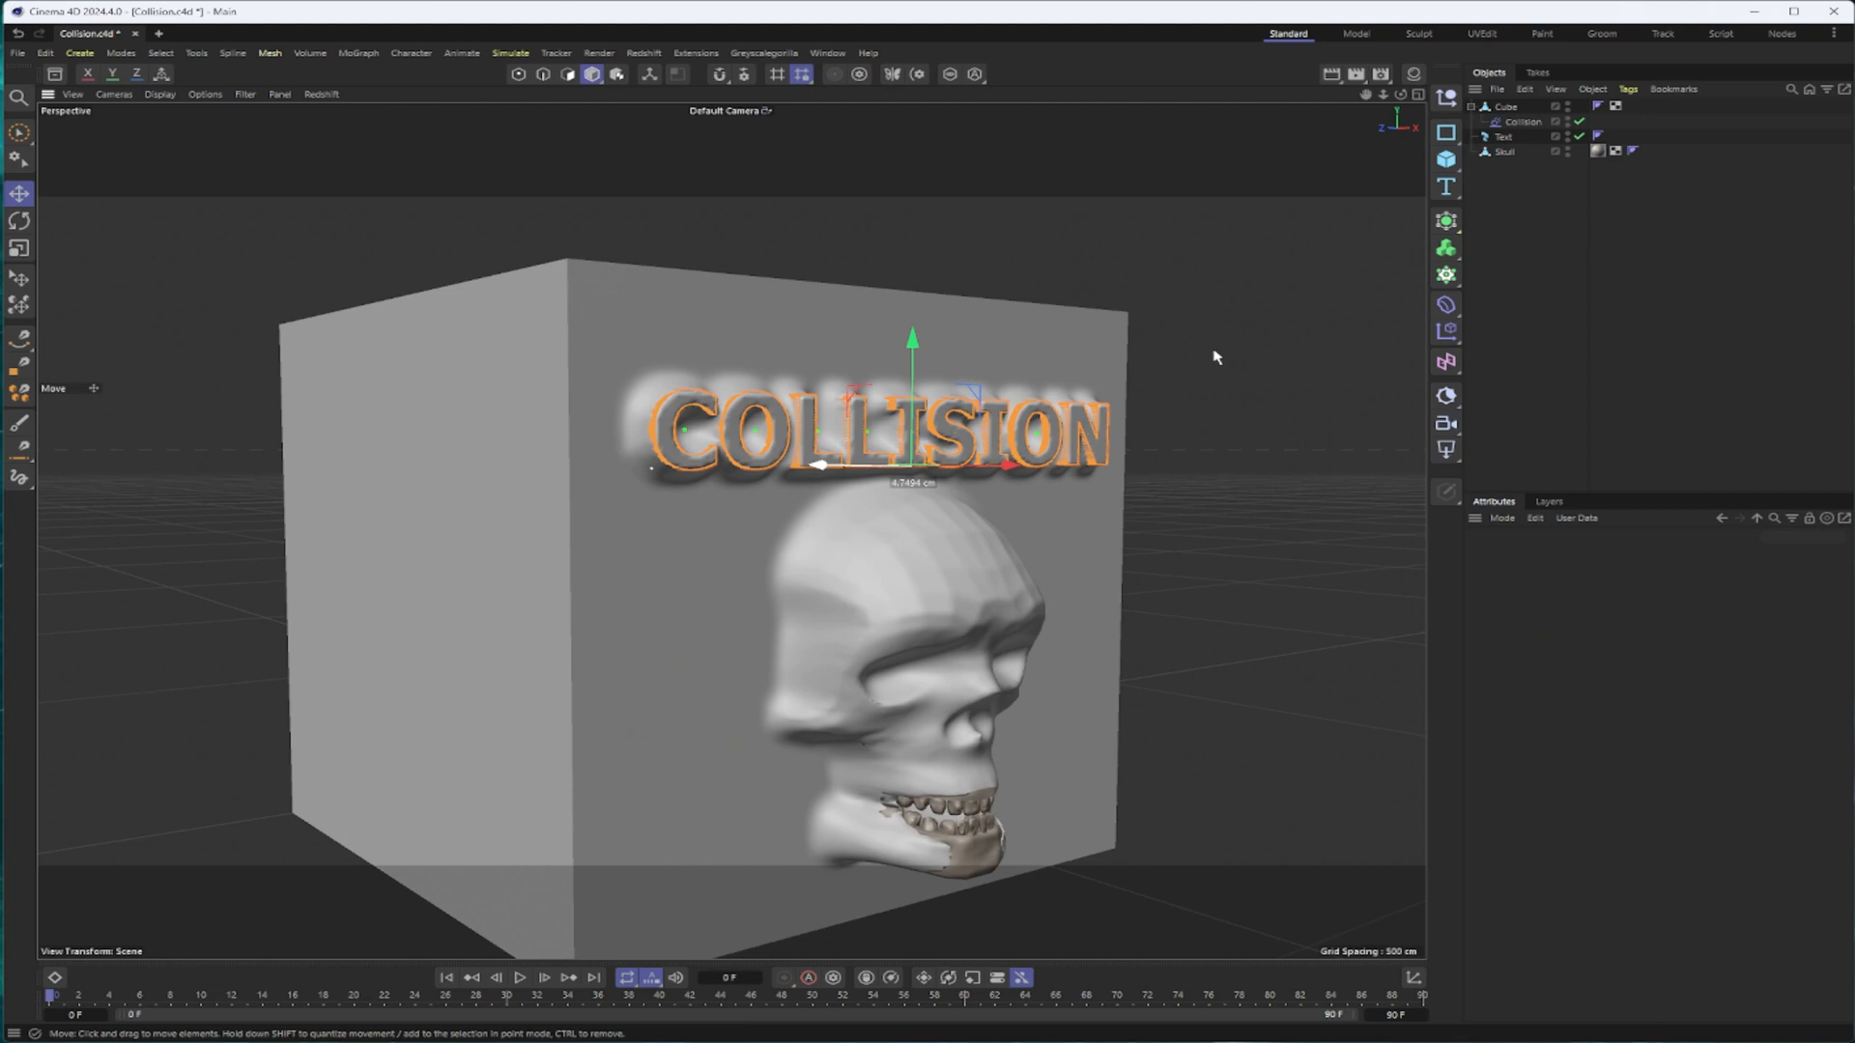
left_click(1524, 135)
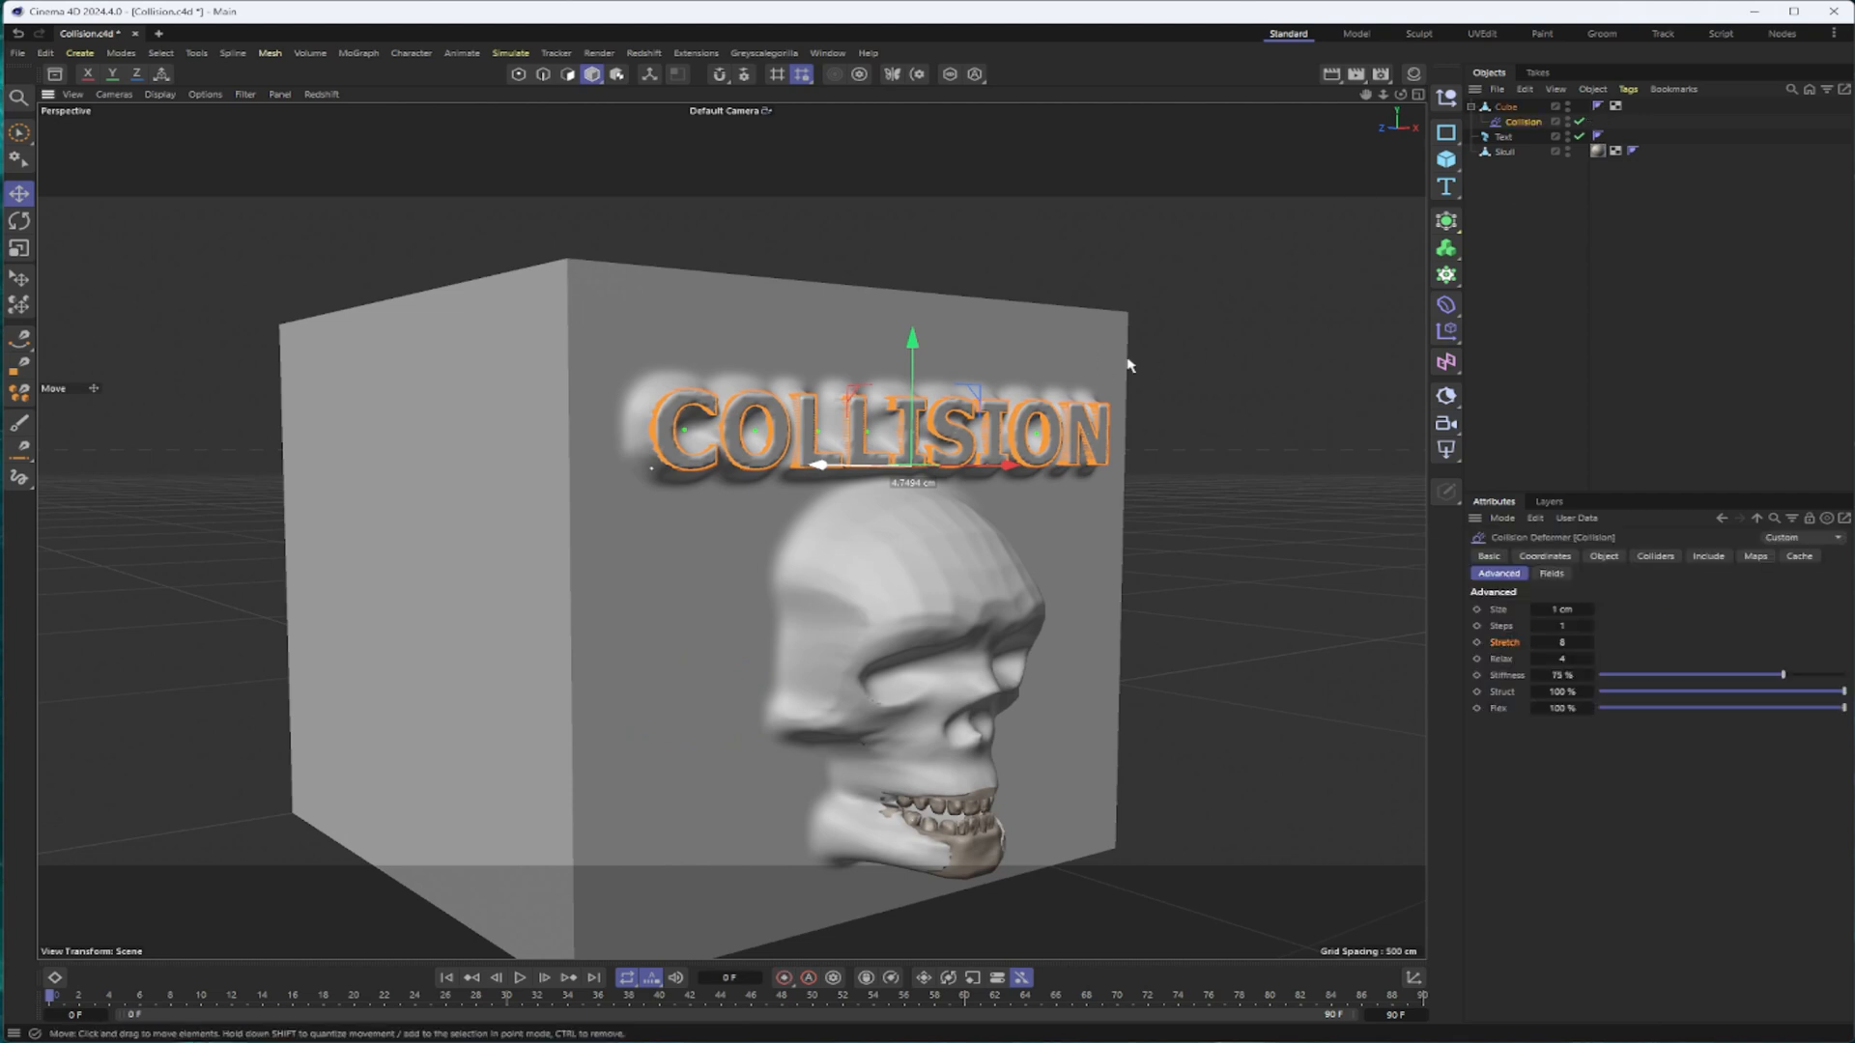
left_click(1524, 120)
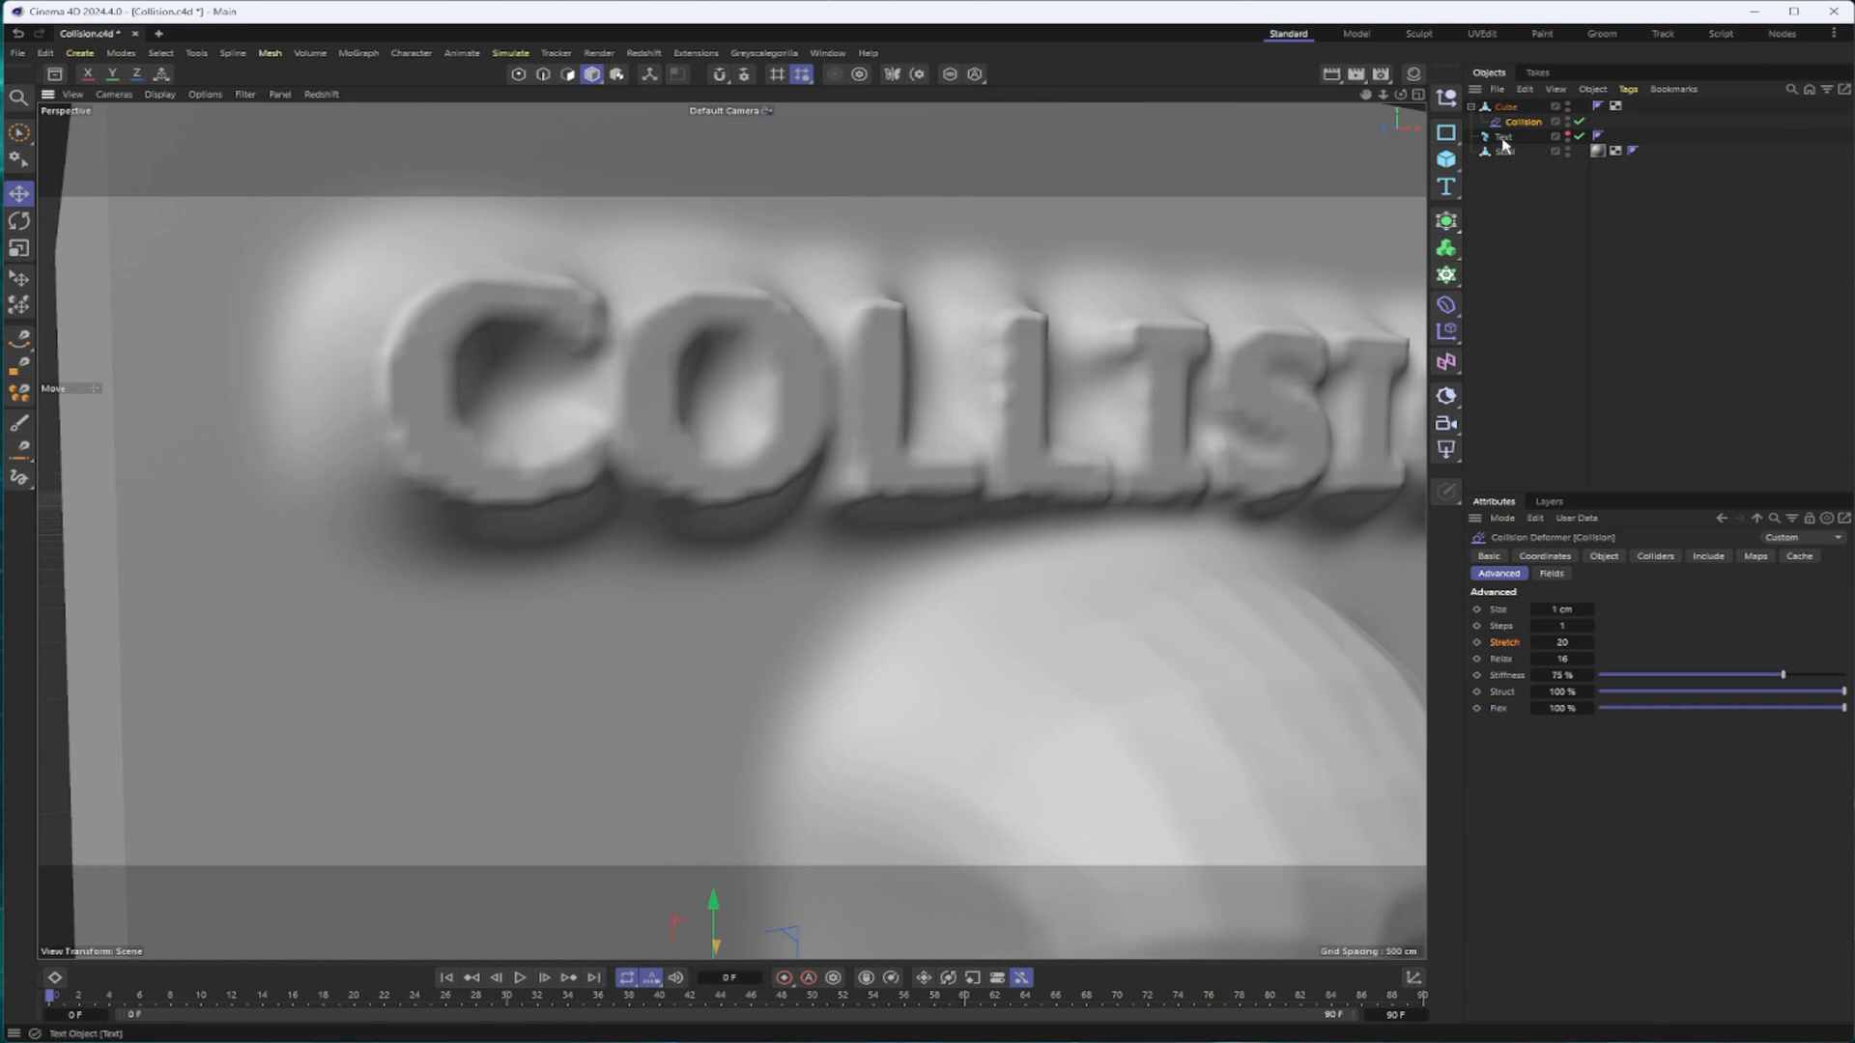
Add a Subdivision Surface generator and place the embossed Cube under it
left_click(1503, 135)
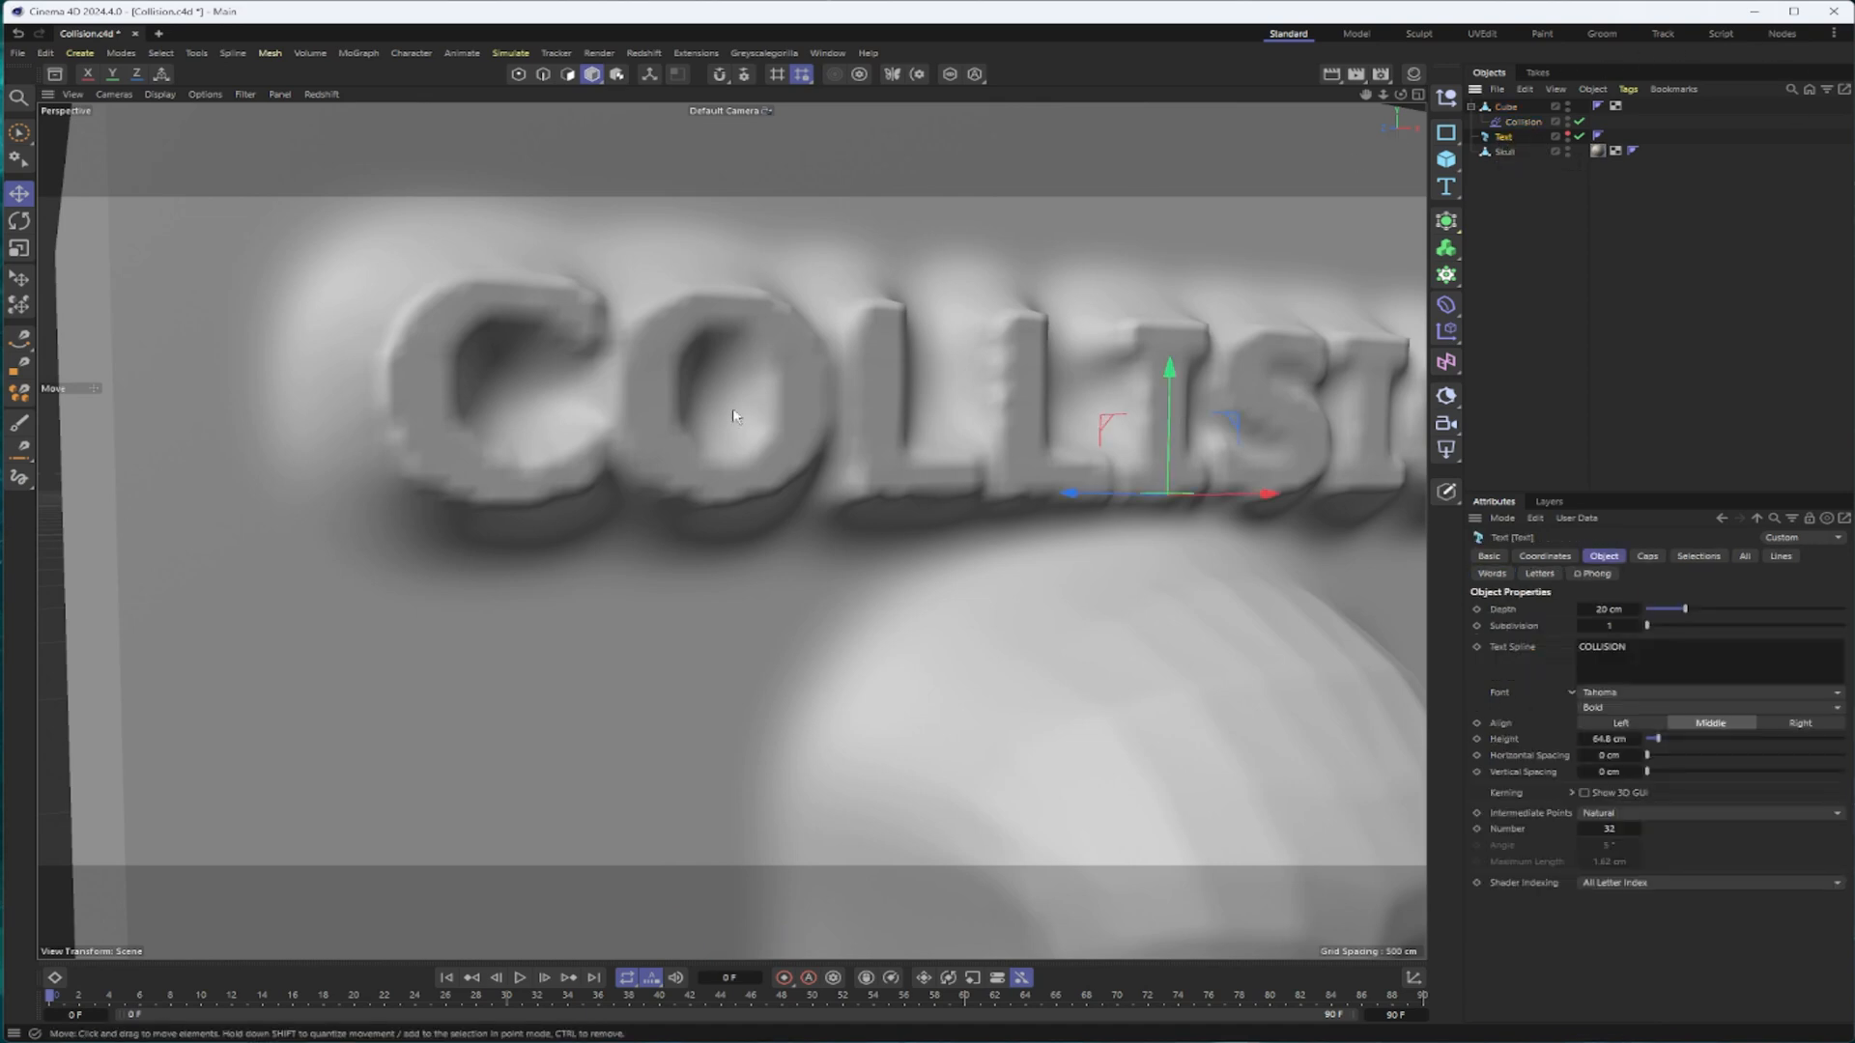
left_click(161, 93)
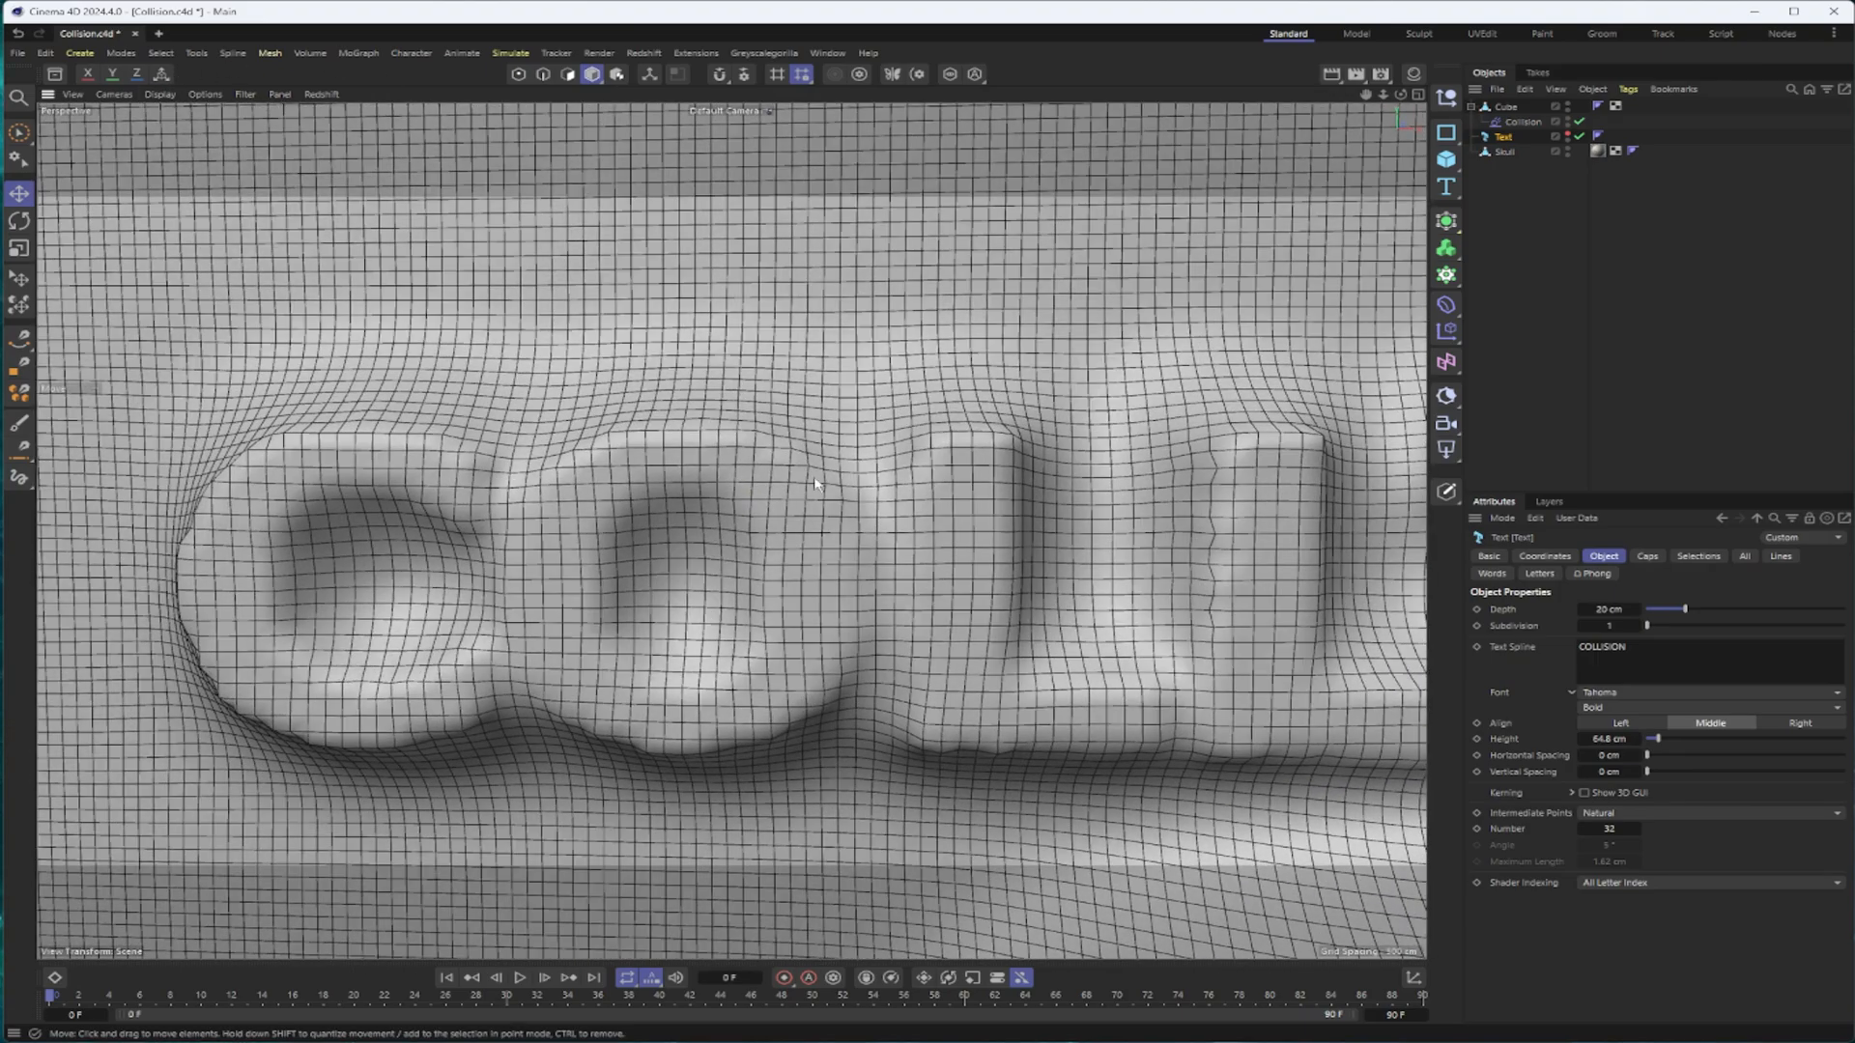
mouse_move(889, 552)
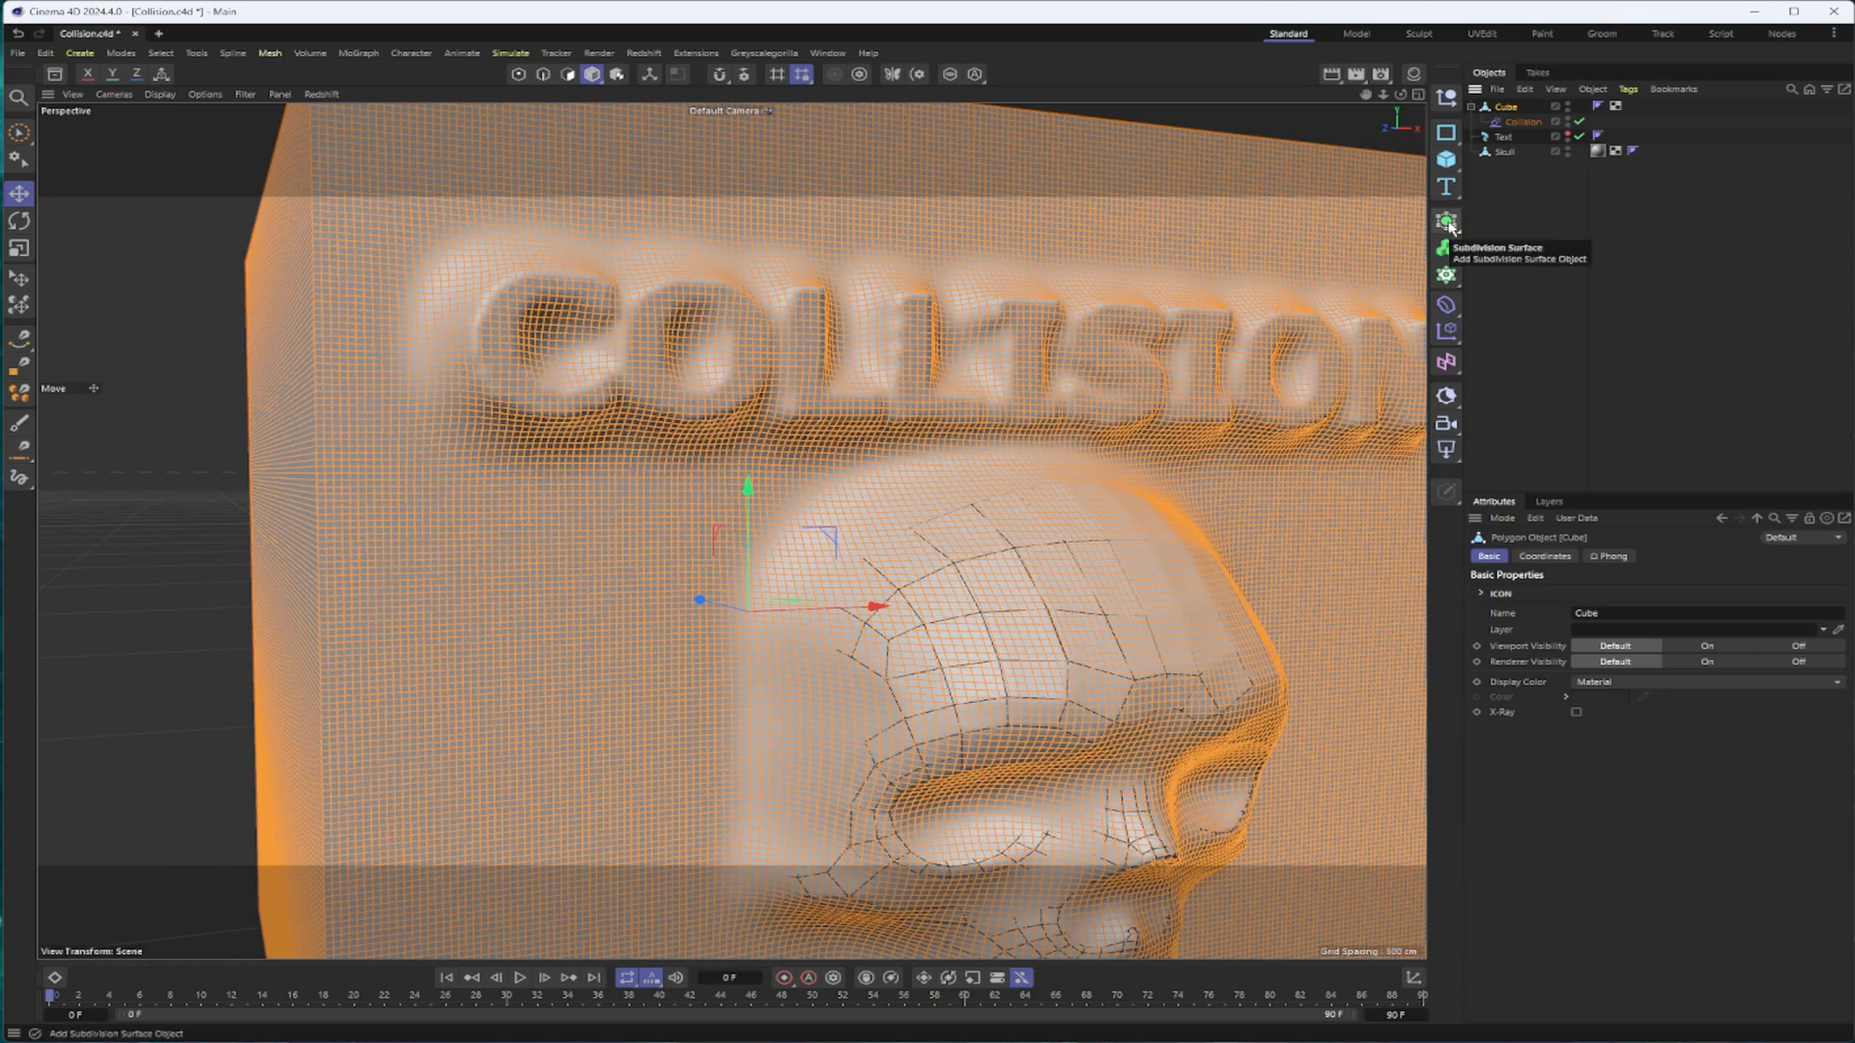
mouse_move(1453, 222)
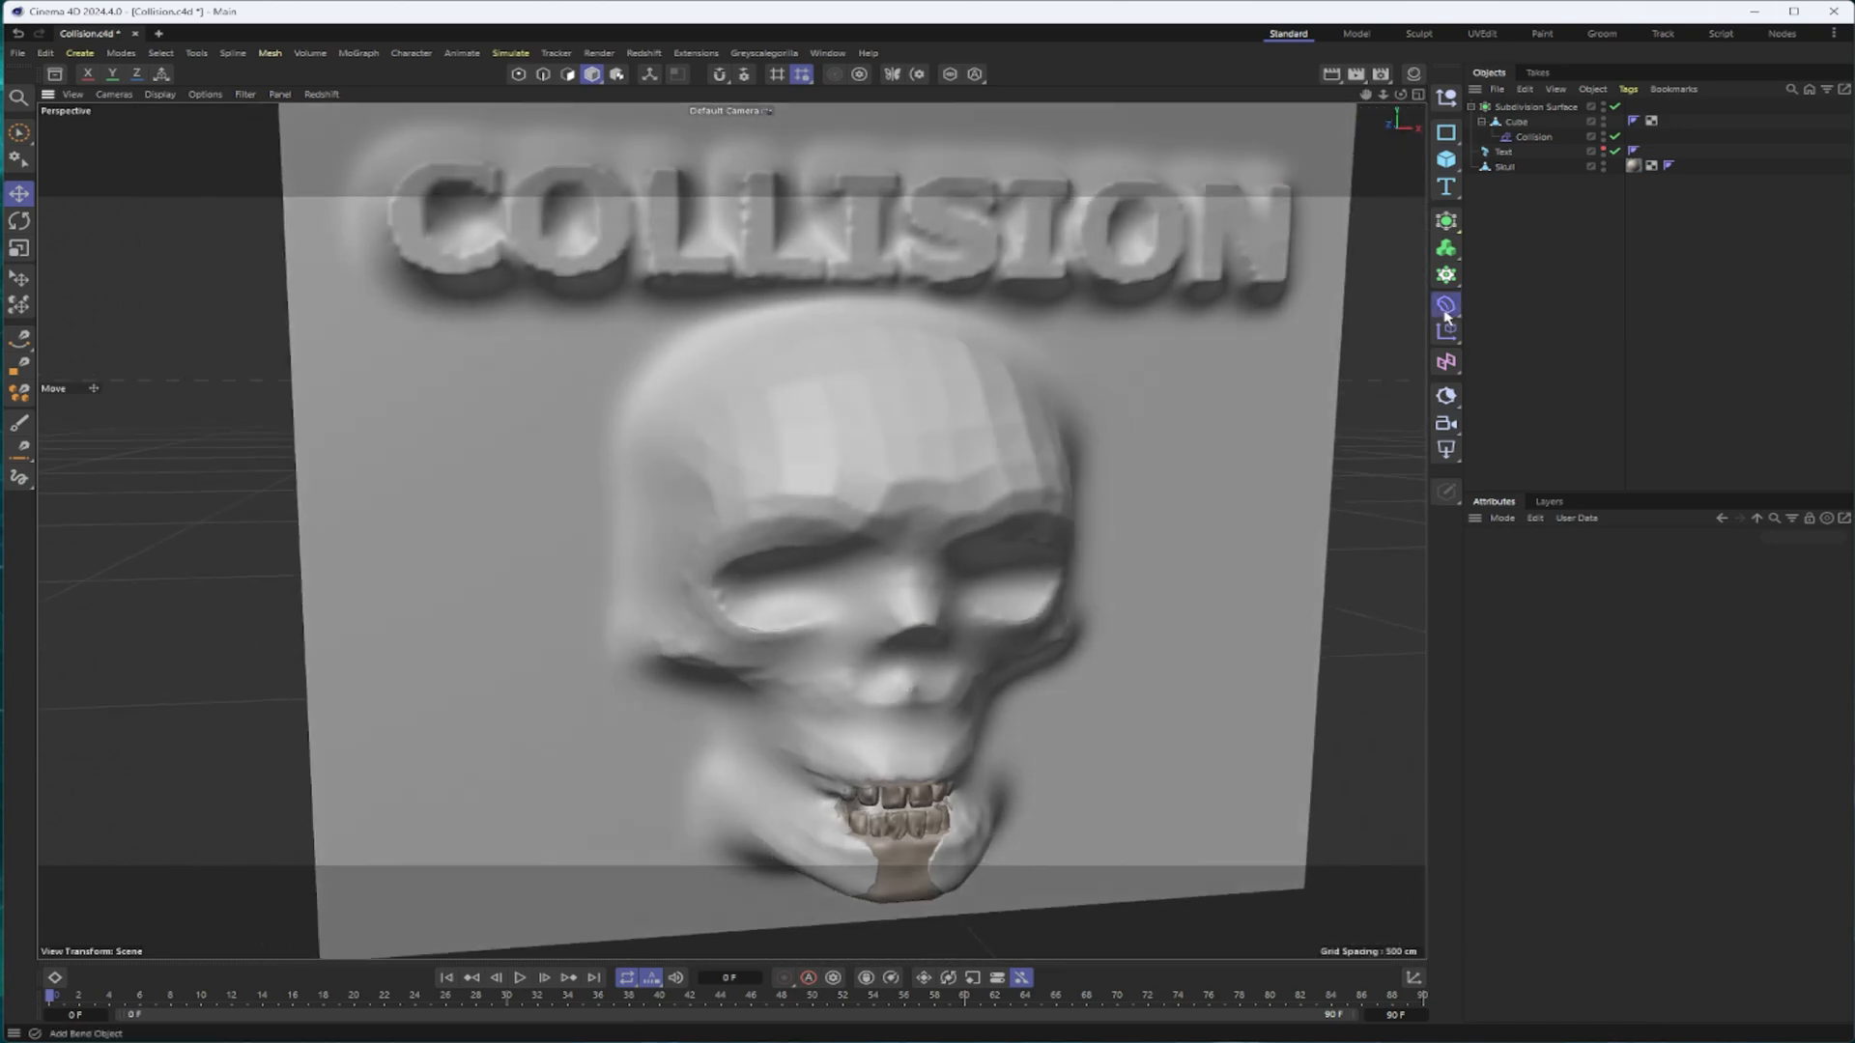
Add a Smoothing deformer, initialize it, and set its Strength to 5%
left_click(1445, 308)
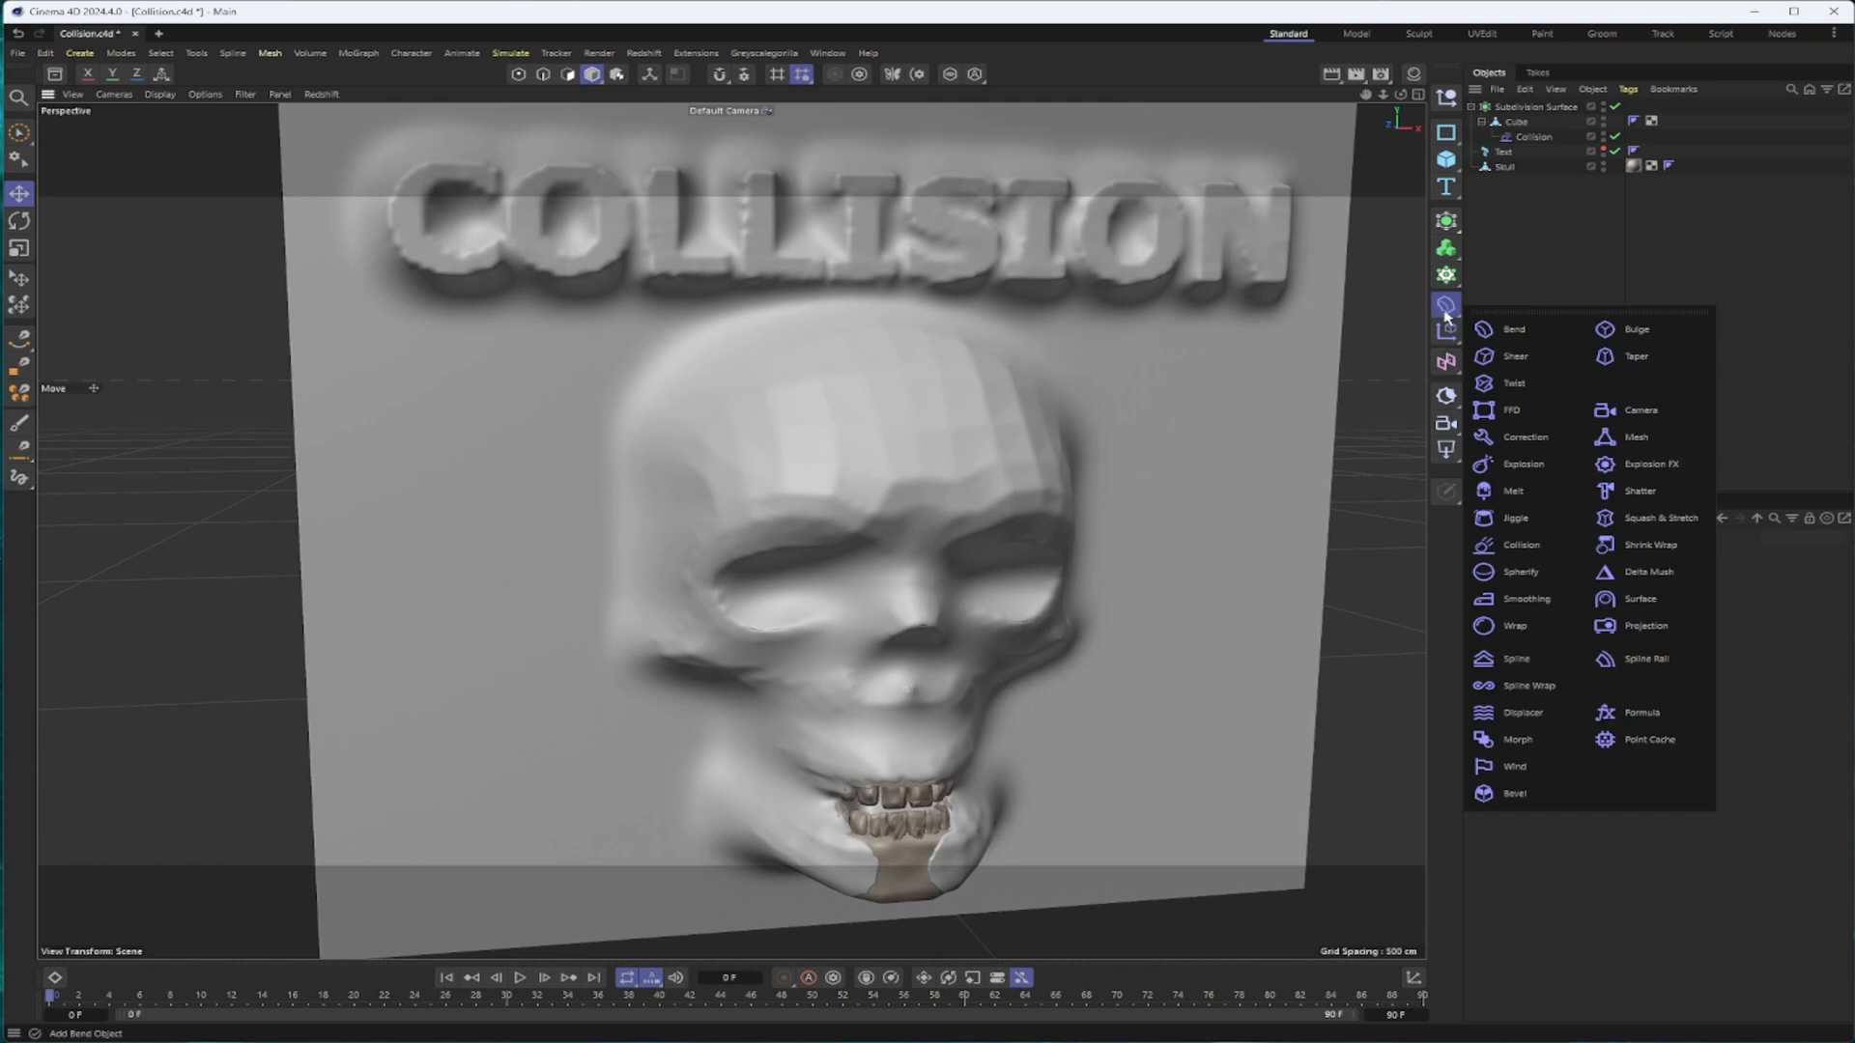
left_click(1527, 599)
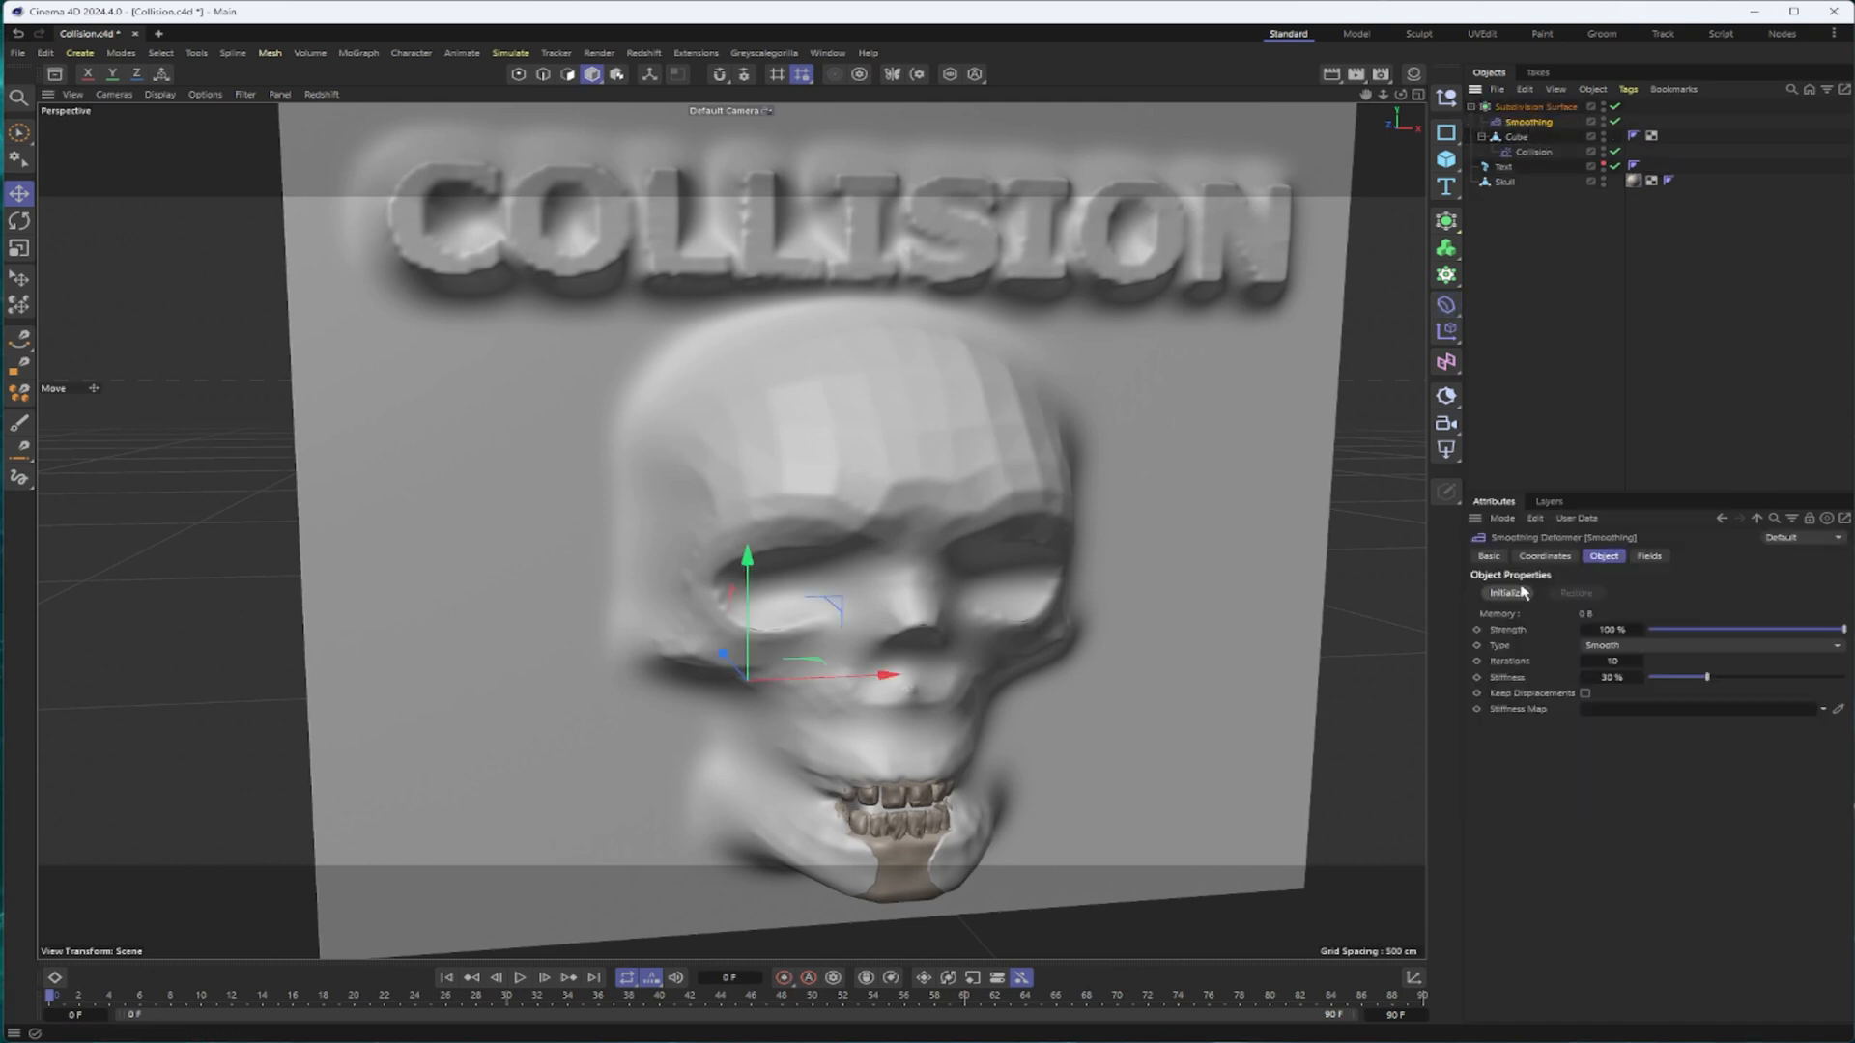
left_click(1507, 593)
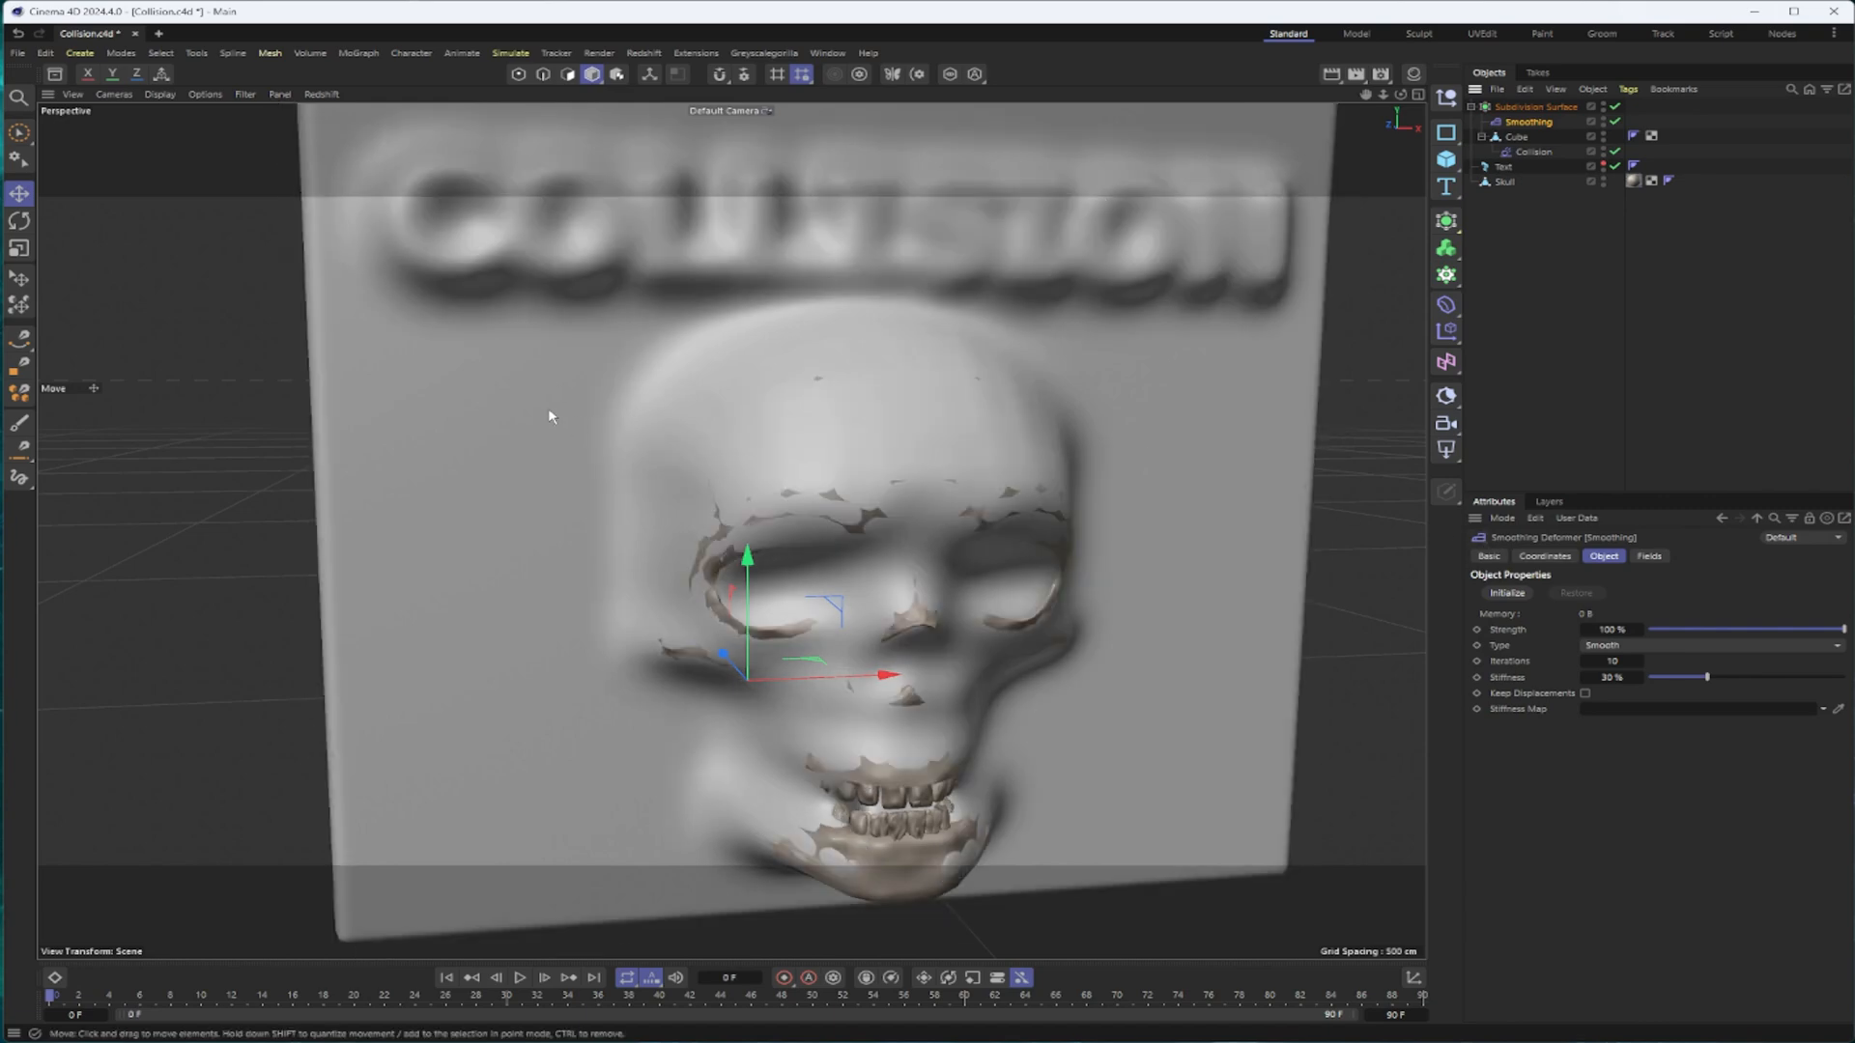
mouse_move(1308, 331)
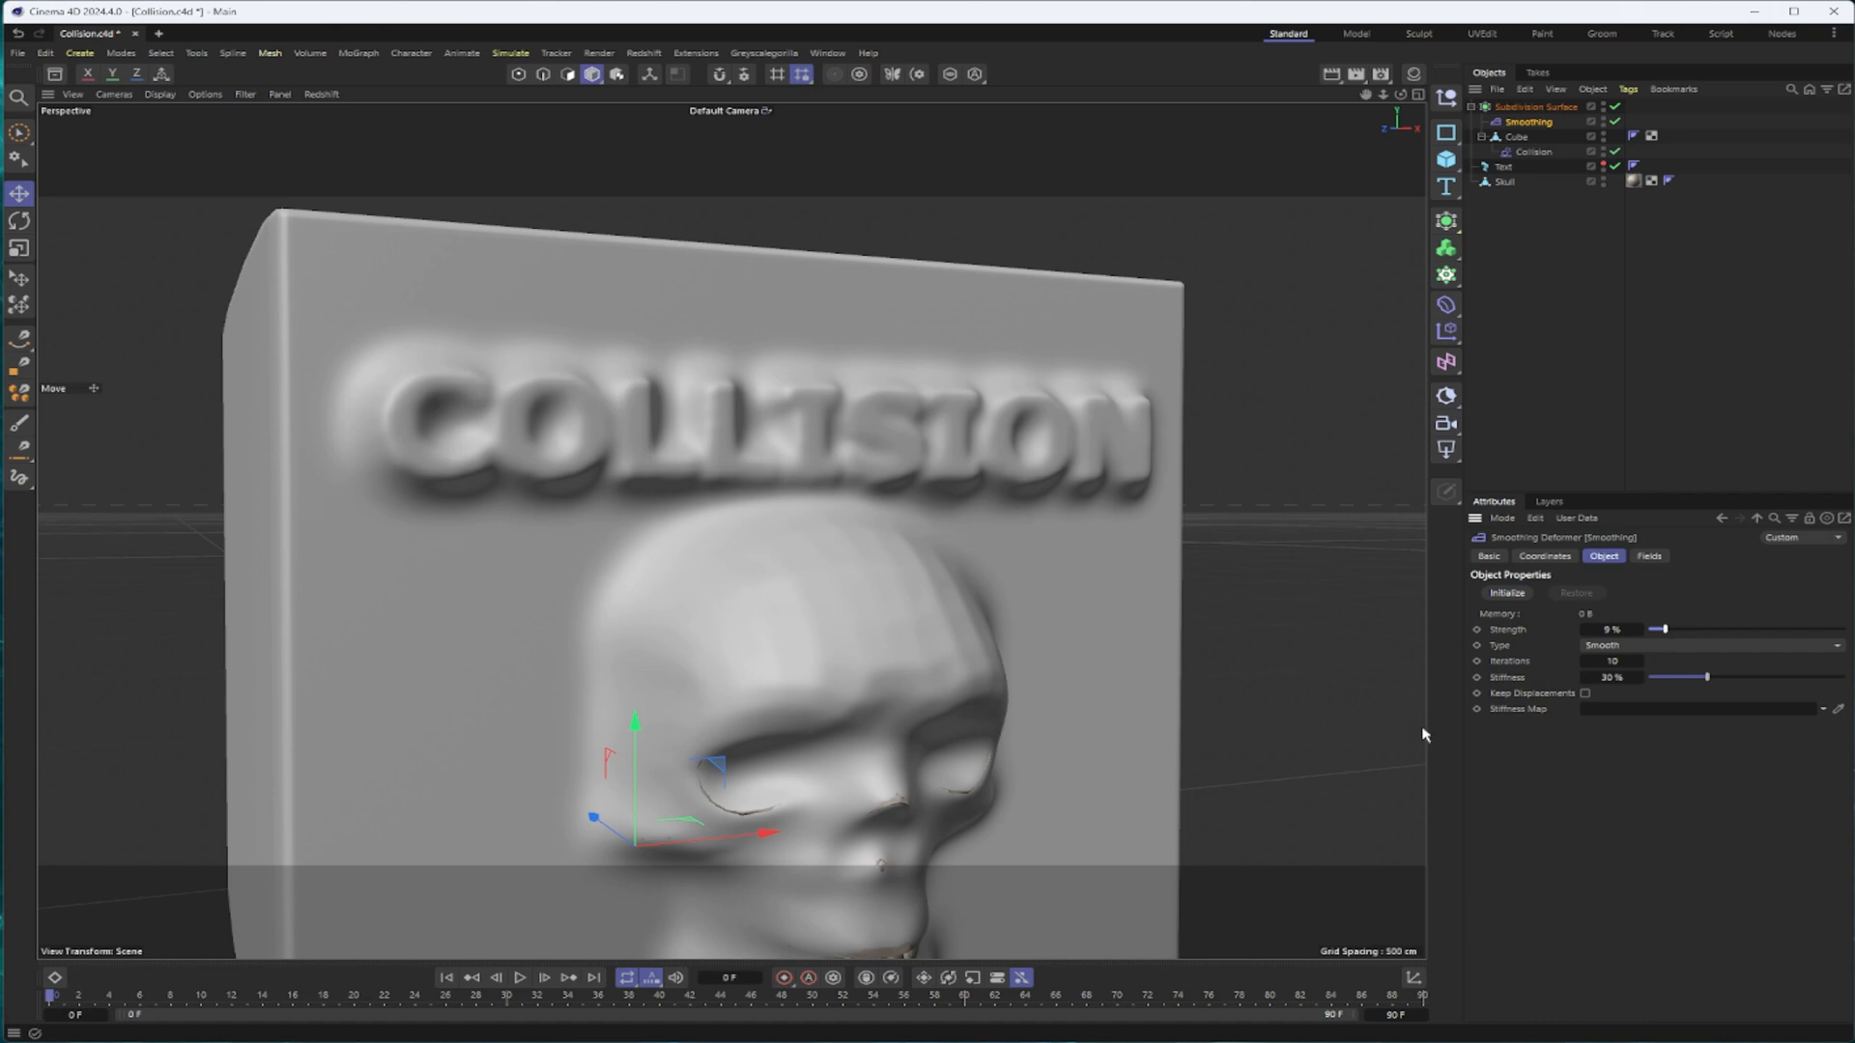
mouse_move(941, 429)
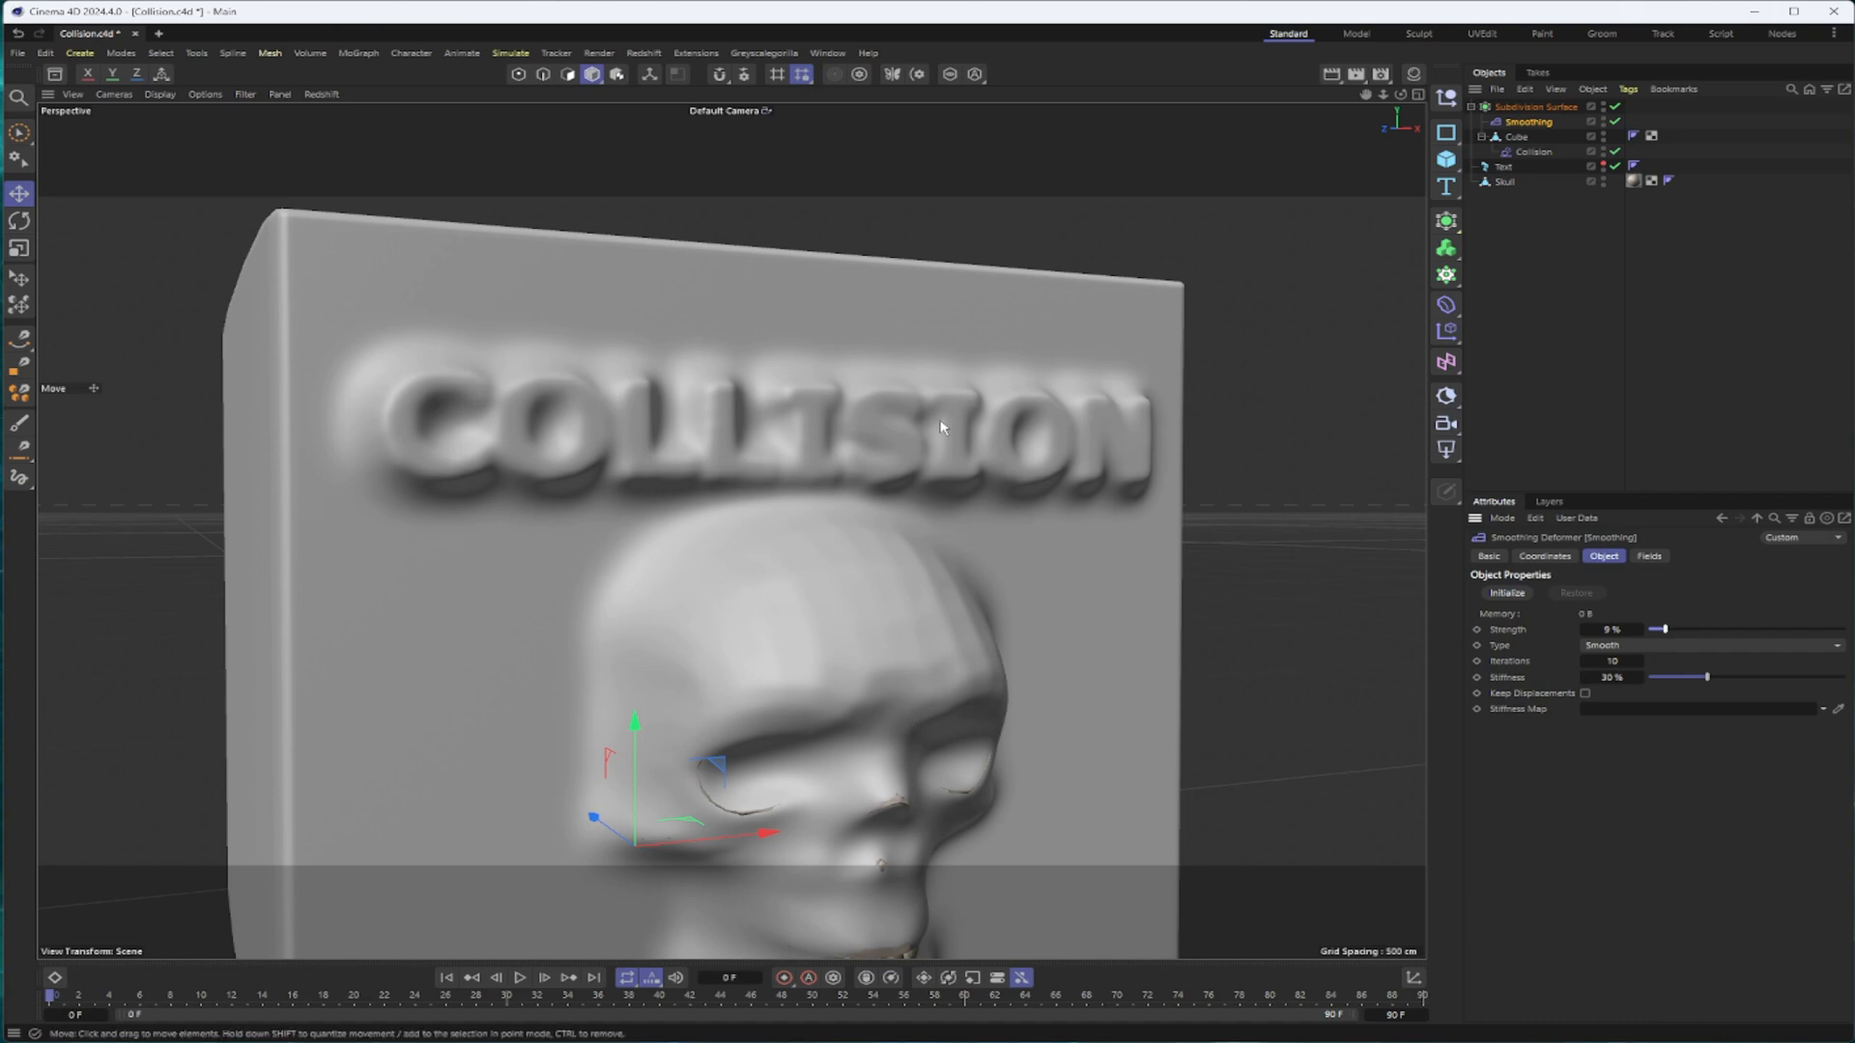
mouse_move(902, 472)
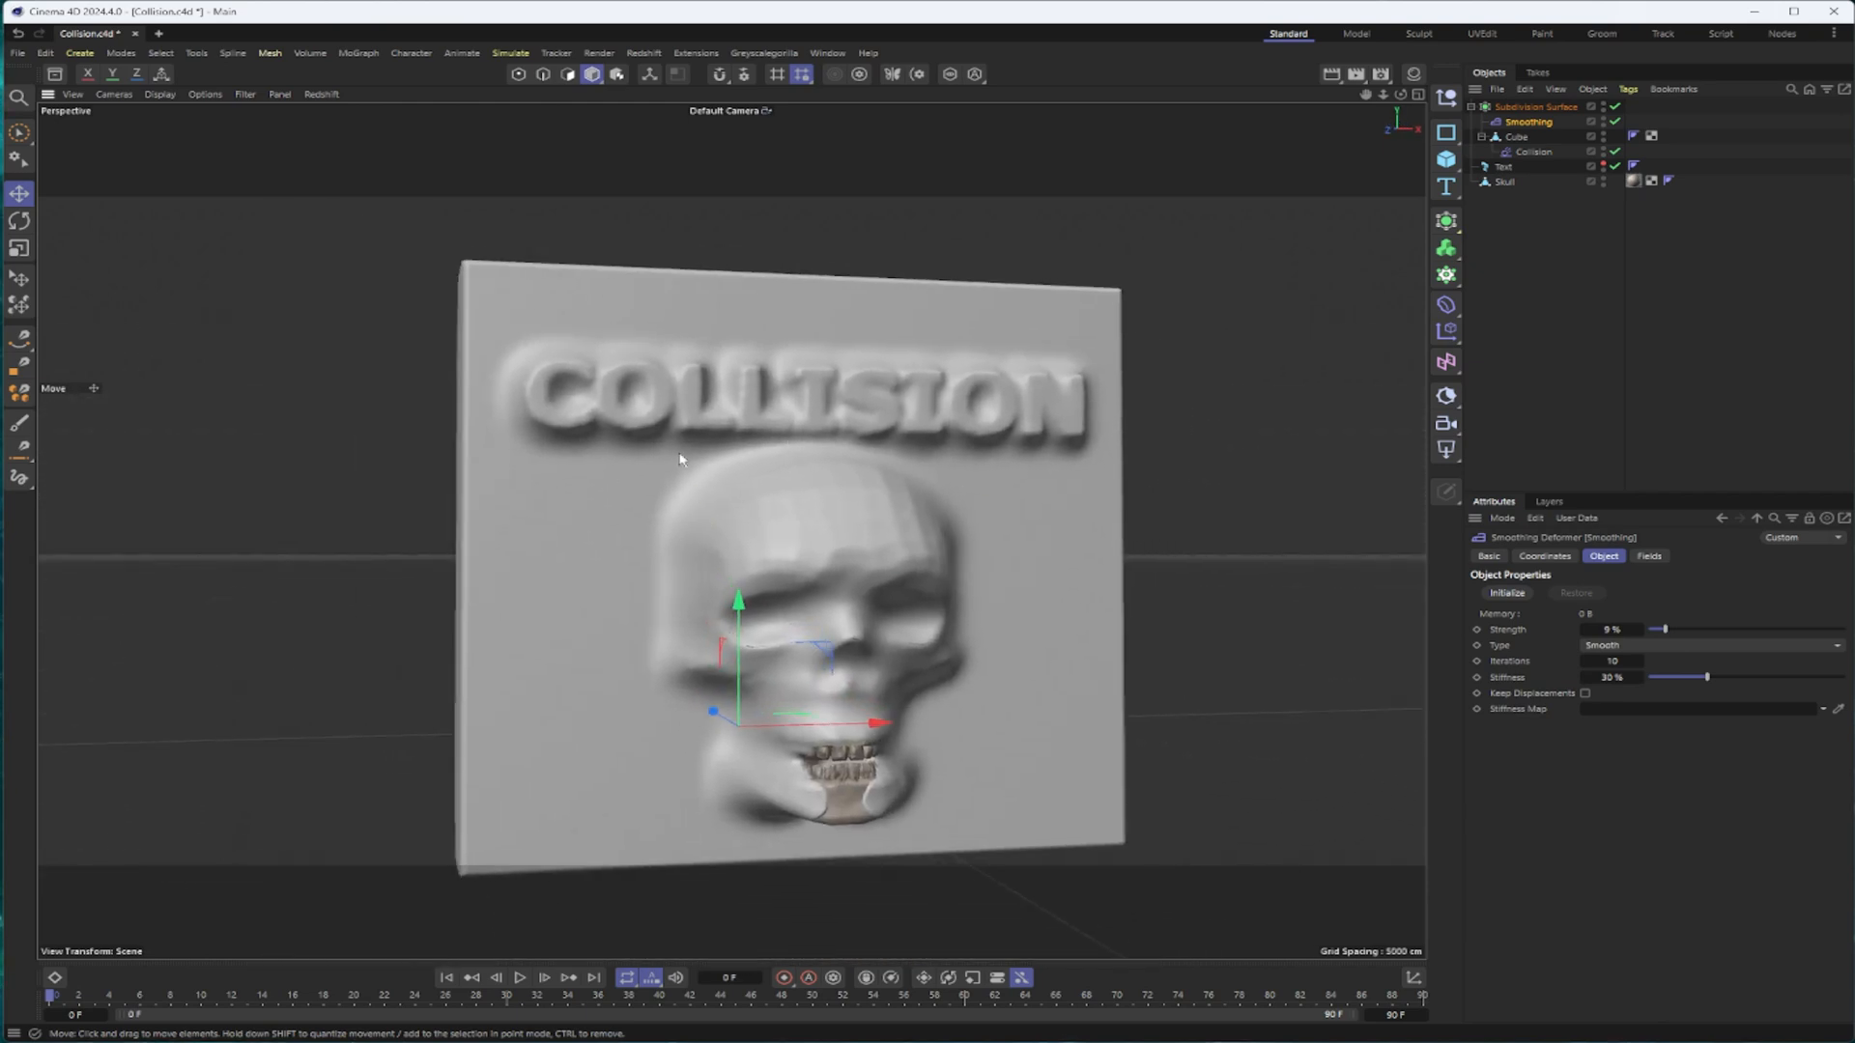
Set the Collision deformer's Solver to Inside (Stretch)
left_click_drag(680, 460, 819, 453)
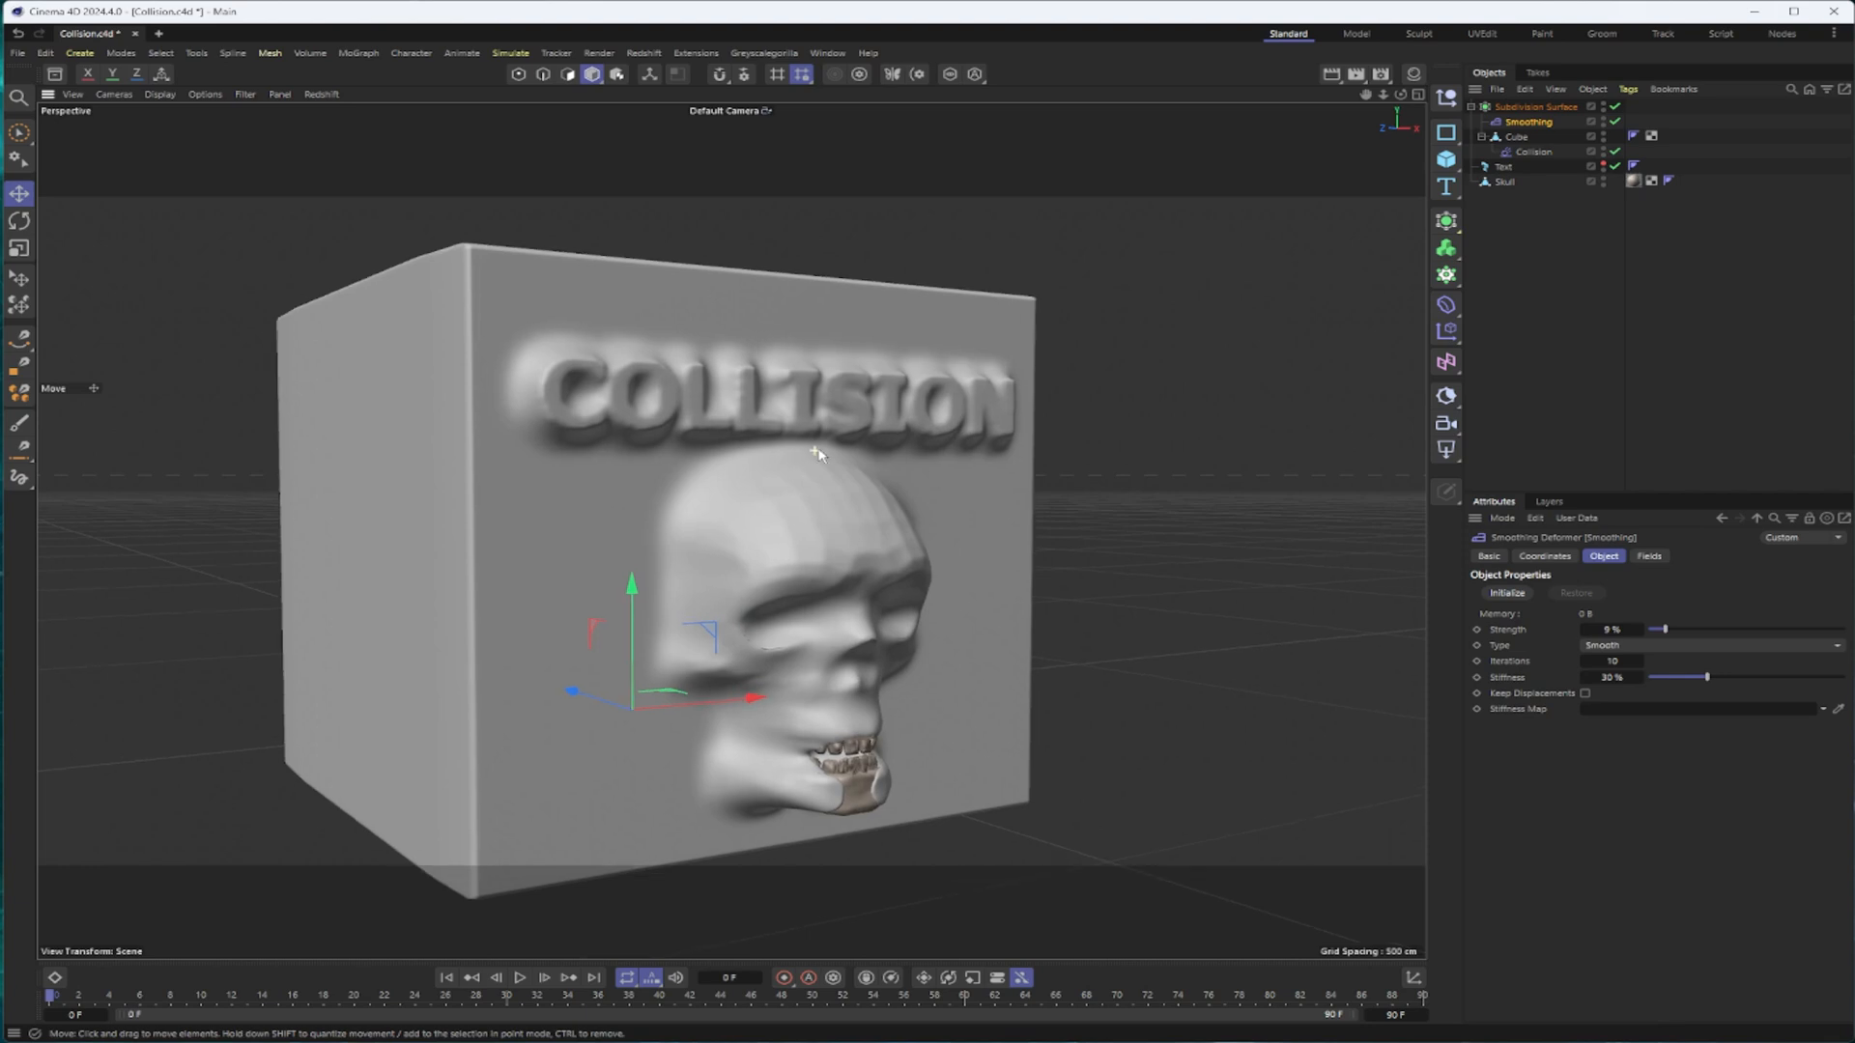
left_click(1532, 150)
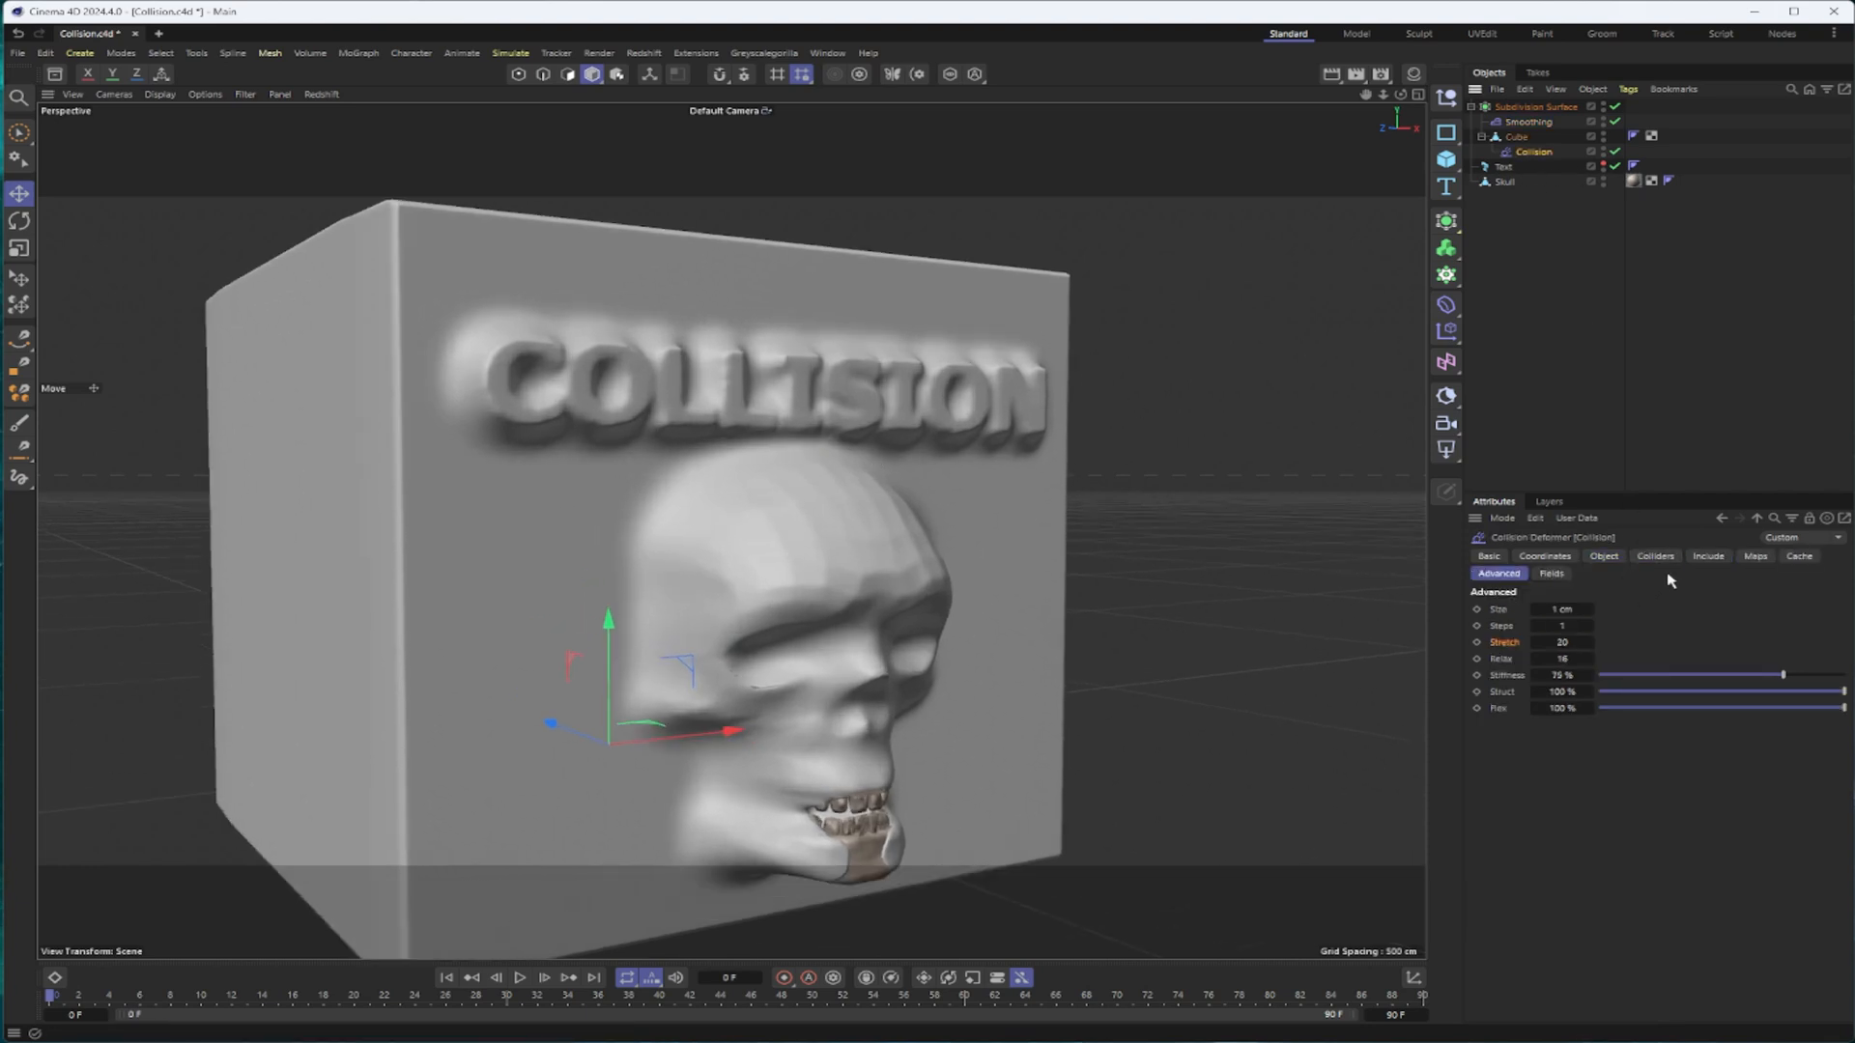
left_click(1656, 556)
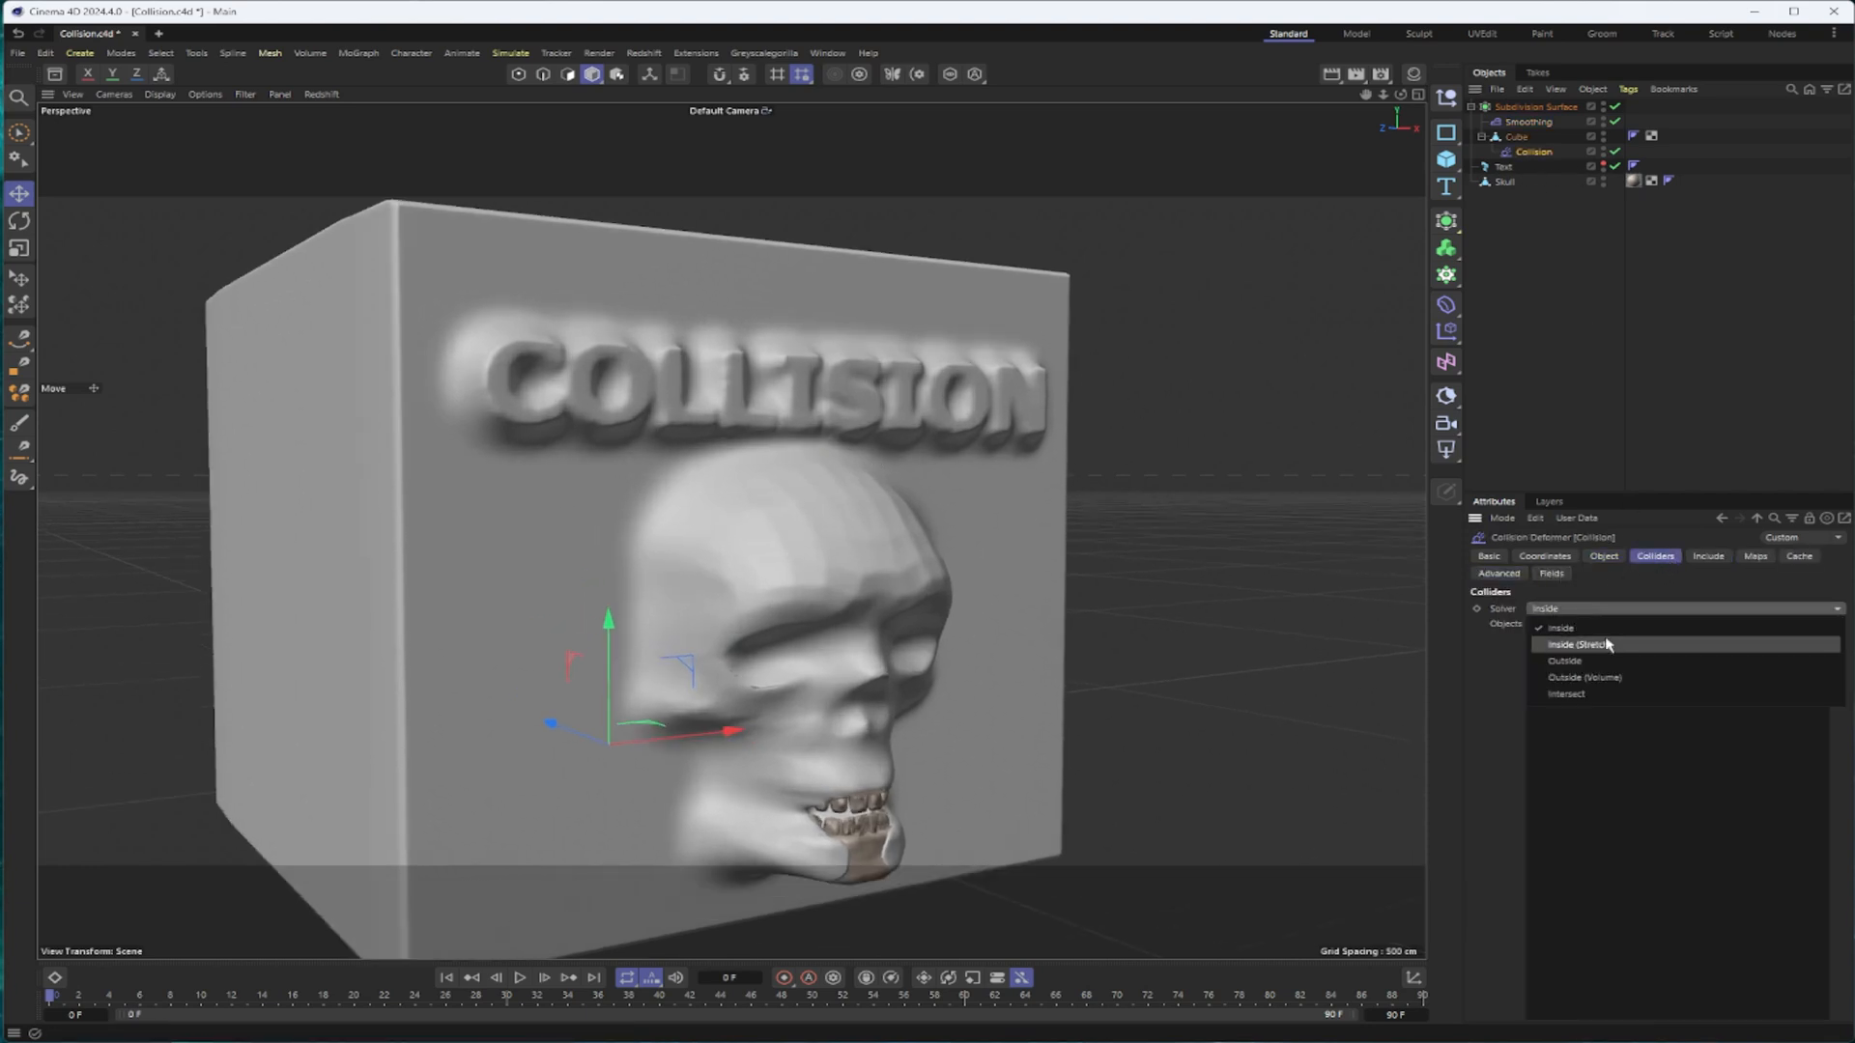
left_click(1573, 643)
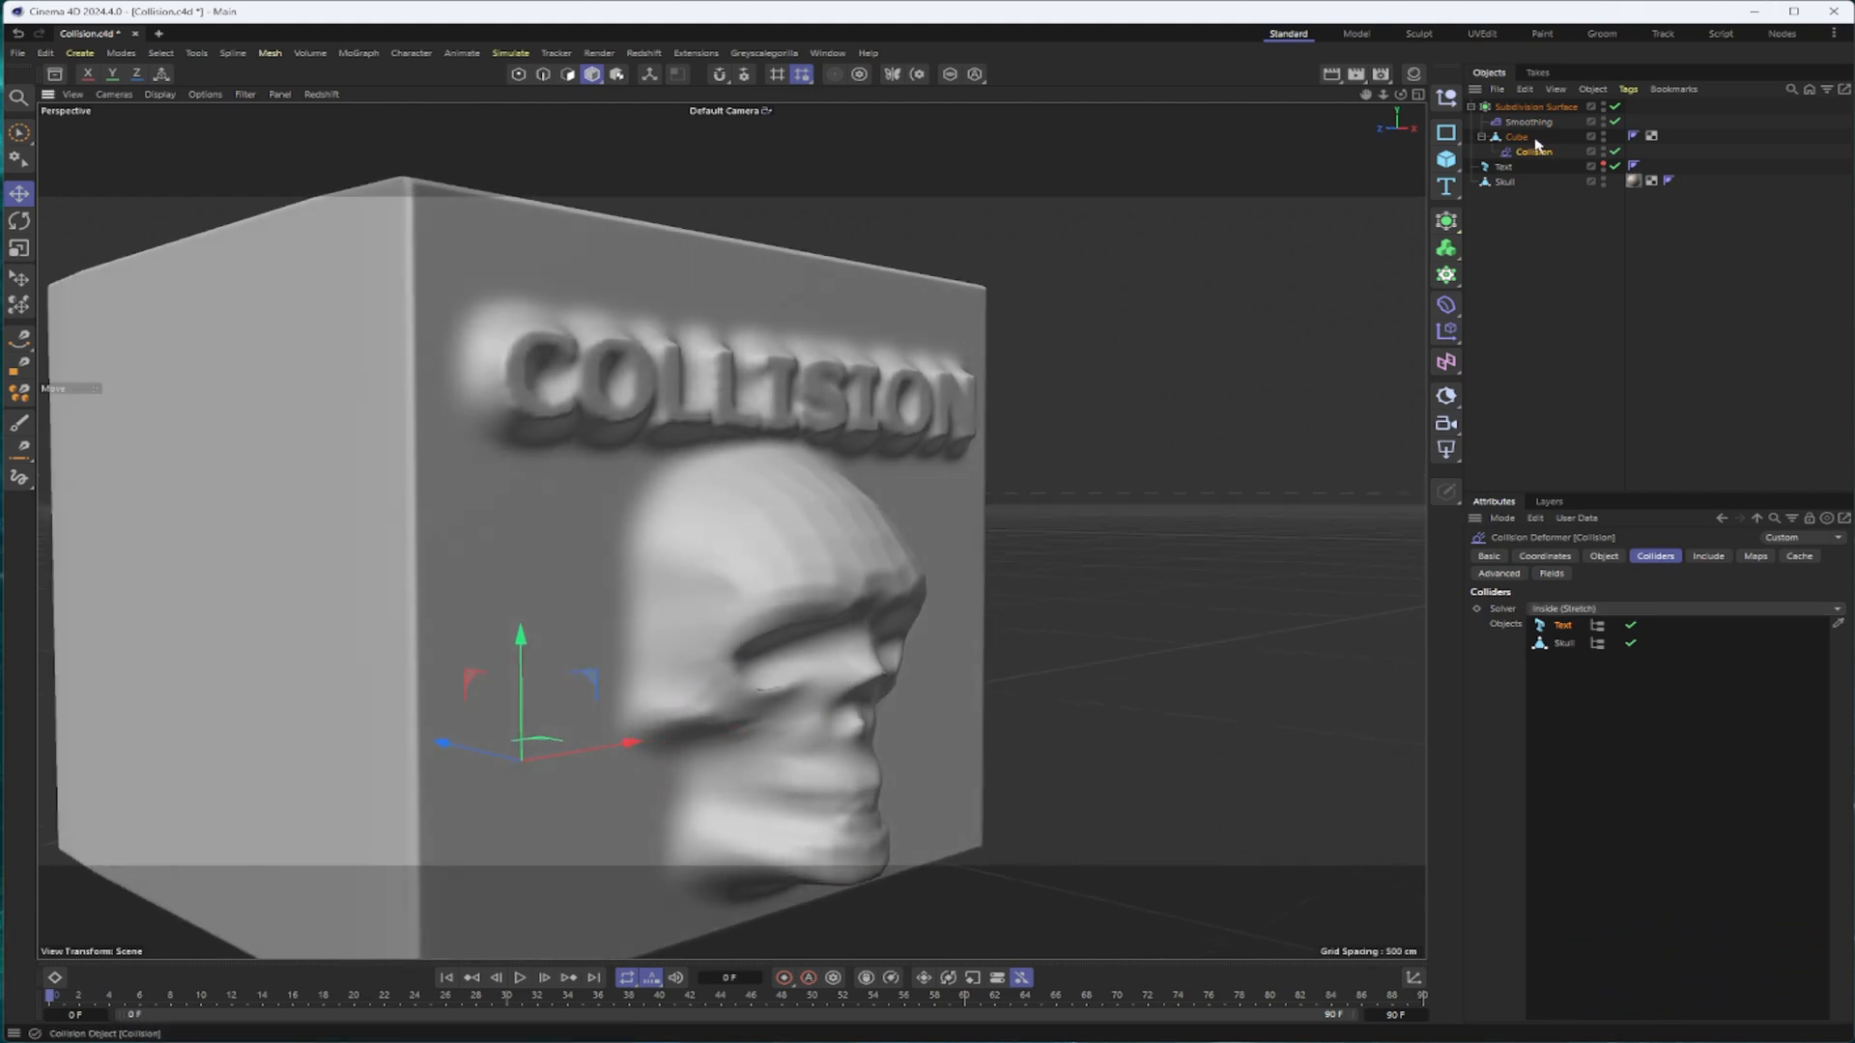
Select the COLLISION Text object to review its settings
left_click(1503, 166)
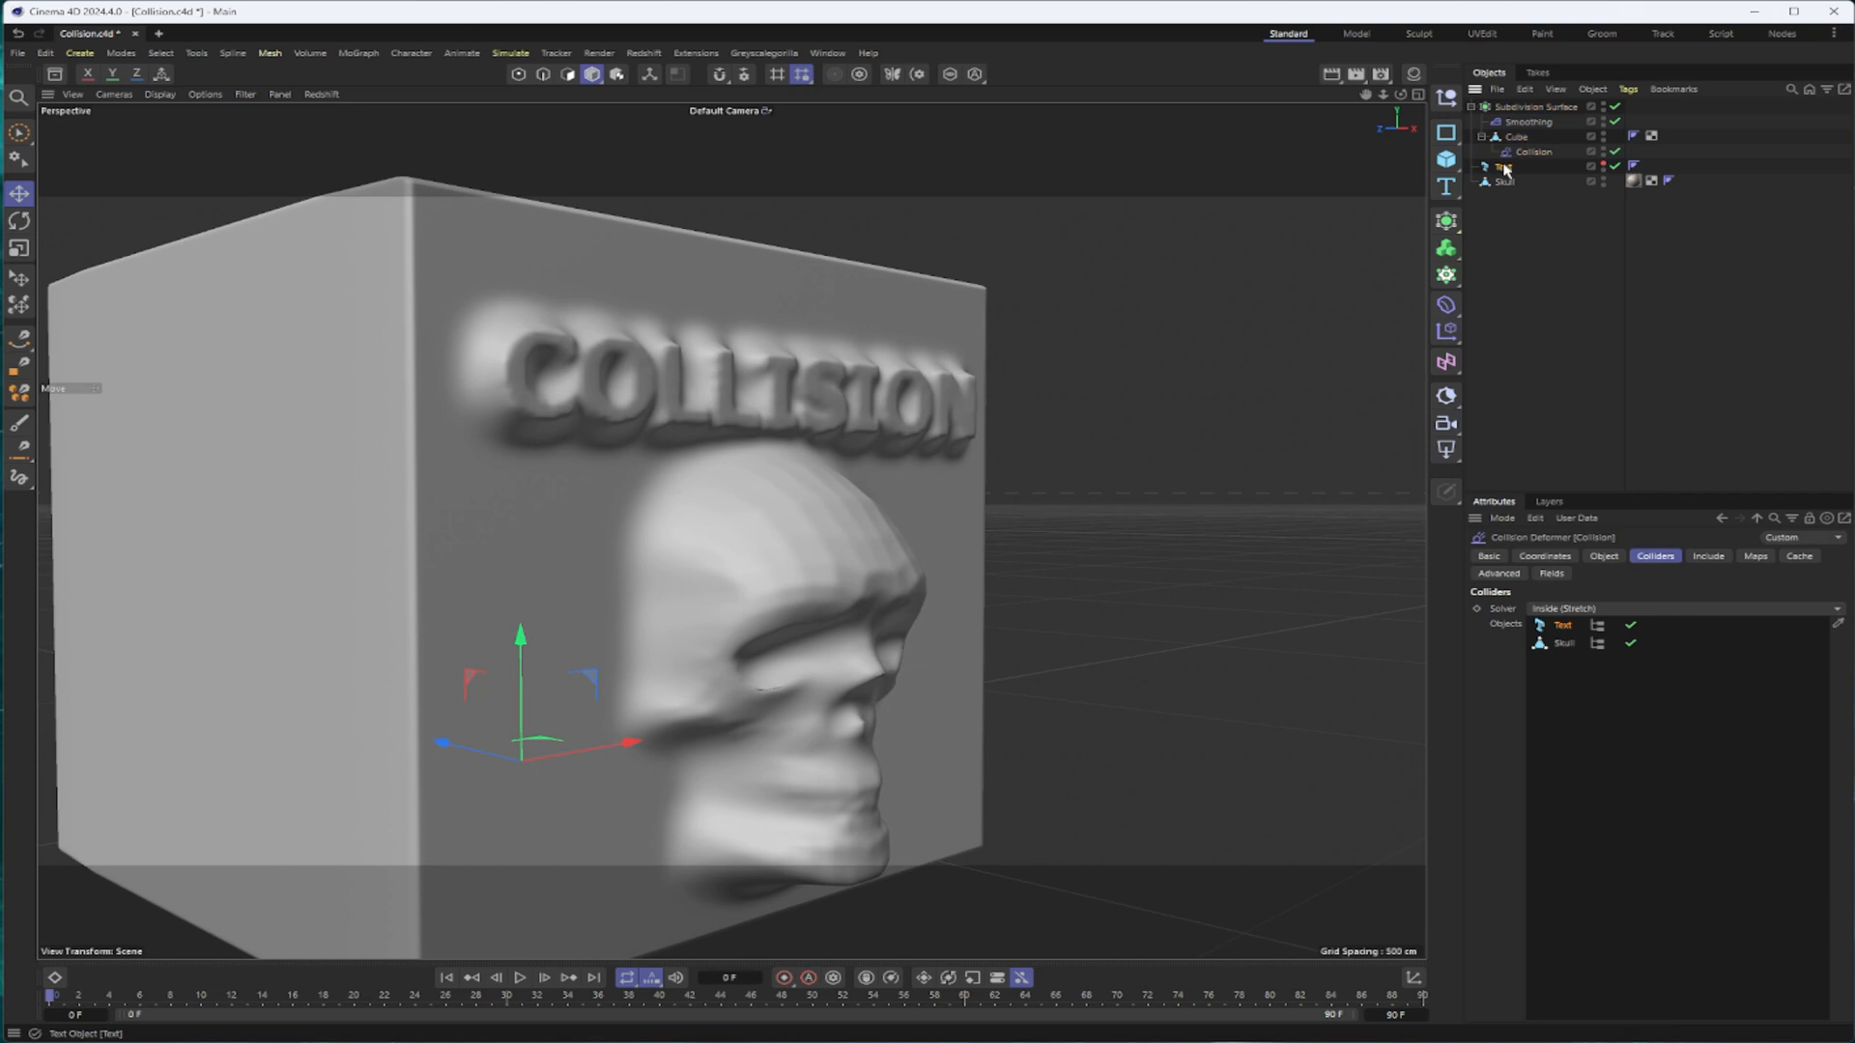
left_click(1503, 166)
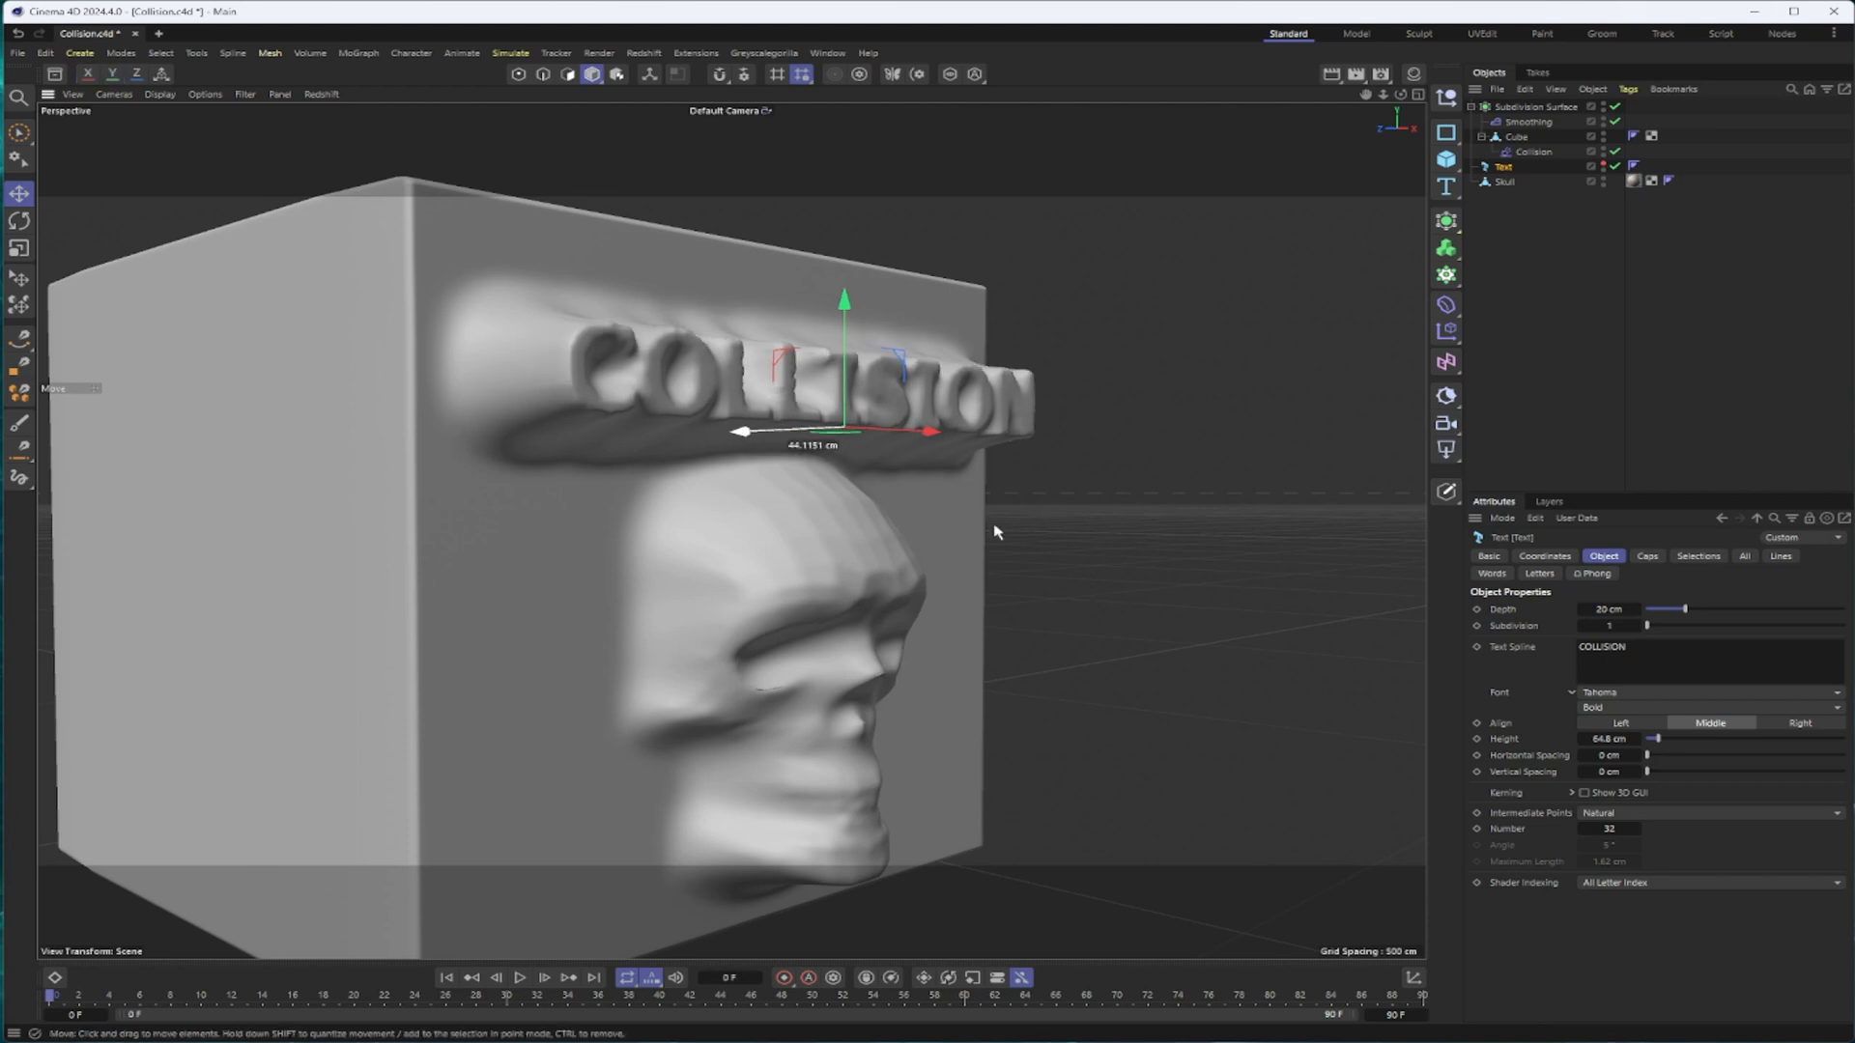
mouse_move(1076, 392)
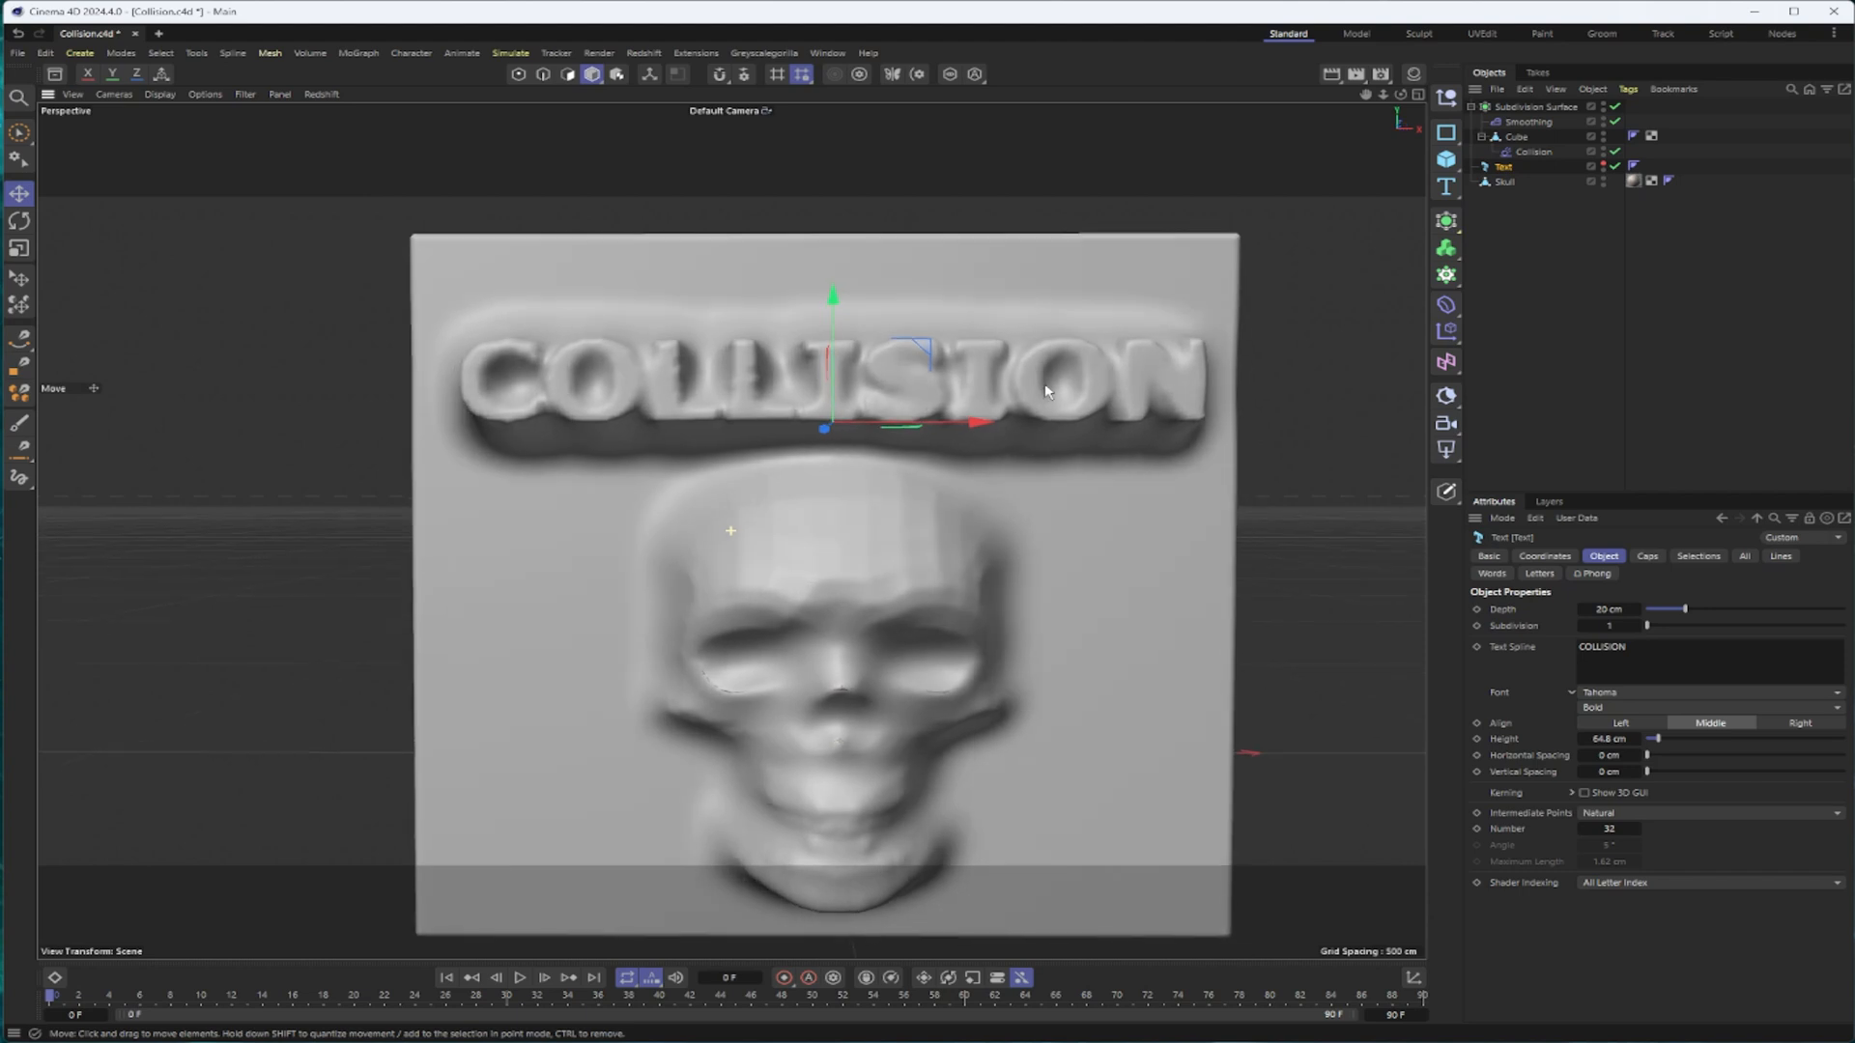
left_click(1526, 120)
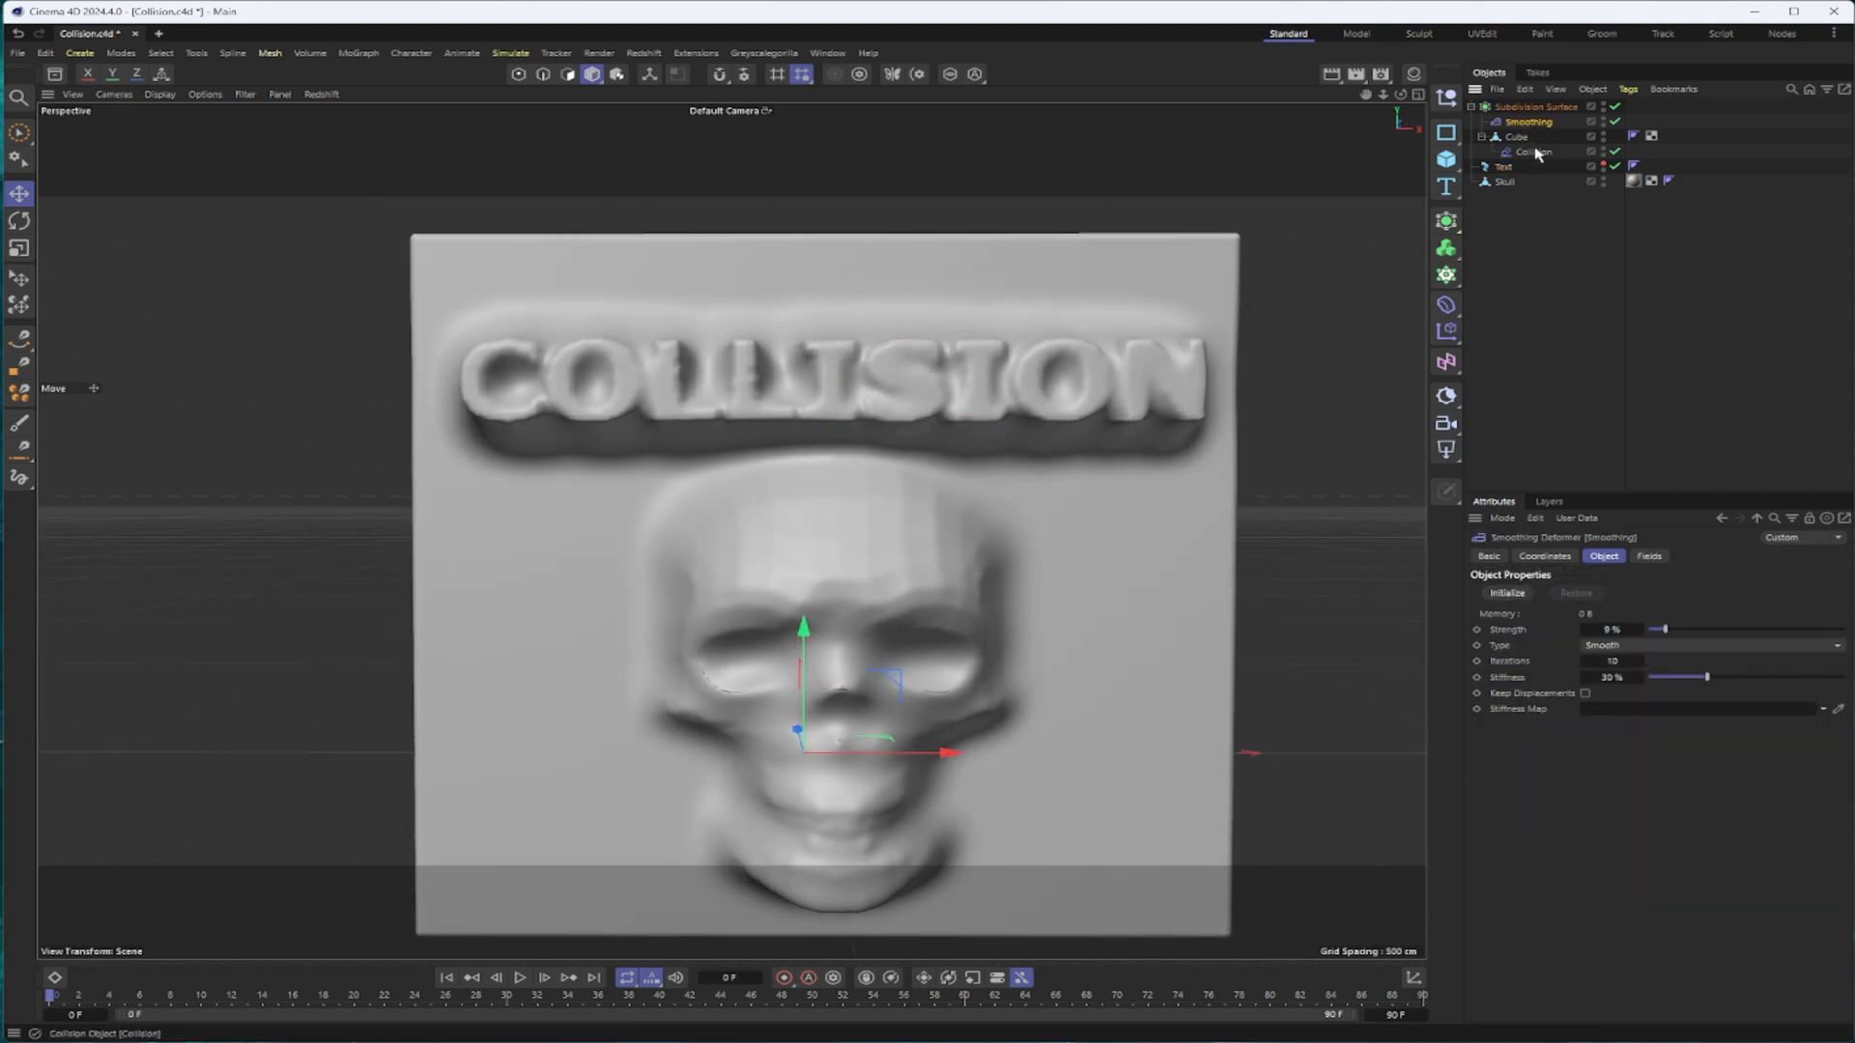
Lower the Collision deformer's Stretch from 20 to 5 and show its Fields list
left_click(1534, 151)
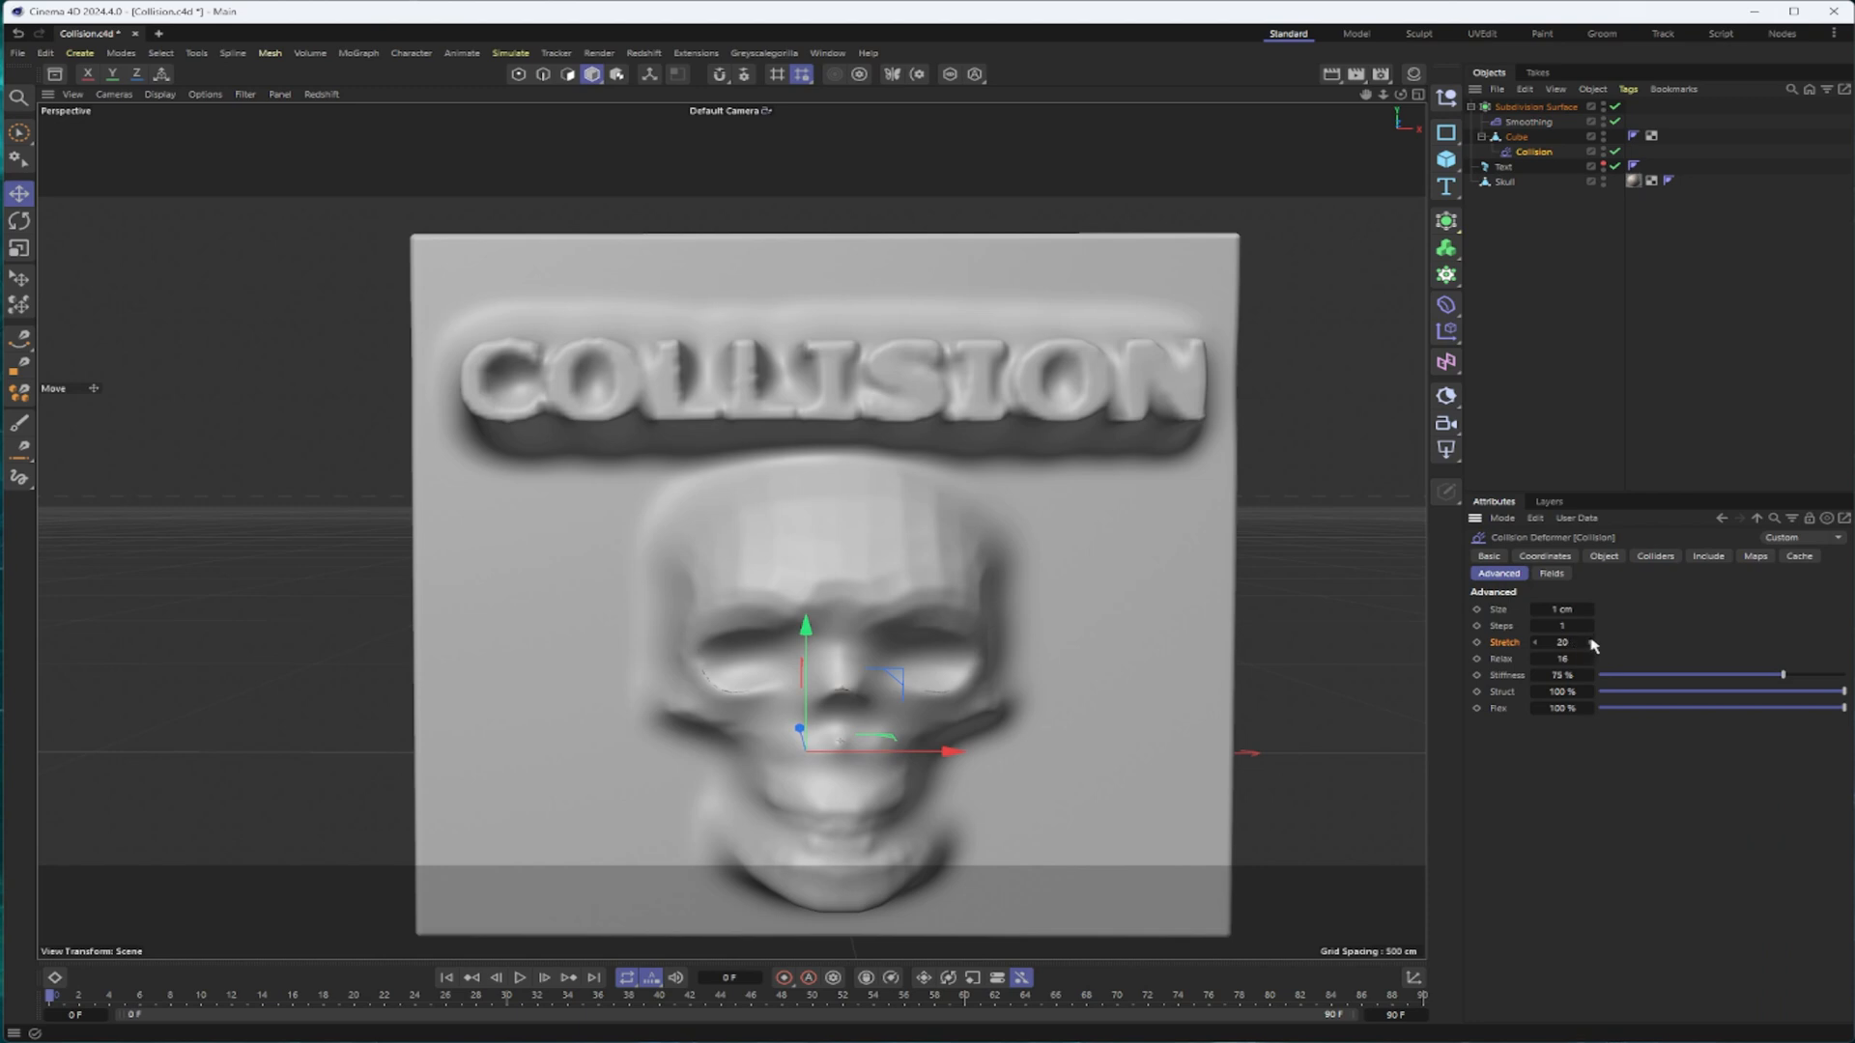
triple_click(1561, 642)
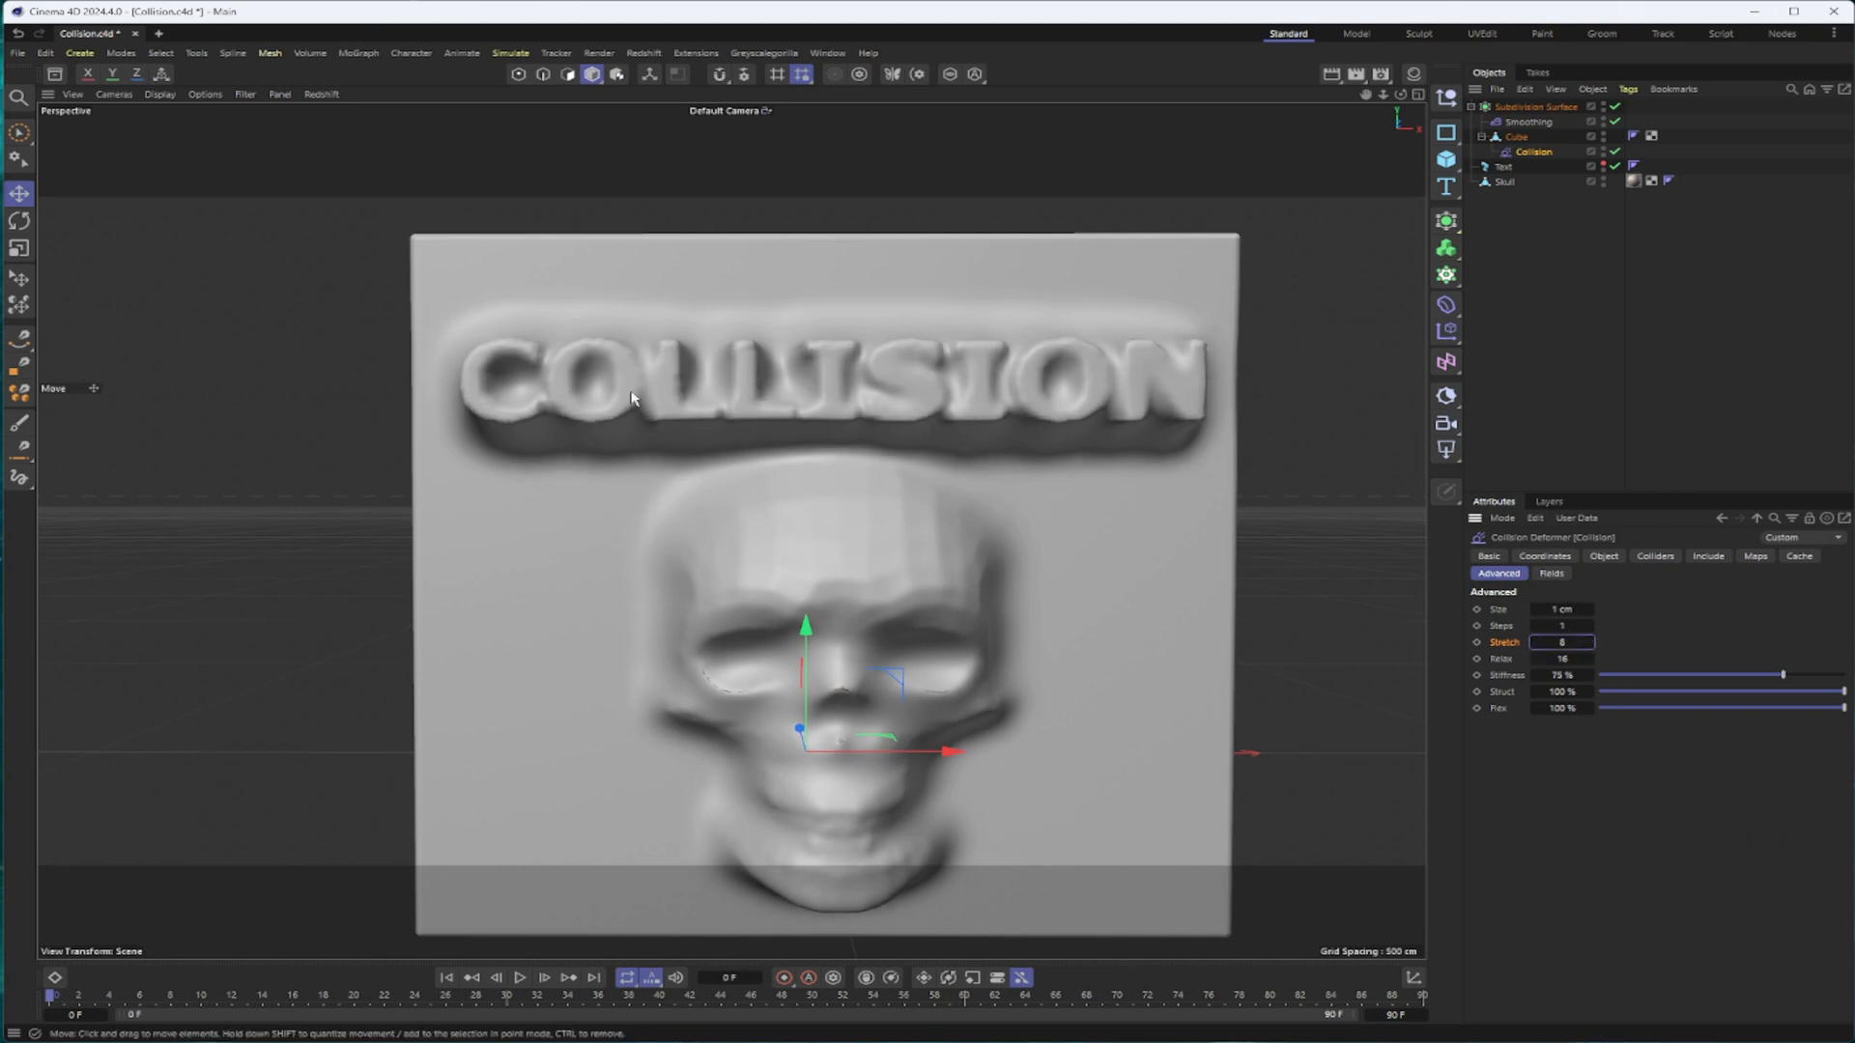
mouse_move(606, 379)
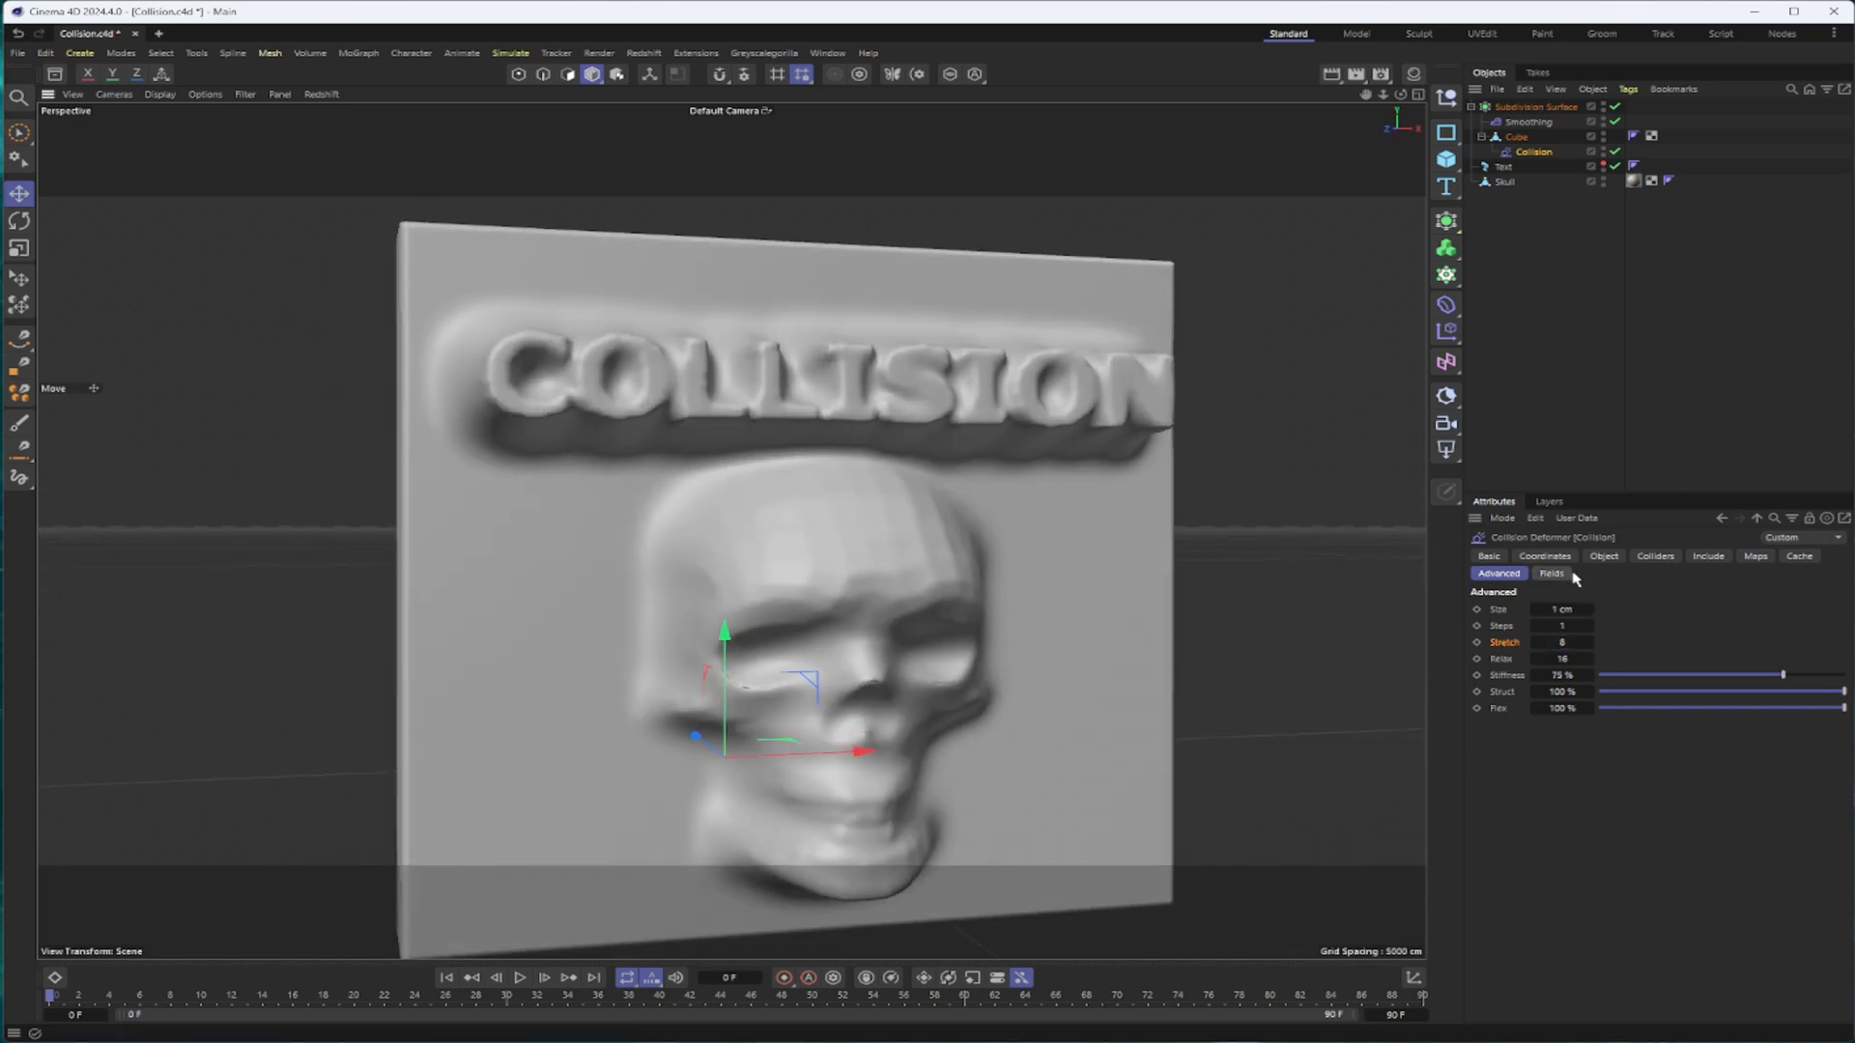
left_click(1552, 572)
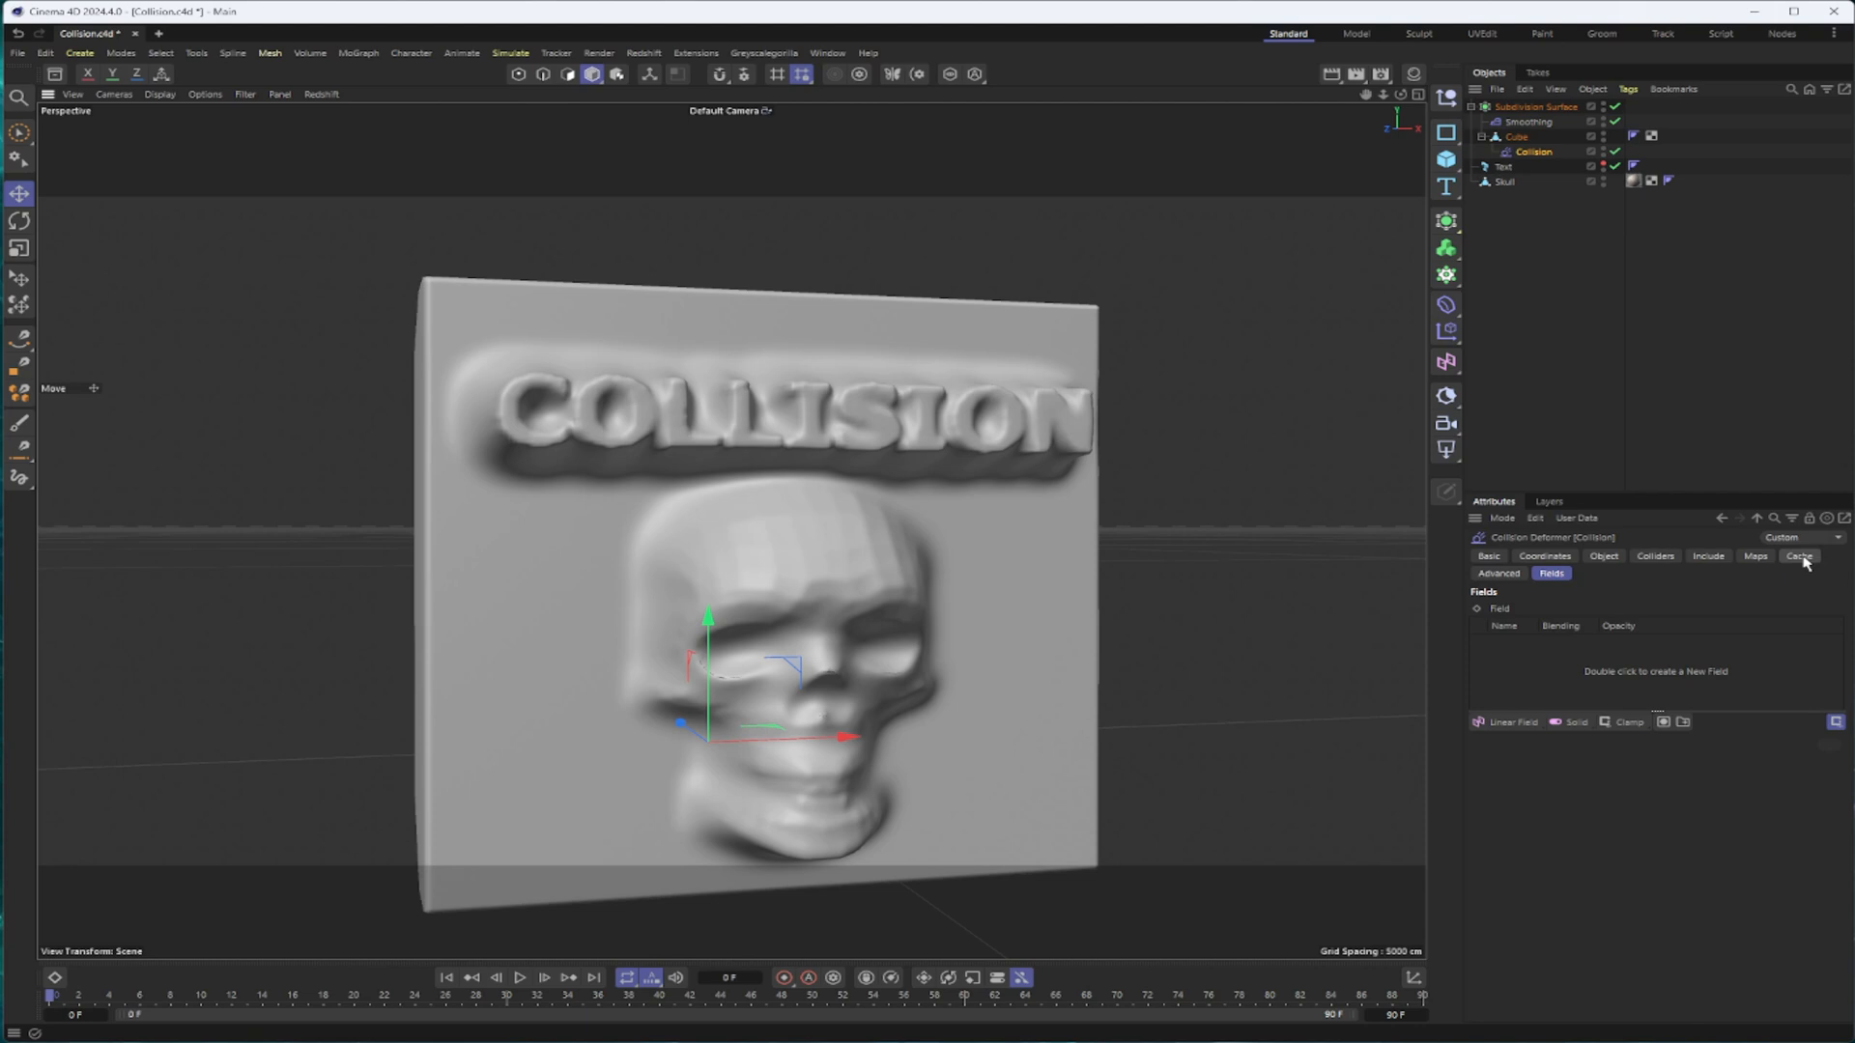
Add a Linear Field to the Collision deformer, adjust it, then disable it
left_click(1798, 556)
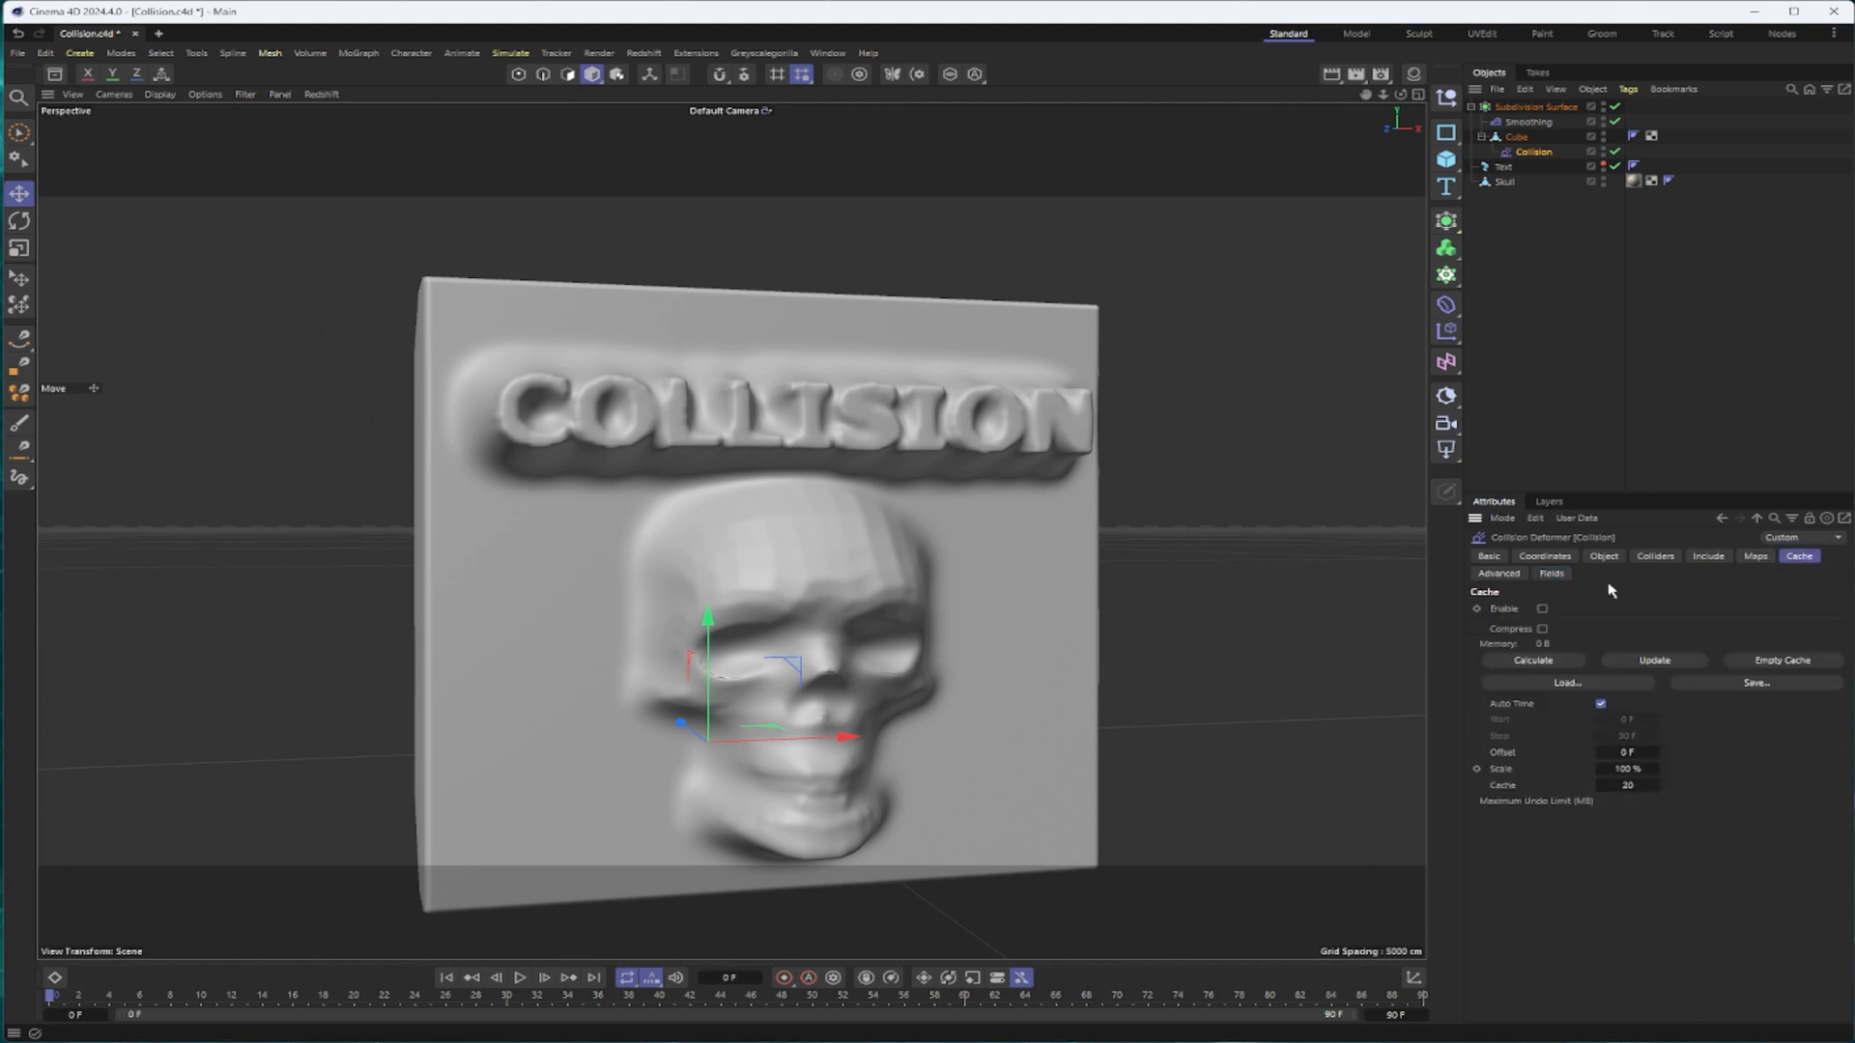
left_click(1551, 573)
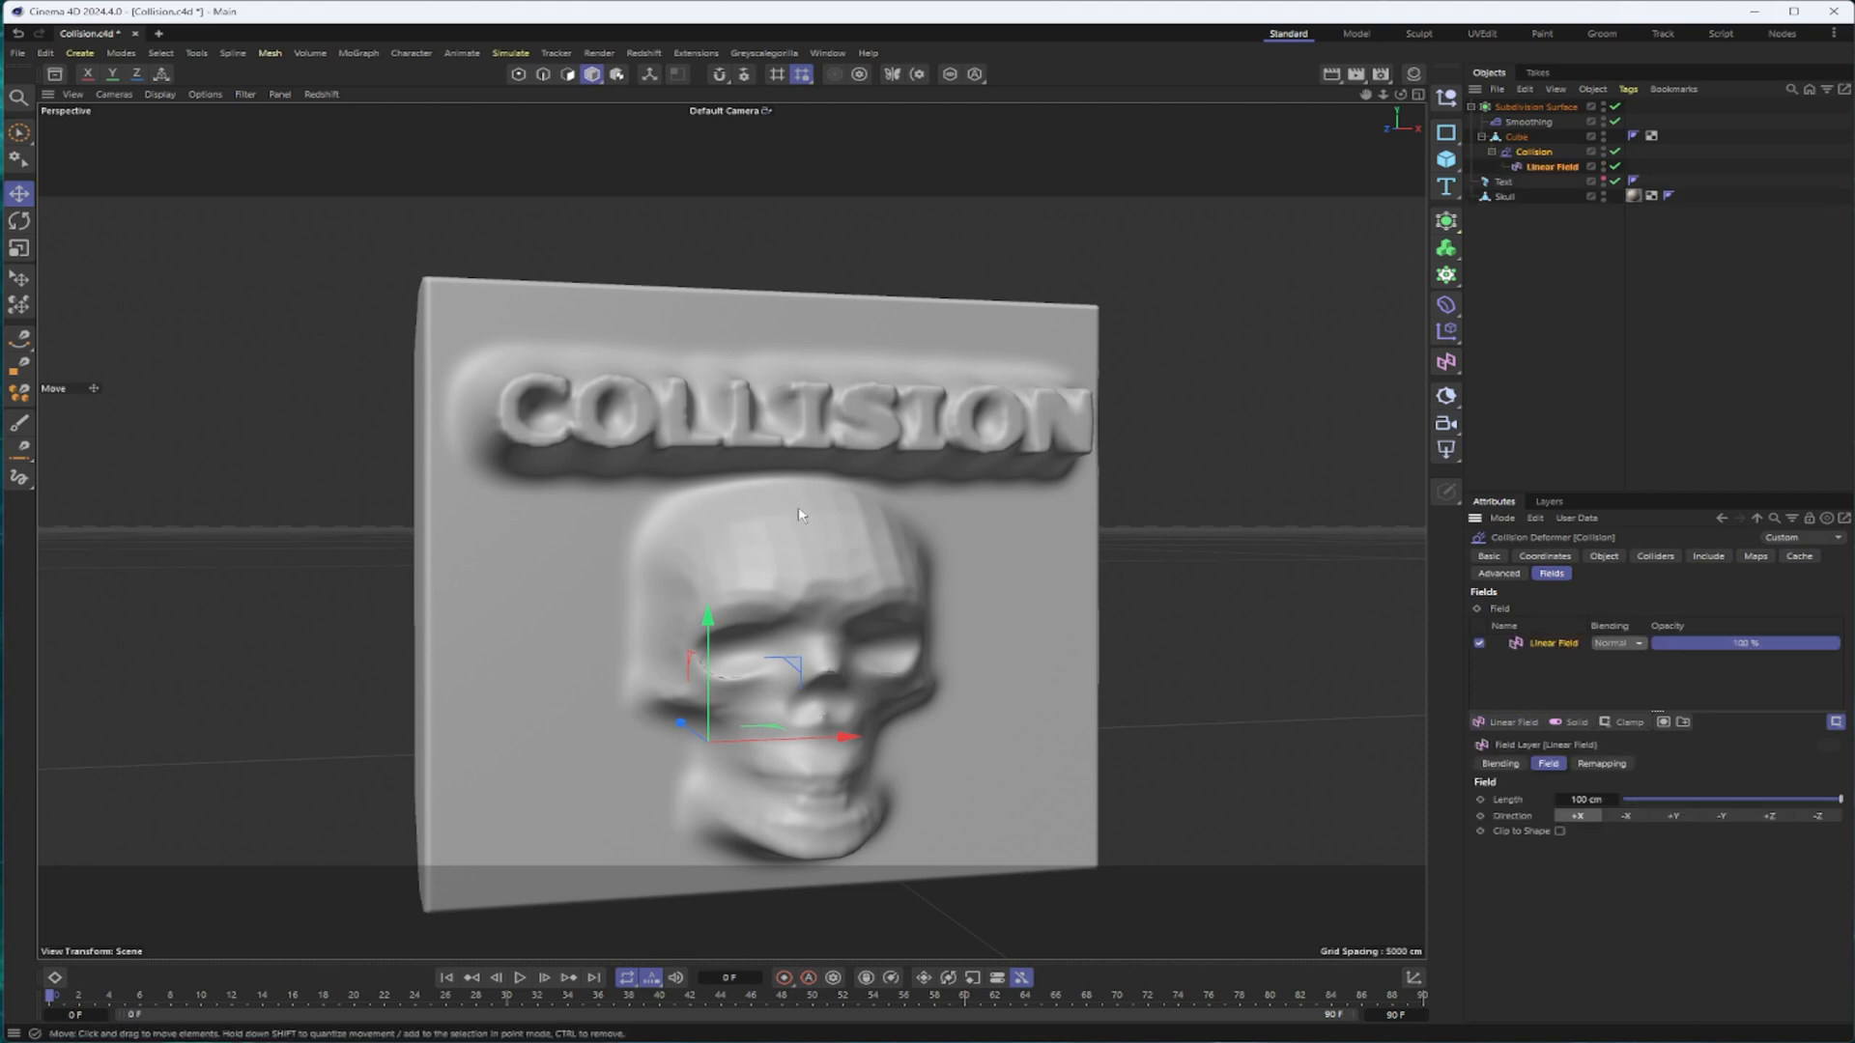
left_click(1550, 166)
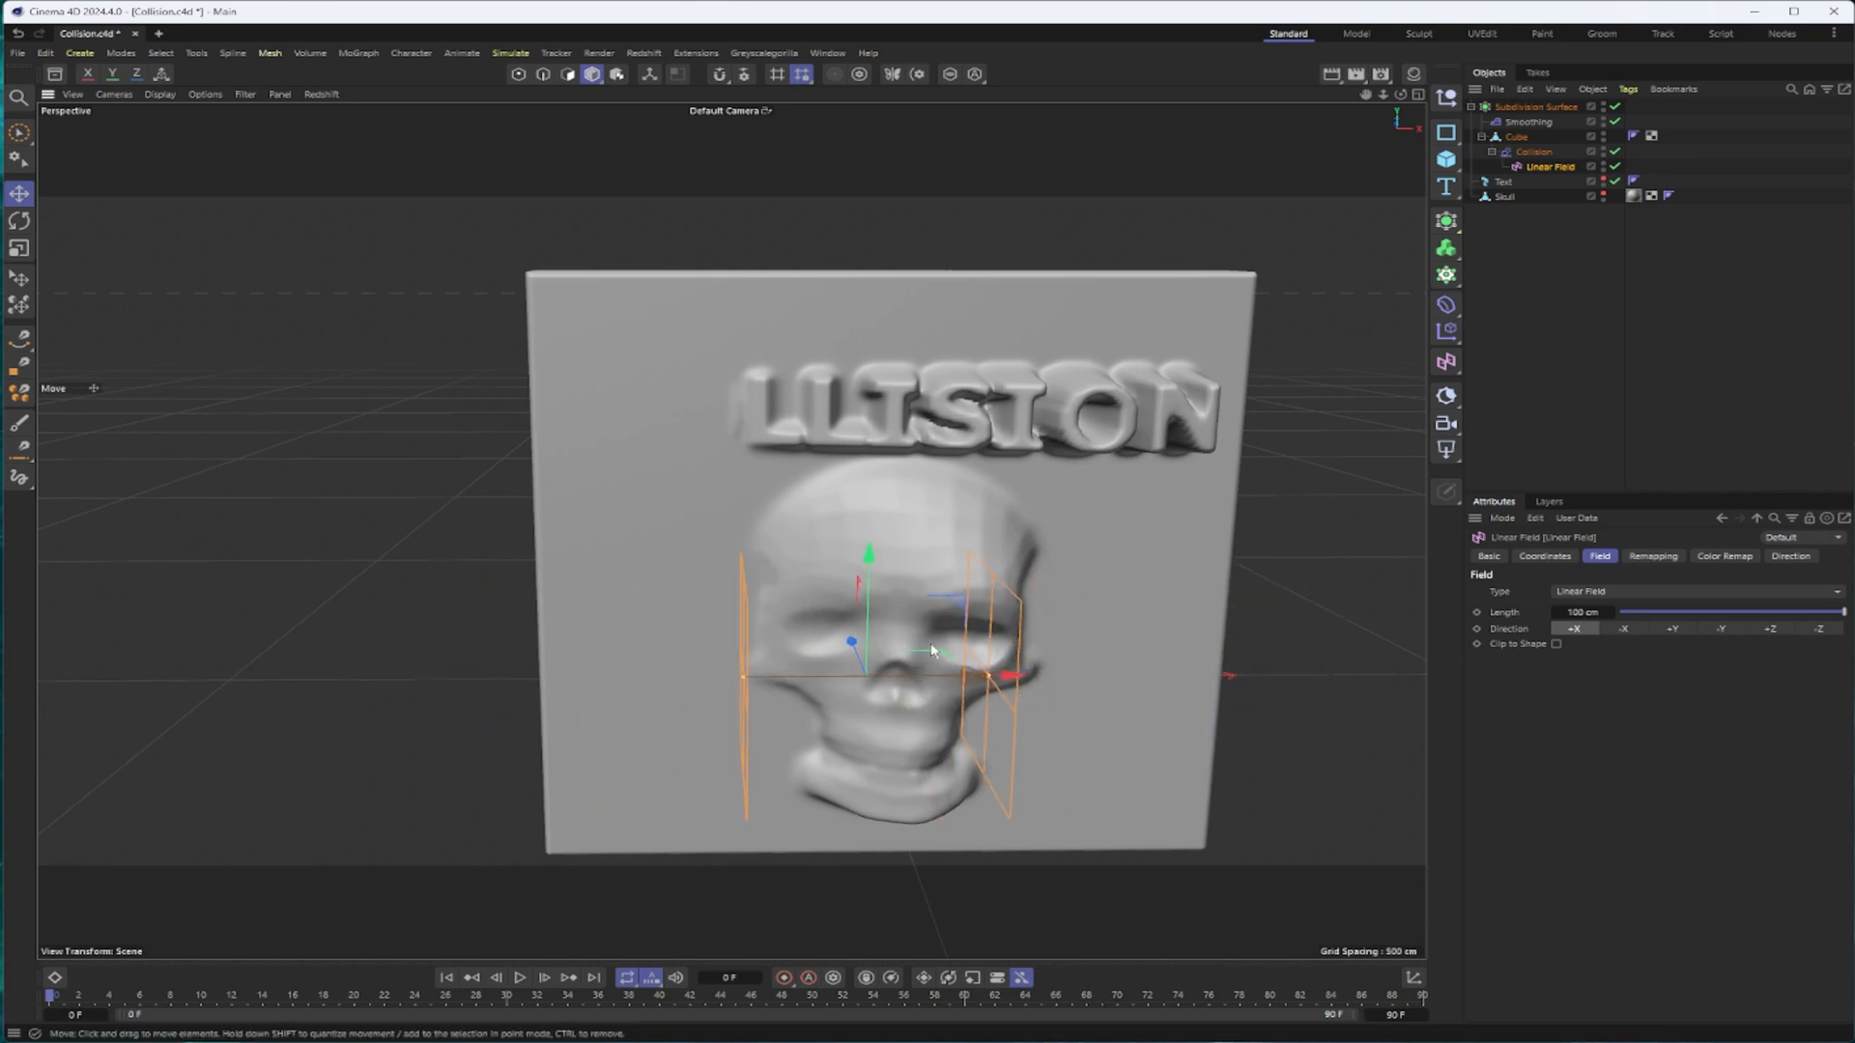
left_click(1532, 150)
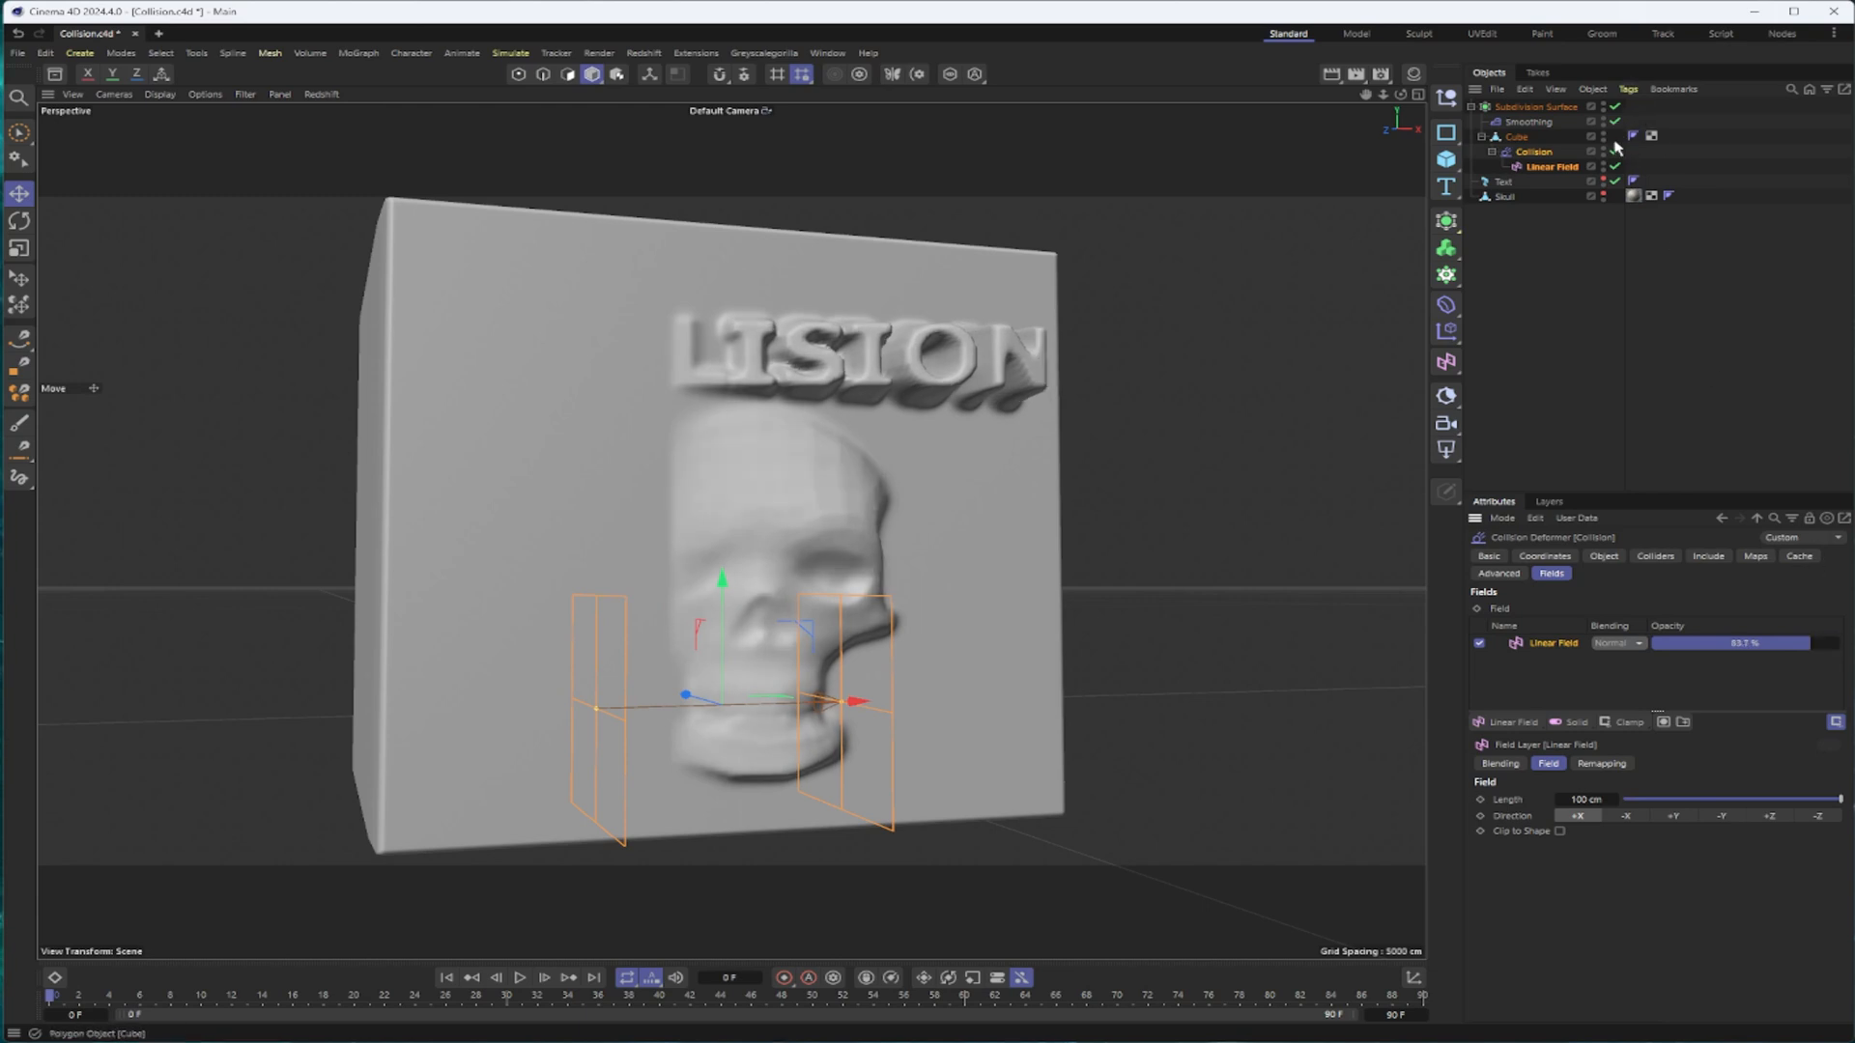
left_click(1615, 122)
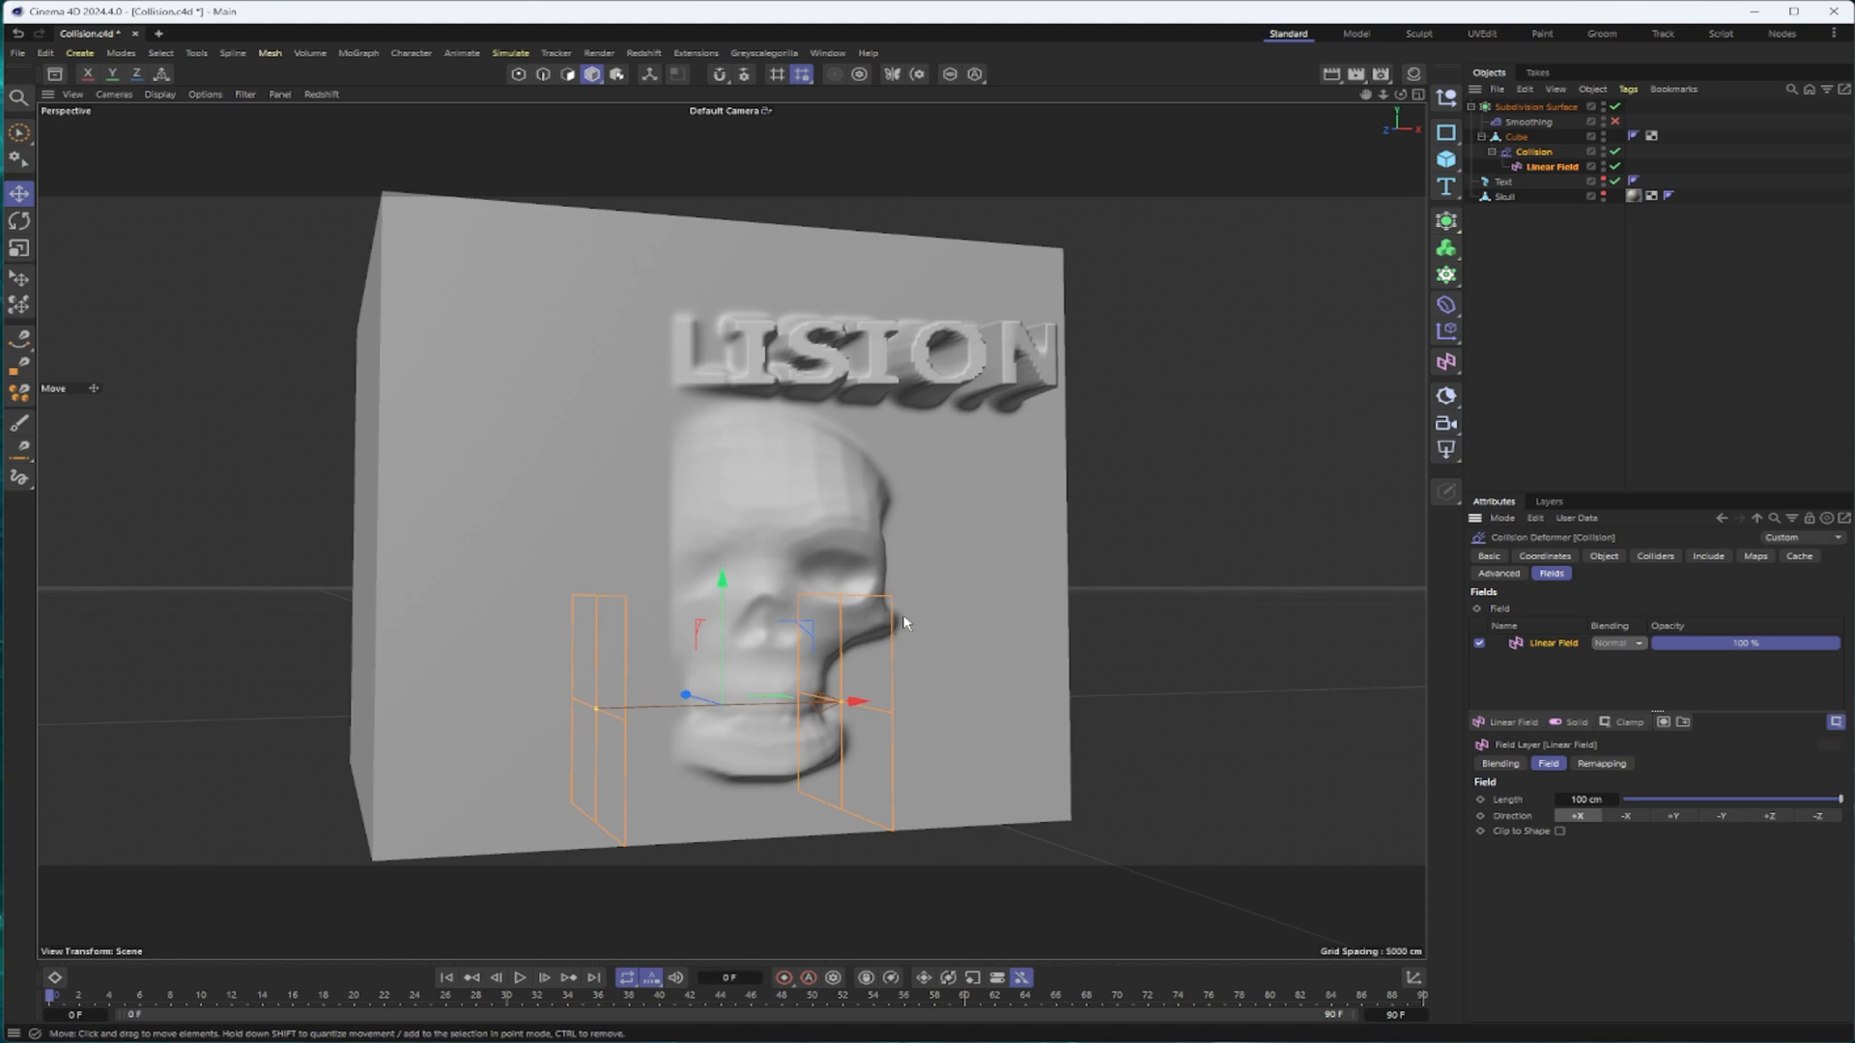
mouse_move(1542, 603)
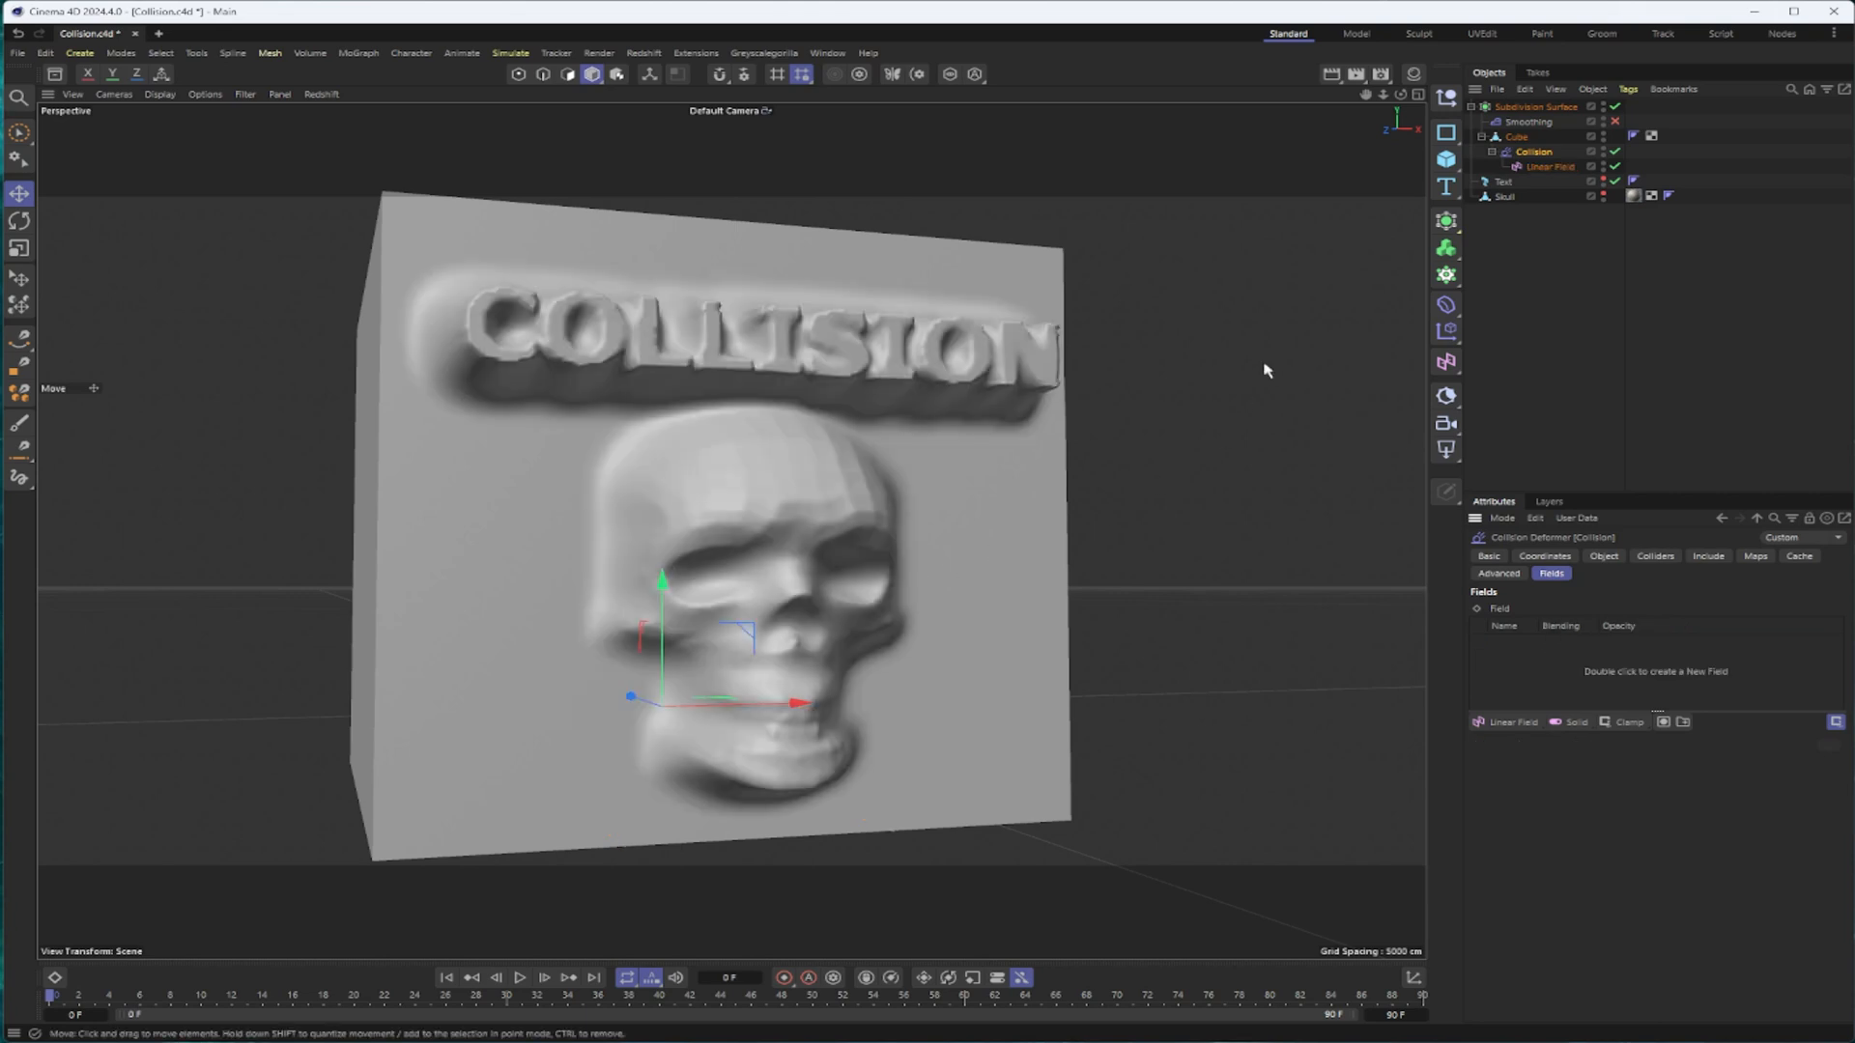
mouse_move(923, 459)
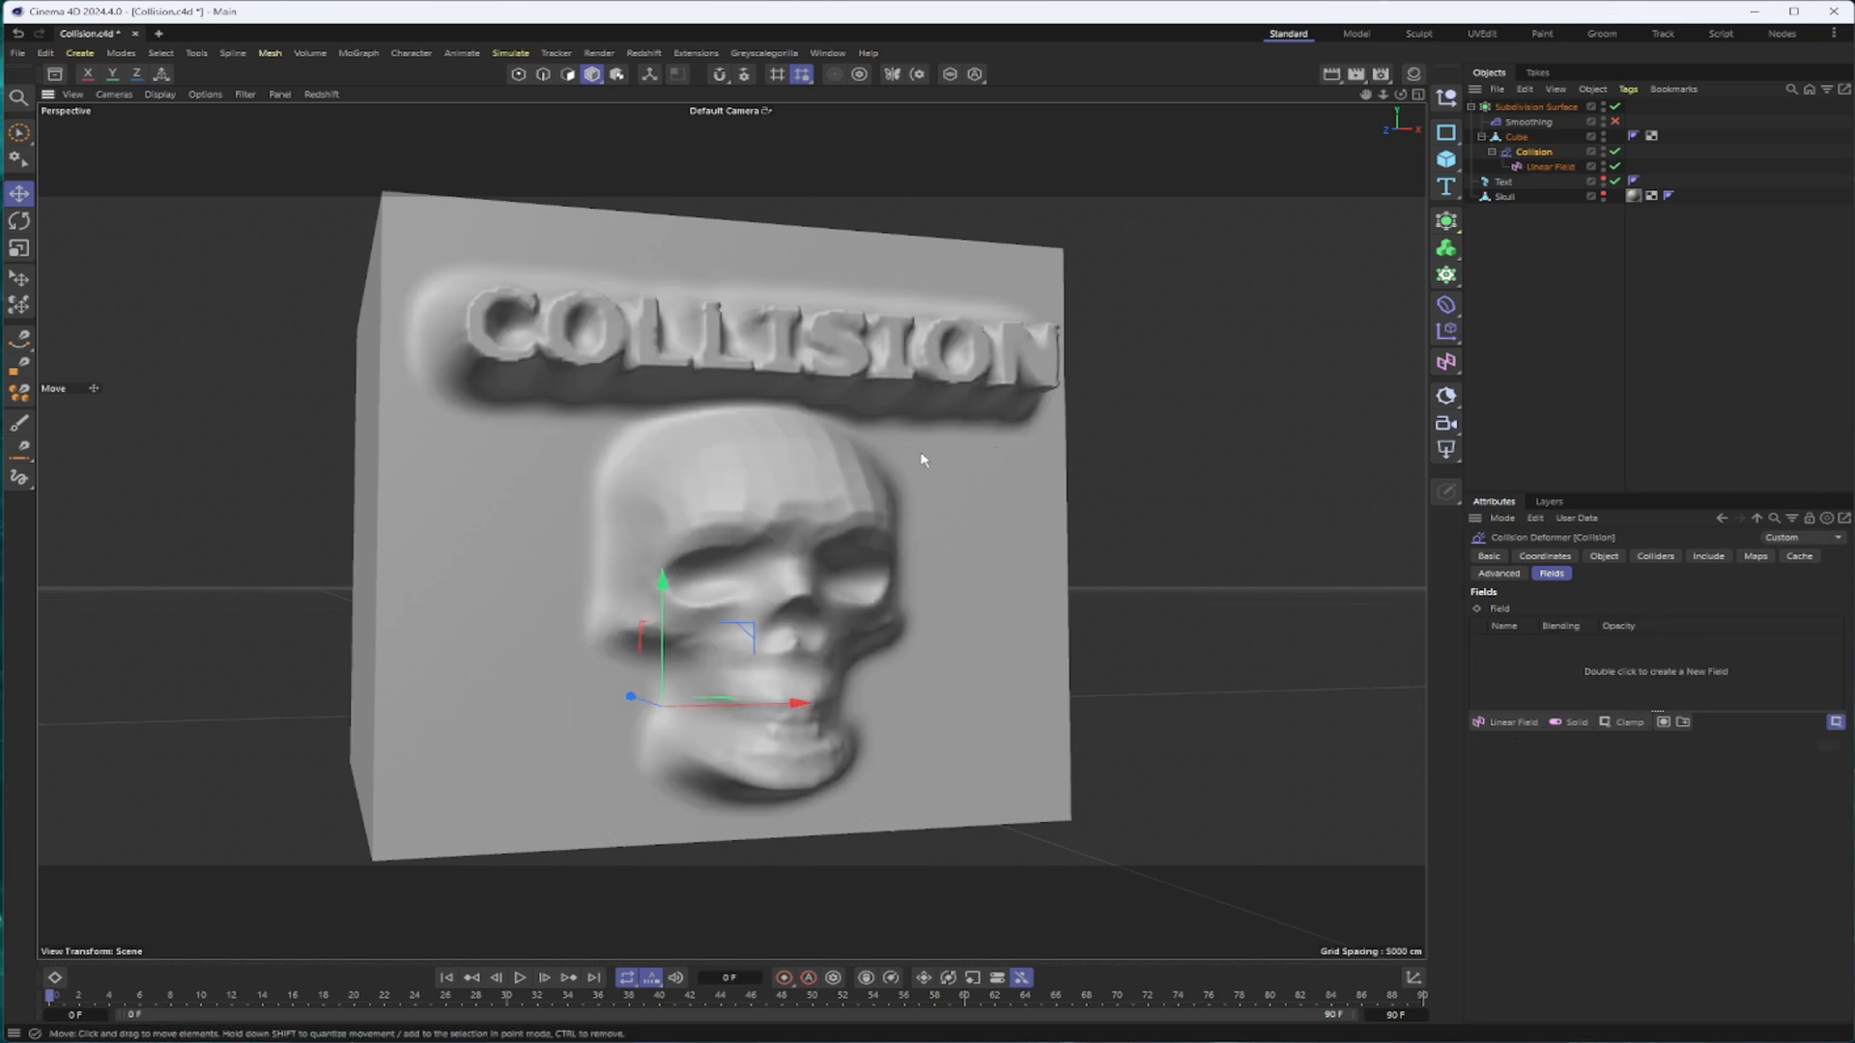